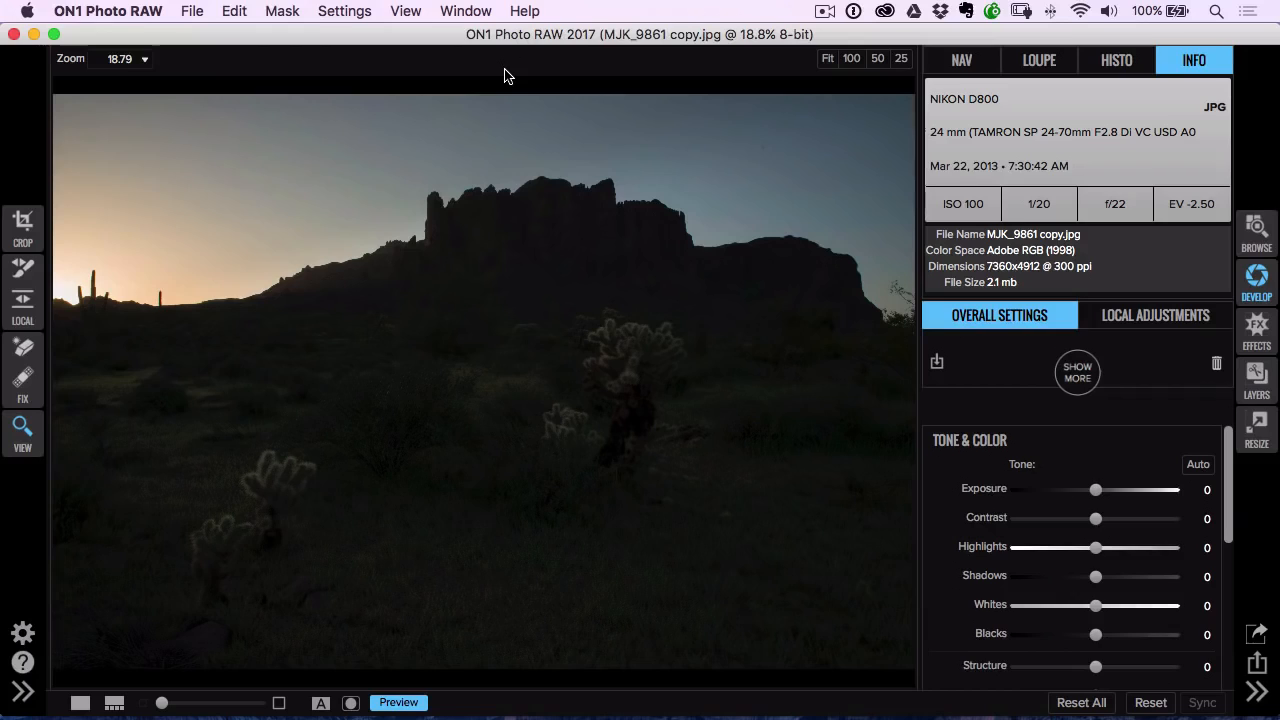
{"action": "mouse_move", "coordinate": [280, 442]}
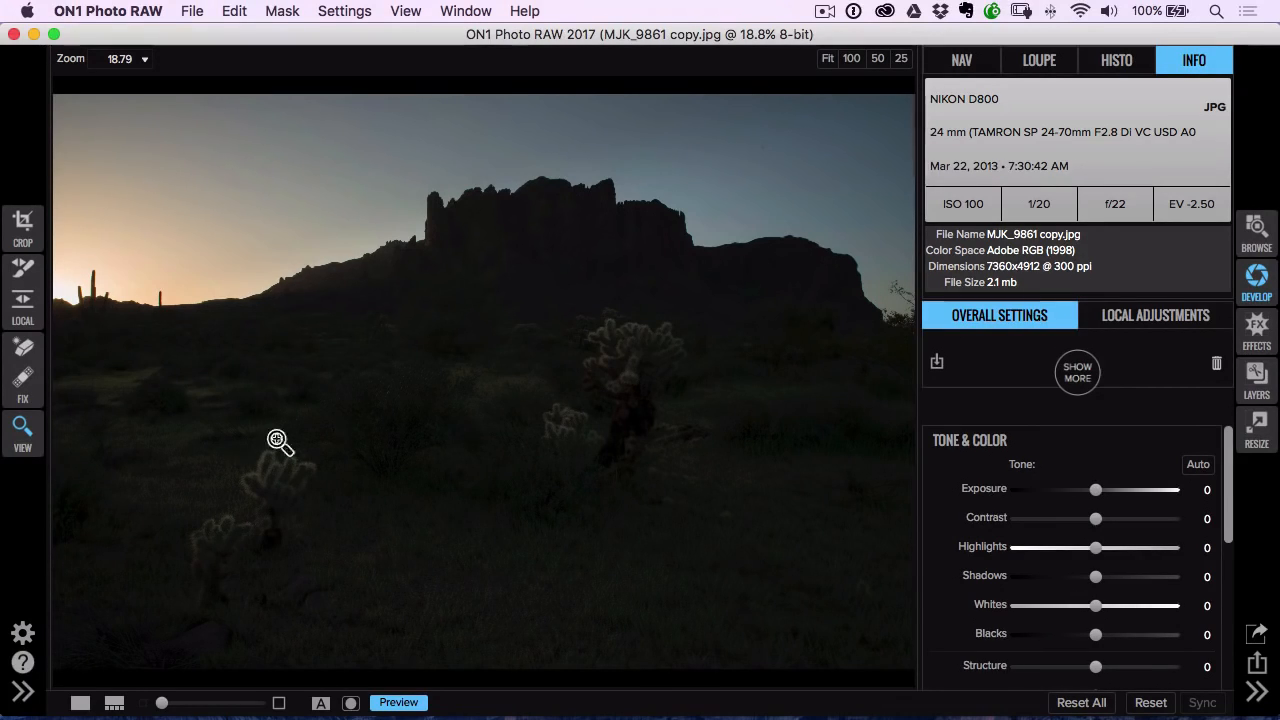
{"action": "mouse_move", "coordinate": [498, 300]}
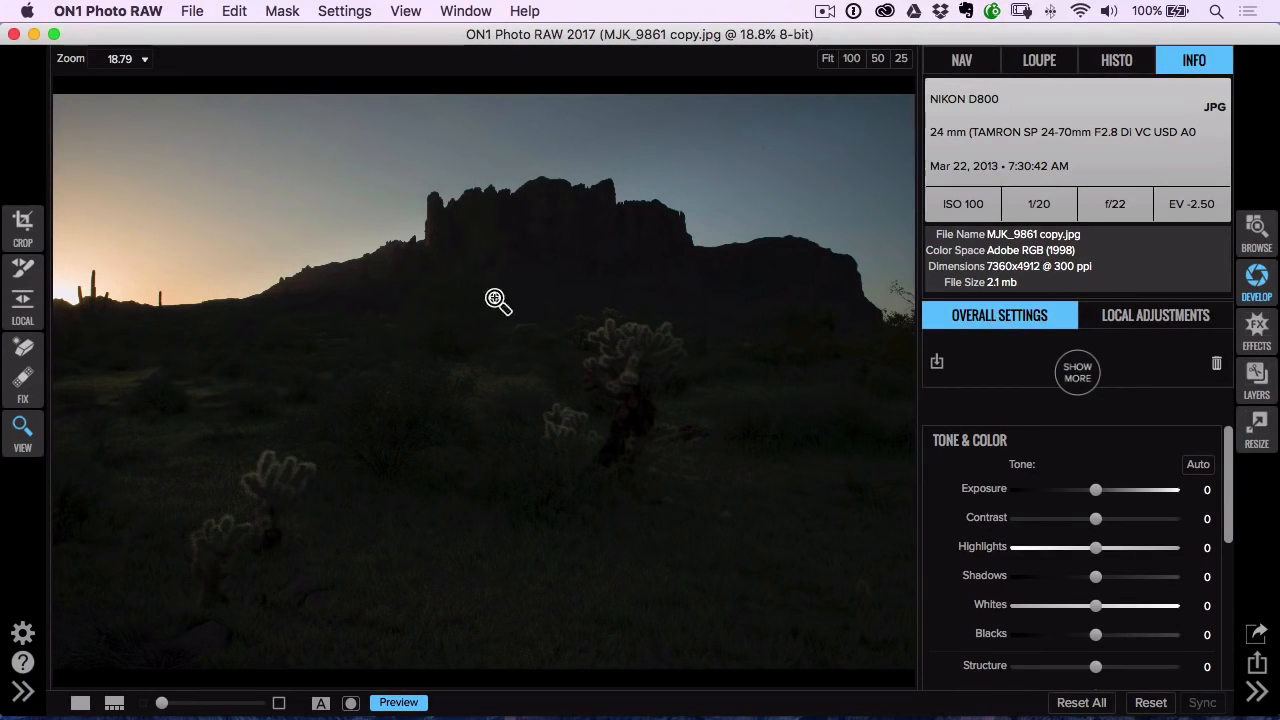
{"action": "mouse_move", "coordinate": [190, 268]}
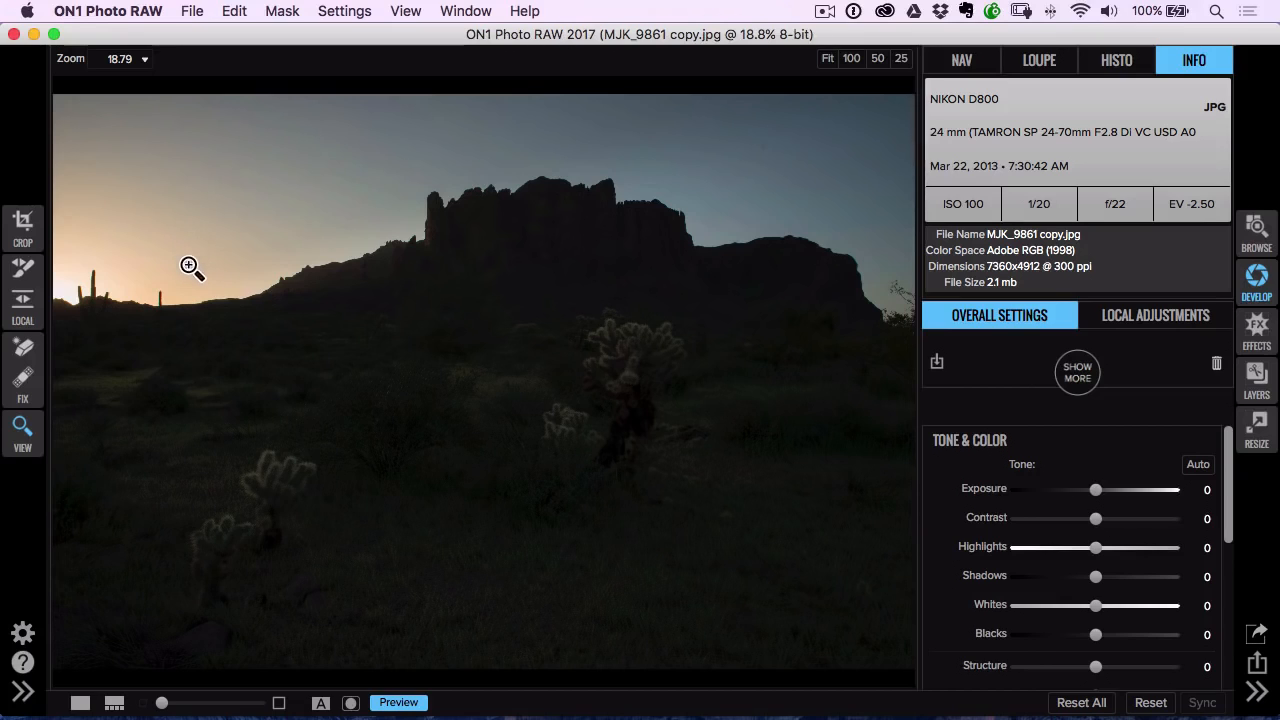
{"action": "mouse_move", "coordinate": [560, 208]}
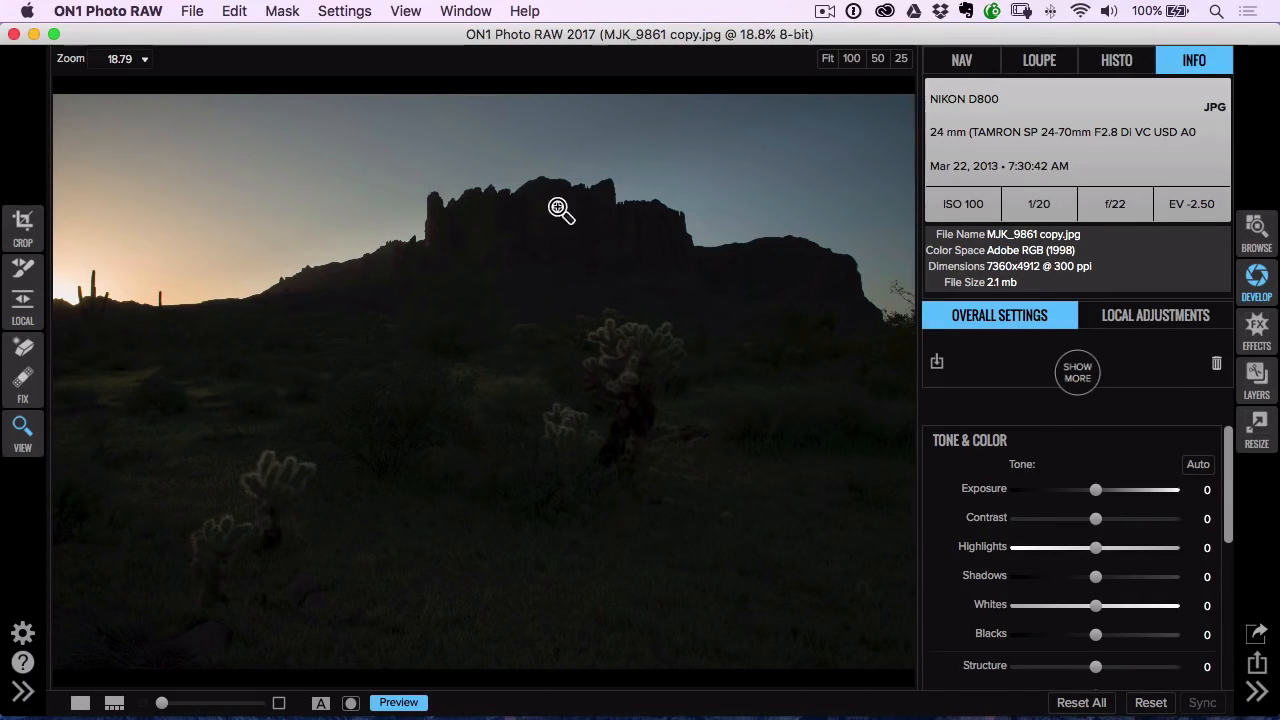
{"action": "mouse_move", "coordinate": [60, 292]}
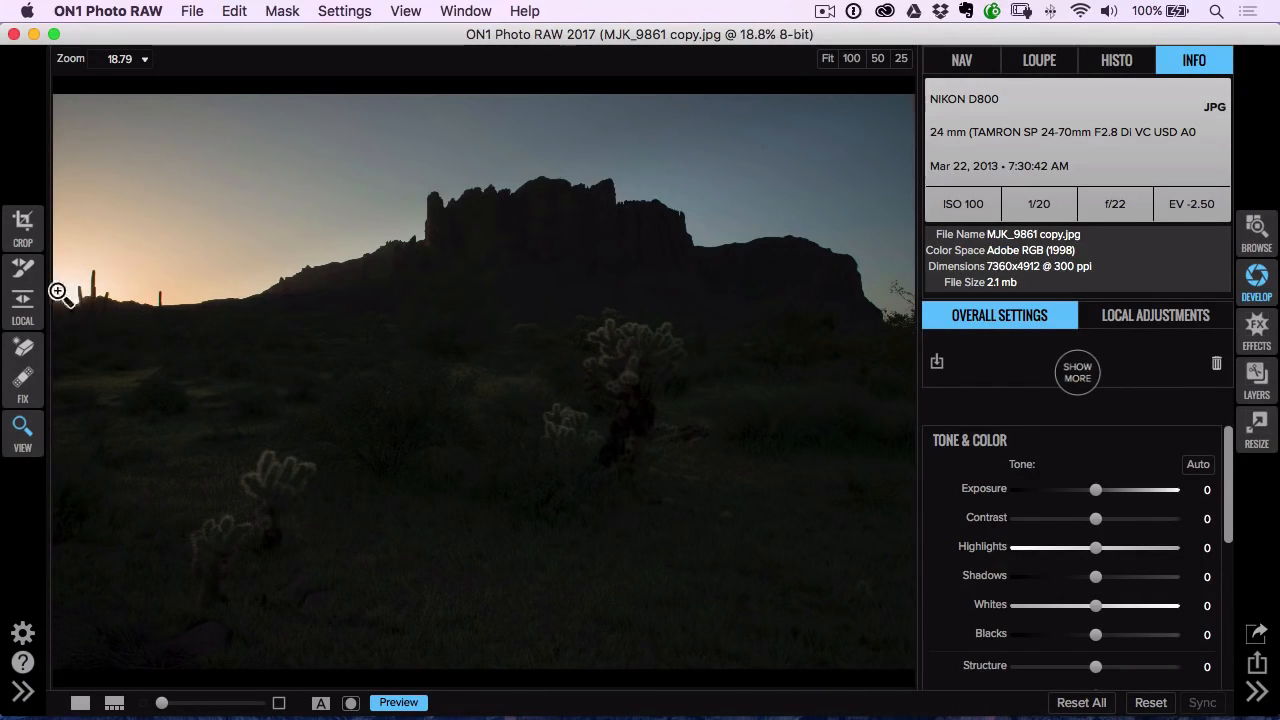
{"action": "mouse_move", "coordinate": [128, 344]}
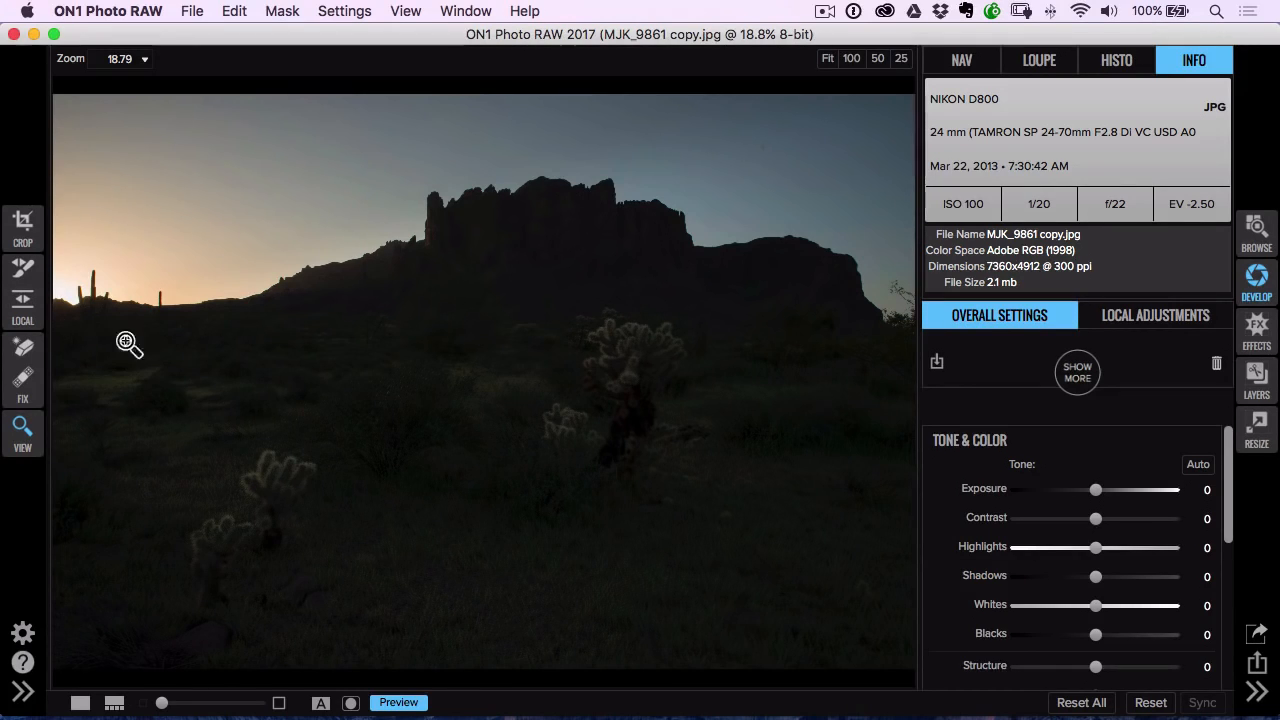
{"action": "mouse_move", "coordinate": [828, 384]}
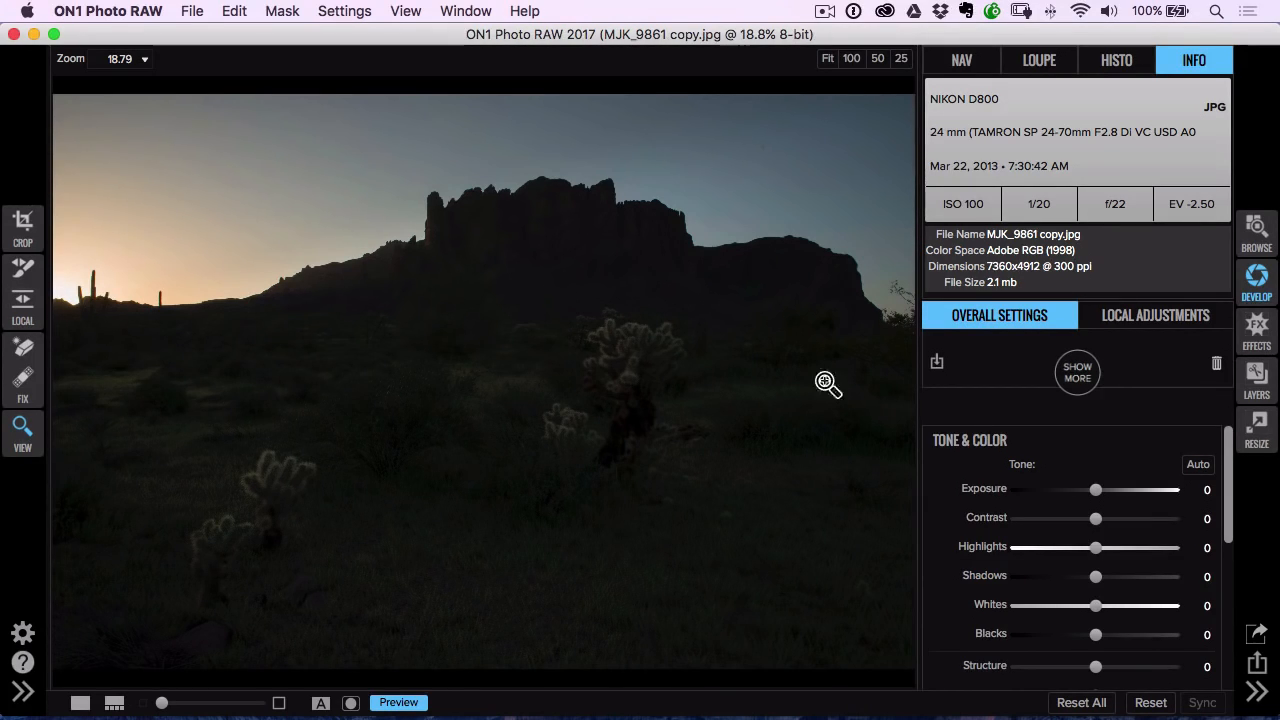
{"action": "mouse_move", "coordinate": [620, 390]}
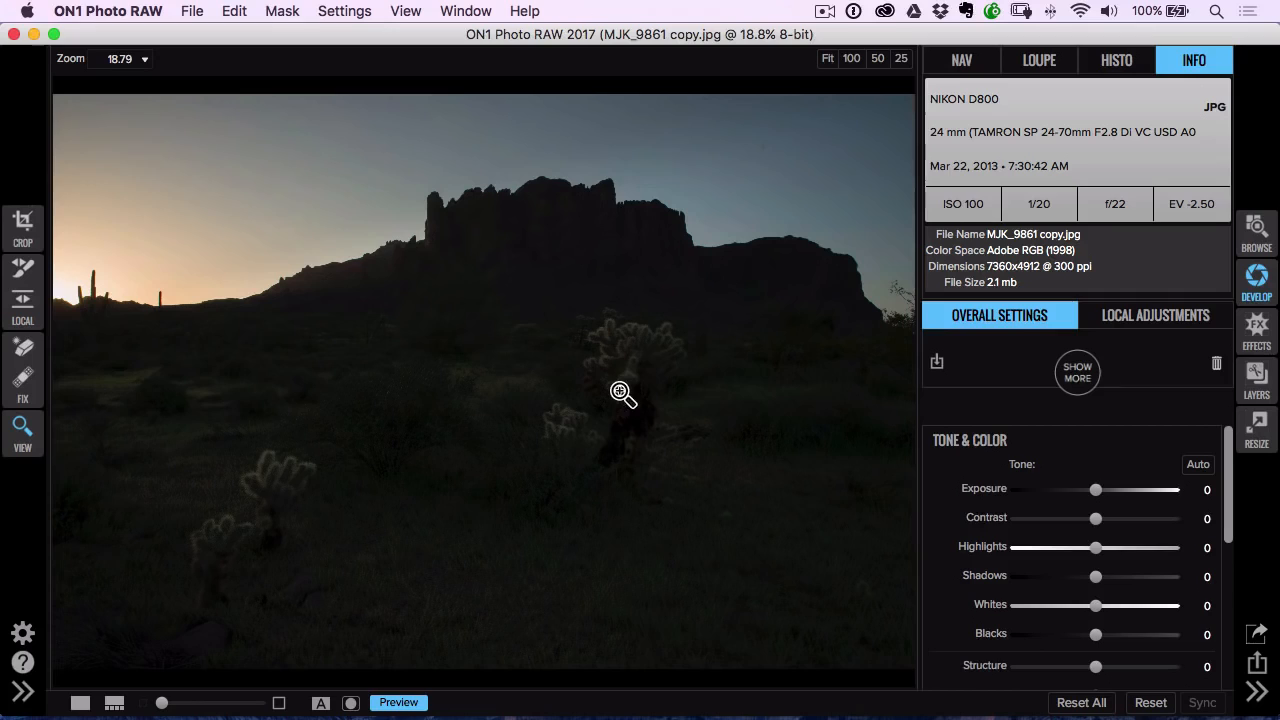
{"action": "mouse_move", "coordinate": [624, 370]}
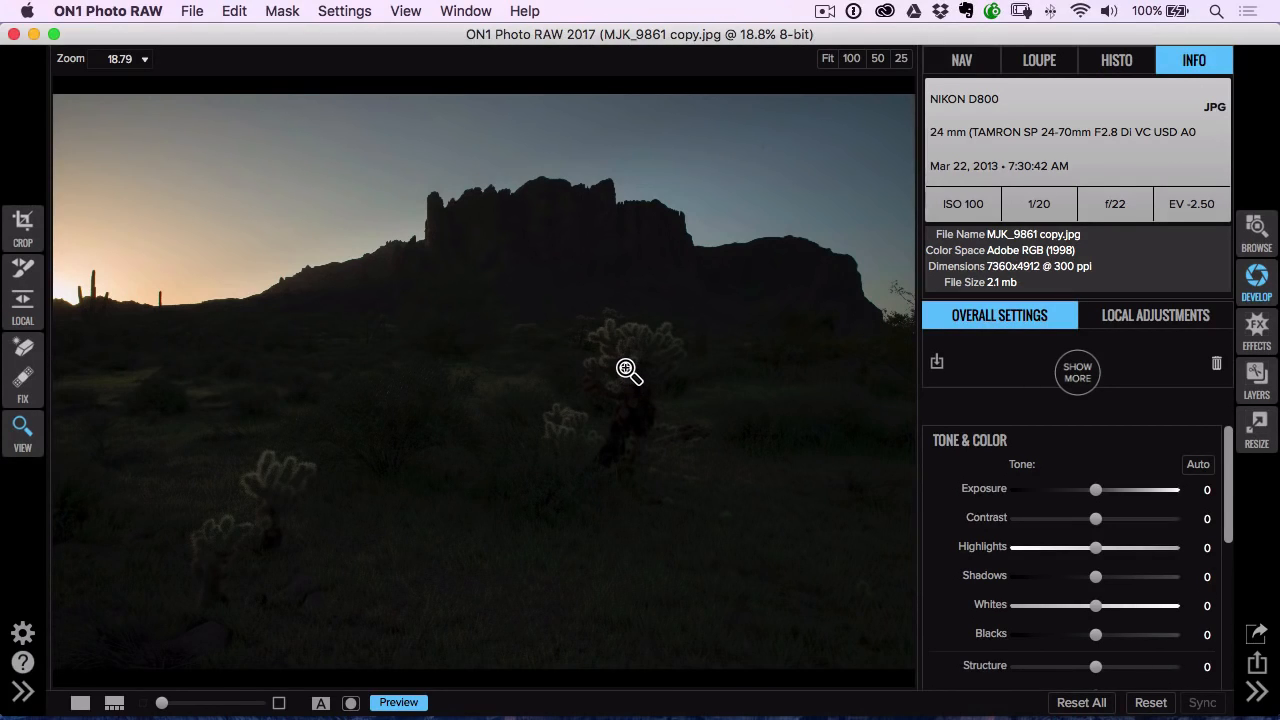
{"action": "mouse_move", "coordinate": [100, 276]}
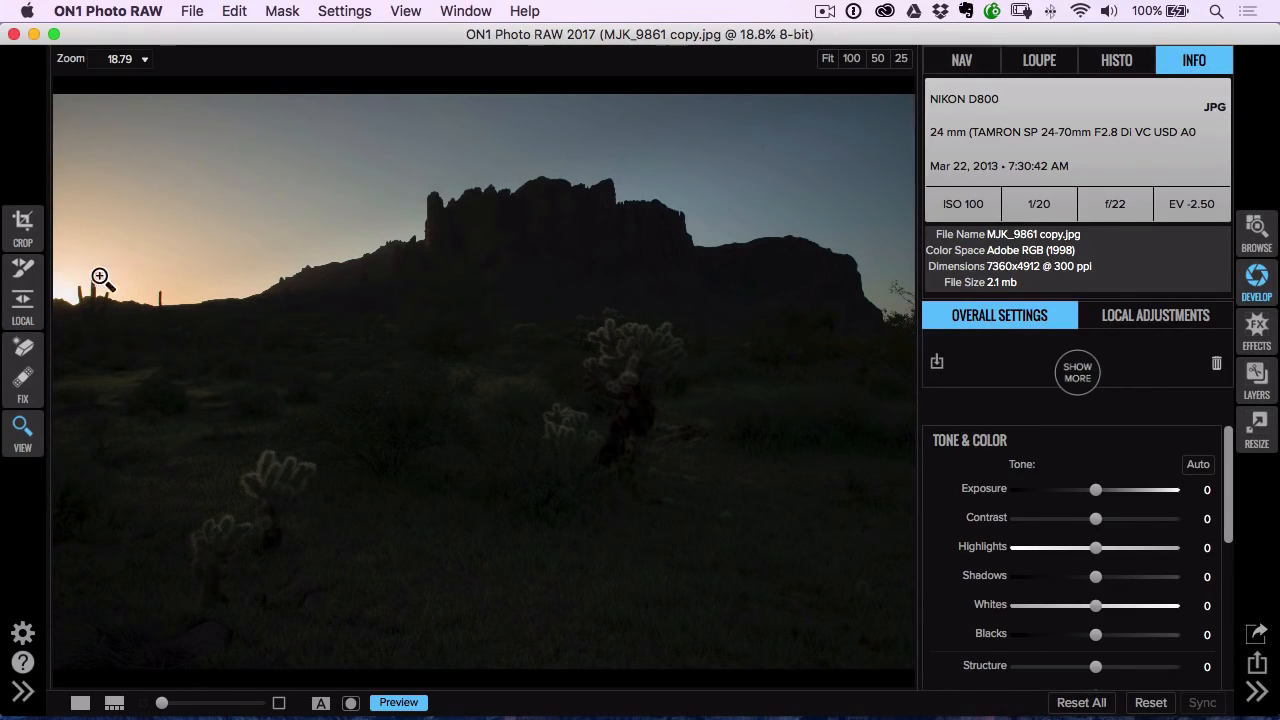
{"action": "mouse_move", "coordinate": [176, 352]}
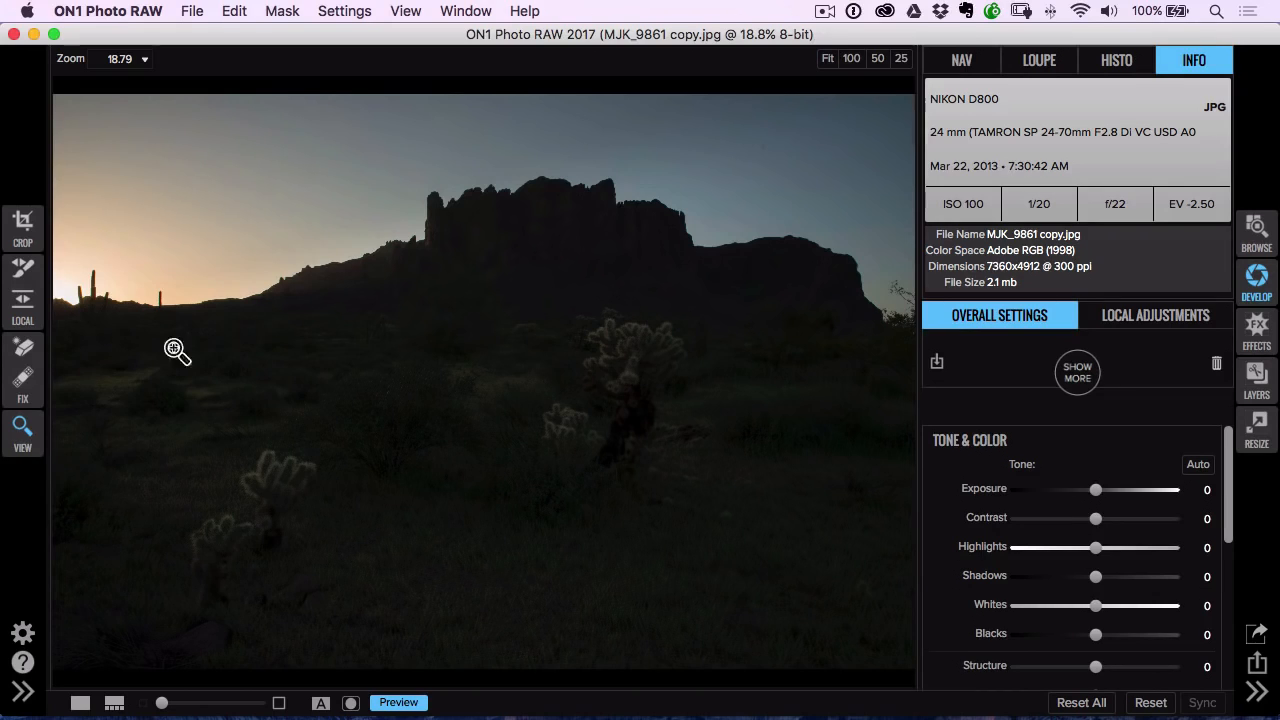
{"action": "mouse_move", "coordinate": [480, 324]}
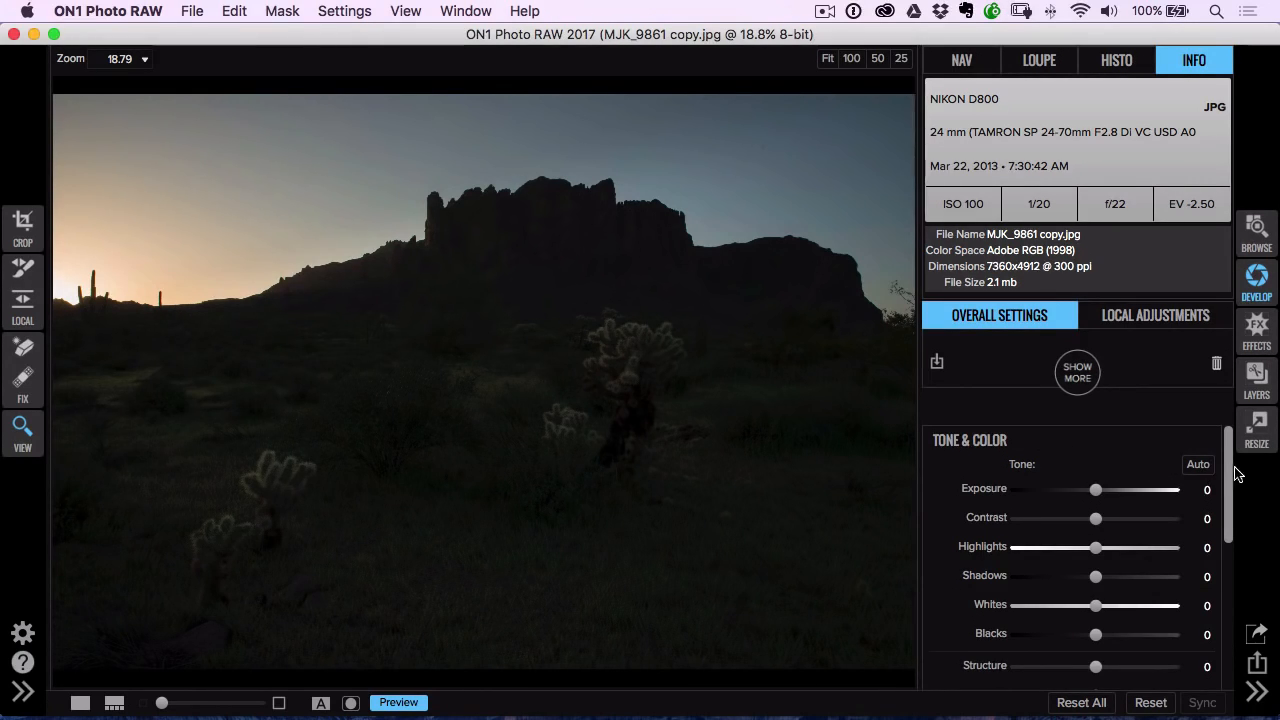
- Raise the overall Exposure to 0.35 in Tone & Color
{"action": "scroll", "scroll_direction": "down", "scroll_amount": 3}
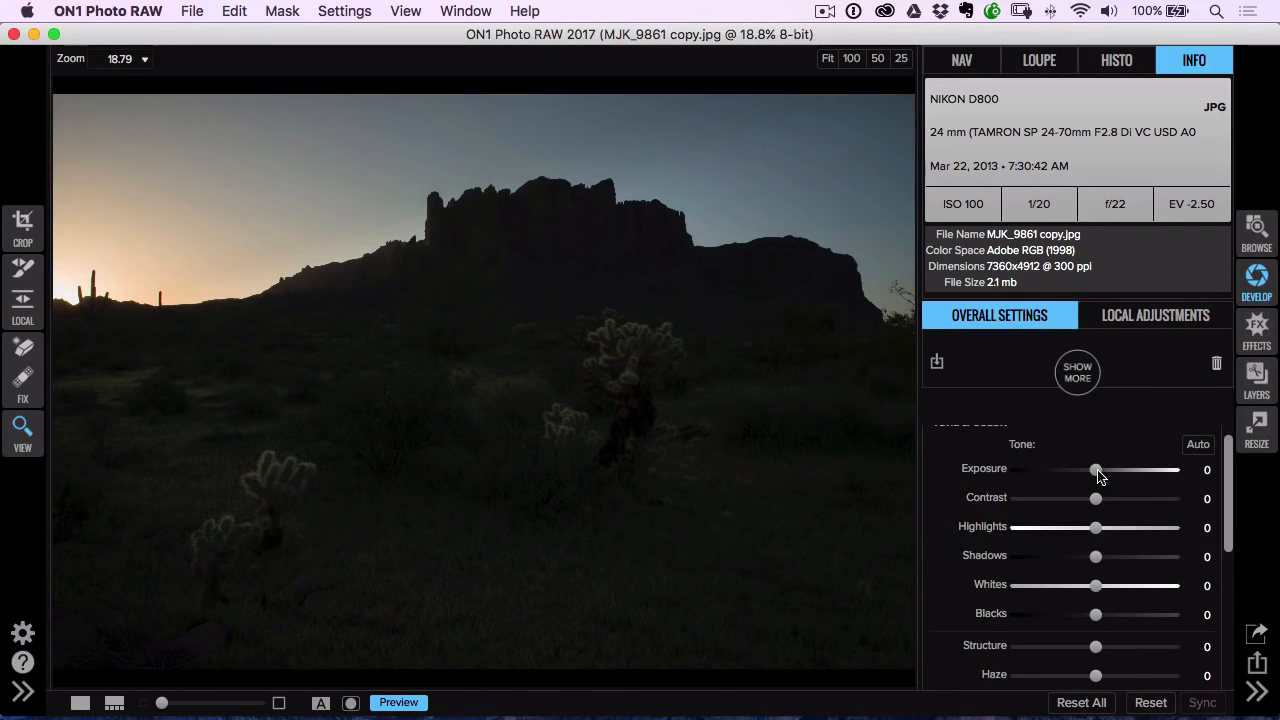
{"action": "left_click_drag", "start_coordinate": [1096, 470], "coordinate": [1108, 470]}
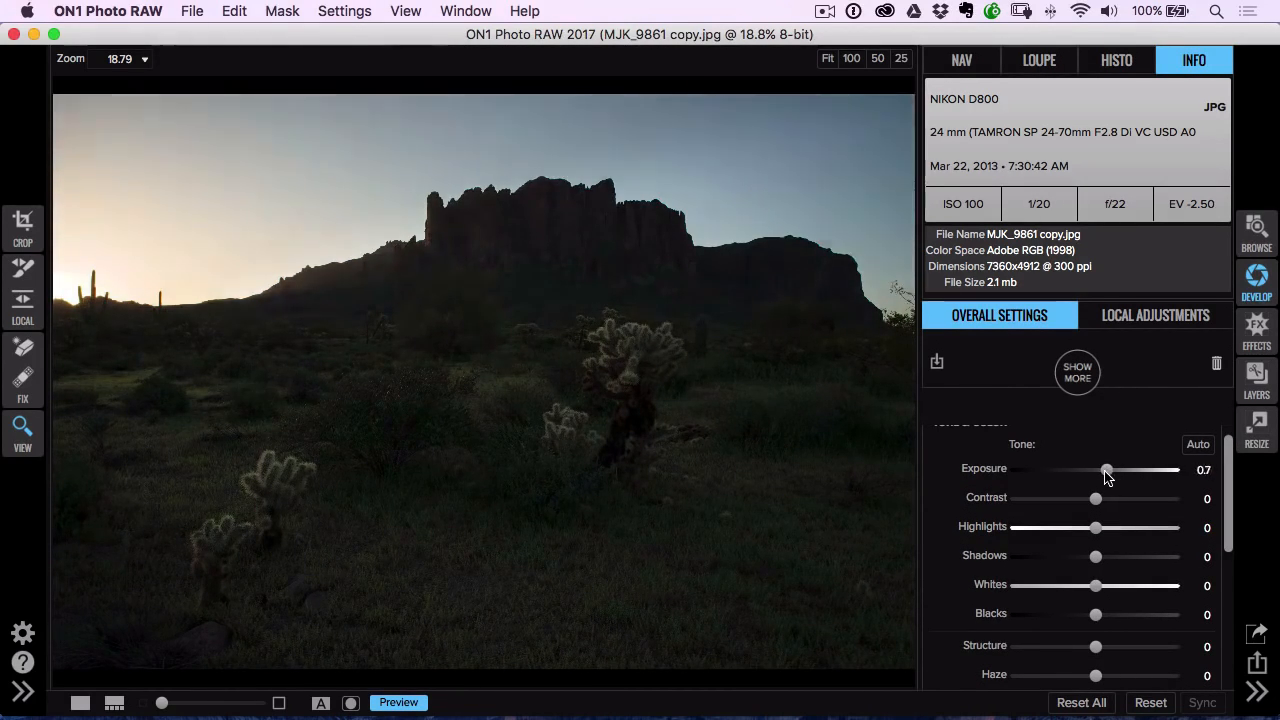
{"action": "left_click_drag", "start_coordinate": [1108, 470], "coordinate": [1100, 470]}
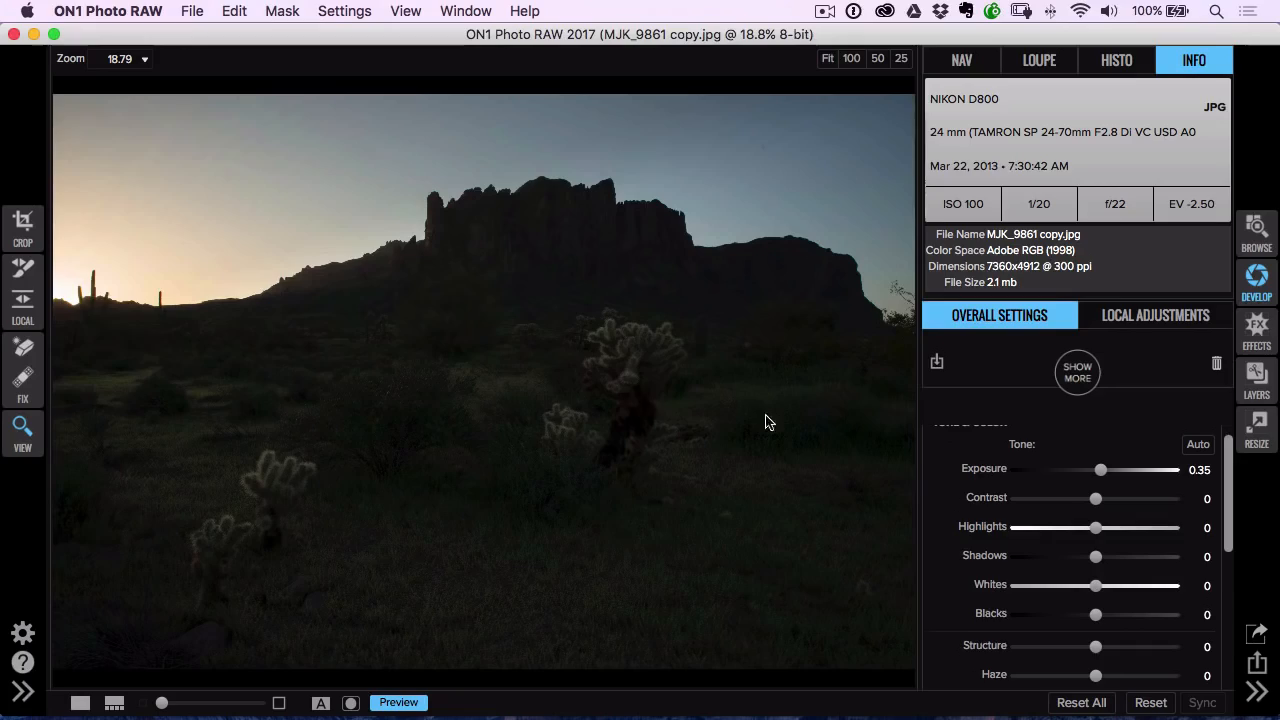
{"action": "mouse_move", "coordinate": [1118, 572]}
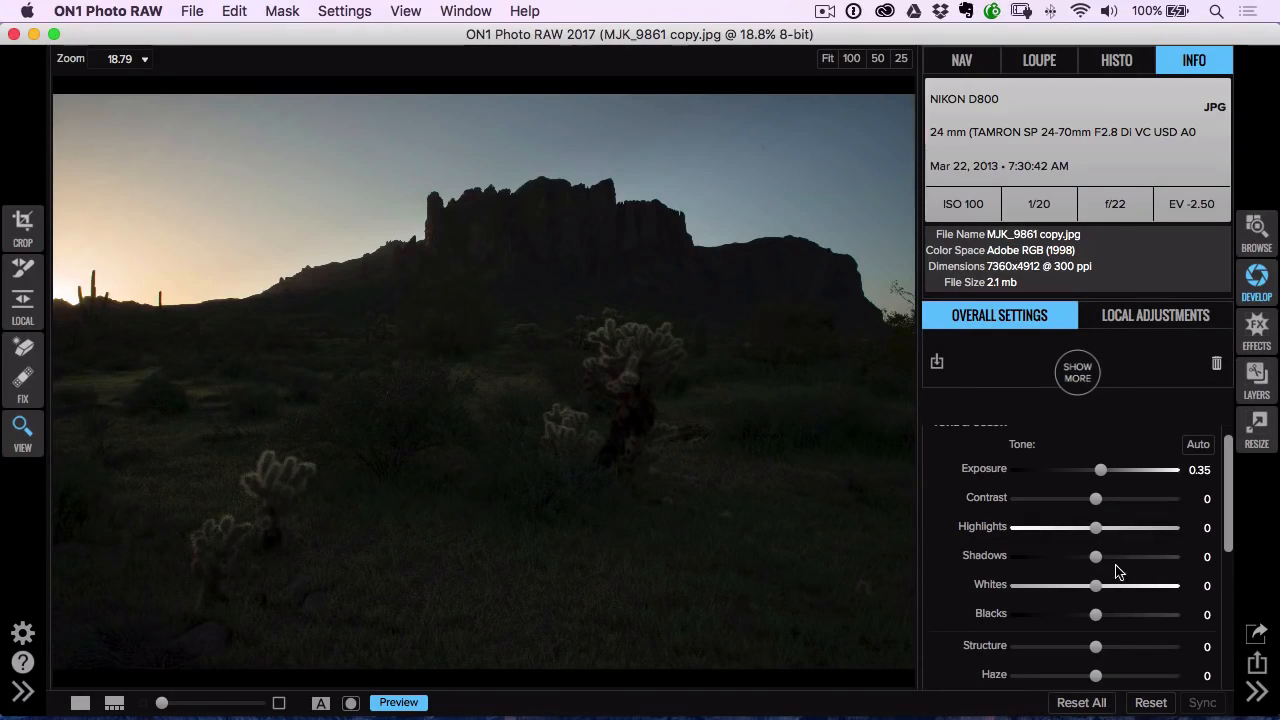
- Lift Shadows to 70 and nudge Whites up to 1
{"action": "left_click_drag", "start_coordinate": [1096, 556], "coordinate": [1130, 556]}
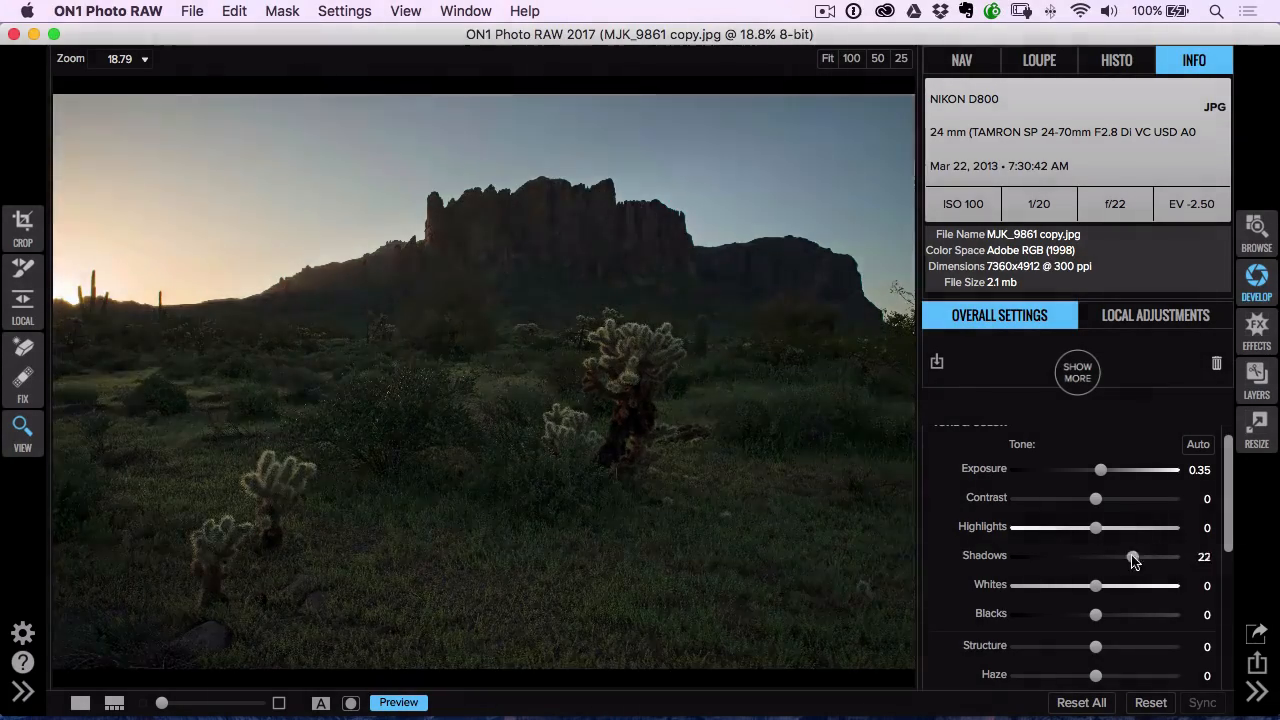
{"action": "left_click_drag", "start_coordinate": [1132, 556], "coordinate": [1148, 556]}
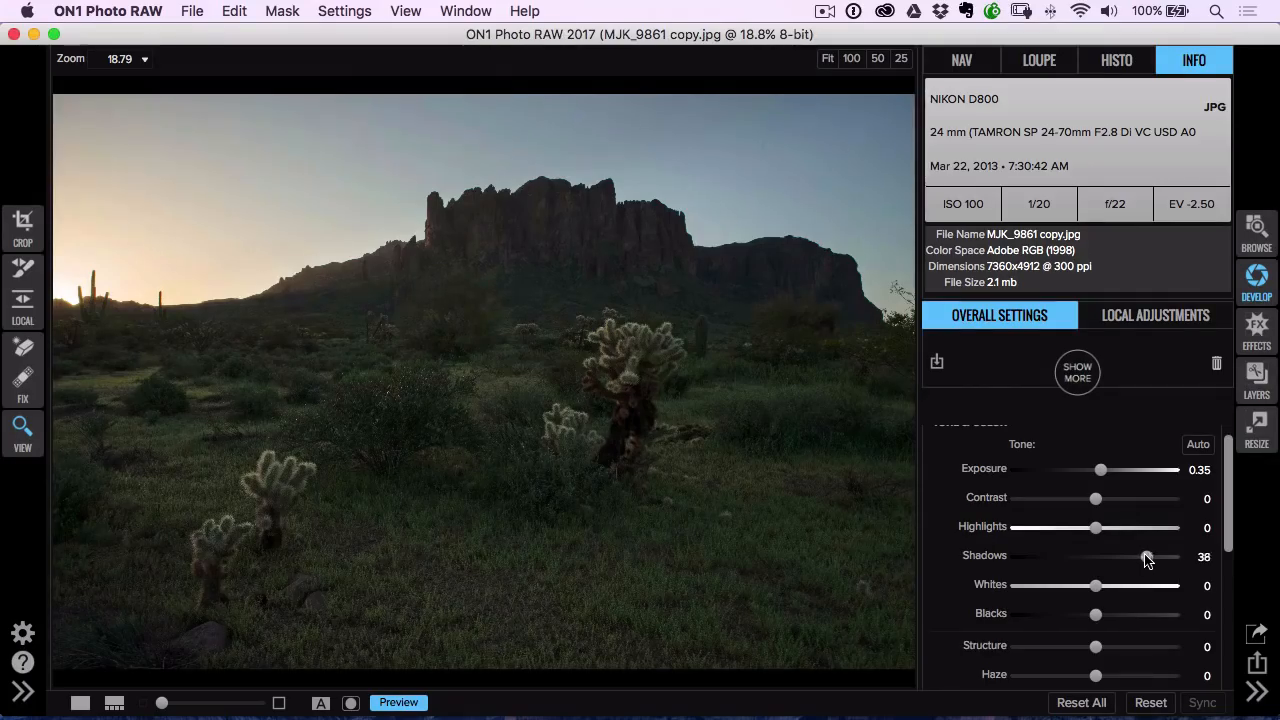
{"action": "left_click_drag", "start_coordinate": [1148, 556], "coordinate": [1190, 556]}
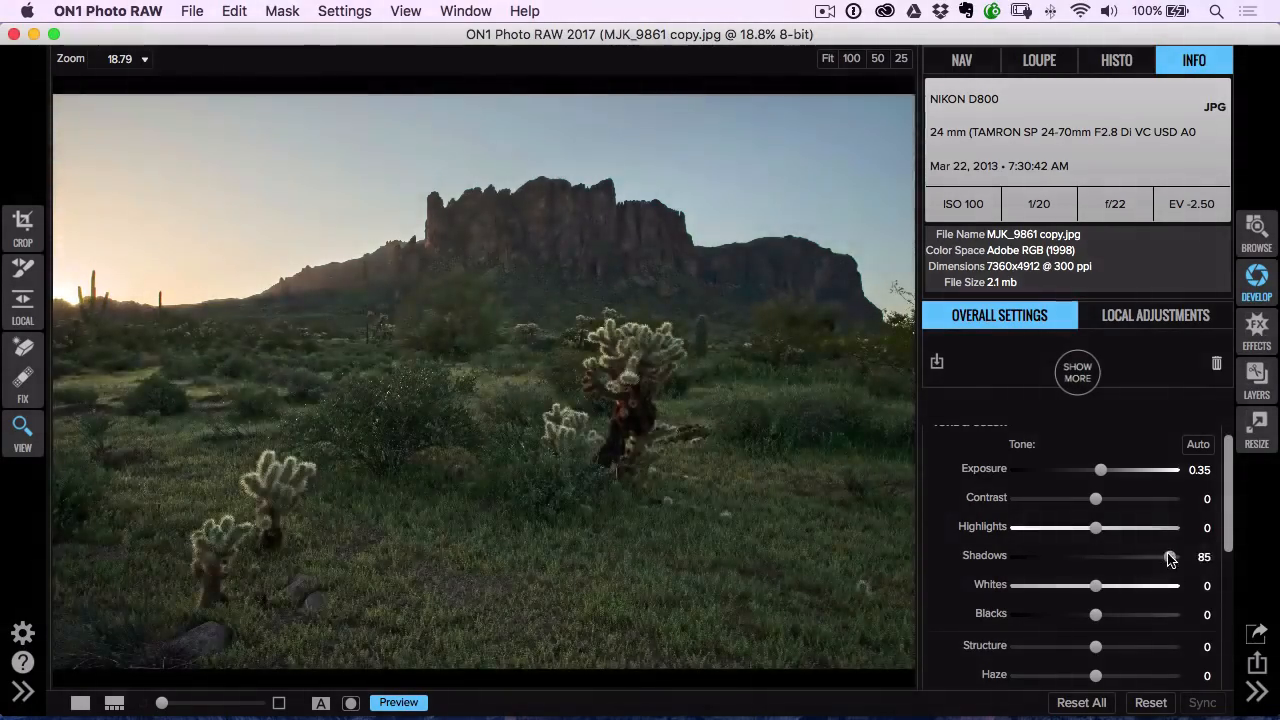
{"action": "left_click_drag", "start_coordinate": [1170, 556], "coordinate": [1156, 556]}
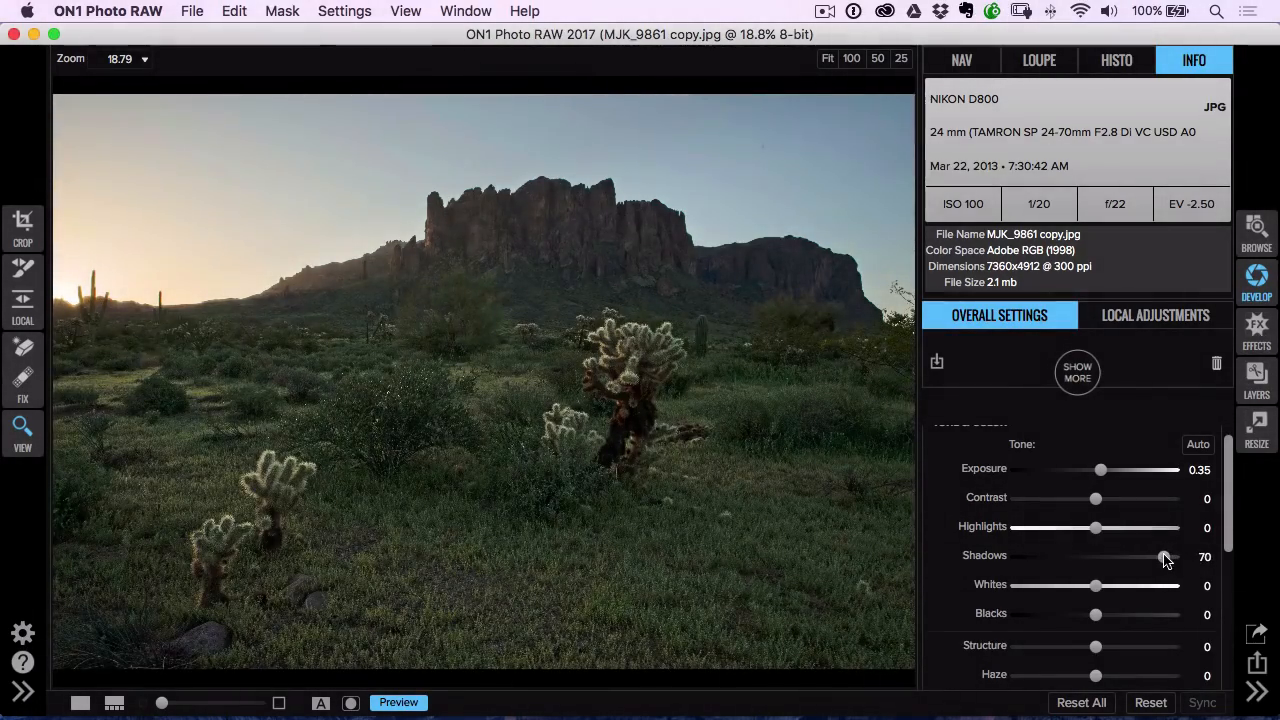
{"action": "left_click_drag", "start_coordinate": [1164, 556], "coordinate": [1164, 556]}
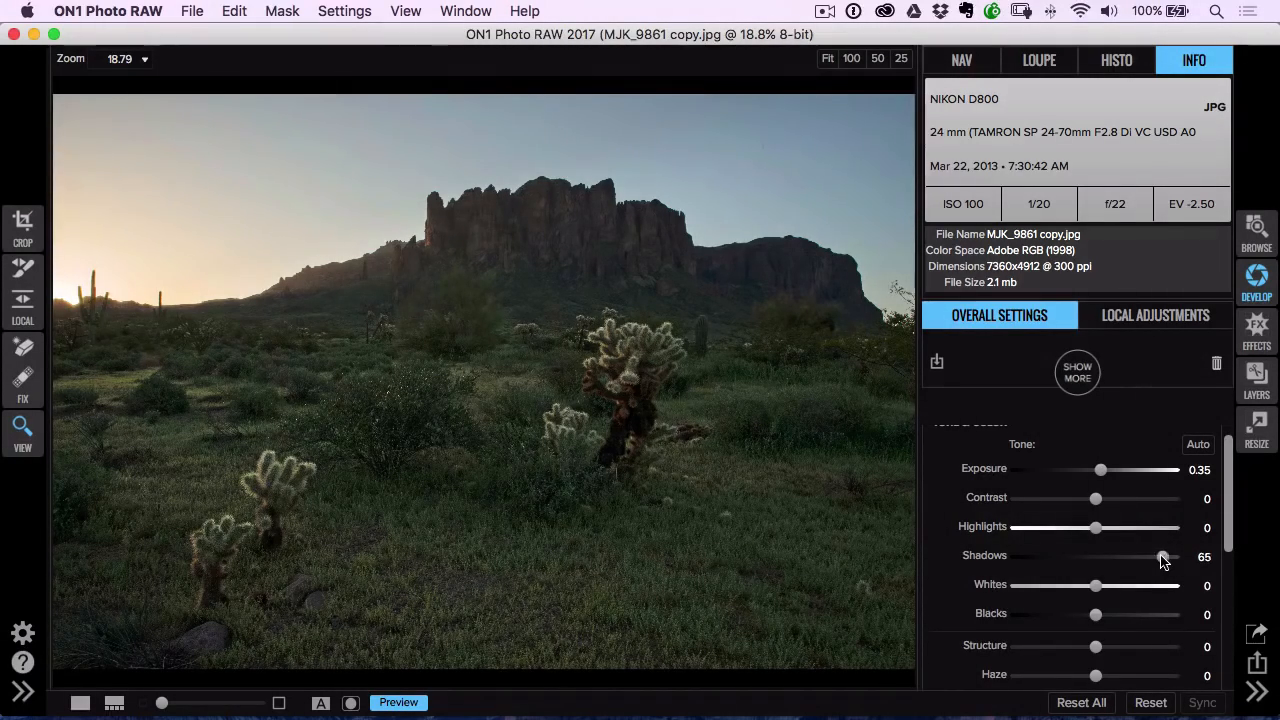
{"action": "left_click_drag", "start_coordinate": [1164, 556], "coordinate": [1164, 556]}
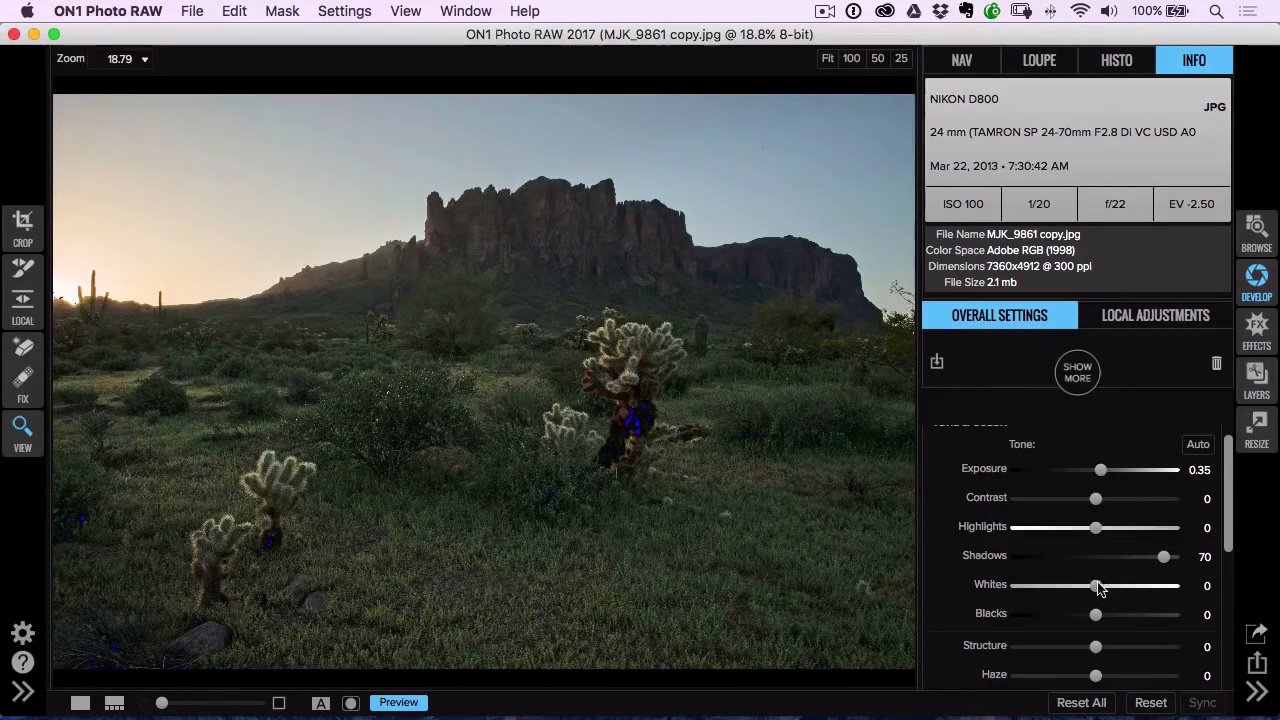
{"action": "left_click_drag", "start_coordinate": [1096, 584], "coordinate": [1110, 584]}
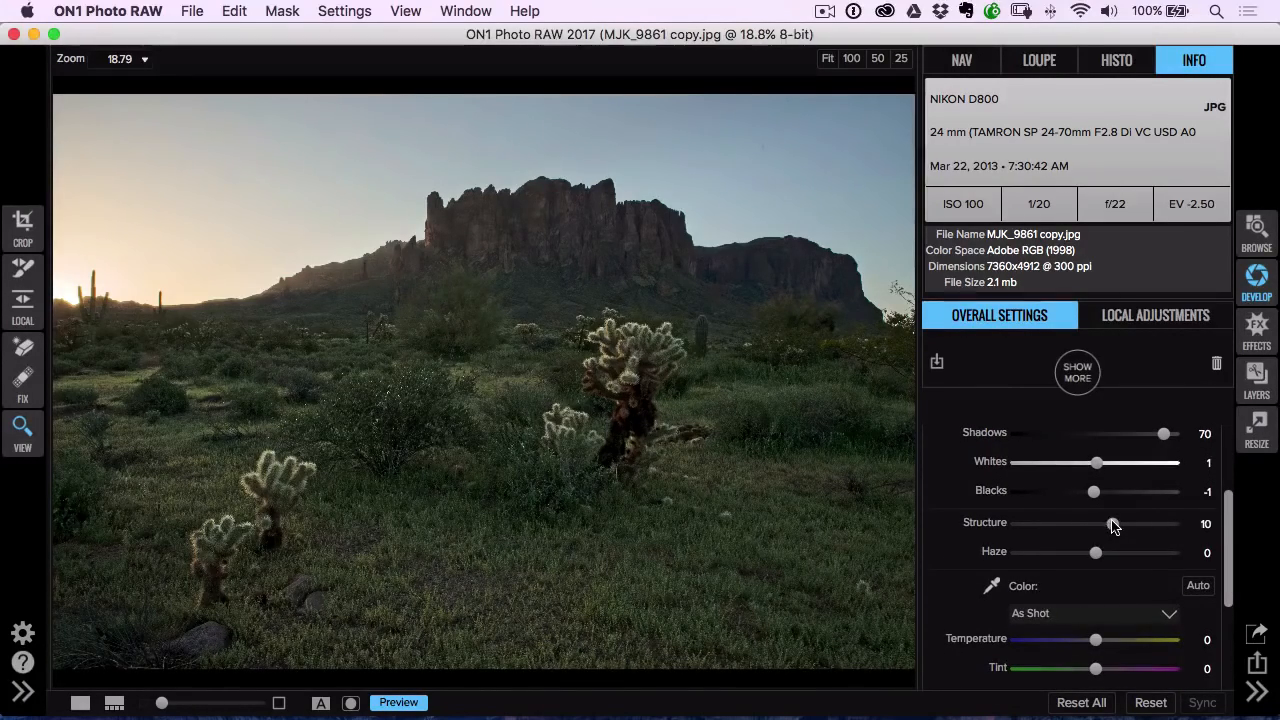
- Set Structure to 12 and warm the Color Temperature to 18
{"action": "left_click_drag", "start_coordinate": [1108, 524], "coordinate": [1116, 524]}
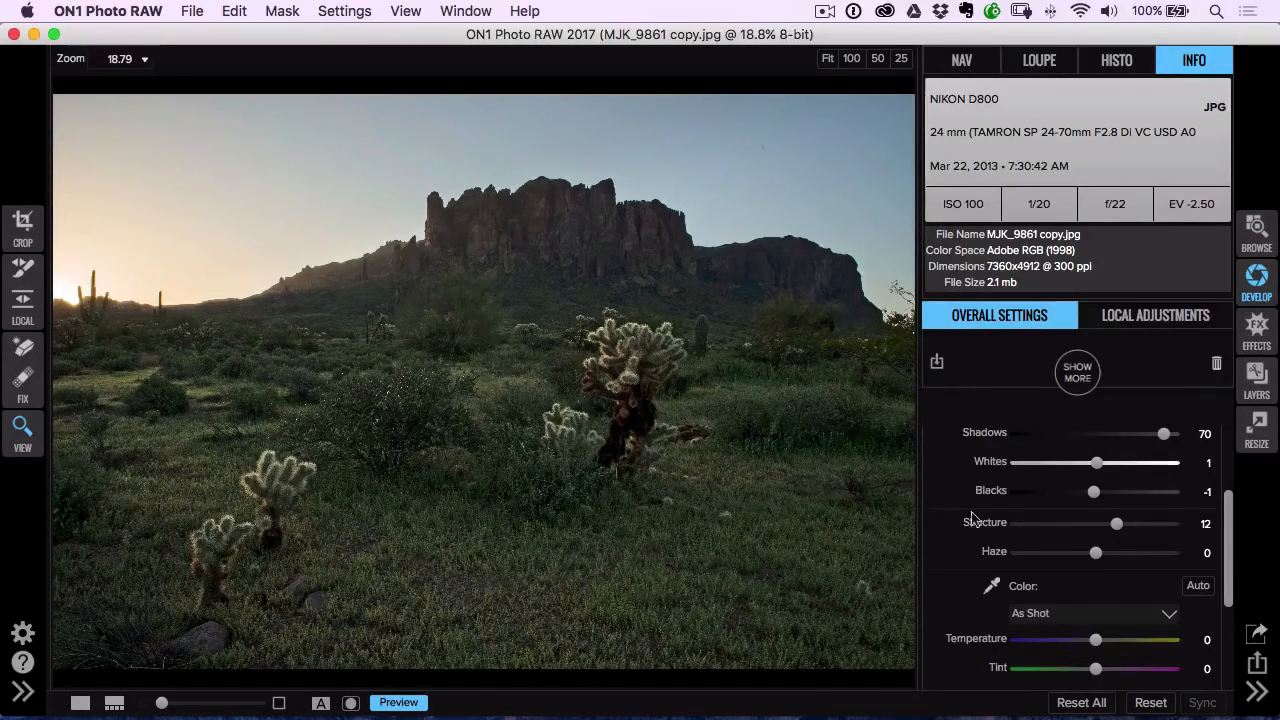
{"action": "scroll", "scroll_direction": "down", "scroll_amount": 3}
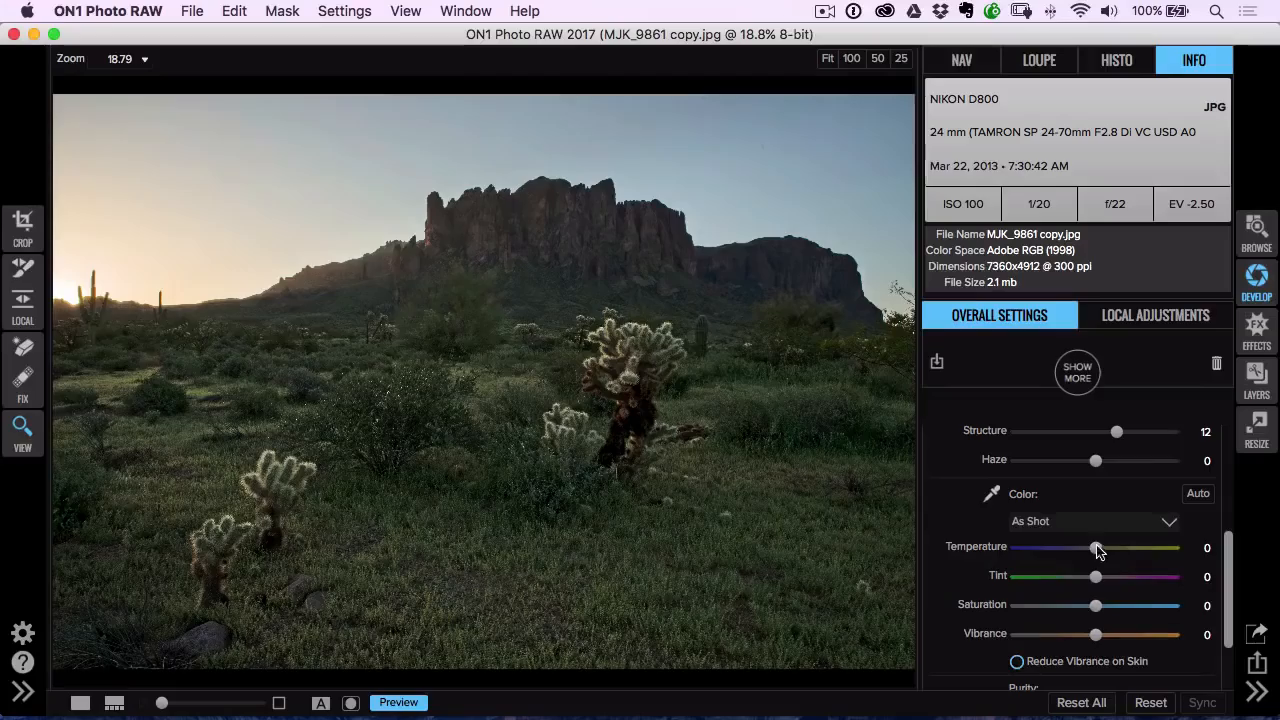
{"action": "left_click_drag", "start_coordinate": [1096, 548], "coordinate": [1124, 548]}
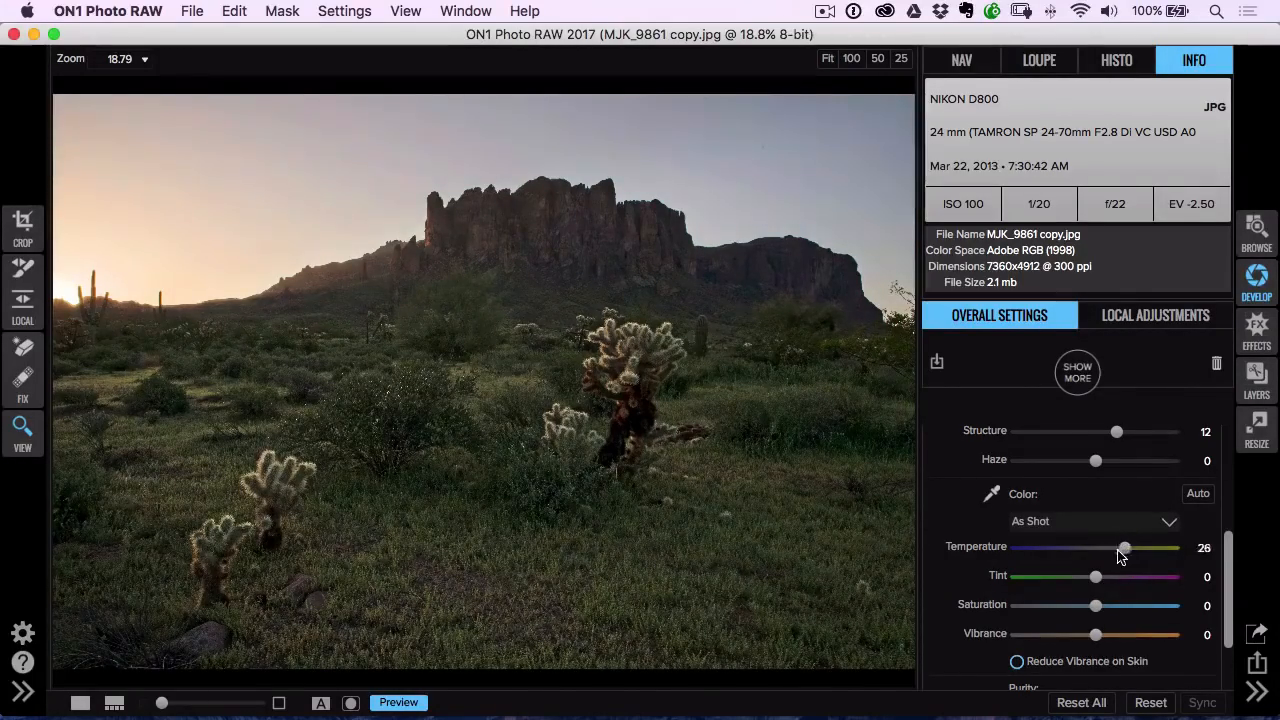
{"action": "left_click_drag", "start_coordinate": [1124, 548], "coordinate": [1112, 548]}
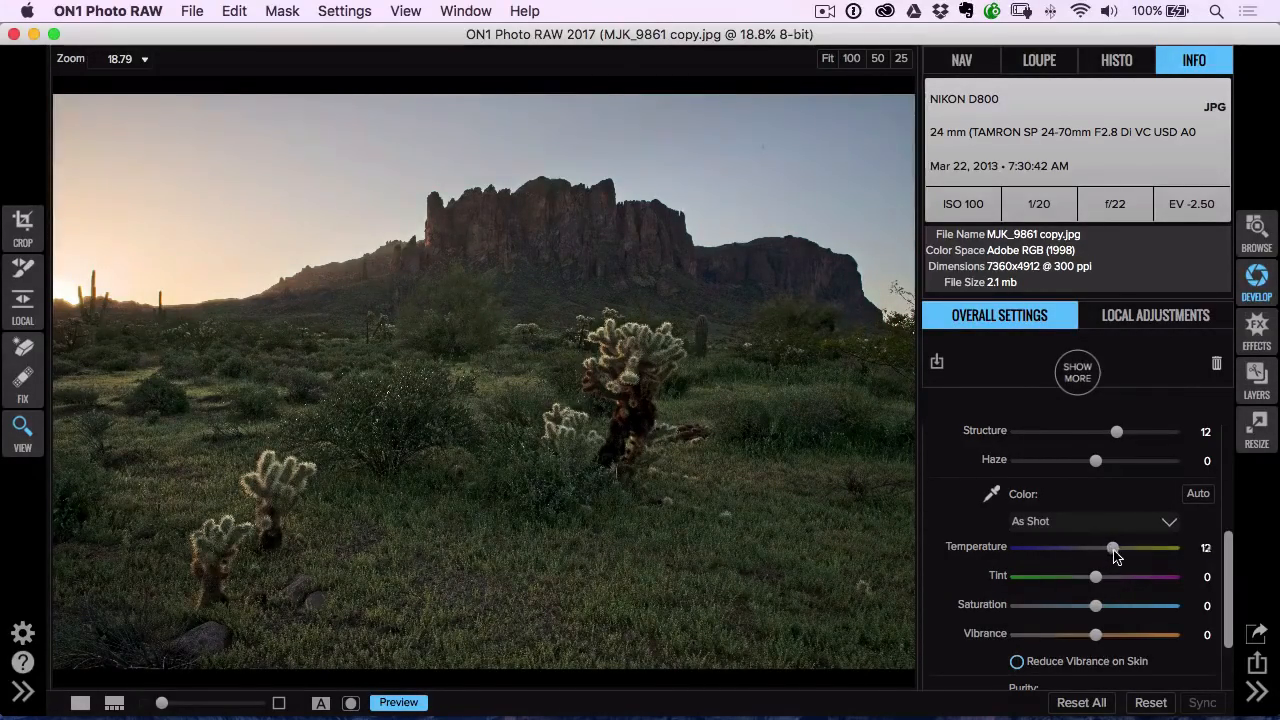
{"action": "left_click_drag", "start_coordinate": [1112, 548], "coordinate": [1124, 548]}
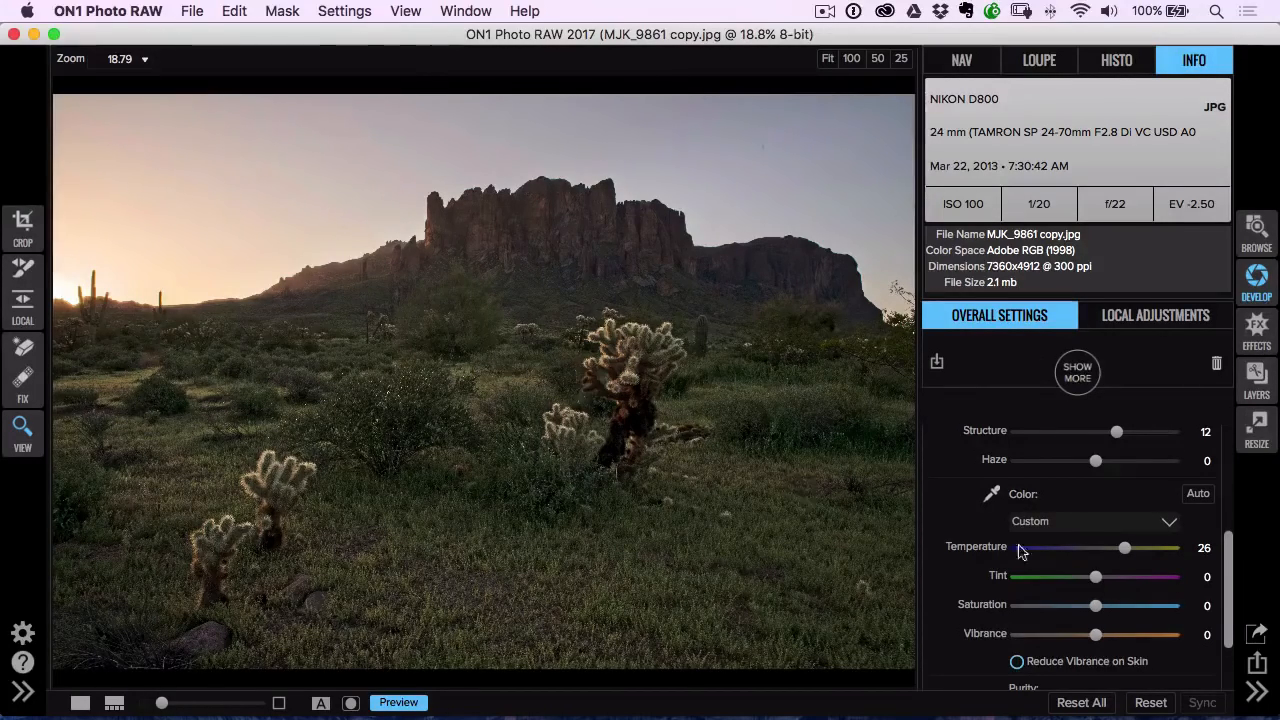
{"action": "left_click_drag", "start_coordinate": [1124, 548], "coordinate": [1116, 548]}
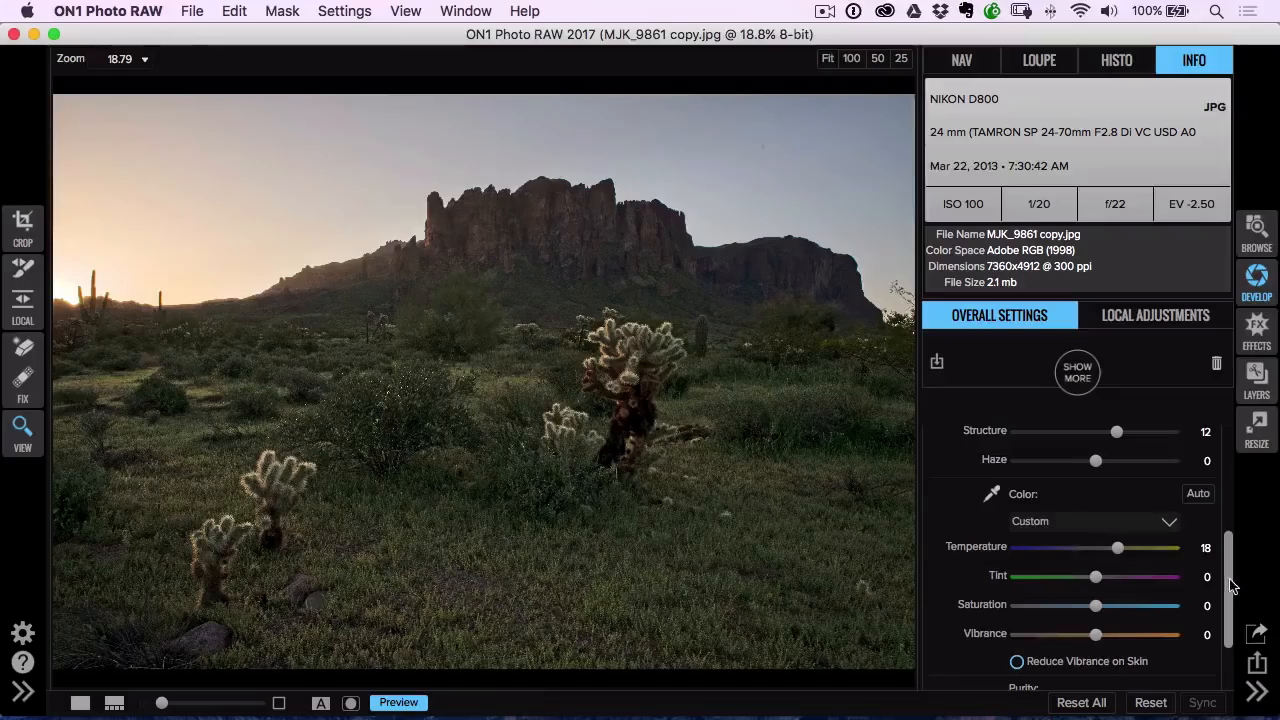
{"action": "scroll", "scroll_direction": "up", "scroll_amount": 3}
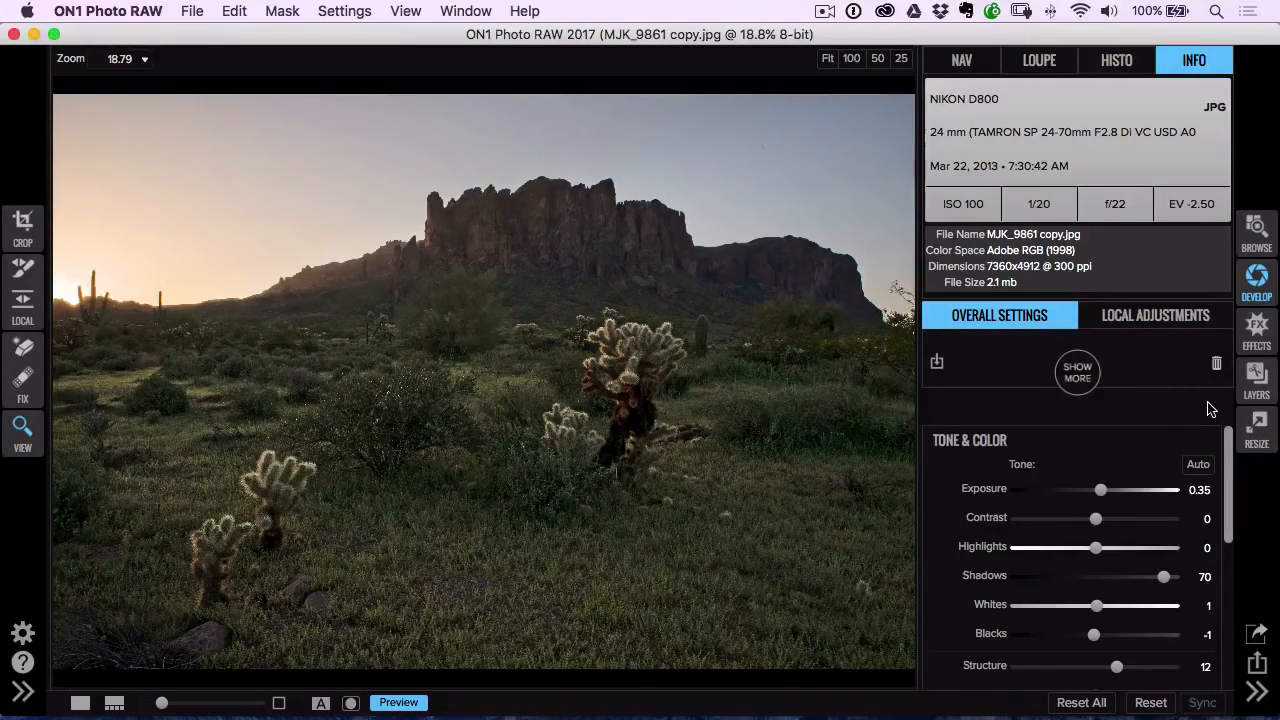
- Compare before/after with Preview, then settle Exposure at 0.65
{"action": "left_click", "coordinate": [398, 700]}
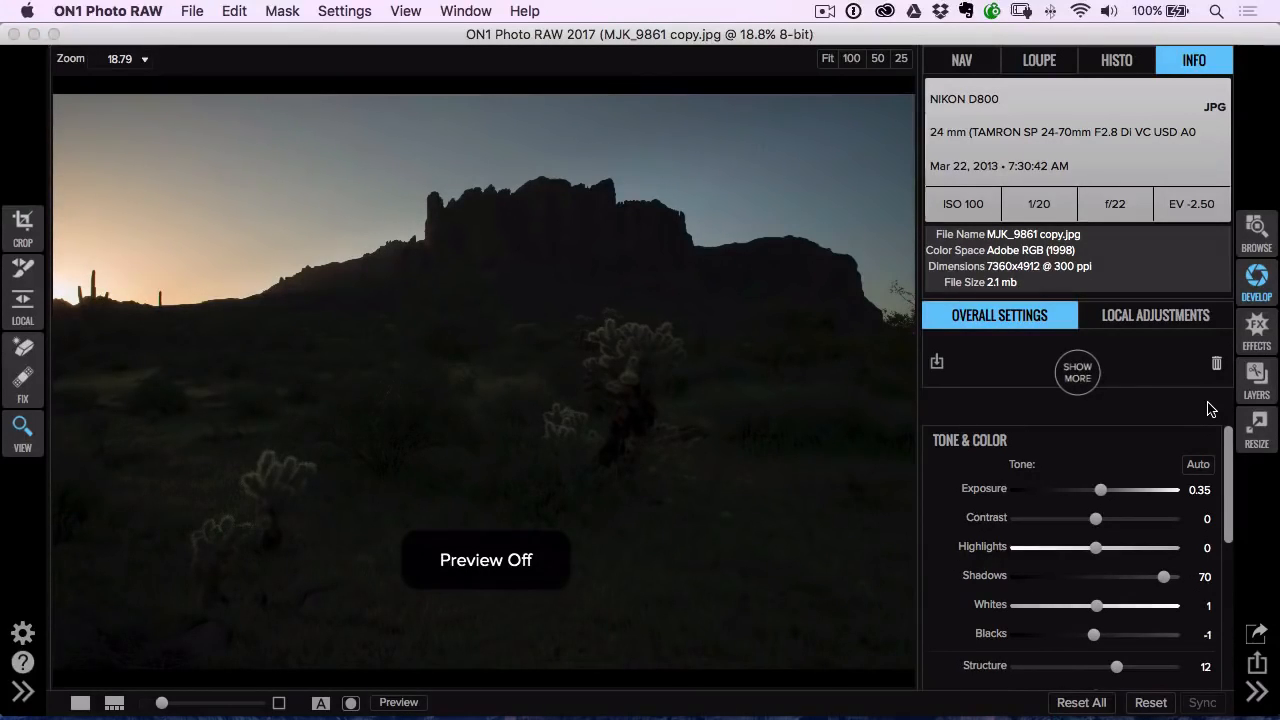
{"action": "left_click", "coordinate": [398, 702]}
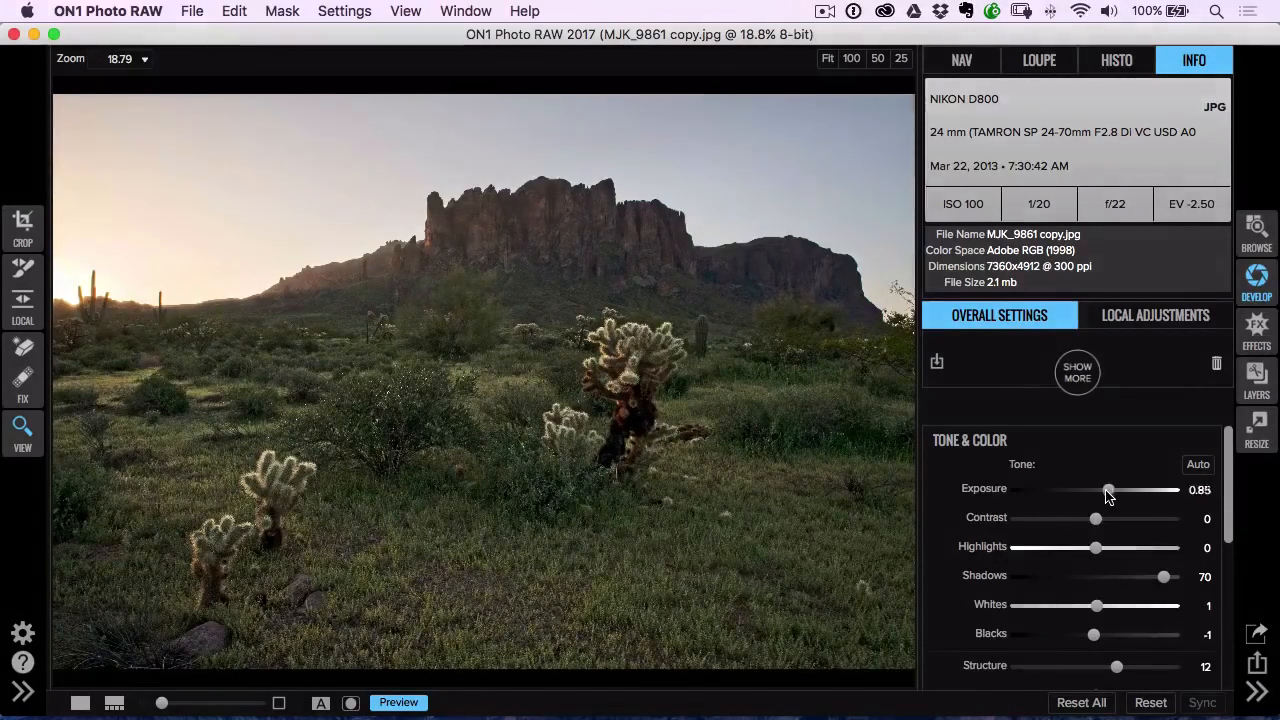
{"action": "left_click_drag", "start_coordinate": [1108, 488], "coordinate": [1104, 488]}
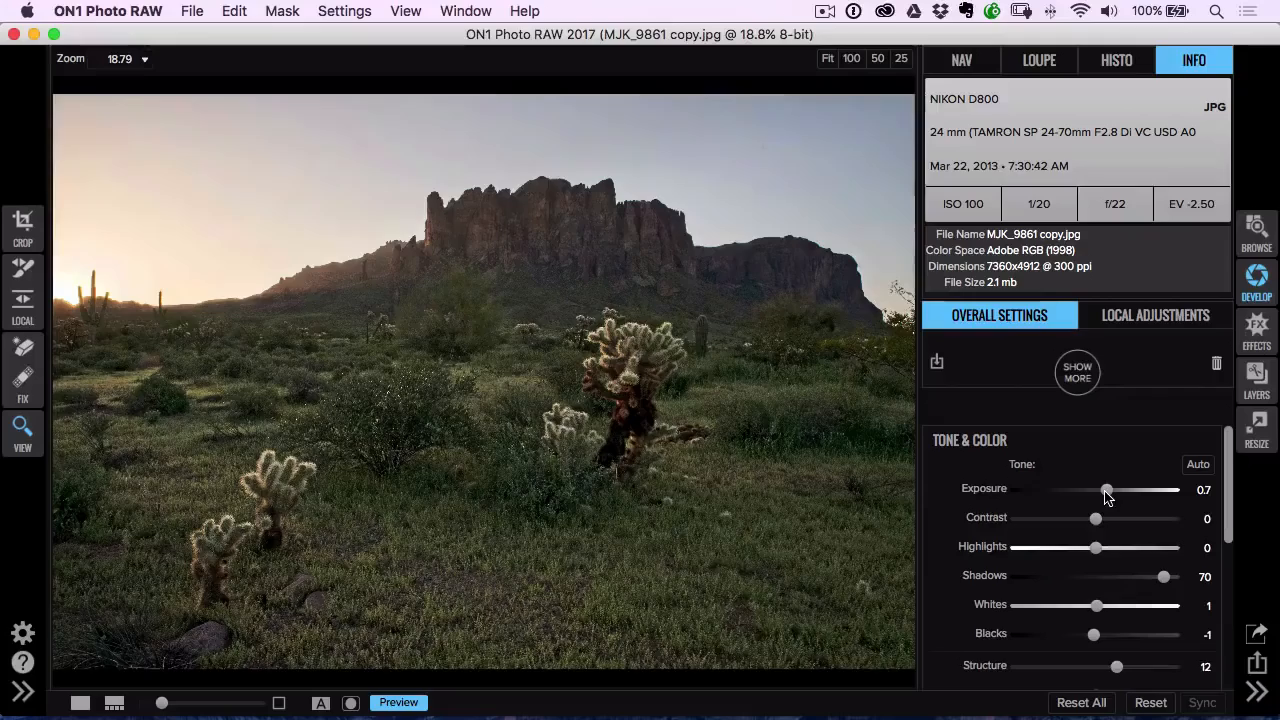
{"action": "left_click_drag", "start_coordinate": [1108, 488], "coordinate": [1104, 488]}
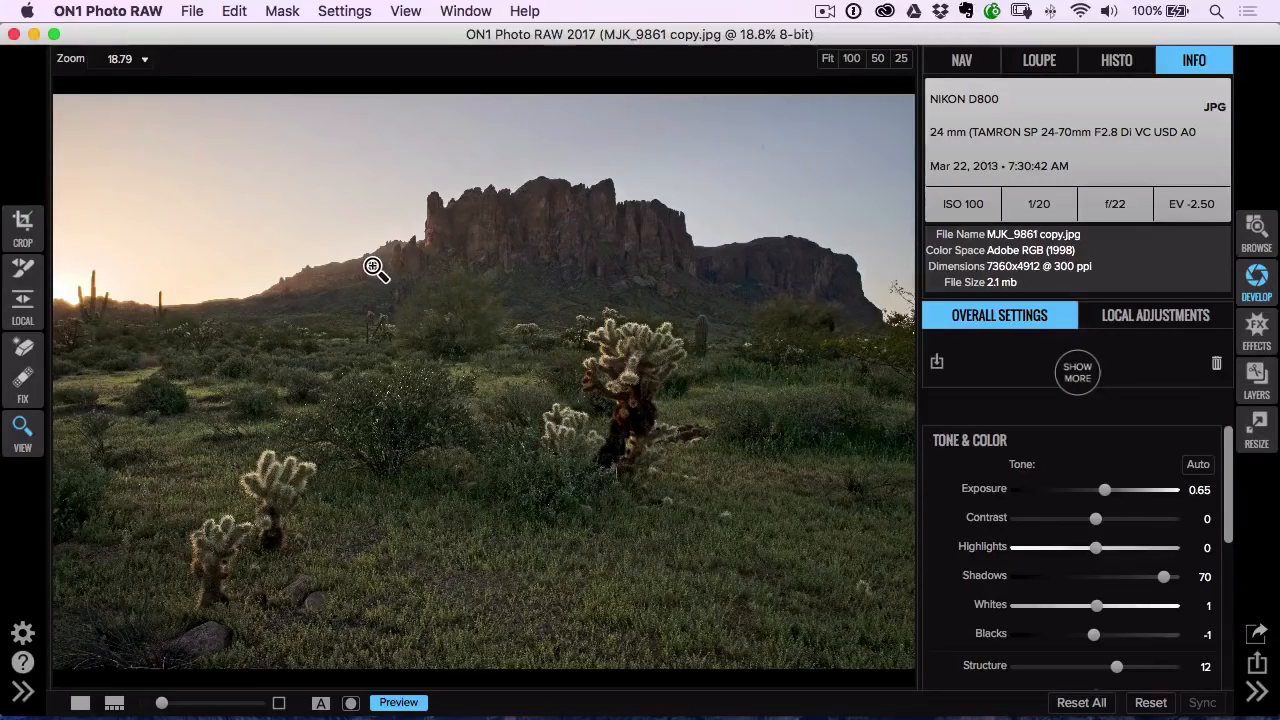
{"action": "mouse_move", "coordinate": [1036, 392]}
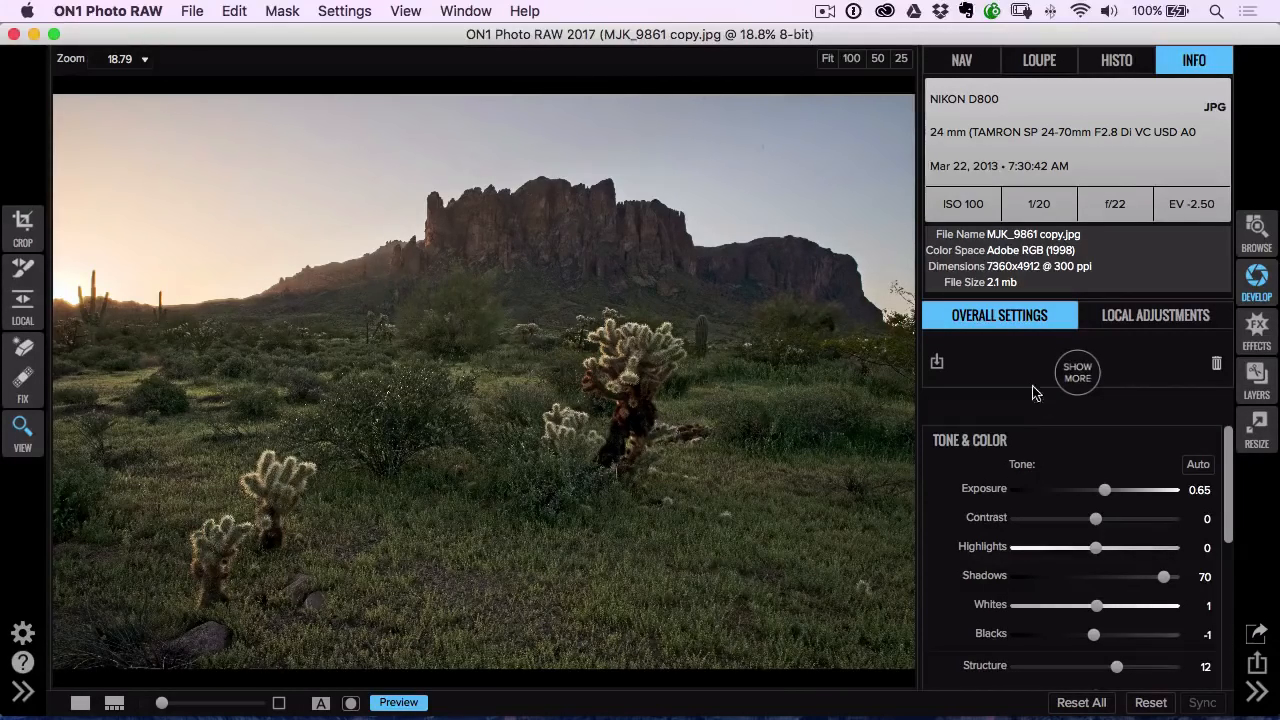
- Add Screen sharpening (Progressive, Amount 50, Detail 80) via Show More
{"action": "left_click", "coordinate": [1076, 370]}
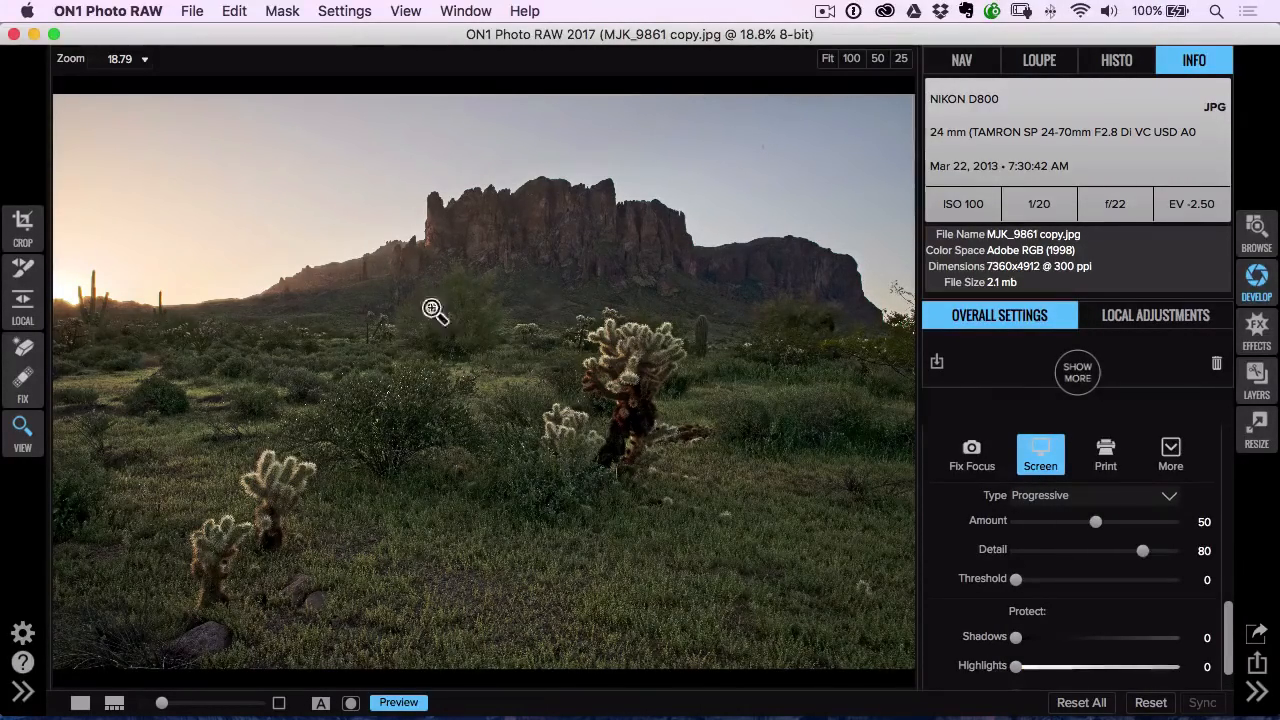
{"action": "mouse_move", "coordinate": [558, 562]}
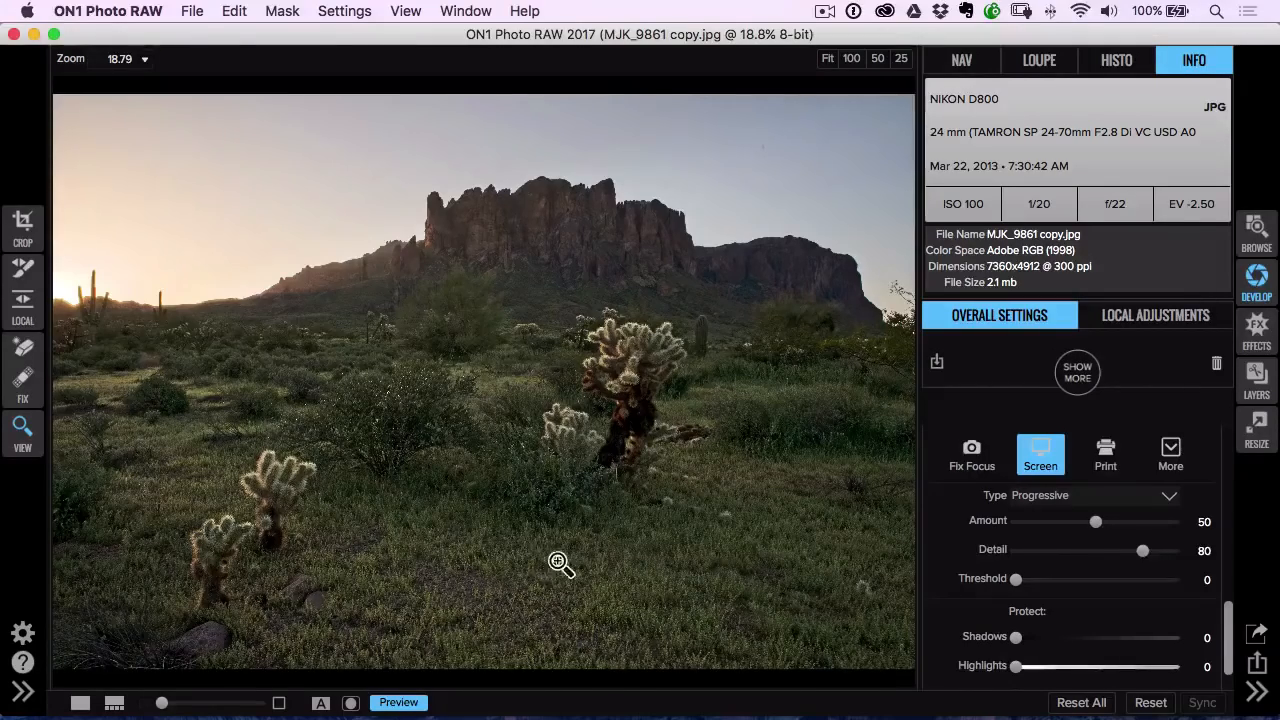
{"action": "mouse_move", "coordinate": [604, 492]}
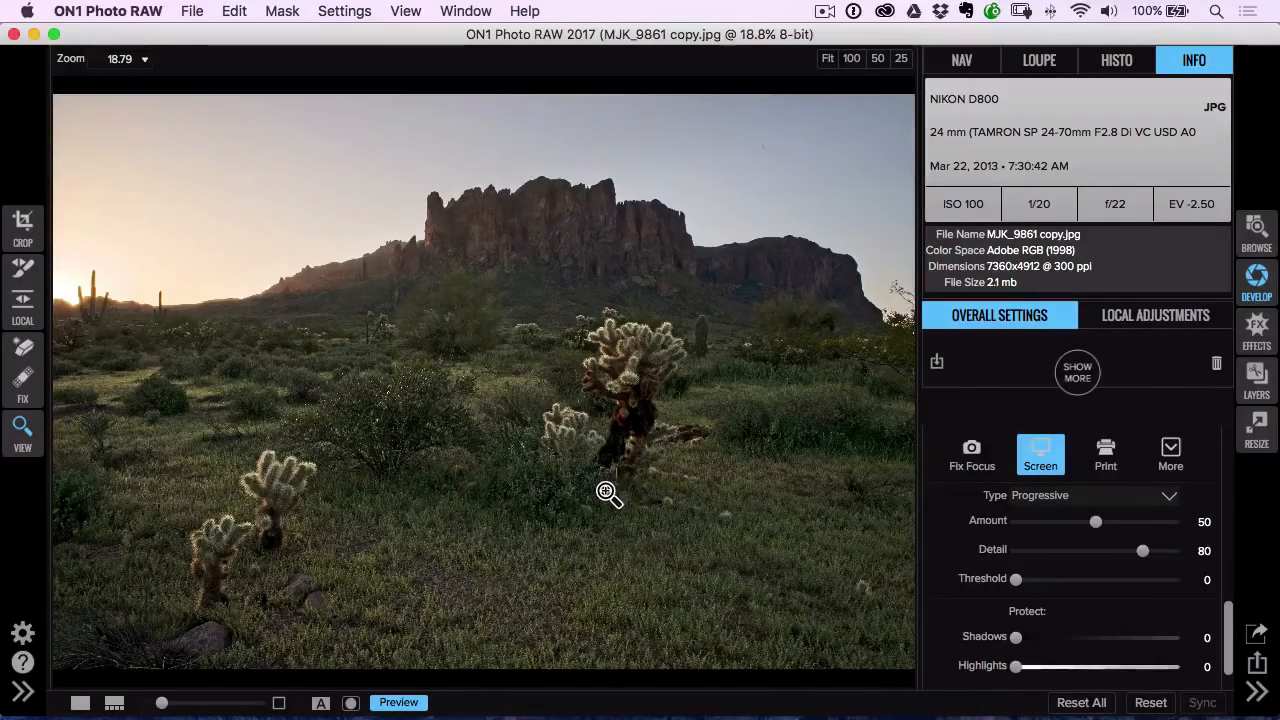
{"action": "mouse_move", "coordinate": [1024, 490]}
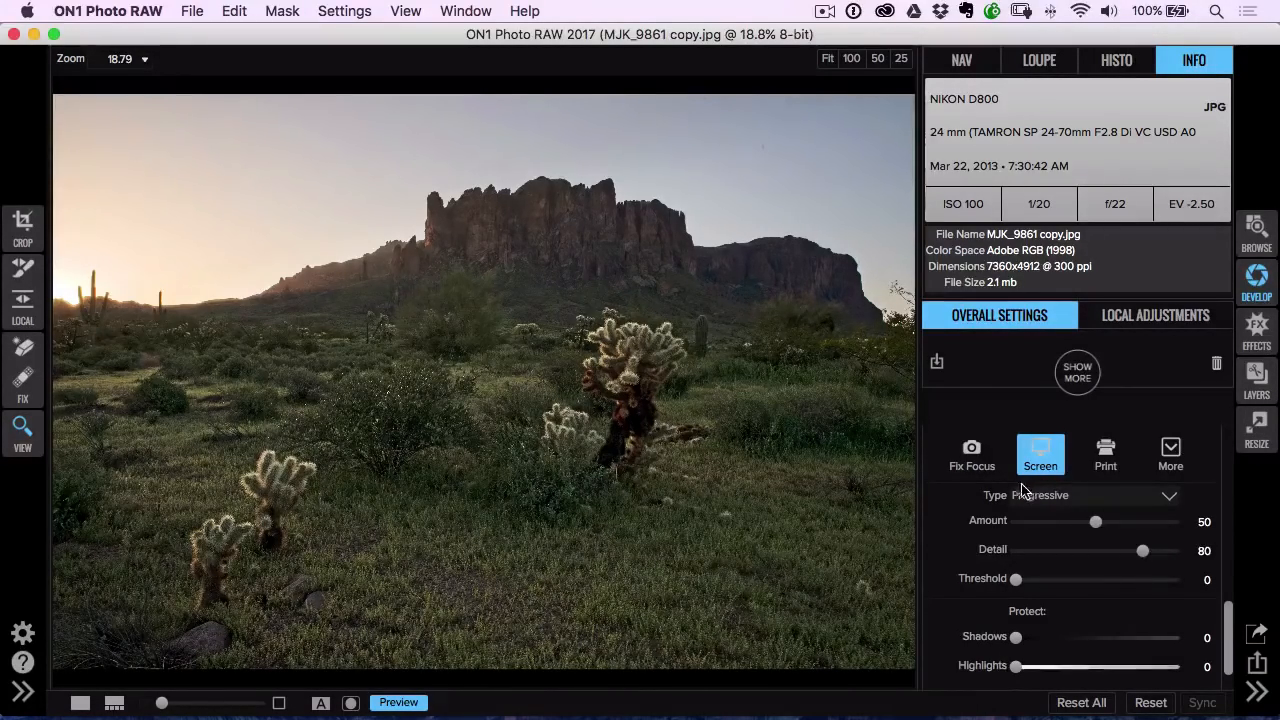
{"action": "mouse_move", "coordinate": [1004, 496]}
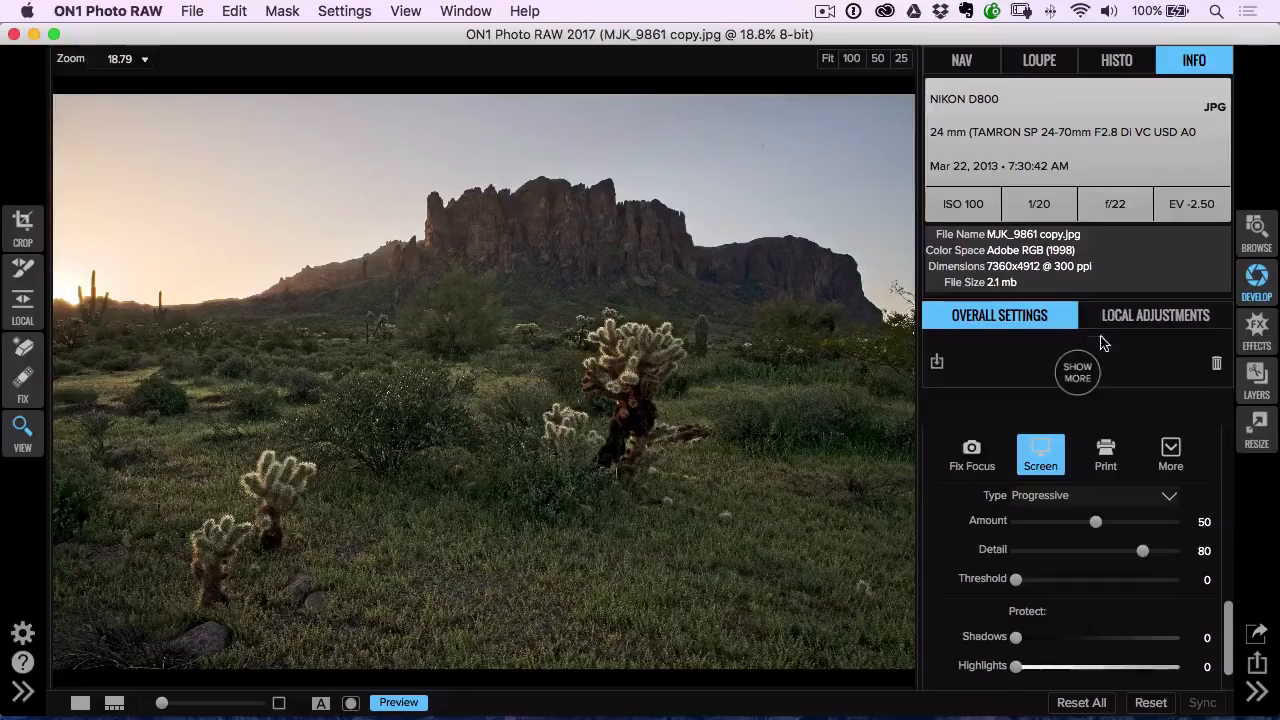
- Add a Big Softy vignette with Brightness at -36
{"action": "left_click", "coordinate": [1076, 370]}
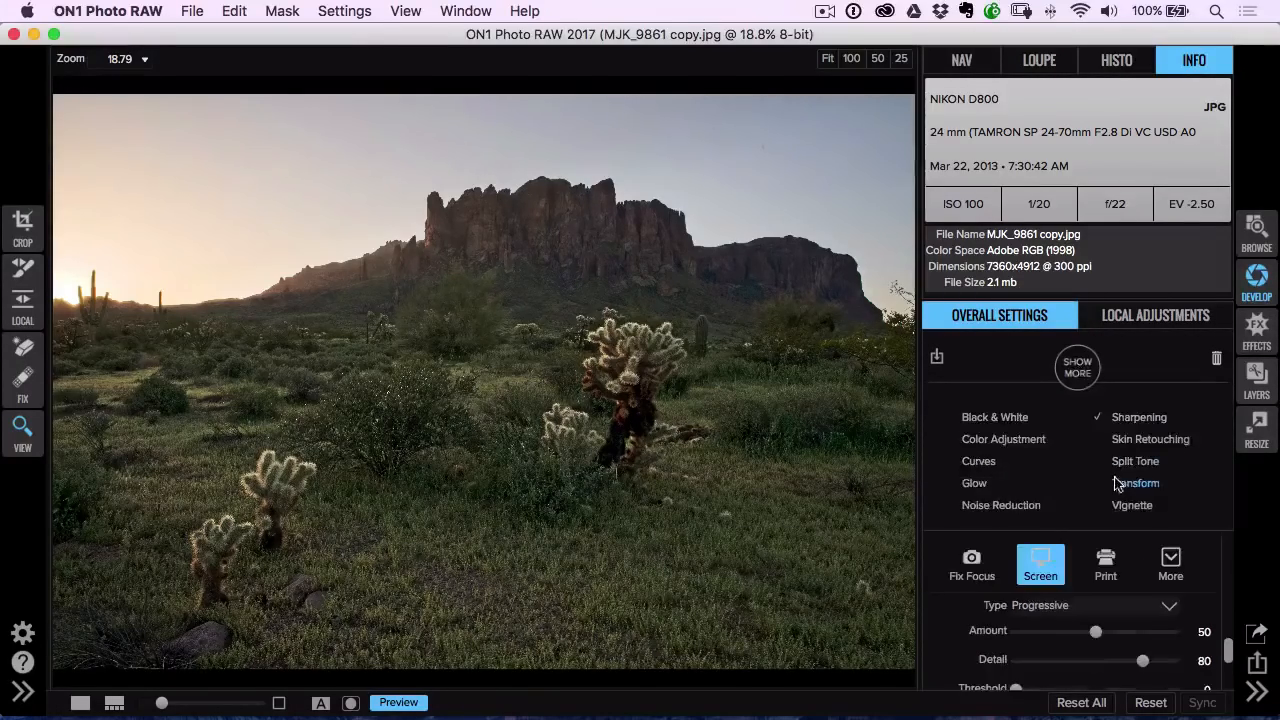
{"action": "left_click", "coordinate": [1132, 504]}
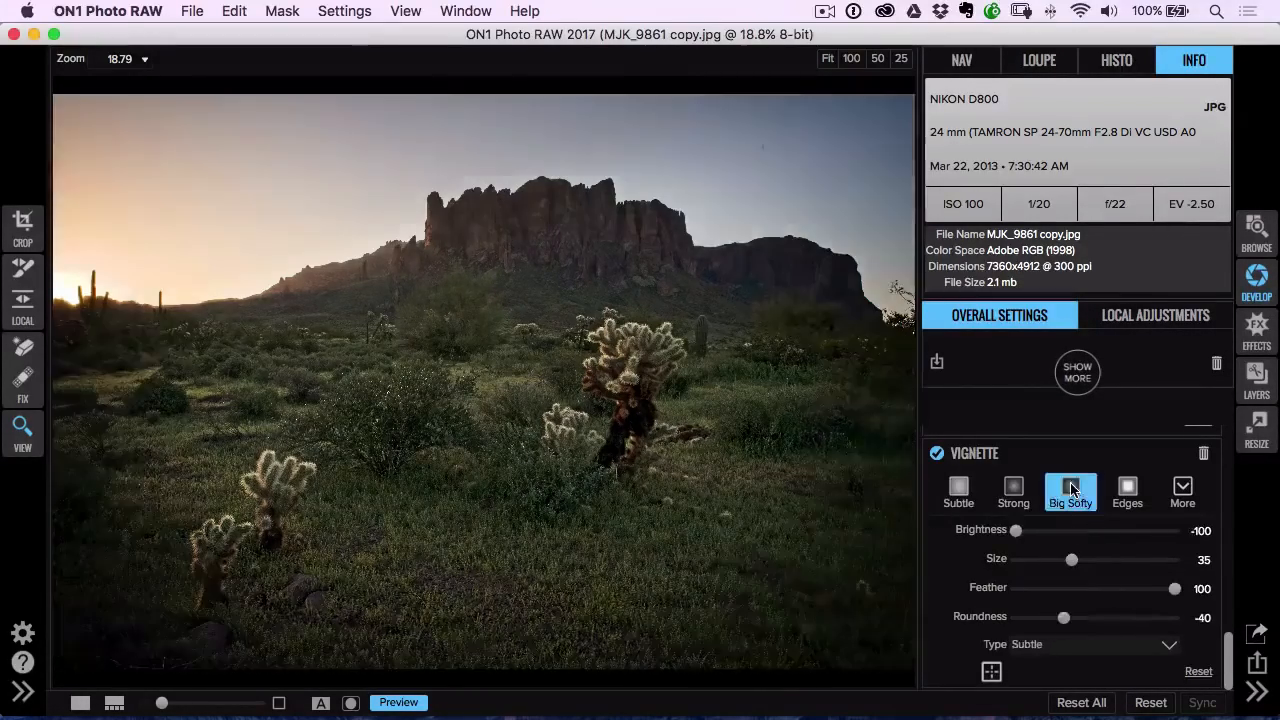
{"action": "left_click_drag", "start_coordinate": [1012, 530], "coordinate": [1104, 530]}
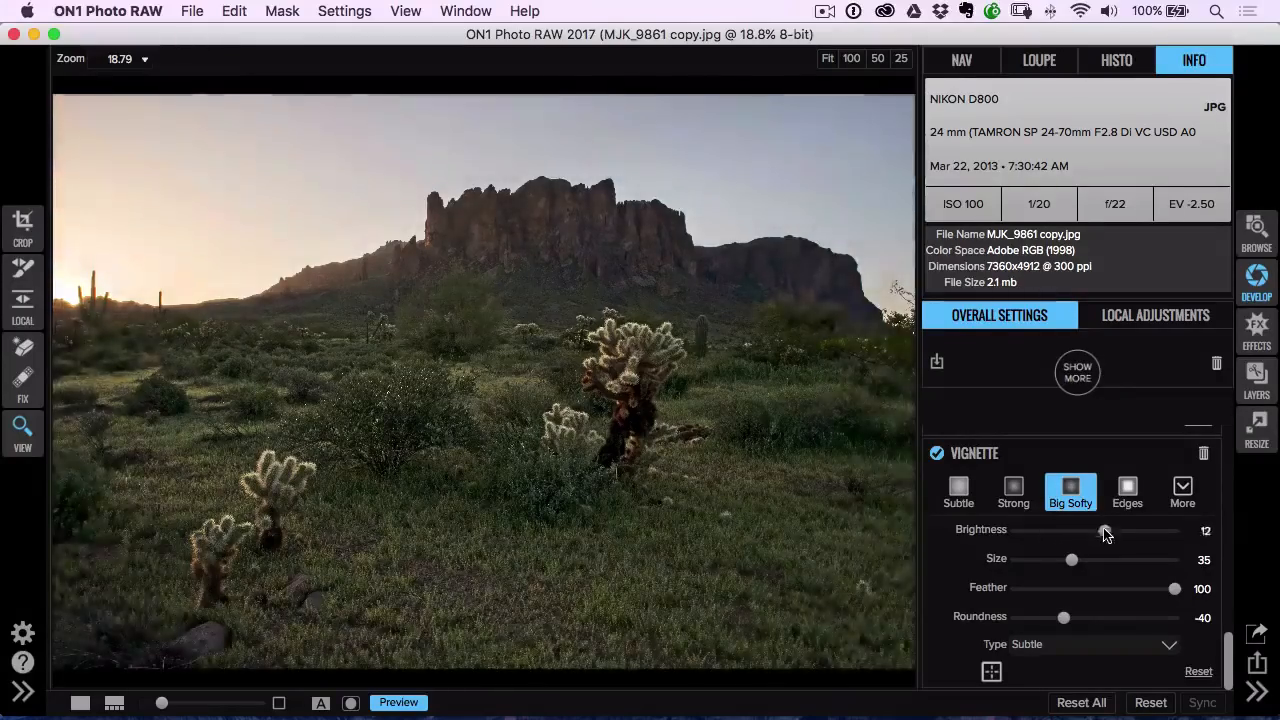
{"action": "left_click_drag", "start_coordinate": [1104, 532], "coordinate": [1066, 532]}
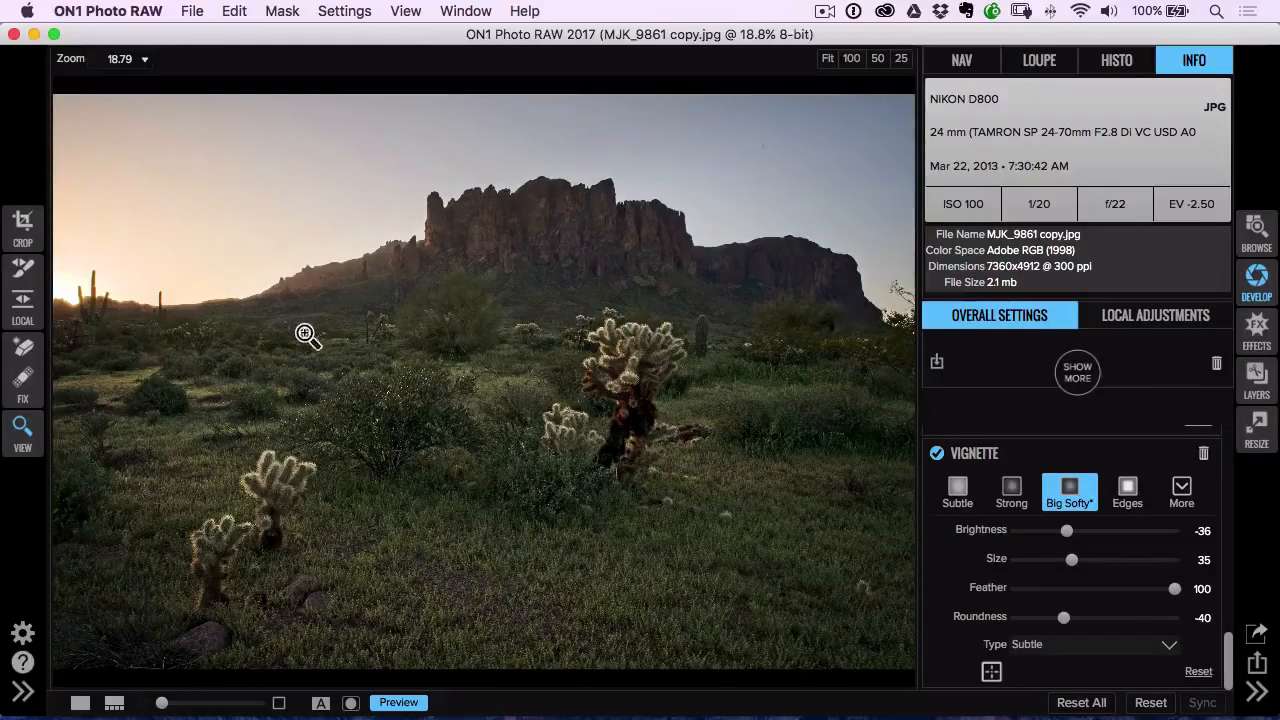
{"action": "mouse_move", "coordinate": [556, 142]}
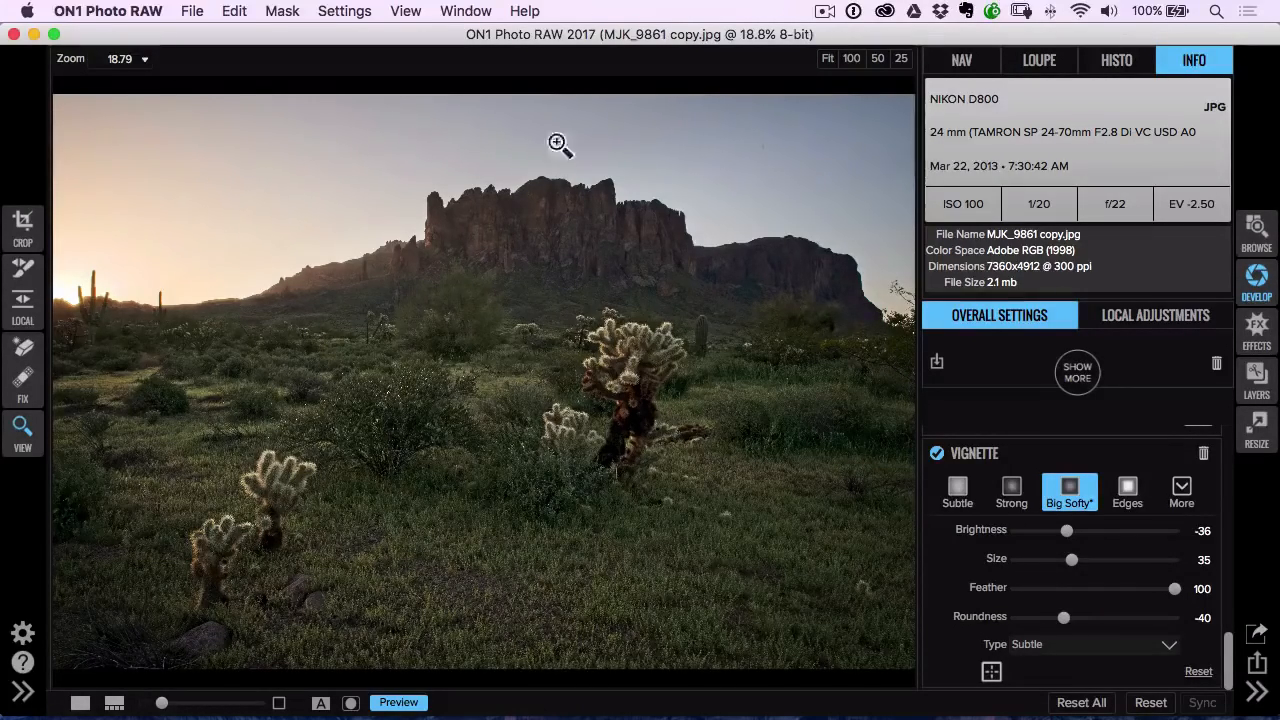
{"action": "mouse_move", "coordinate": [768, 154]}
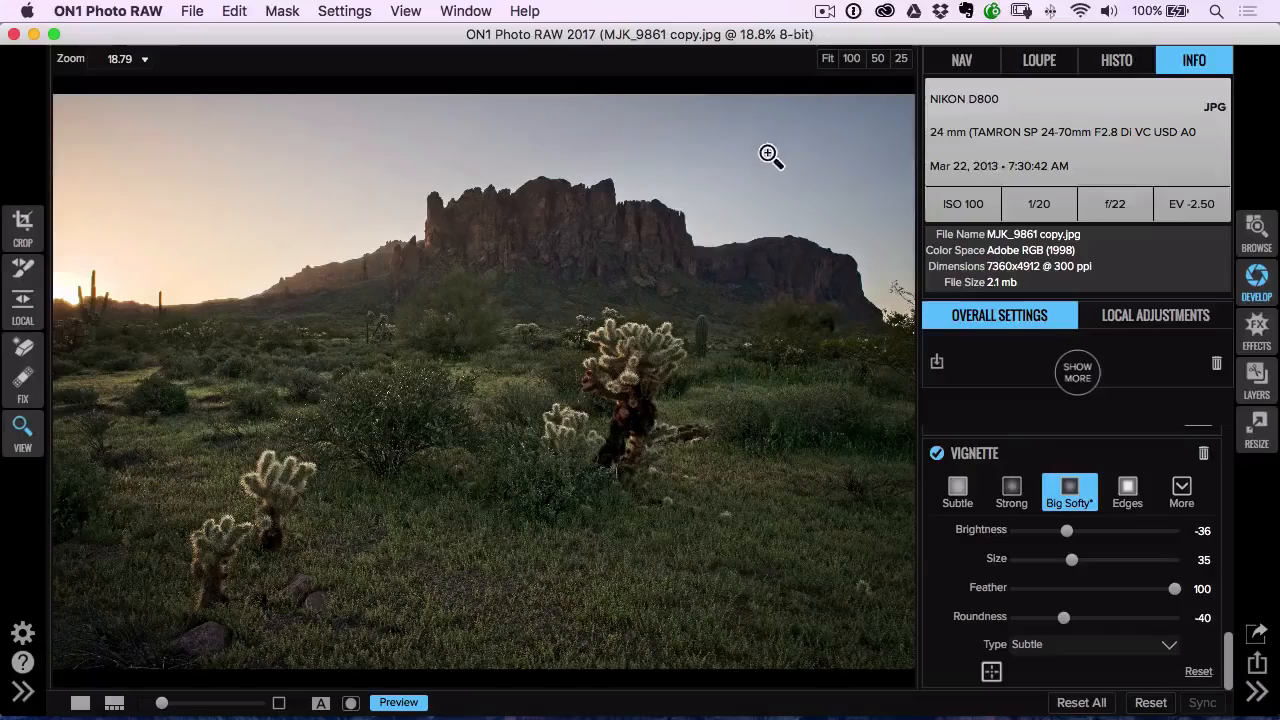
{"action": "mouse_move", "coordinate": [600, 220]}
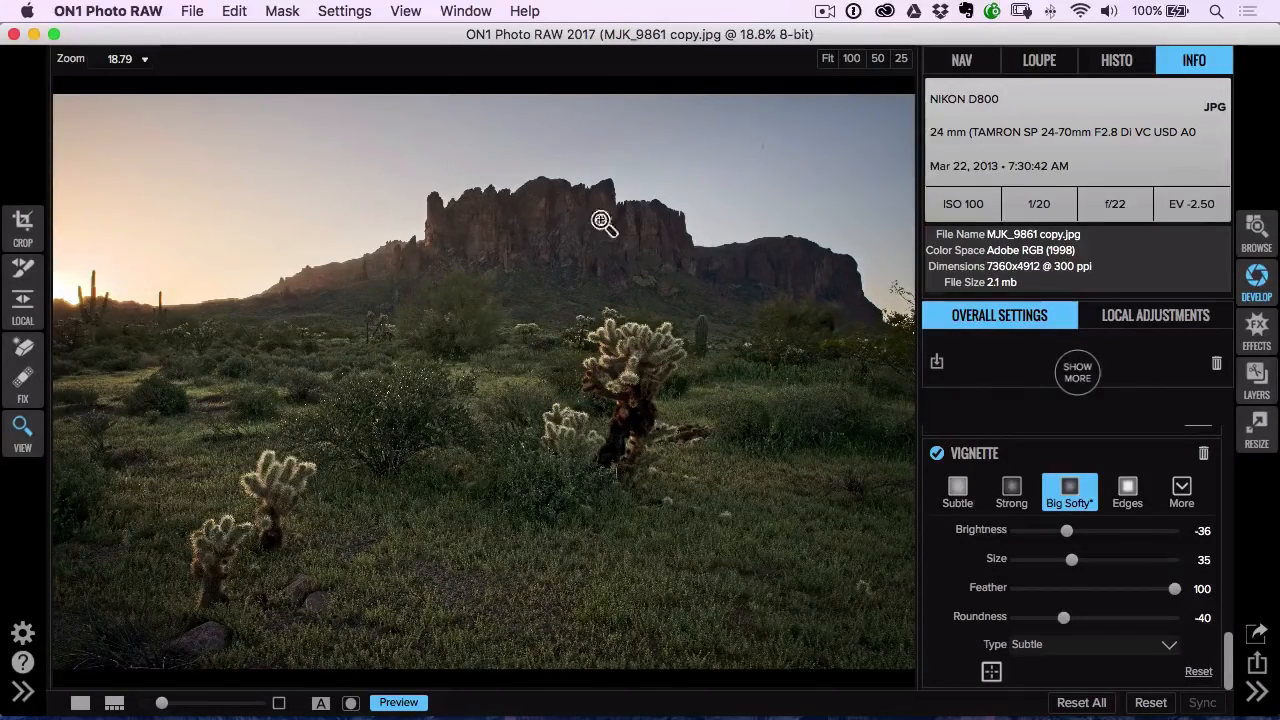
{"action": "mouse_move", "coordinate": [524, 310]}
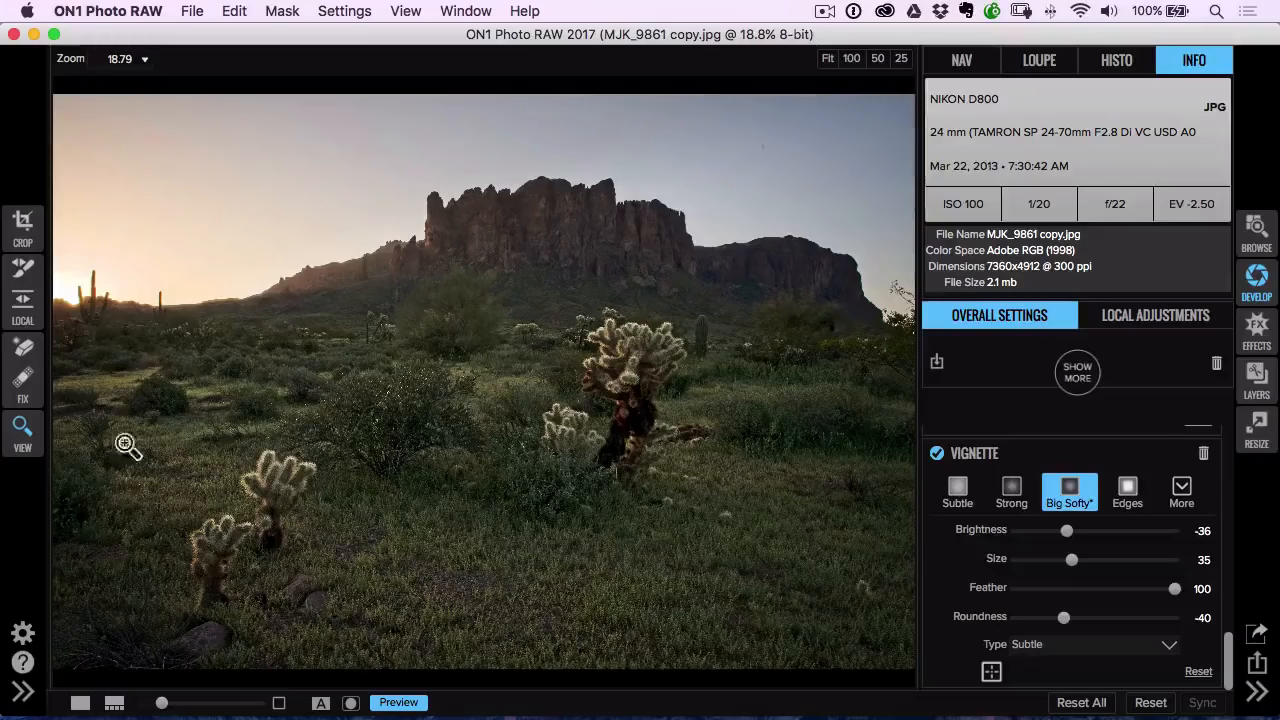
{"action": "mouse_move", "coordinate": [210, 424]}
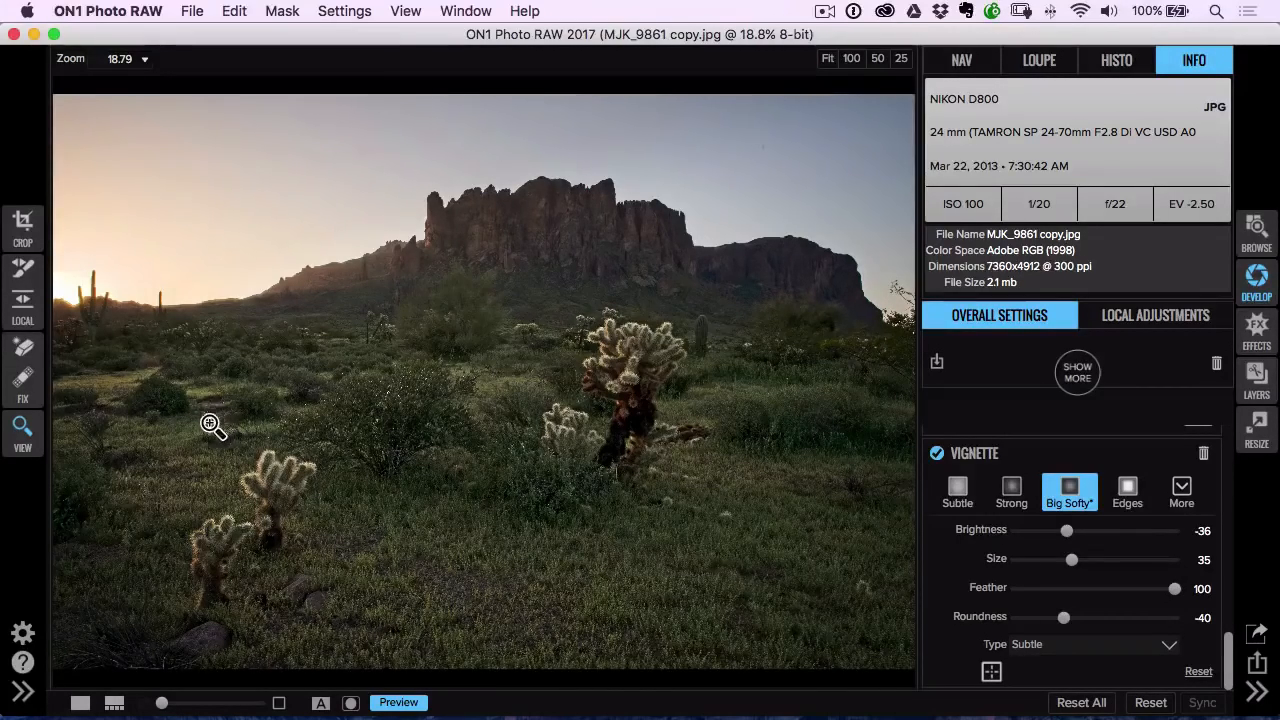
{"action": "mouse_move", "coordinate": [272, 360]}
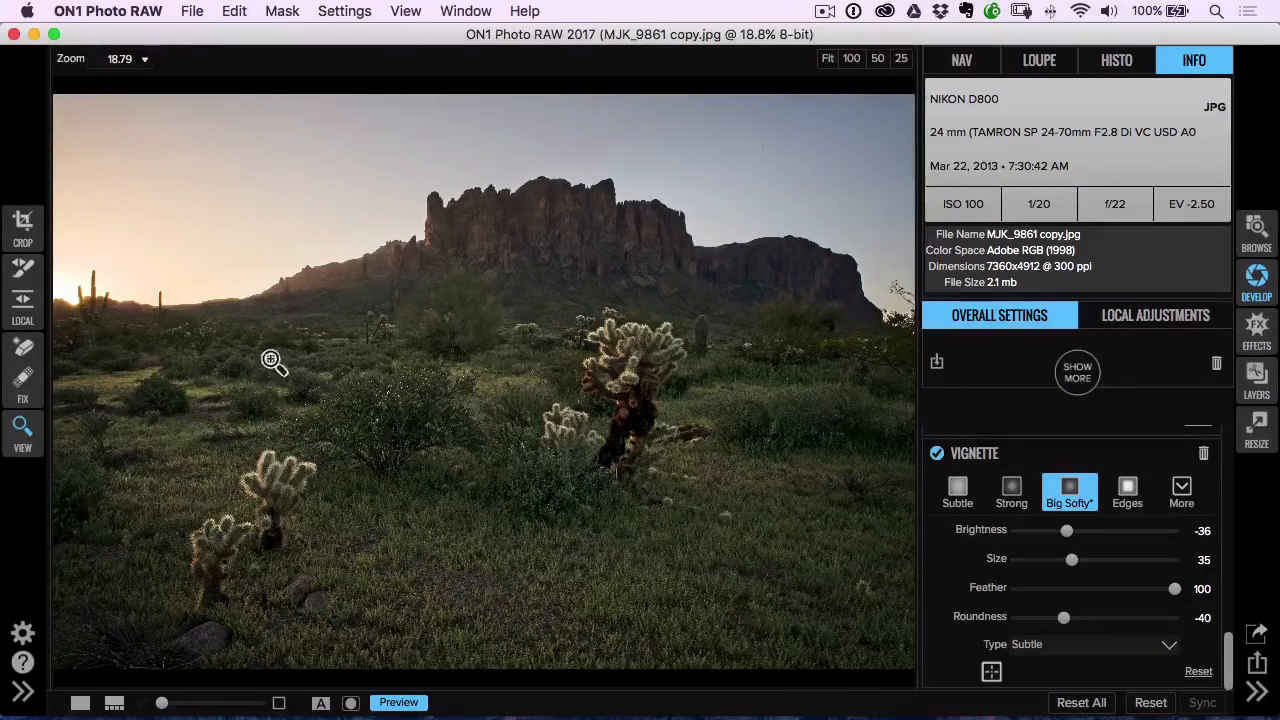
- Add a local adjustment layer and draw a gradient mask across the mountain ridge
{"action": "left_click", "coordinate": [1156, 316]}
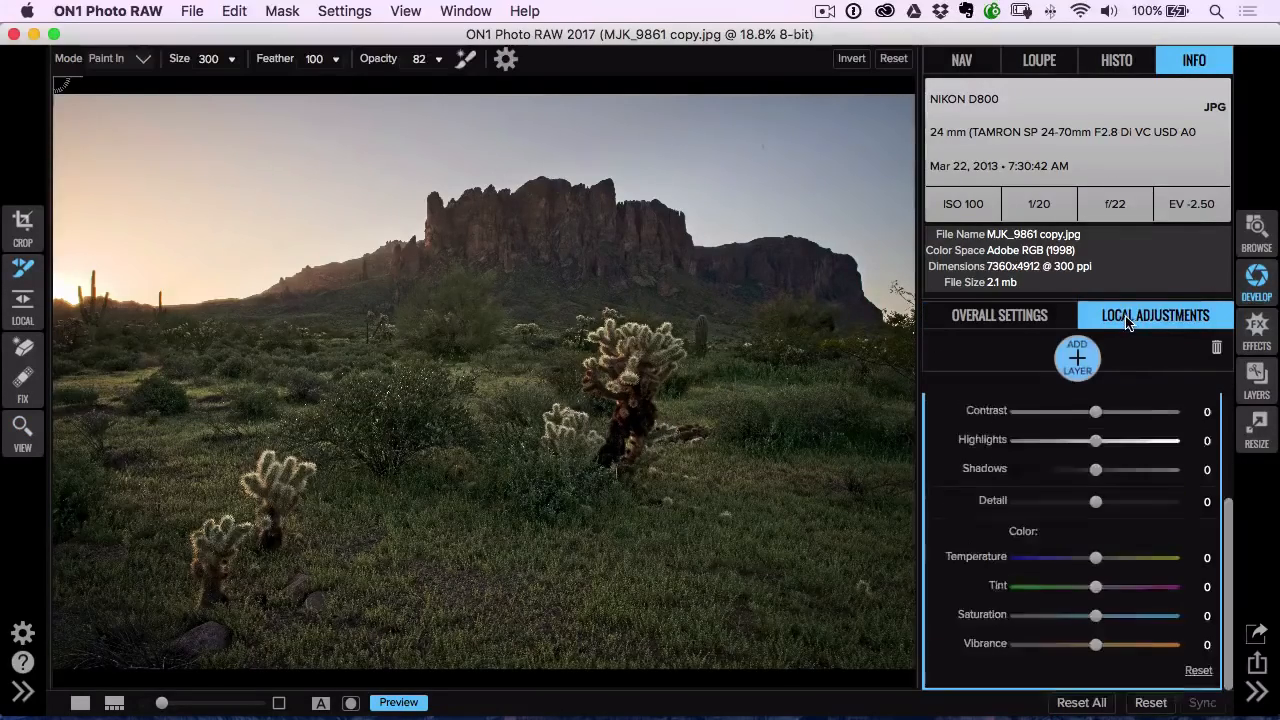
{"action": "left_click", "coordinate": [1076, 356]}
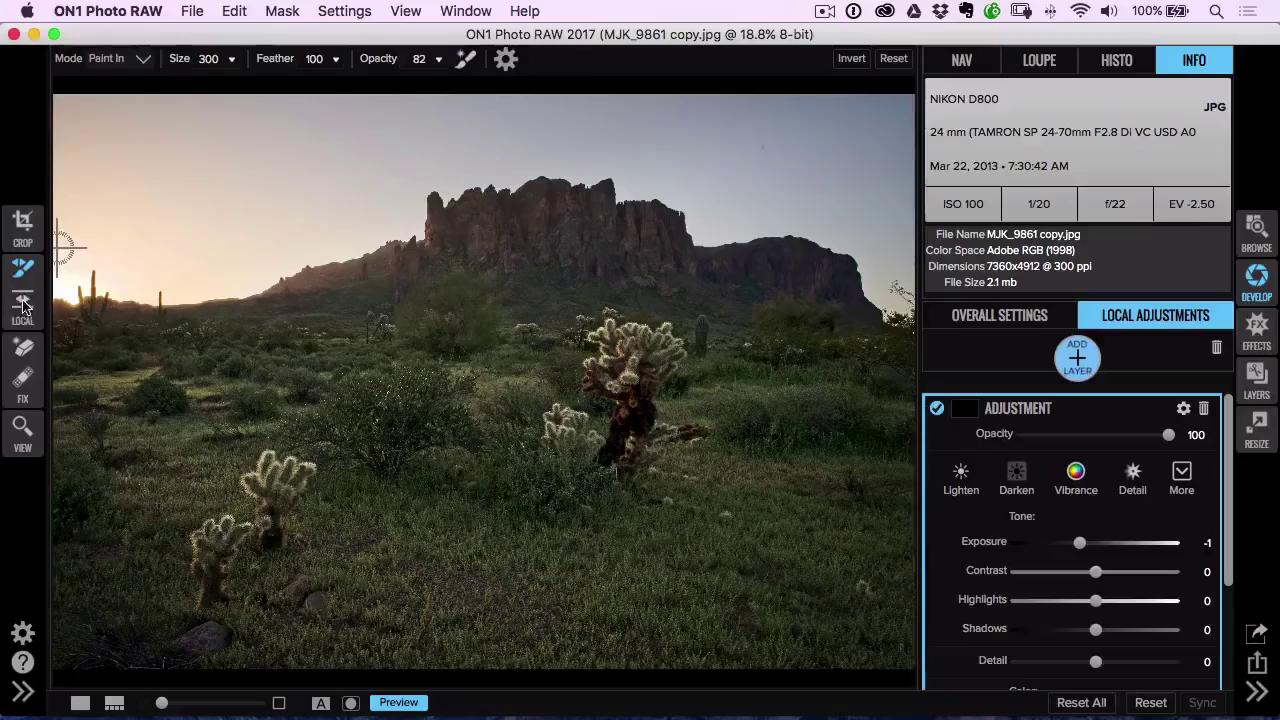
{"action": "left_click", "coordinate": [22, 300]}
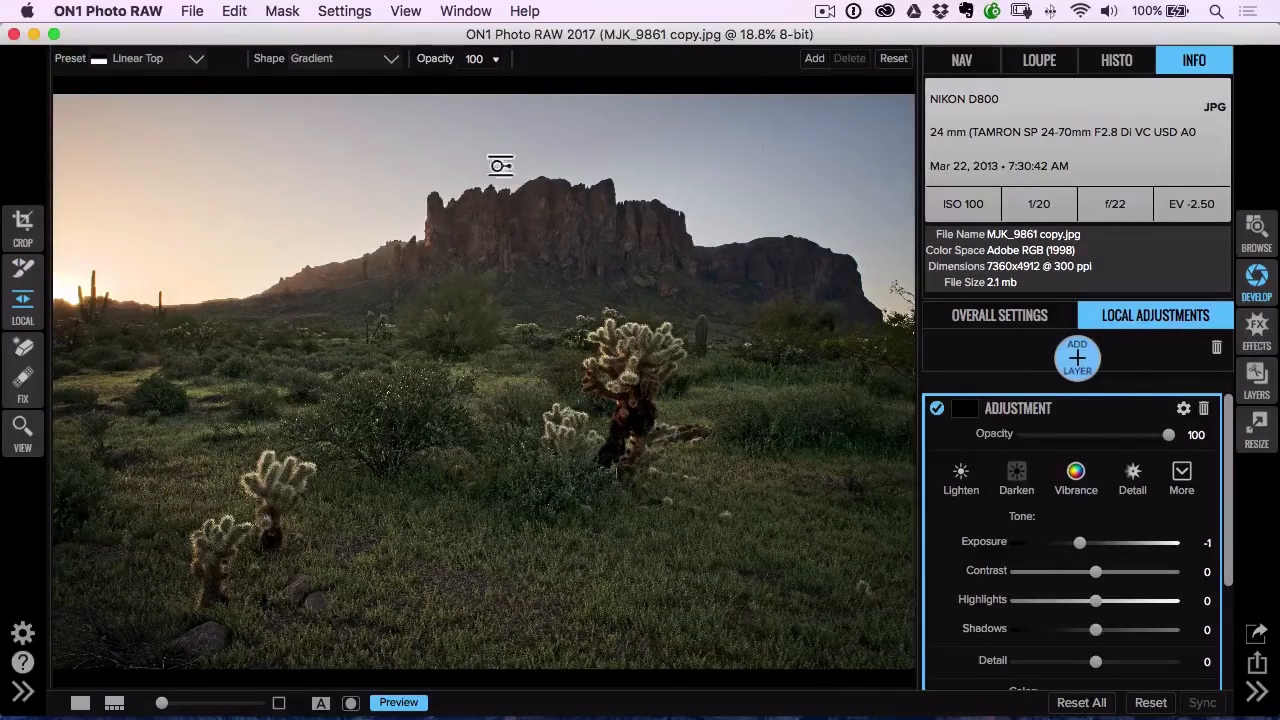
{"action": "left_click_drag", "start_coordinate": [500, 166], "coordinate": [492, 260]}
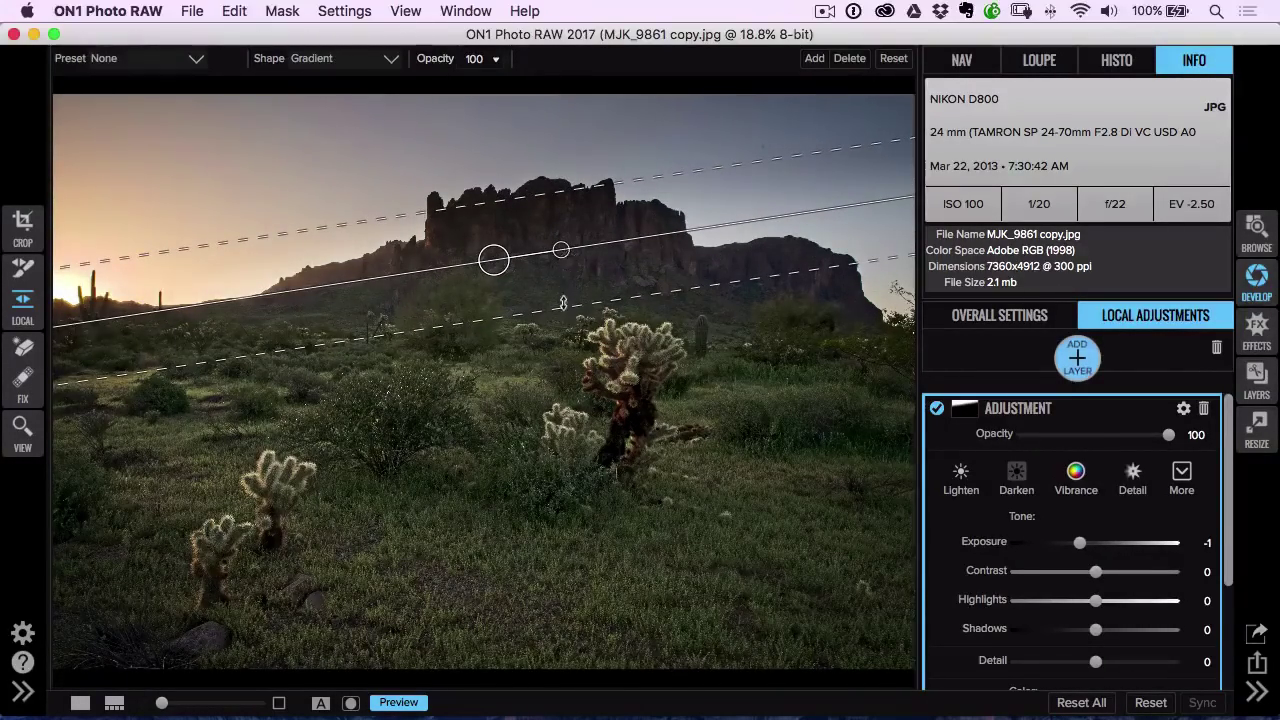
- Widen and tilt the gradient to follow the ridge, then lower the layer's exposure
{"action": "left_click_drag", "start_coordinate": [562, 304], "coordinate": [570, 360]}
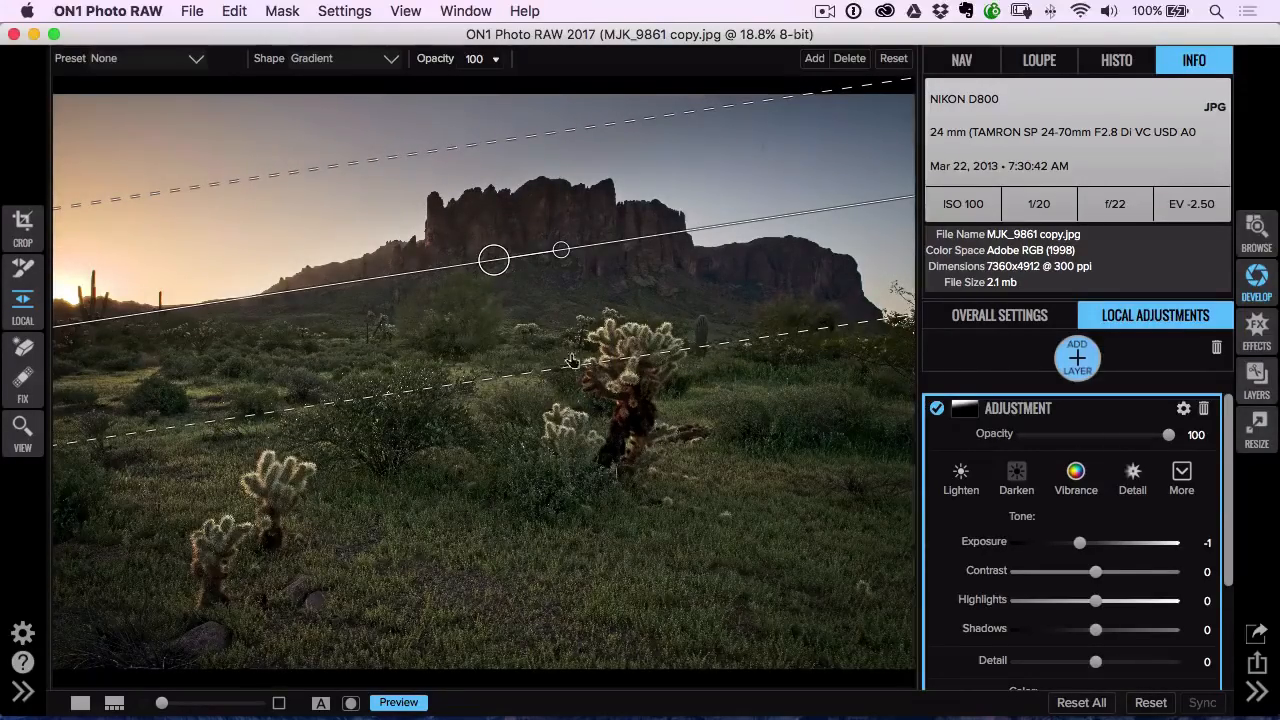
{"action": "left_click_drag", "start_coordinate": [490, 260], "coordinate": [504, 284]}
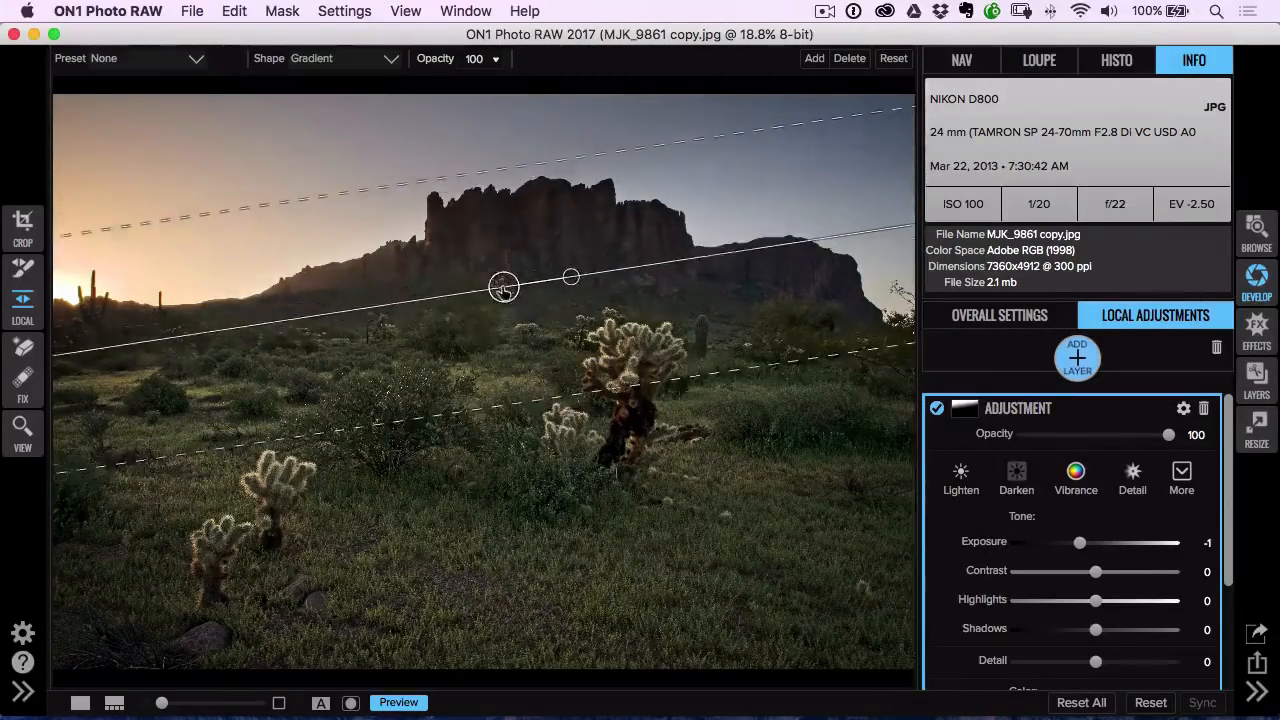
{"action": "left_click_drag", "start_coordinate": [504, 284], "coordinate": [512, 292]}
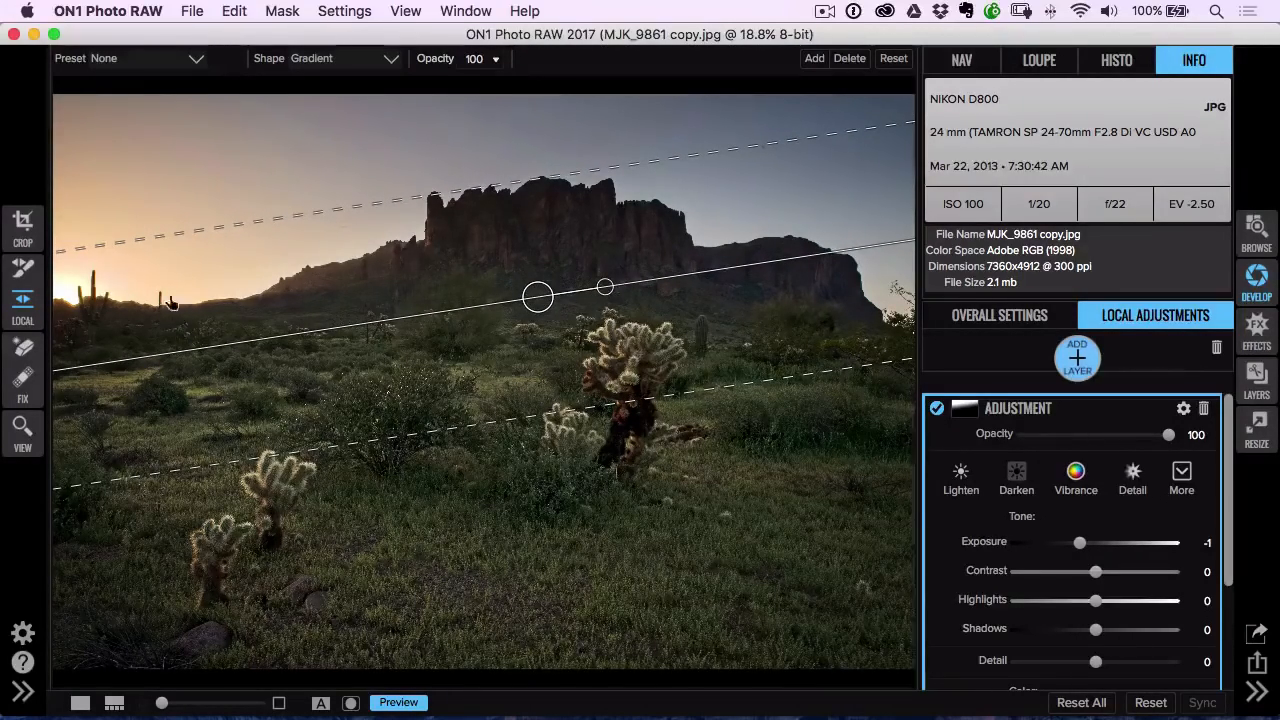
{"action": "mouse_move", "coordinate": [876, 144]}
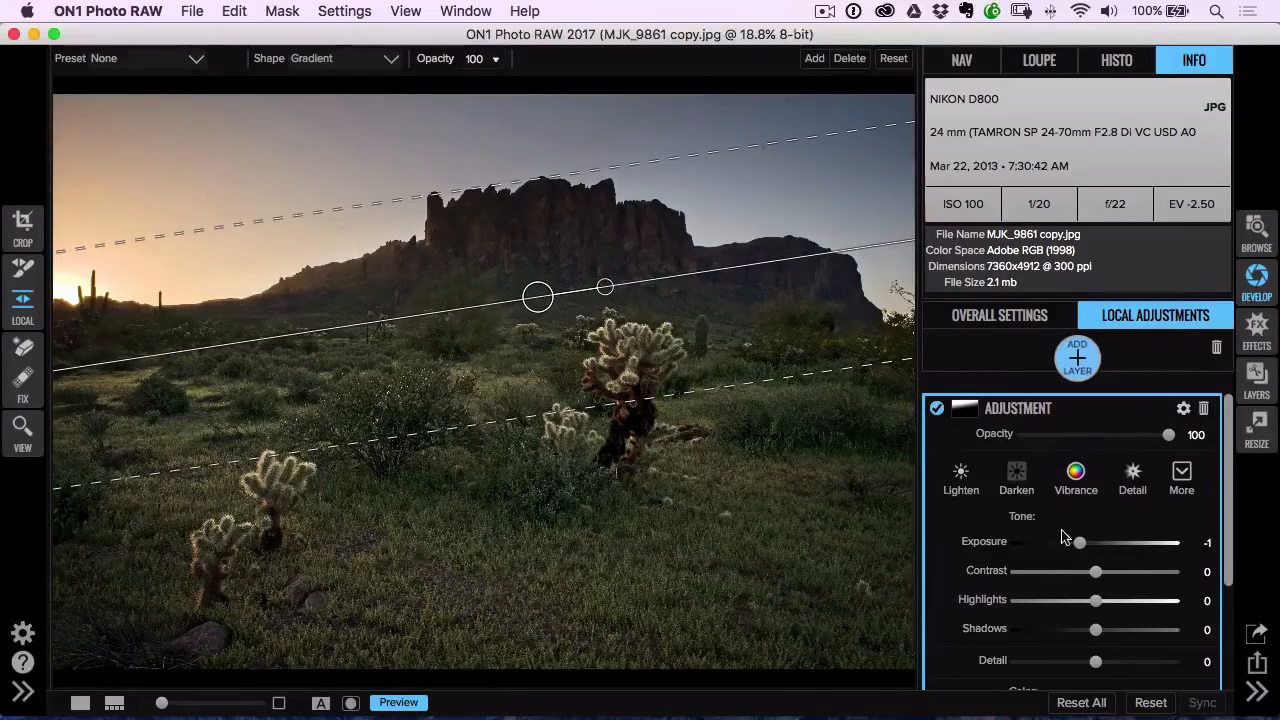
{"action": "left_click_drag", "start_coordinate": [1078, 542], "coordinate": [1076, 542]}
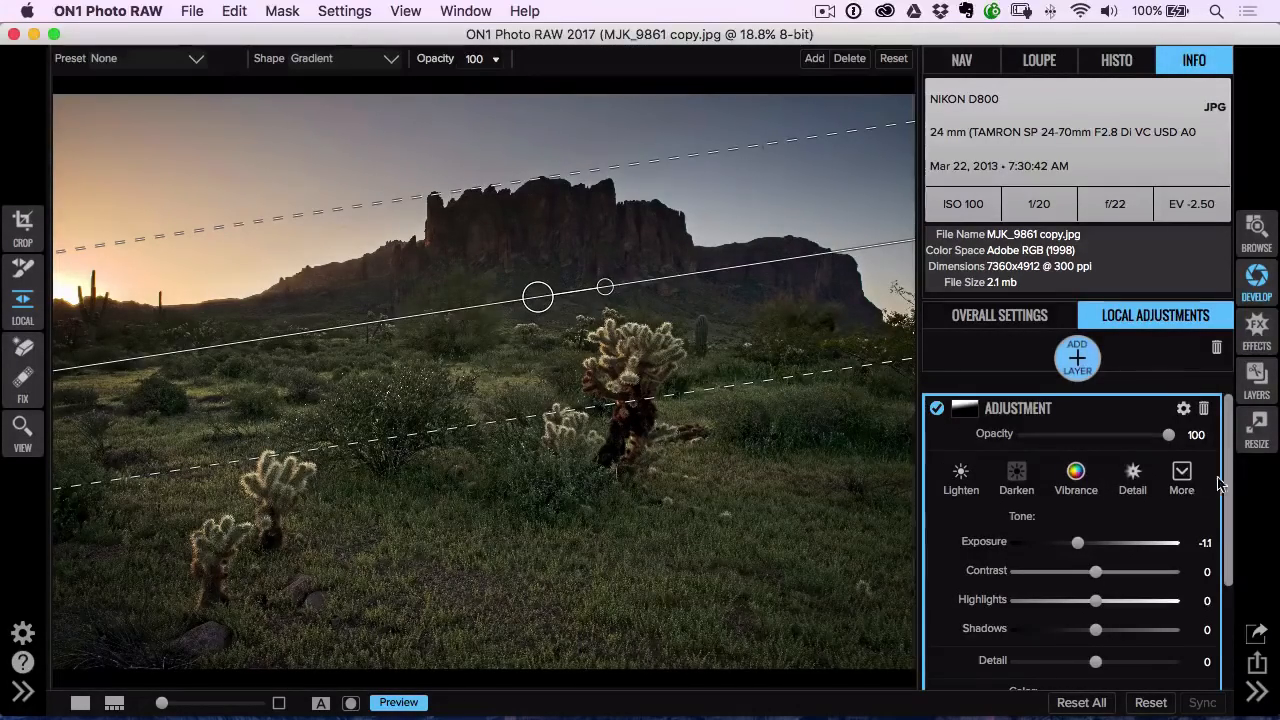
- Cool the gradient layer's Temperature to -24 and raise Saturation to 7
{"action": "scroll", "scroll_direction": "down", "scroll_amount": 3}
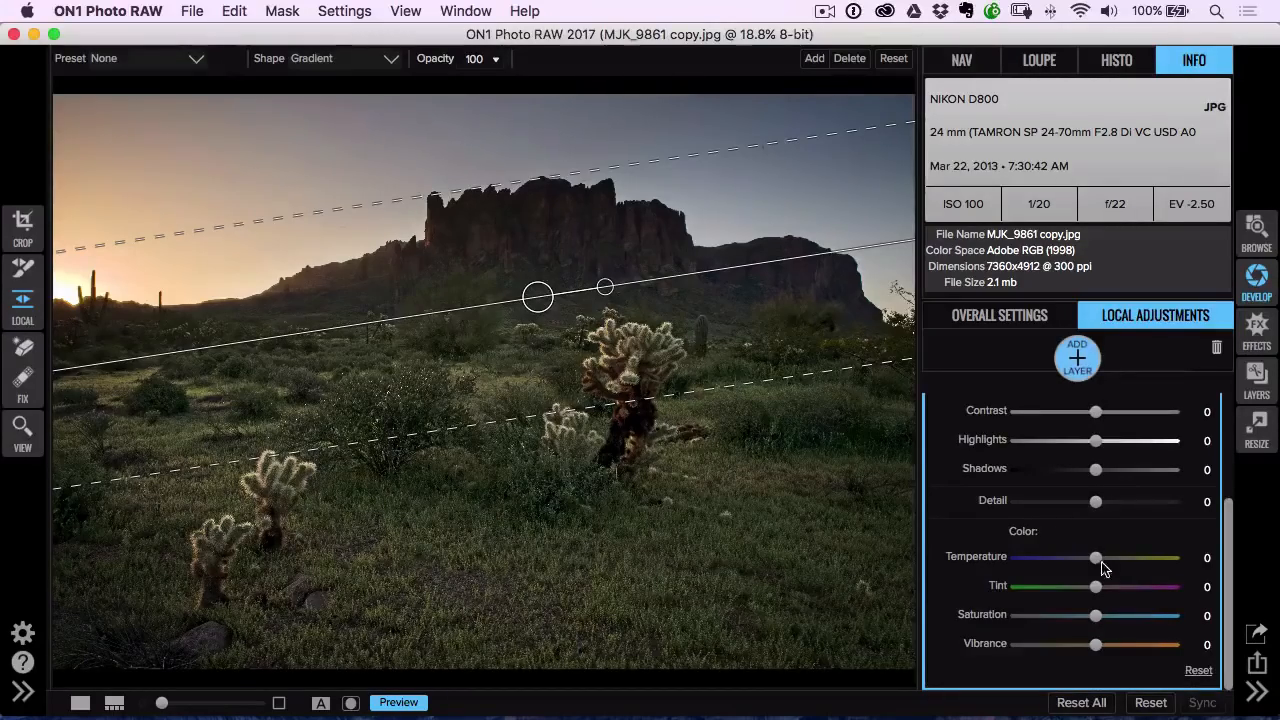
{"action": "left_click_drag", "start_coordinate": [1096, 556], "coordinate": [1080, 556]}
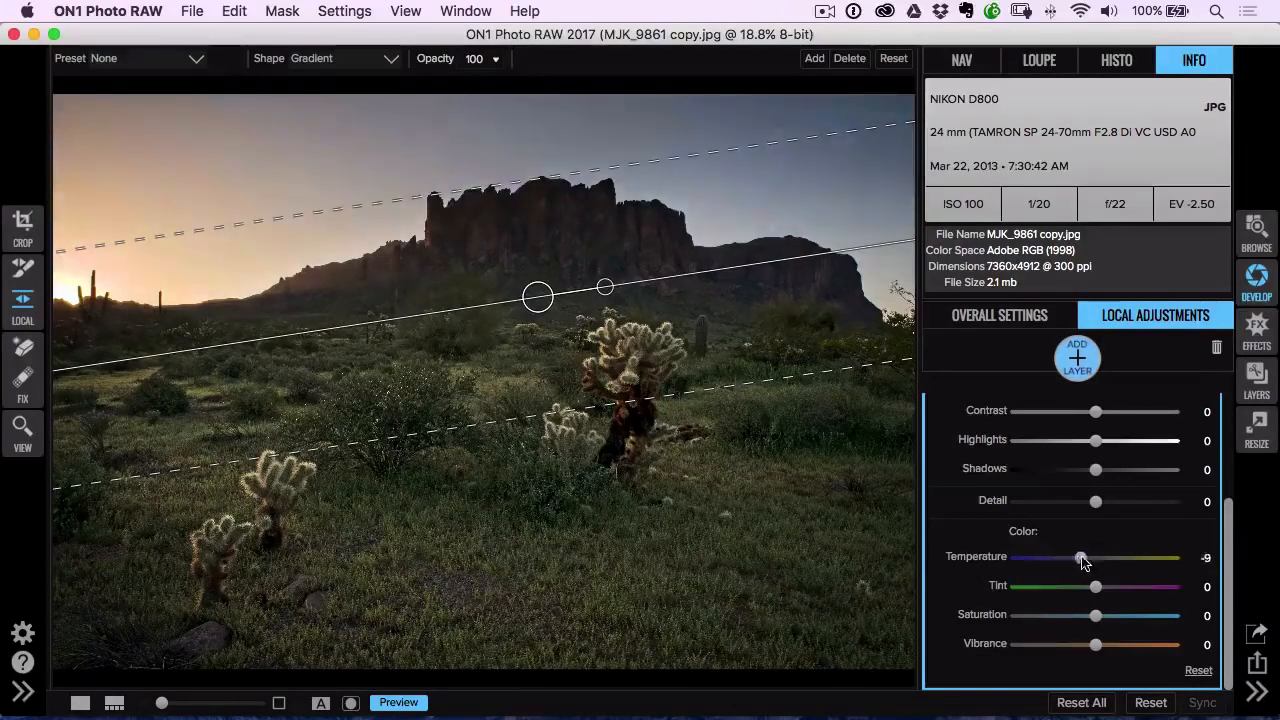
{"action": "left_click_drag", "start_coordinate": [1082, 556], "coordinate": [1090, 556]}
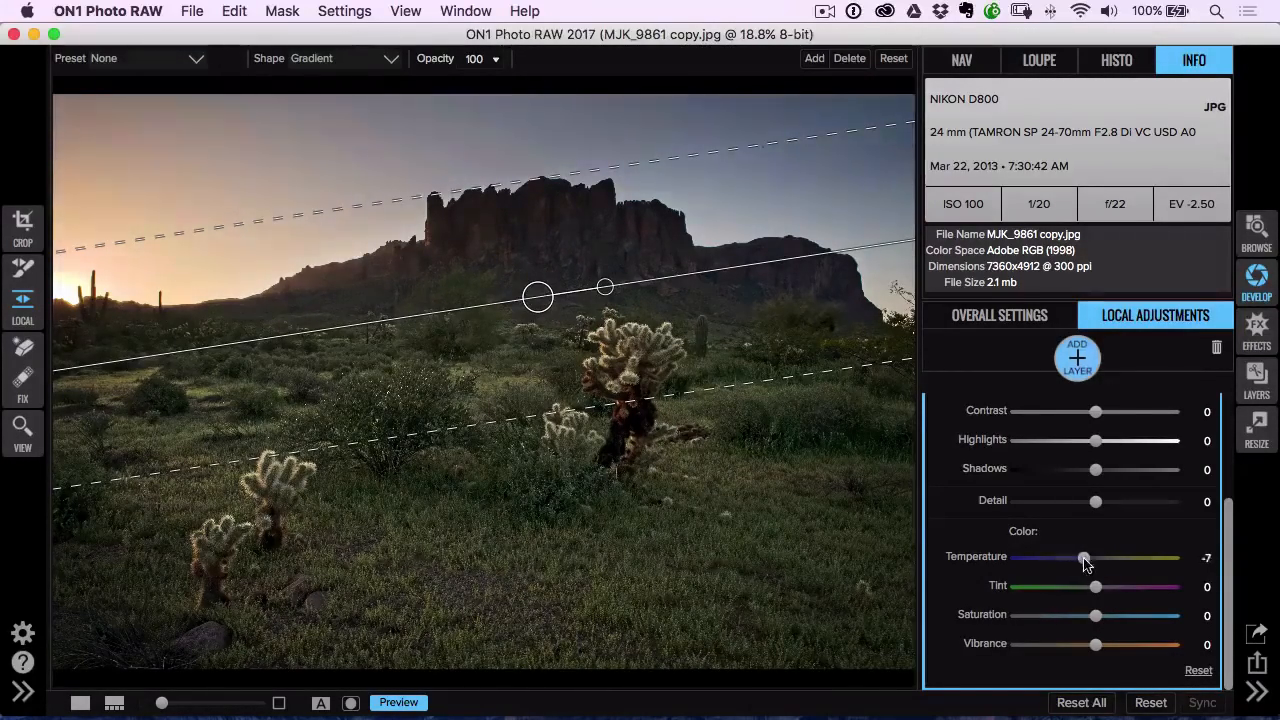
{"action": "left_click_drag", "start_coordinate": [1084, 558], "coordinate": [1064, 558]}
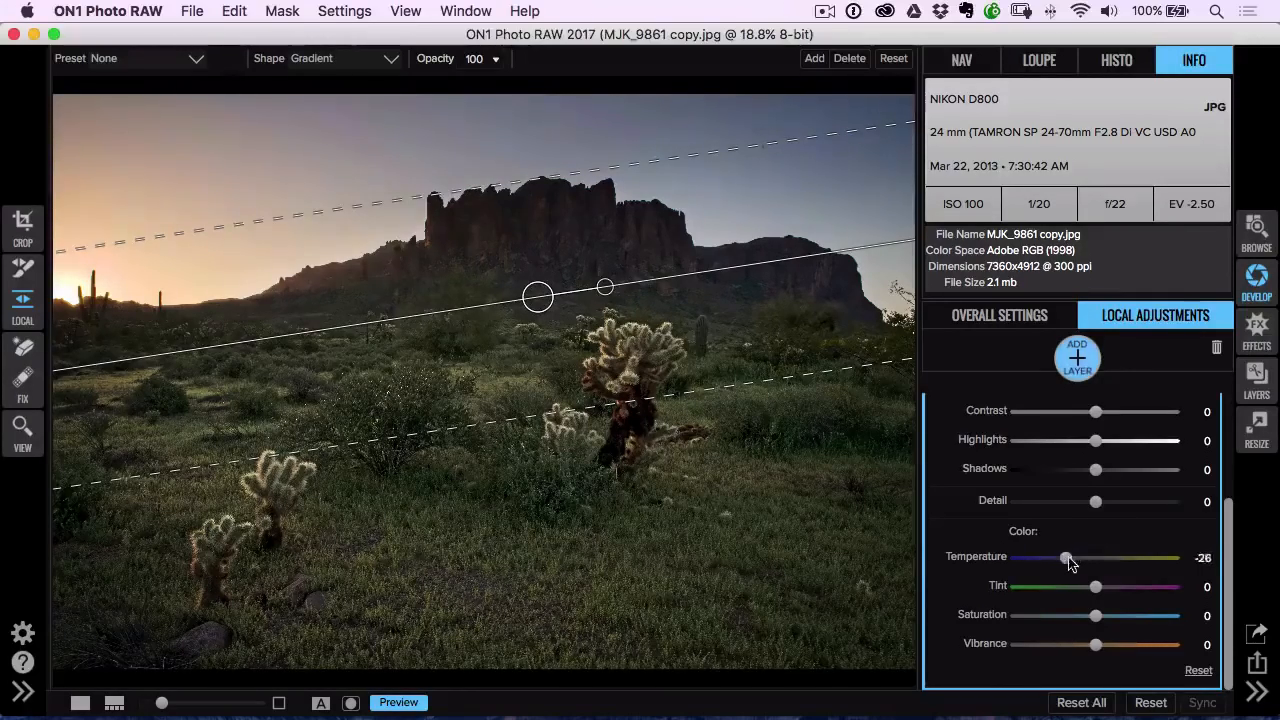
{"action": "left_click_drag", "start_coordinate": [1096, 616], "coordinate": [1104, 616]}
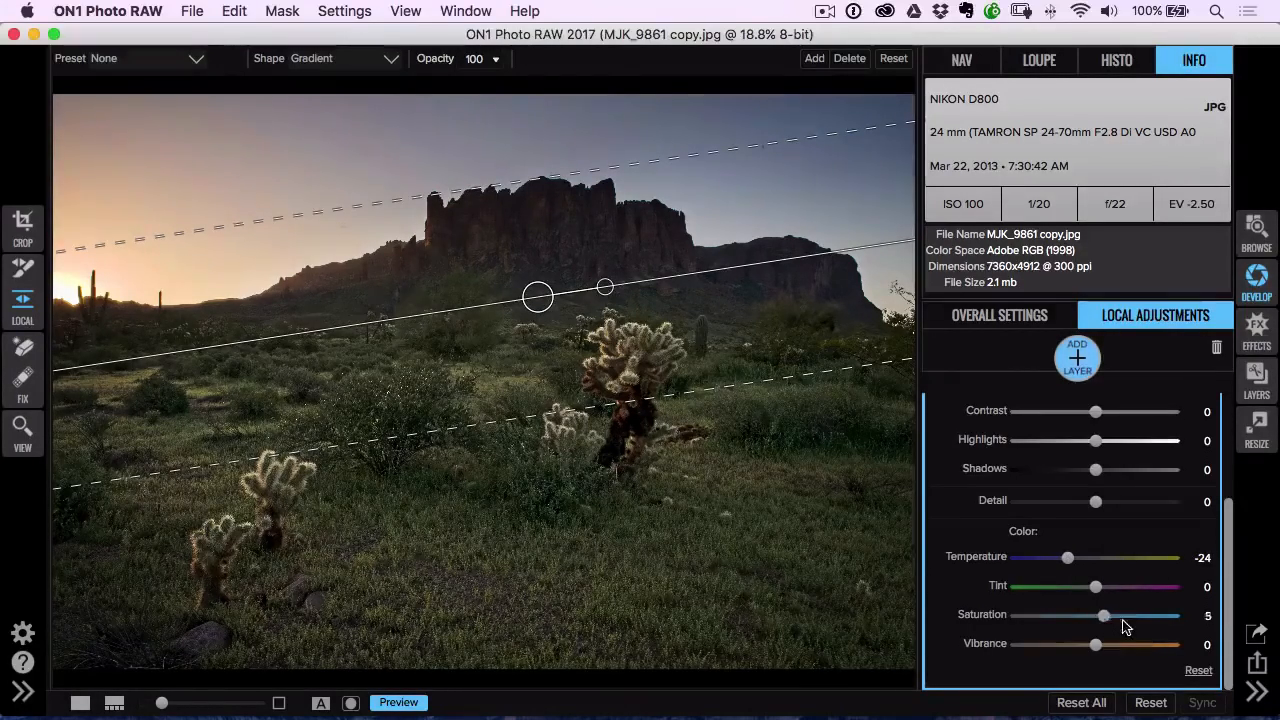
{"action": "left_click_drag", "start_coordinate": [1104, 616], "coordinate": [1108, 616]}
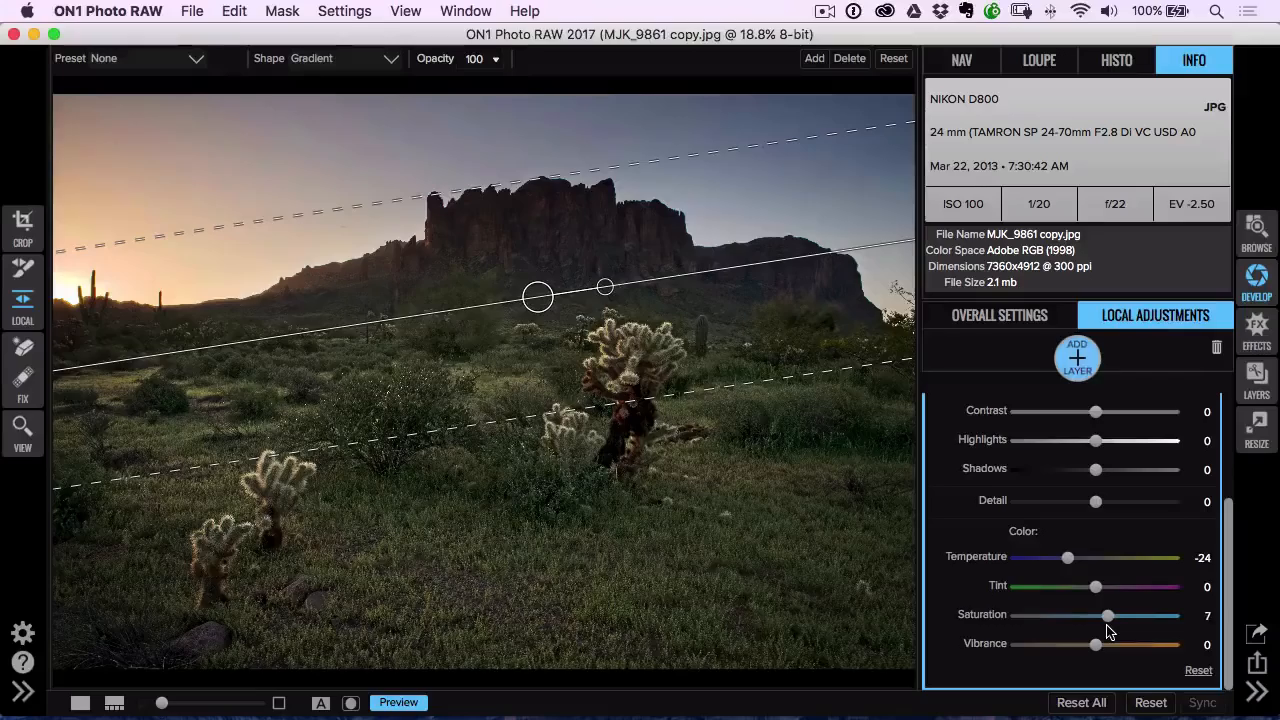
{"action": "left_click_drag", "start_coordinate": [1108, 616], "coordinate": [1116, 616]}
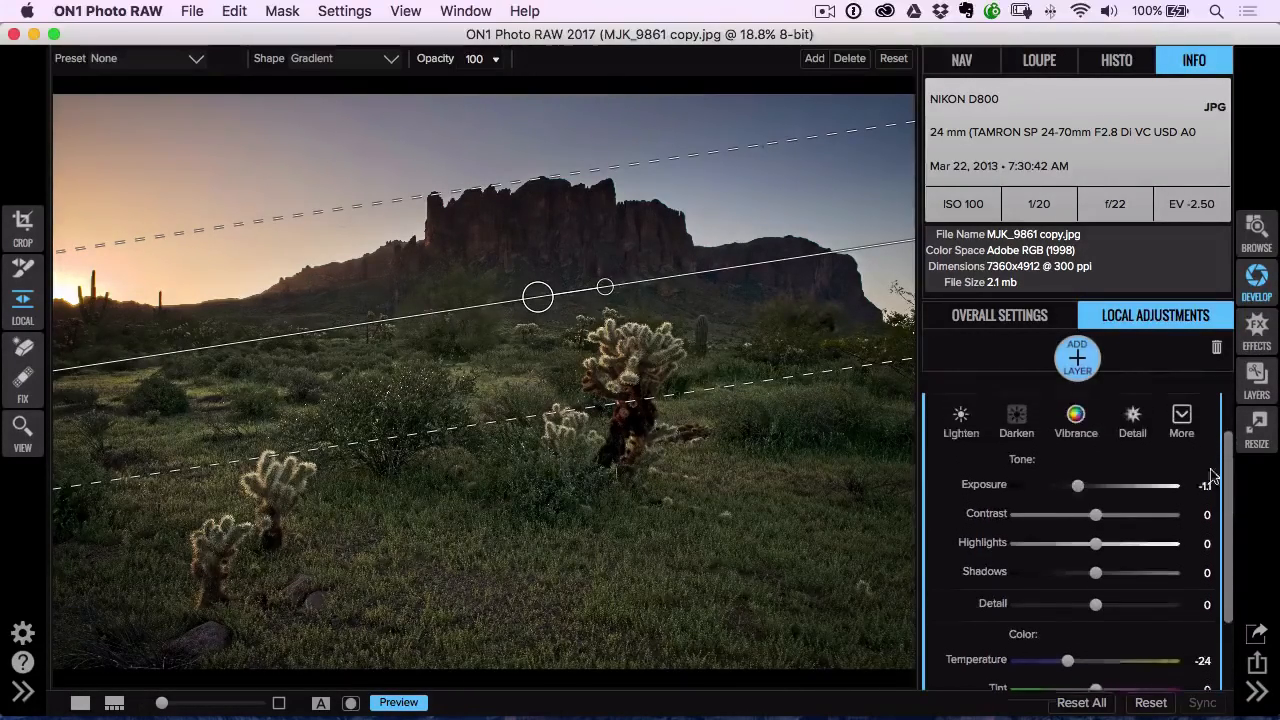
- Darken the gradient layer's Exposure to -0.95 and lift its Shadows to 100
{"action": "left_click_drag", "start_coordinate": [1076, 486], "coordinate": [1084, 498]}
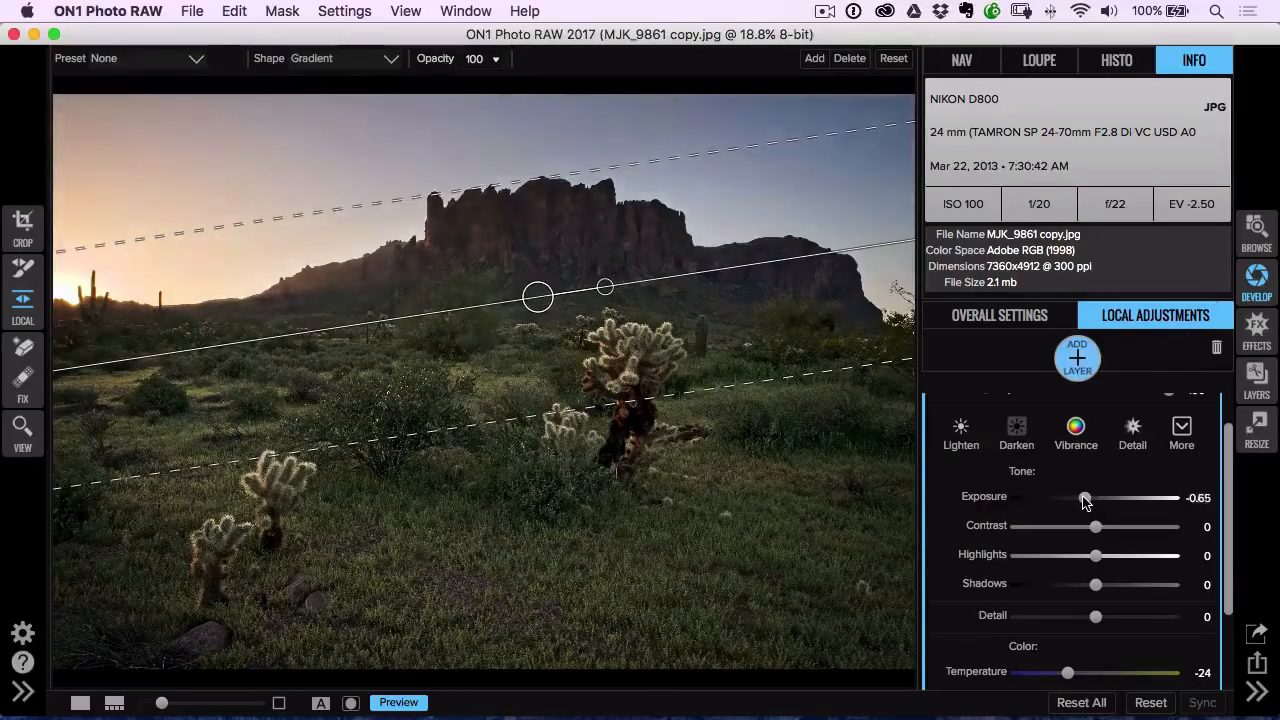
{"action": "left_click_drag", "start_coordinate": [1084, 496], "coordinate": [1080, 496]}
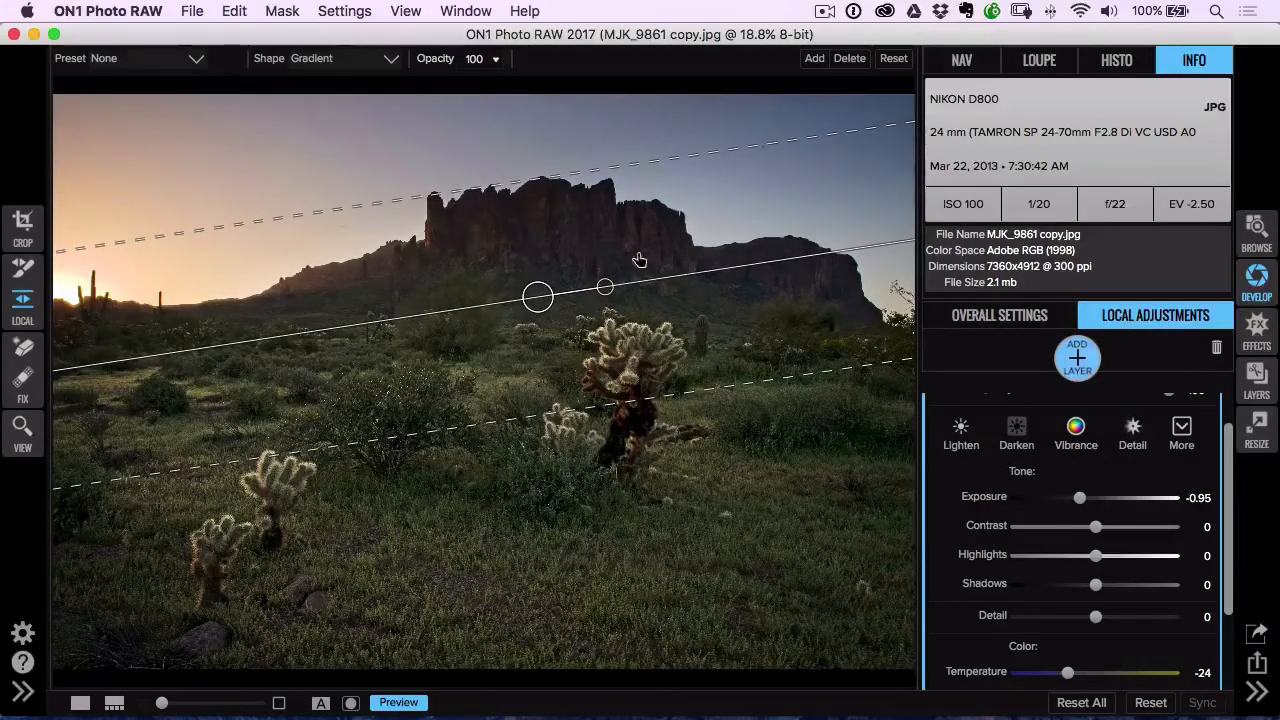
{"action": "mouse_move", "coordinate": [470, 184]}
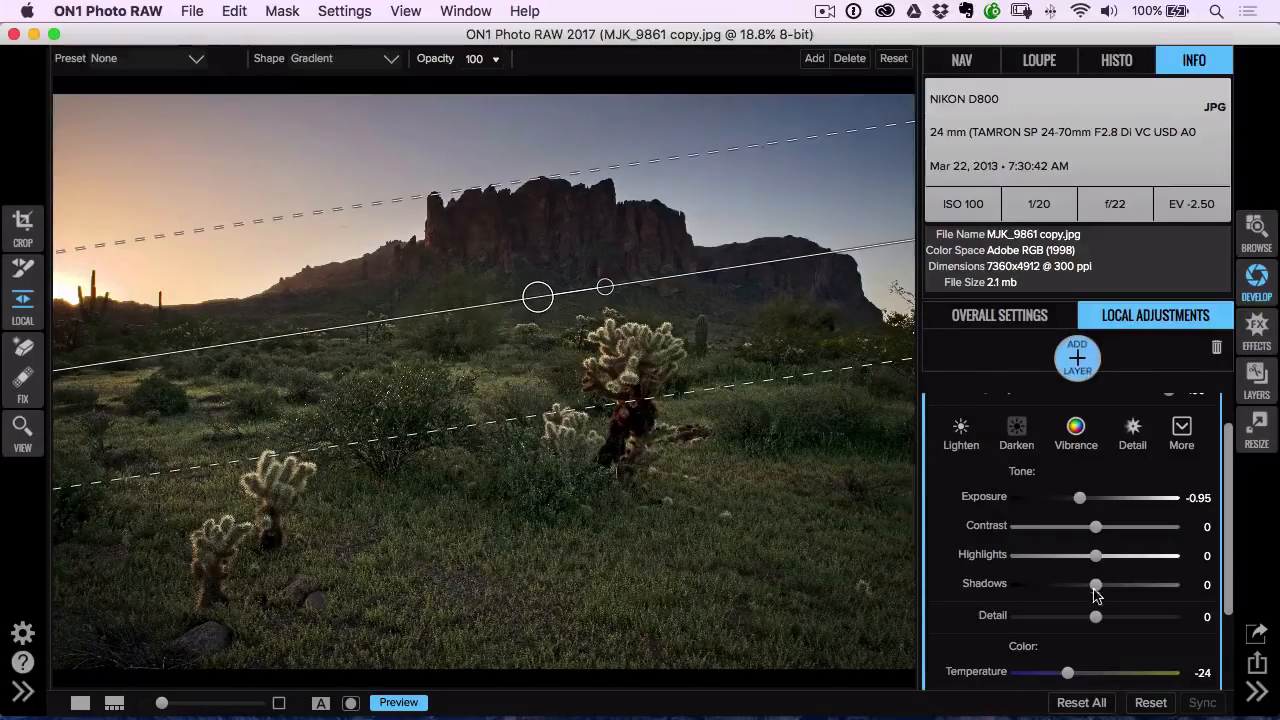
{"action": "left_click_drag", "start_coordinate": [1096, 584], "coordinate": [1174, 584]}
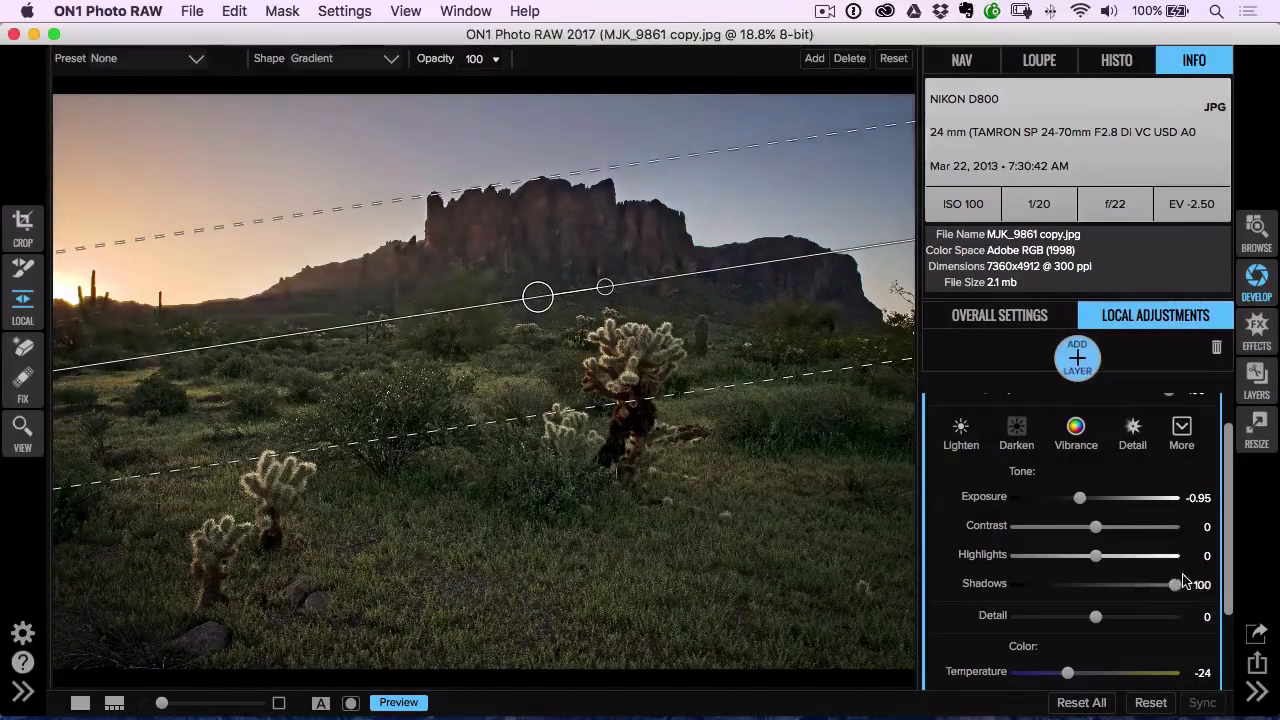
{"action": "left_click_drag", "start_coordinate": [1174, 584], "coordinate": [1132, 584]}
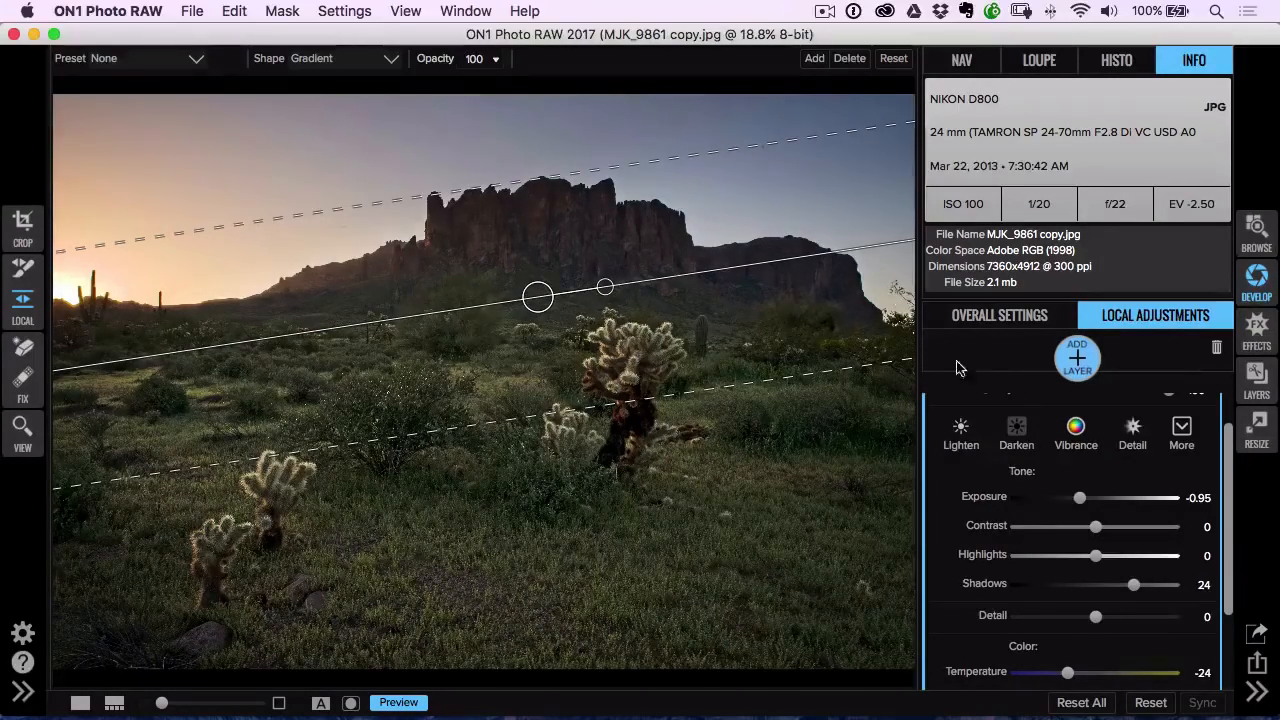
{"action": "left_click_drag", "start_coordinate": [1132, 584], "coordinate": [1176, 584]}
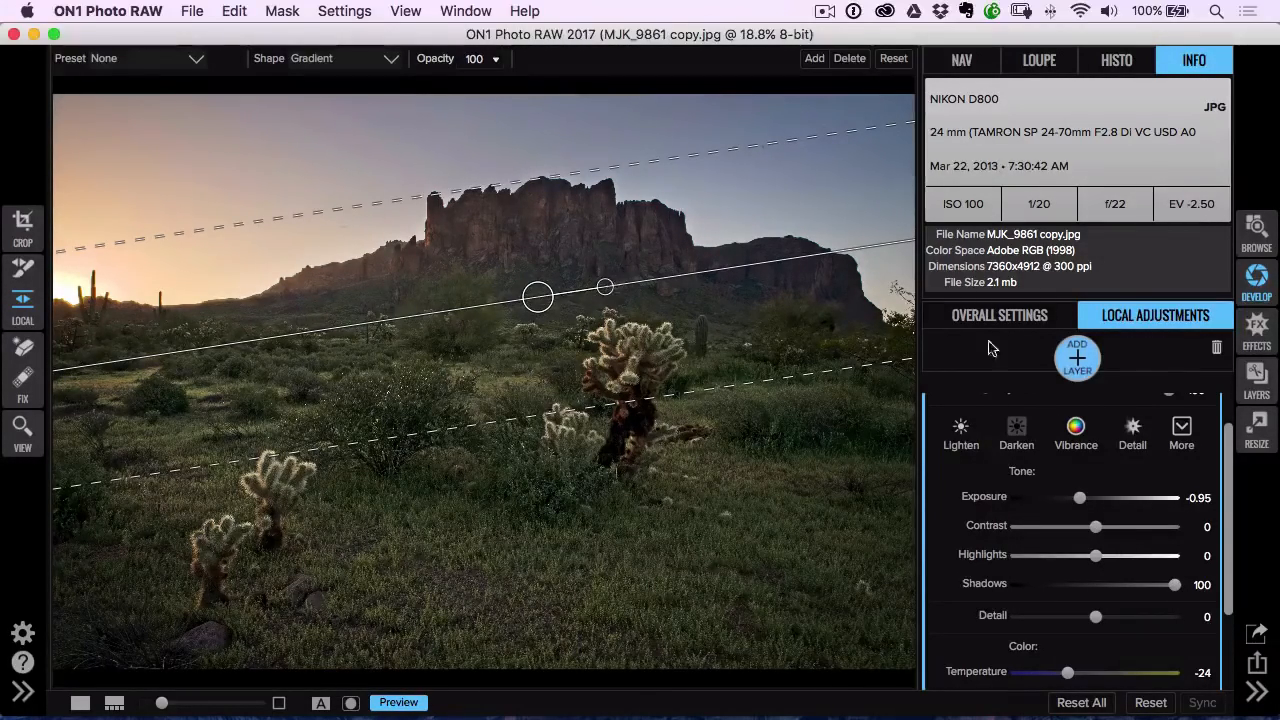
- Add a Lighten brush layer (exposure 1) with Perfect Brush enabled for the rock formation
{"action": "left_click", "coordinate": [130, 56]}
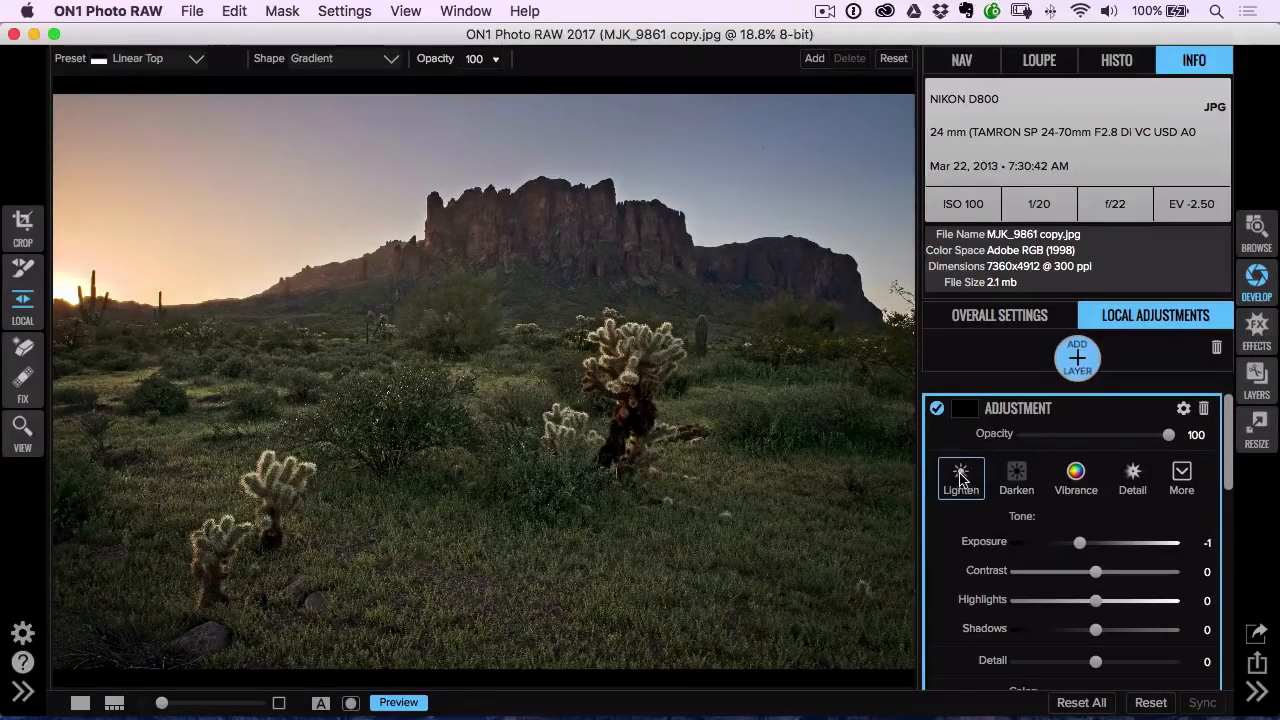
{"action": "left_click", "coordinate": [22, 270]}
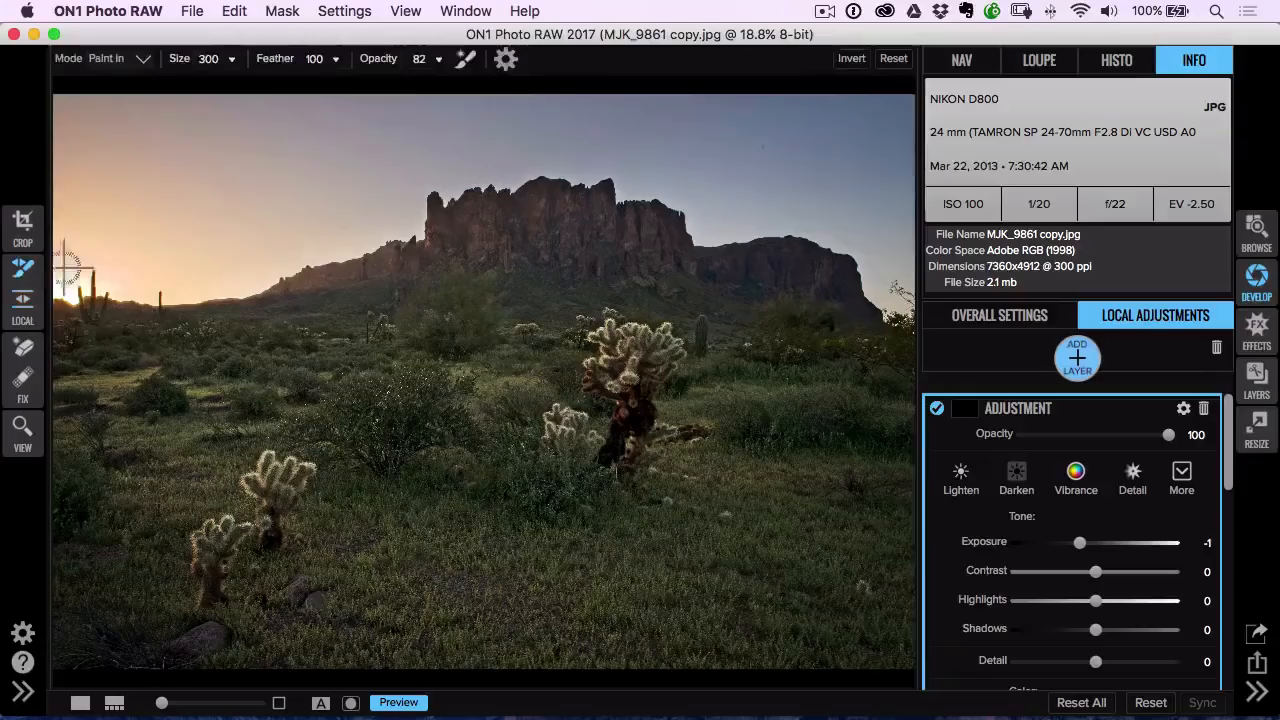
{"action": "left_click", "coordinate": [960, 478]}
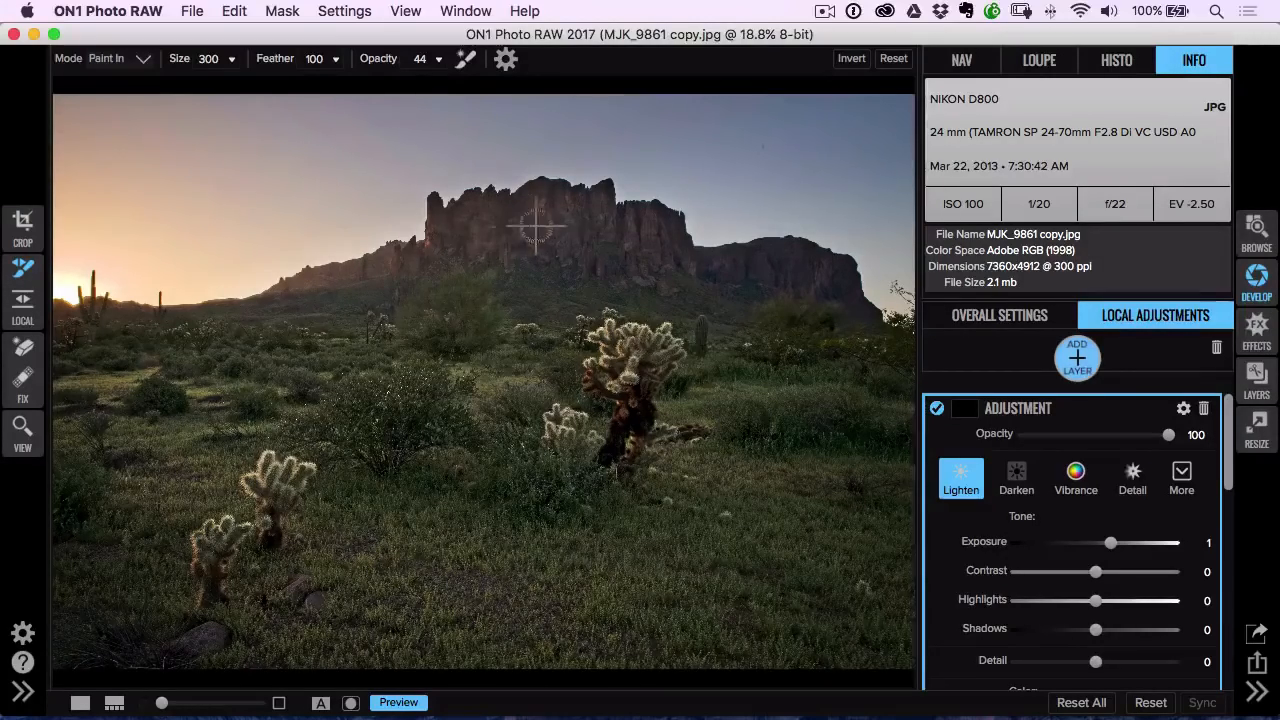
{"action": "mouse_move", "coordinate": [664, 260]}
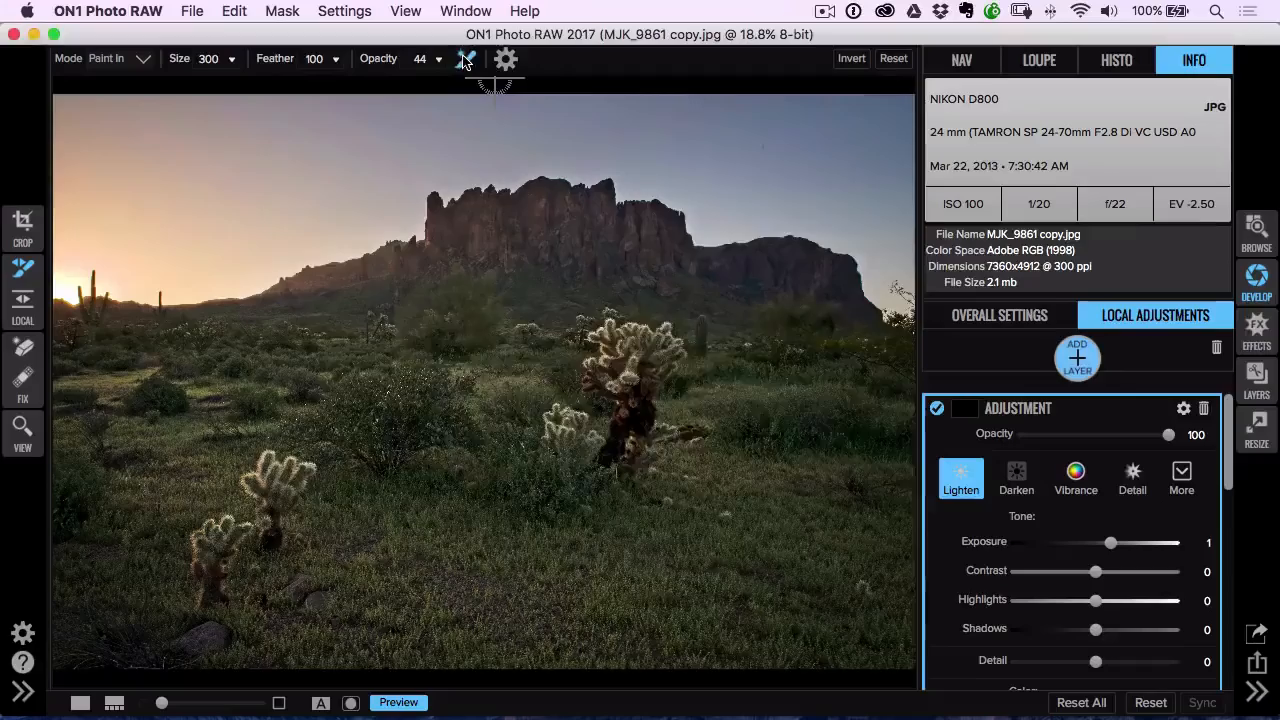
{"action": "left_click", "coordinate": [466, 58]}
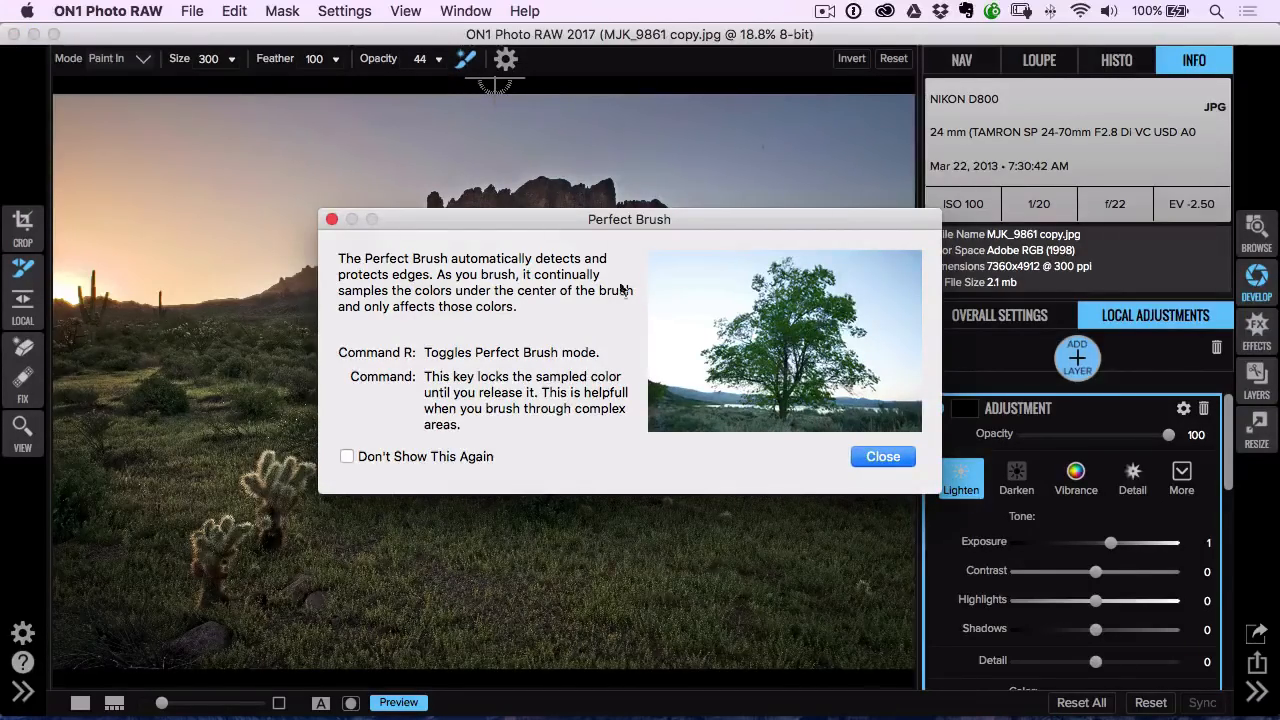
{"action": "left_click", "coordinate": [882, 456]}
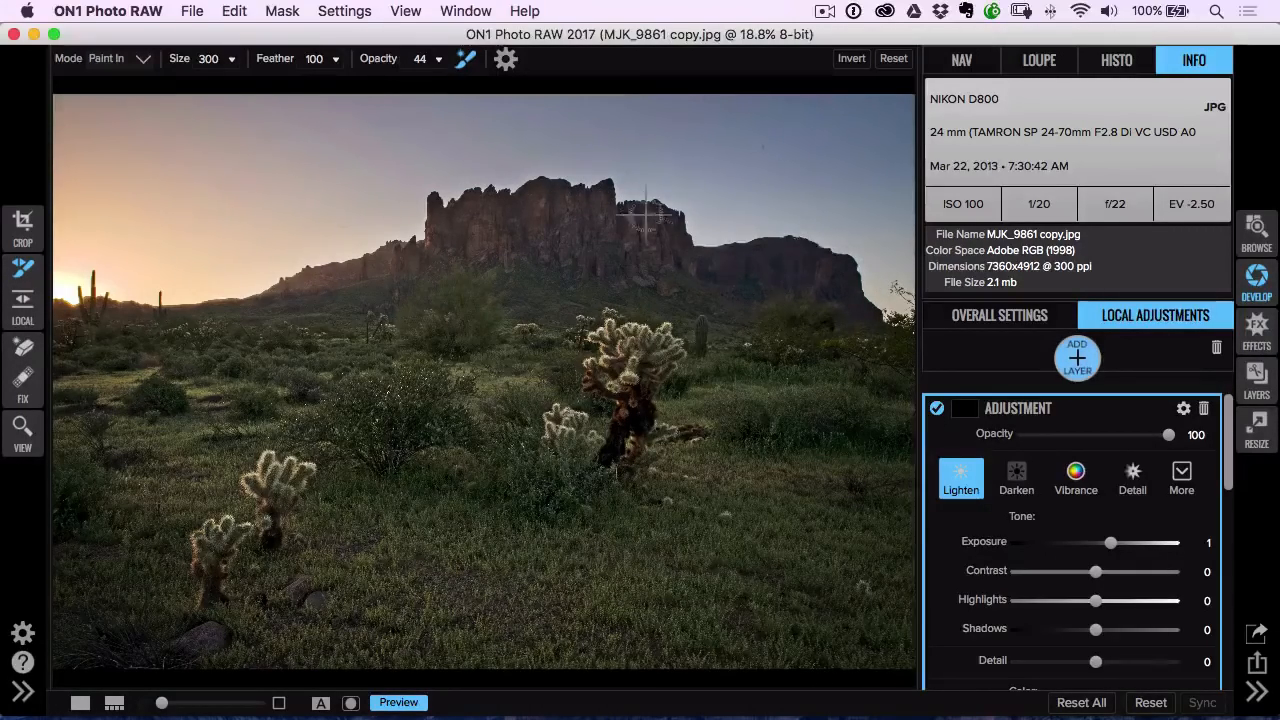
{"action": "mouse_move", "coordinate": [804, 316]}
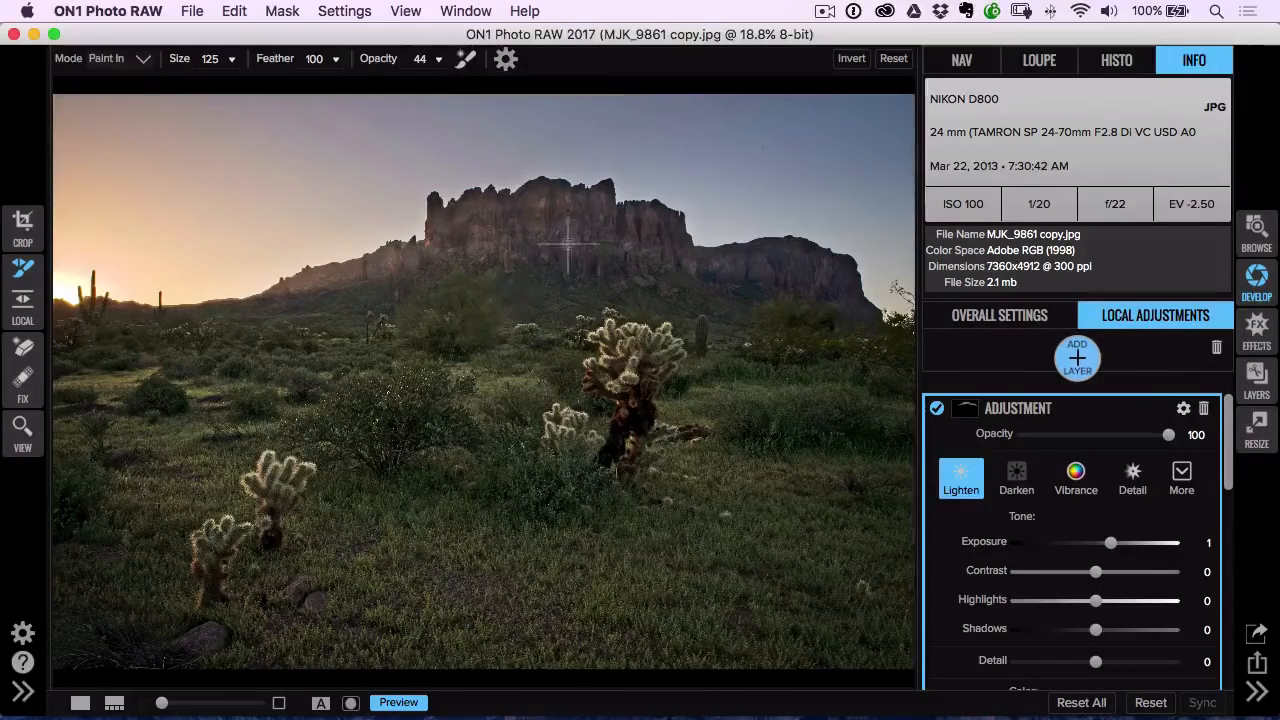
{"action": "left_click", "coordinate": [404, 12]}
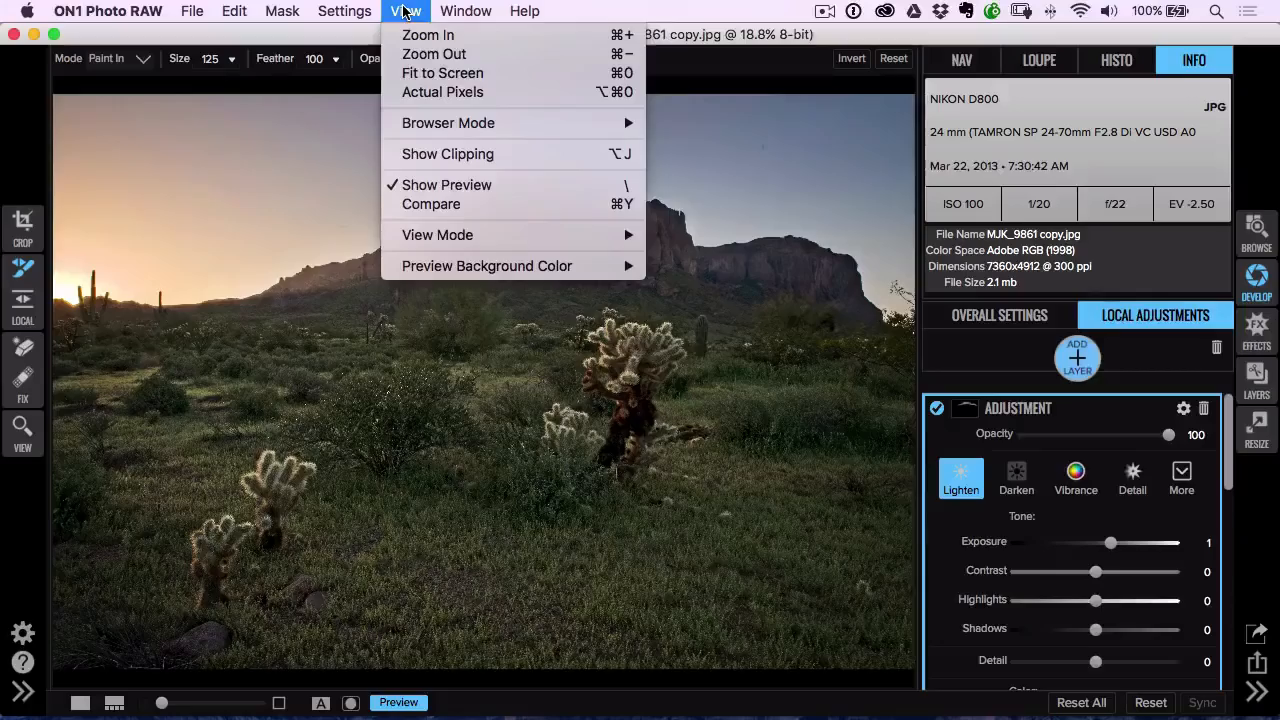
{"action": "left_click", "coordinate": [282, 12]}
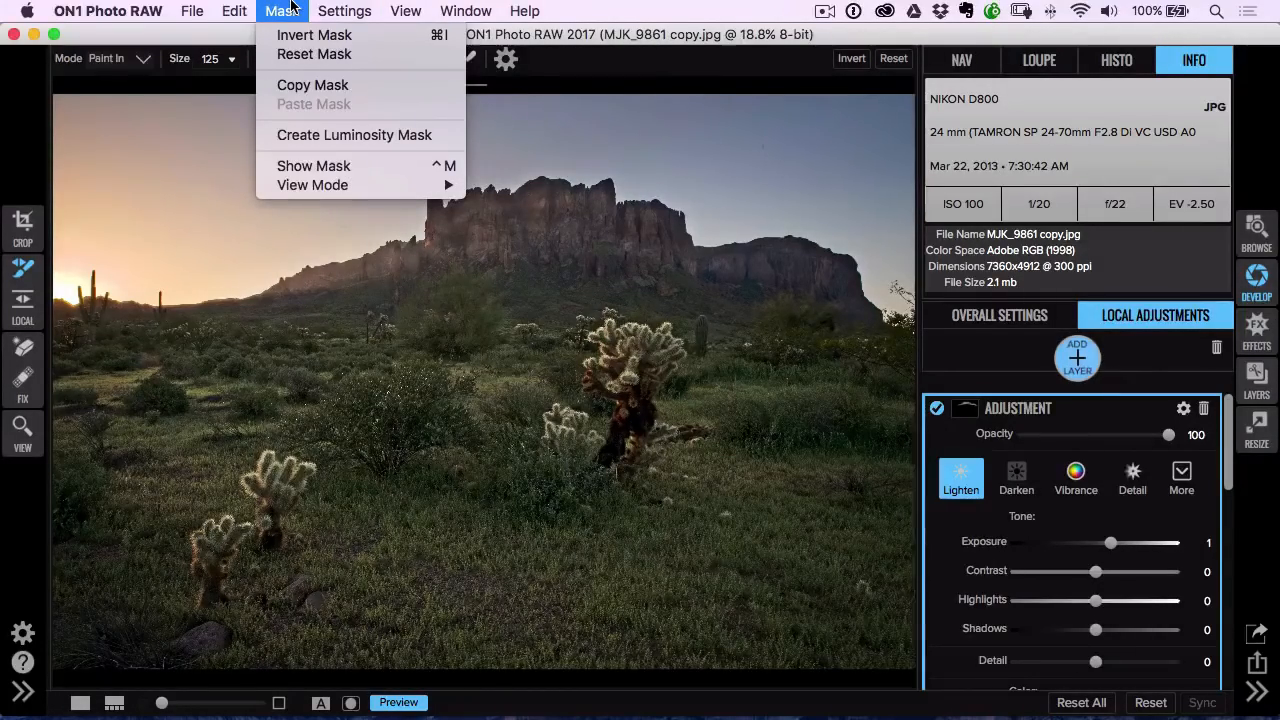
{"action": "mouse_move", "coordinate": [314, 166]}
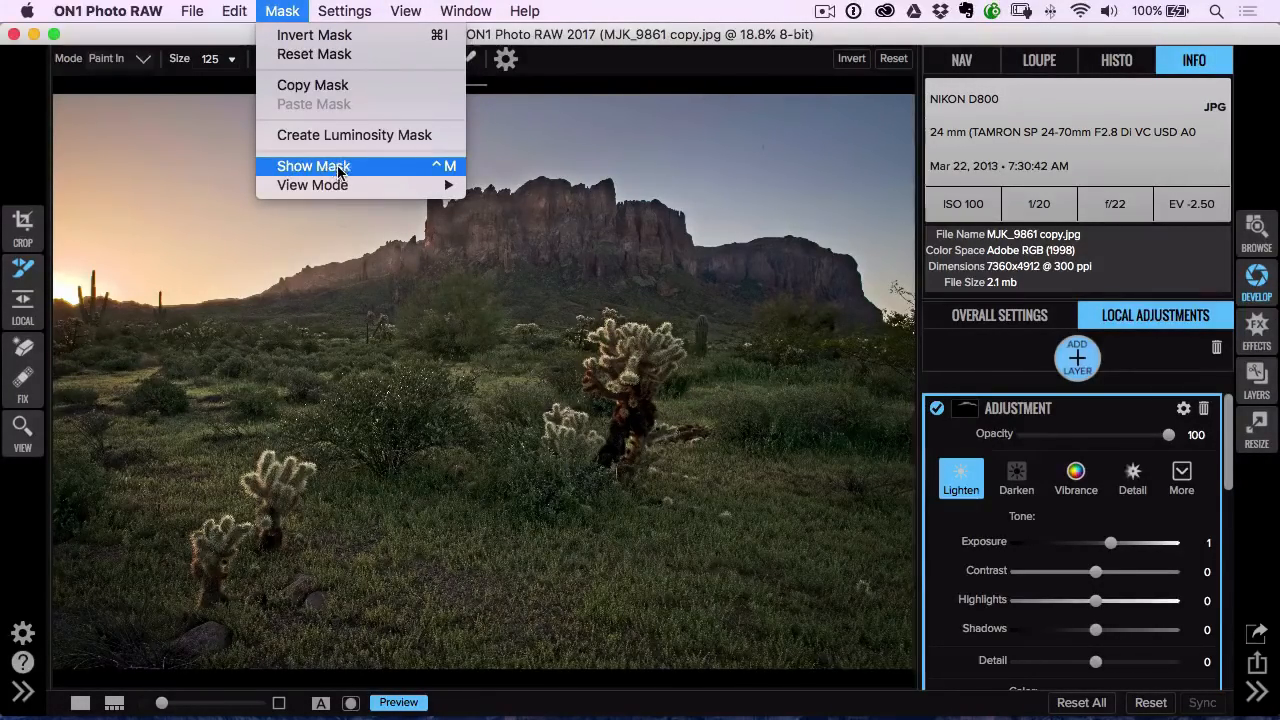
{"action": "left_click", "coordinate": [312, 166]}
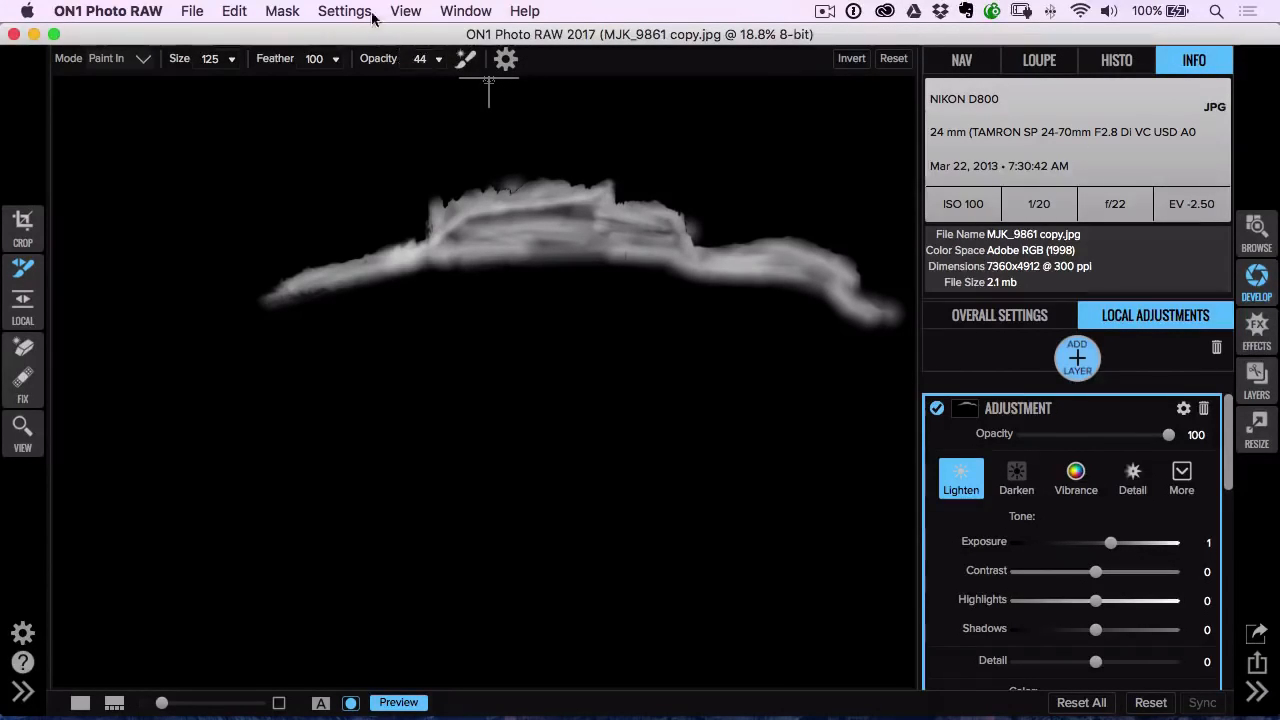
{"action": "left_click", "coordinate": [282, 12]}
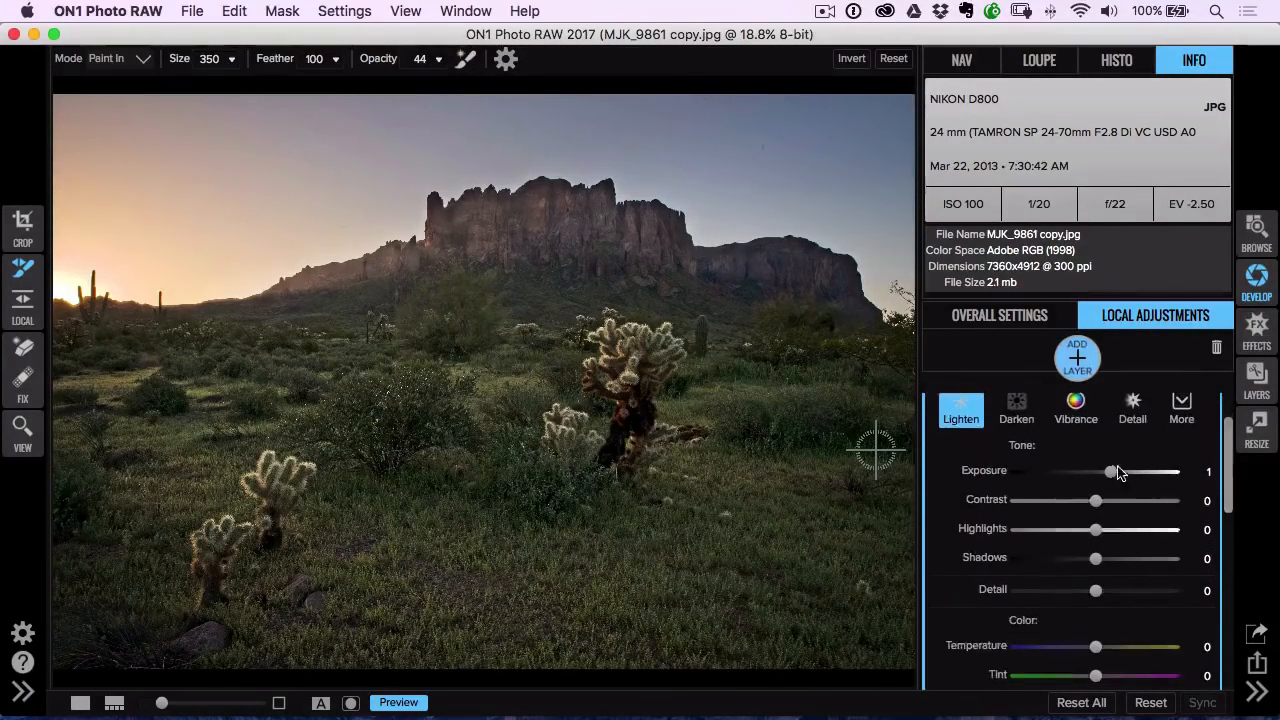
- Switch the brushed layer to the Detail preset with Detail at 40 and exposure 0
{"action": "left_click_drag", "start_coordinate": [1108, 472], "coordinate": [1100, 472]}
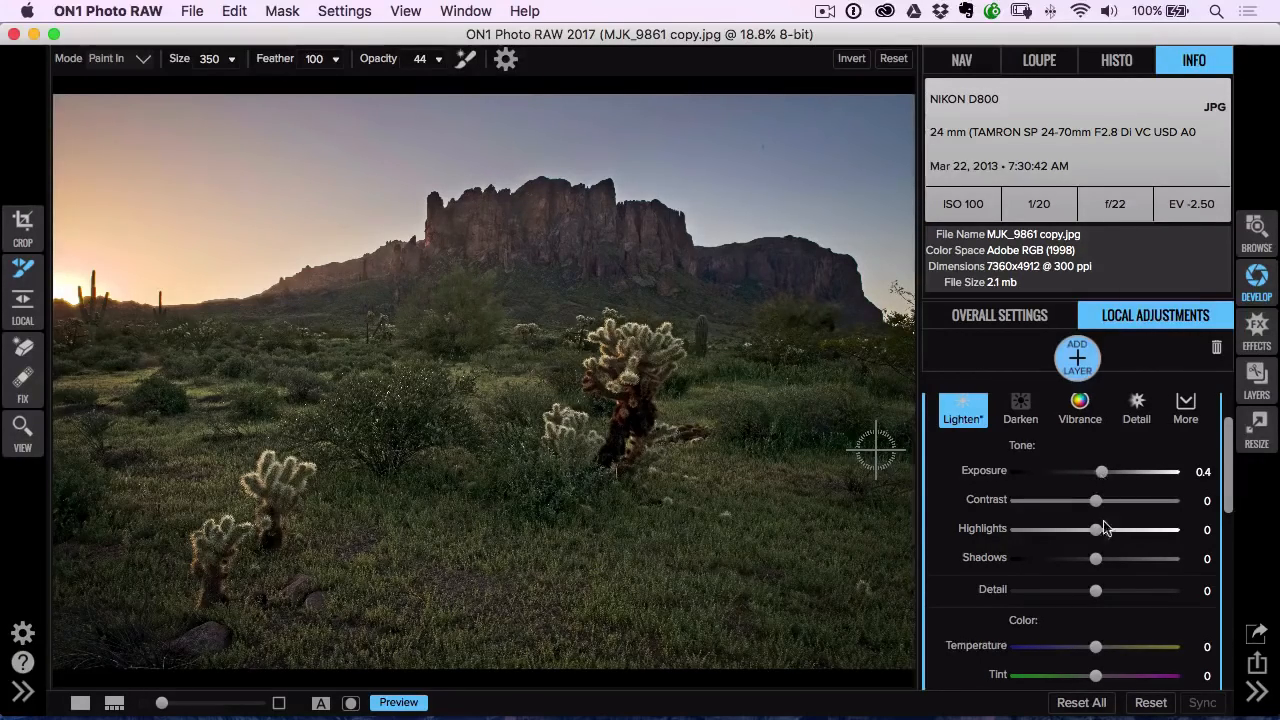
{"action": "left_click_drag", "start_coordinate": [1096, 558], "coordinate": [1104, 558]}
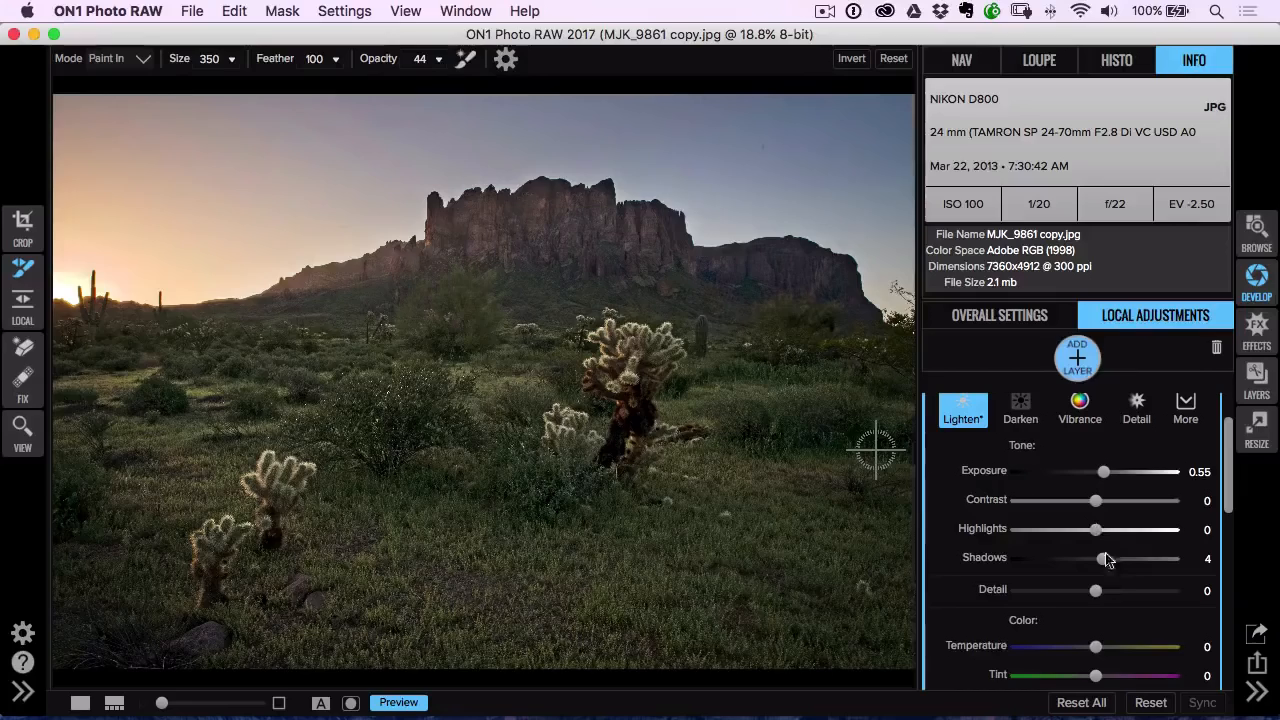
{"action": "left_click_drag", "start_coordinate": [1096, 590], "coordinate": [1180, 590]}
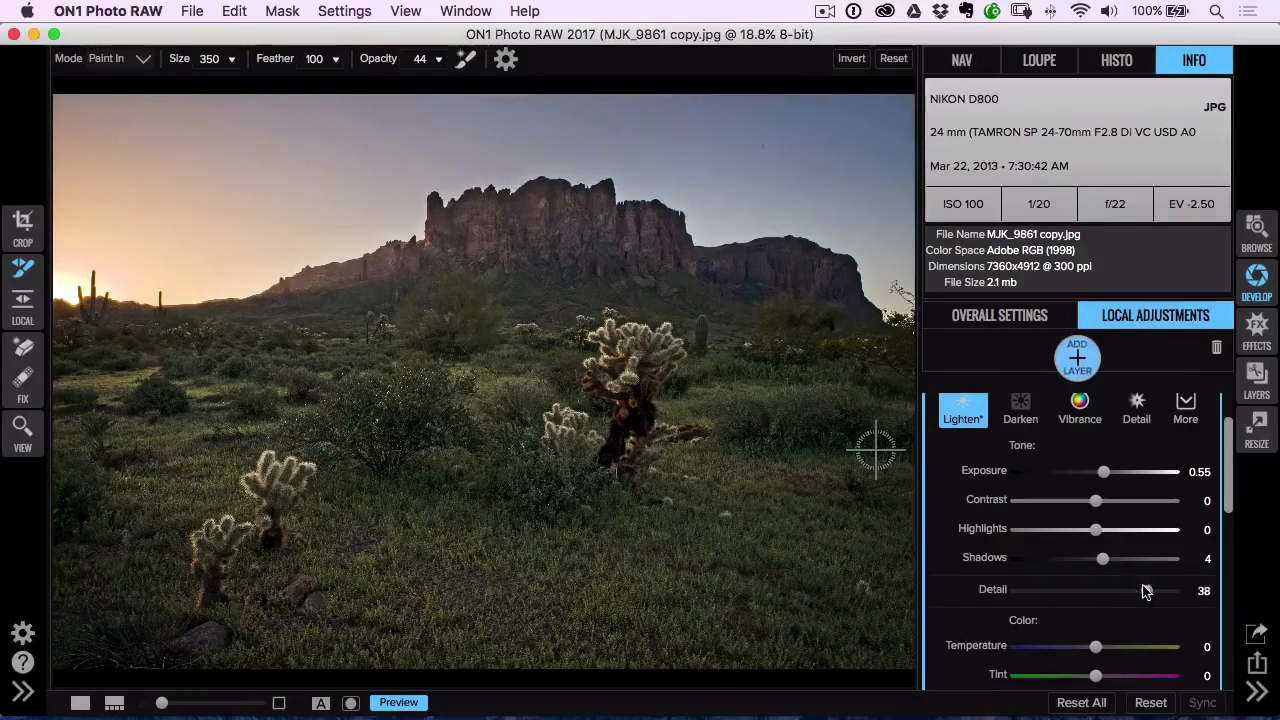
{"action": "left_click_drag", "start_coordinate": [1148, 590], "coordinate": [1144, 590]}
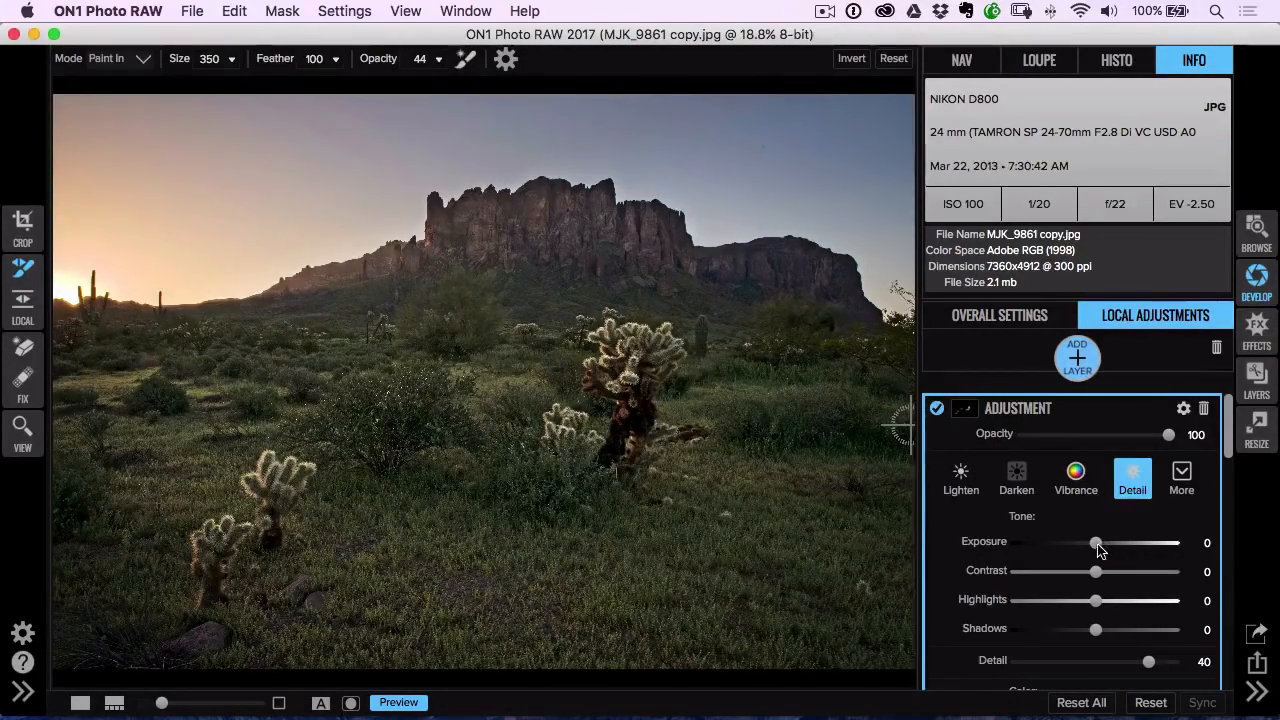
- Raise the Detail layer's exposure to 1.05, then settle it at 0.55
{"action": "left_click_drag", "start_coordinate": [1096, 542], "coordinate": [1104, 542]}
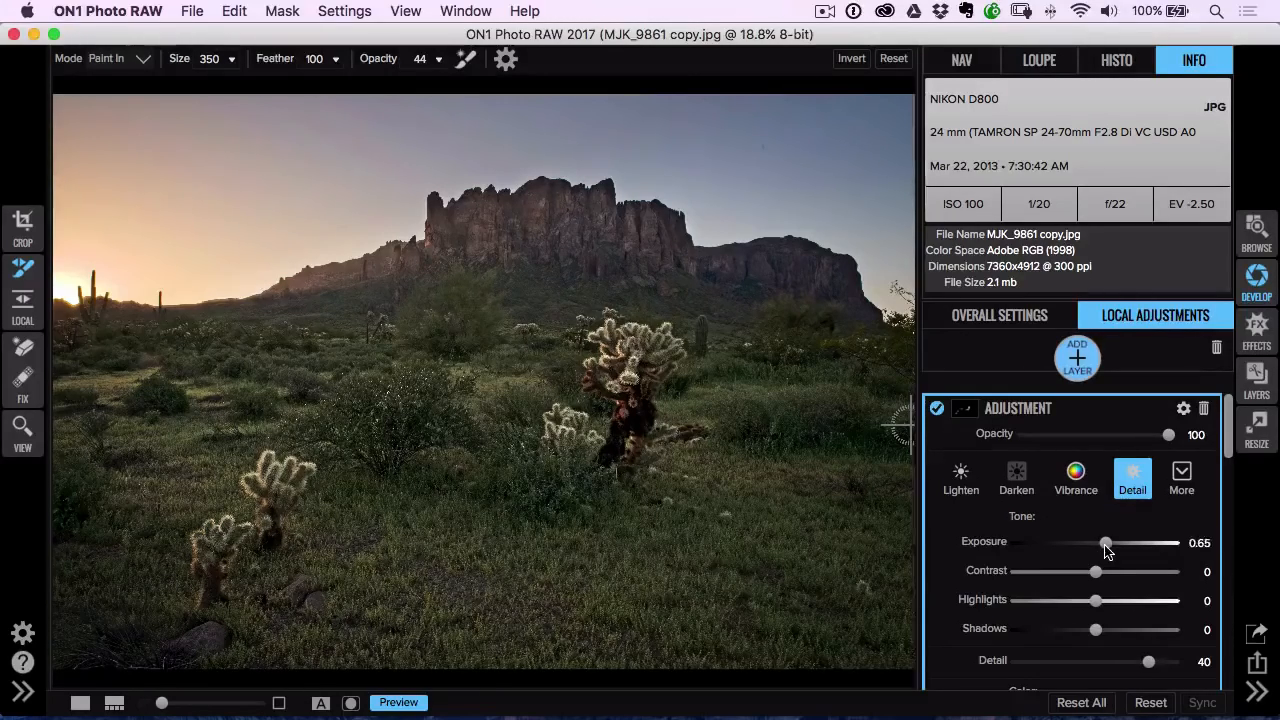
{"action": "left_click_drag", "start_coordinate": [1104, 542], "coordinate": [1120, 542]}
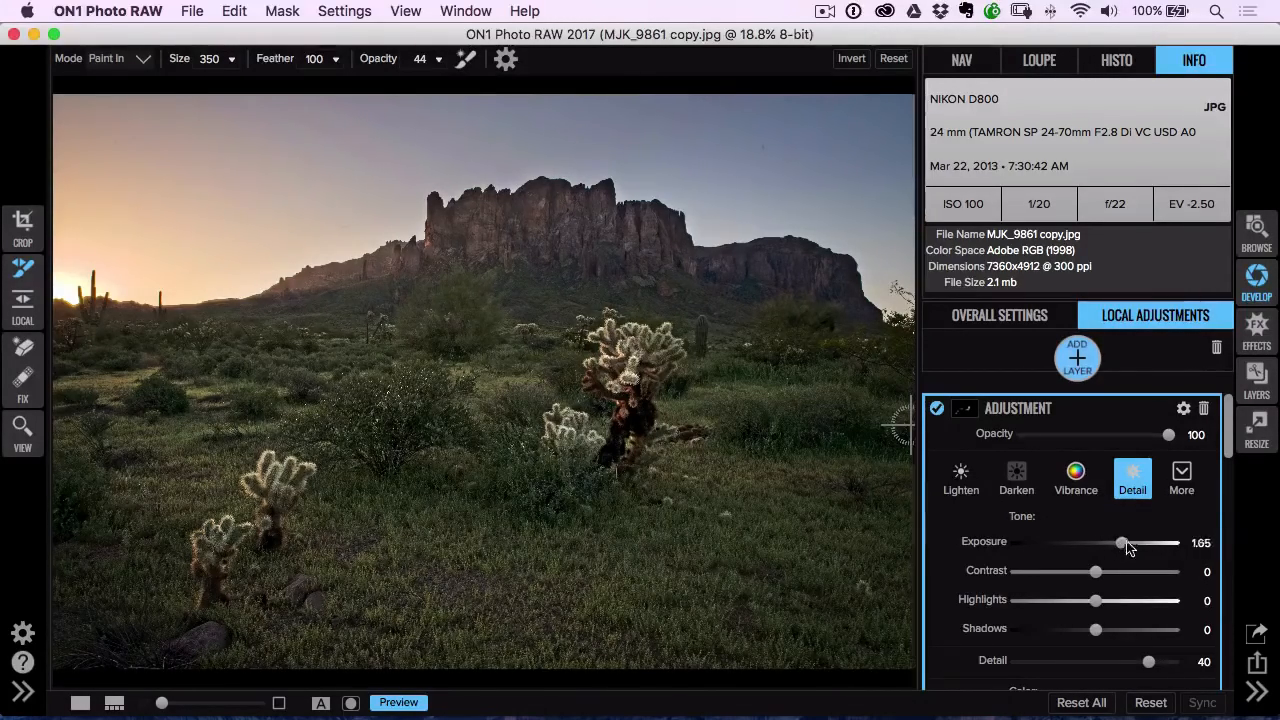
{"action": "left_click_drag", "start_coordinate": [1120, 542], "coordinate": [1104, 542]}
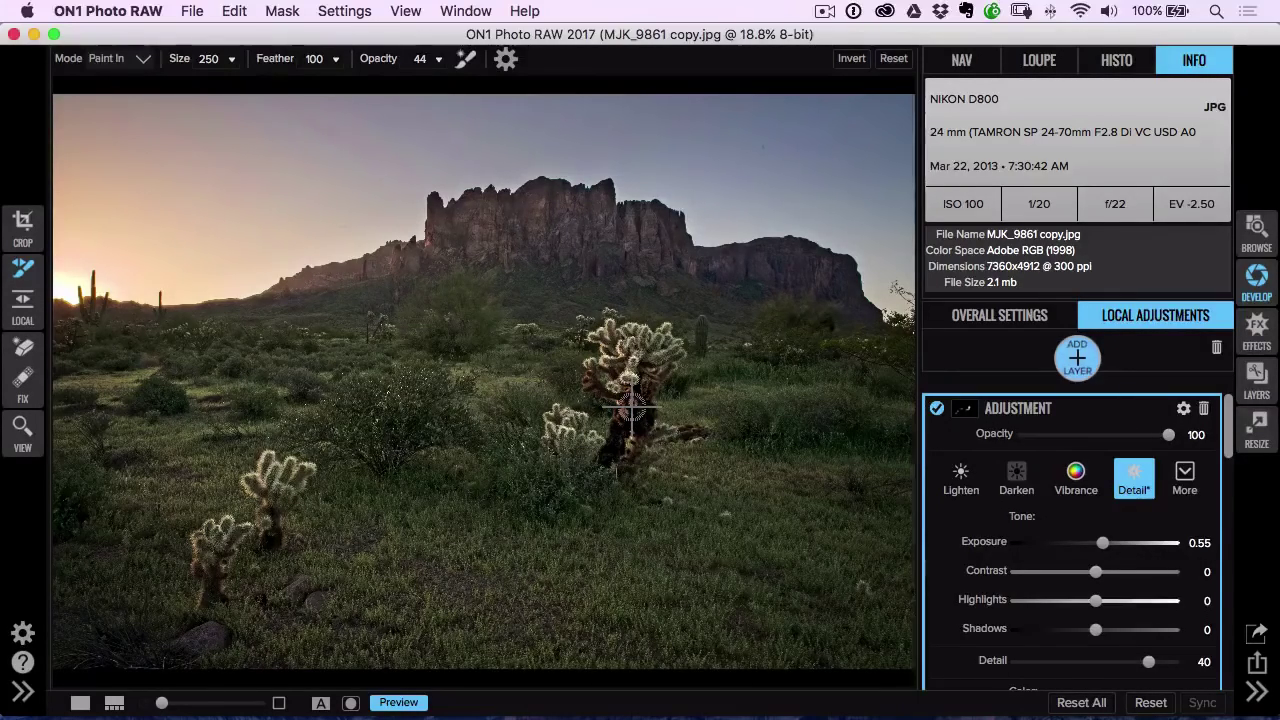
{"action": "mouse_move", "coordinate": [764, 300]}
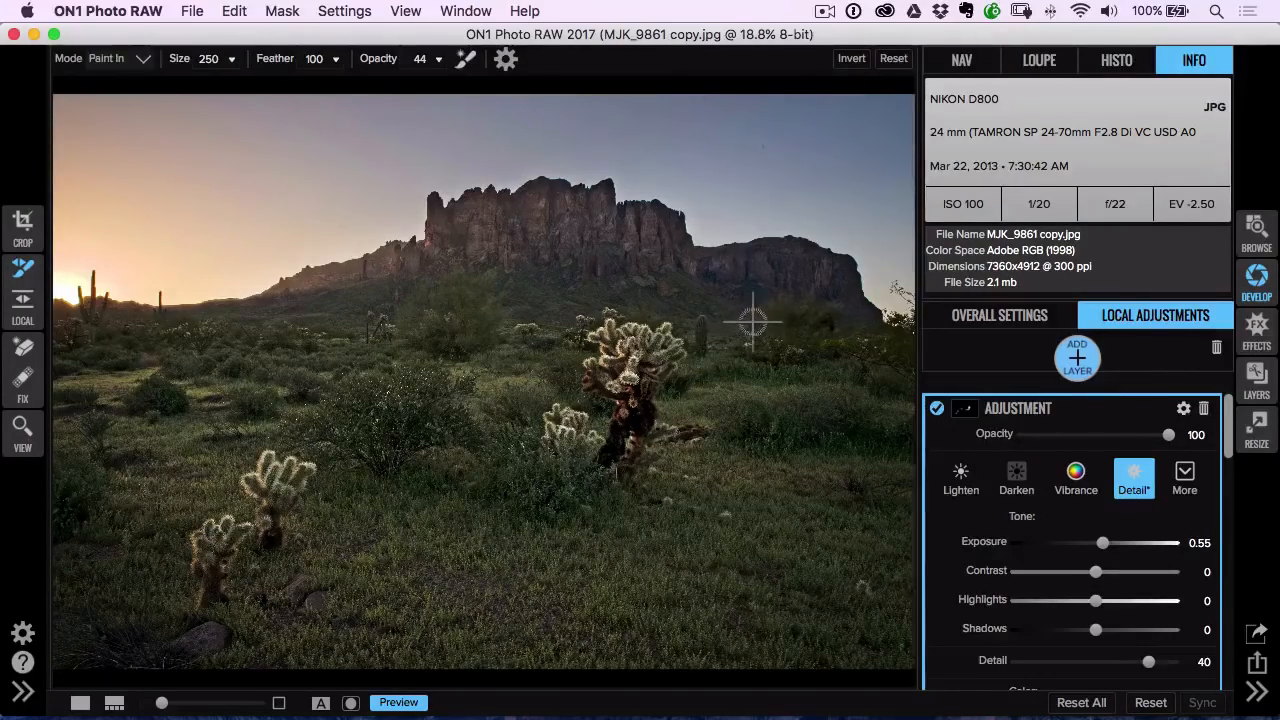
{"action": "left_click", "coordinate": [1076, 356]}
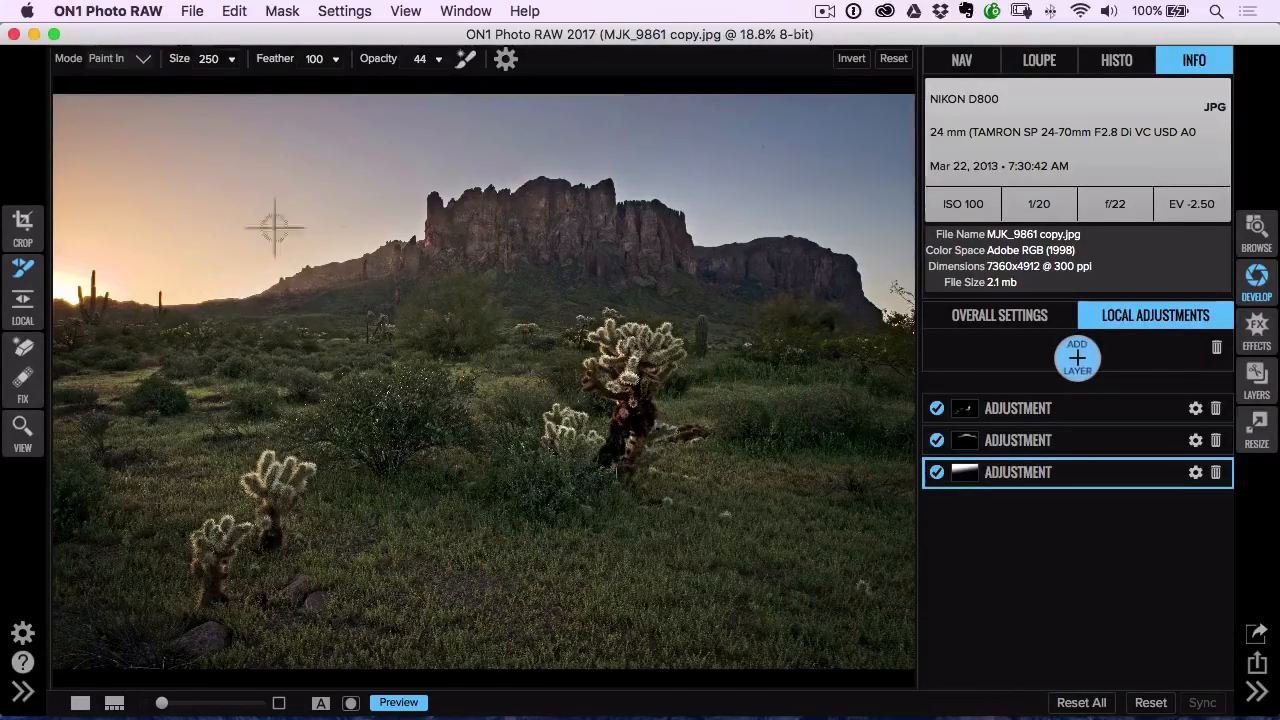
{"action": "mouse_move", "coordinate": [464, 296]}
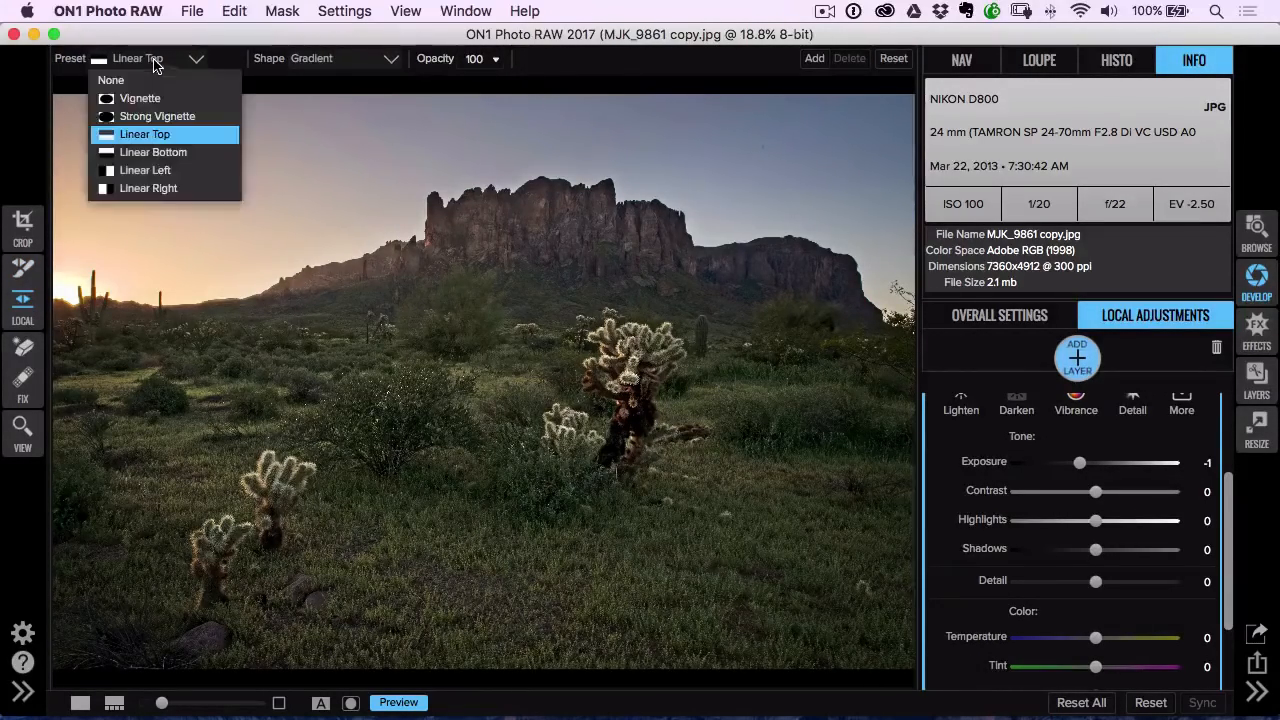
{"action": "mouse_move", "coordinate": [140, 98]}
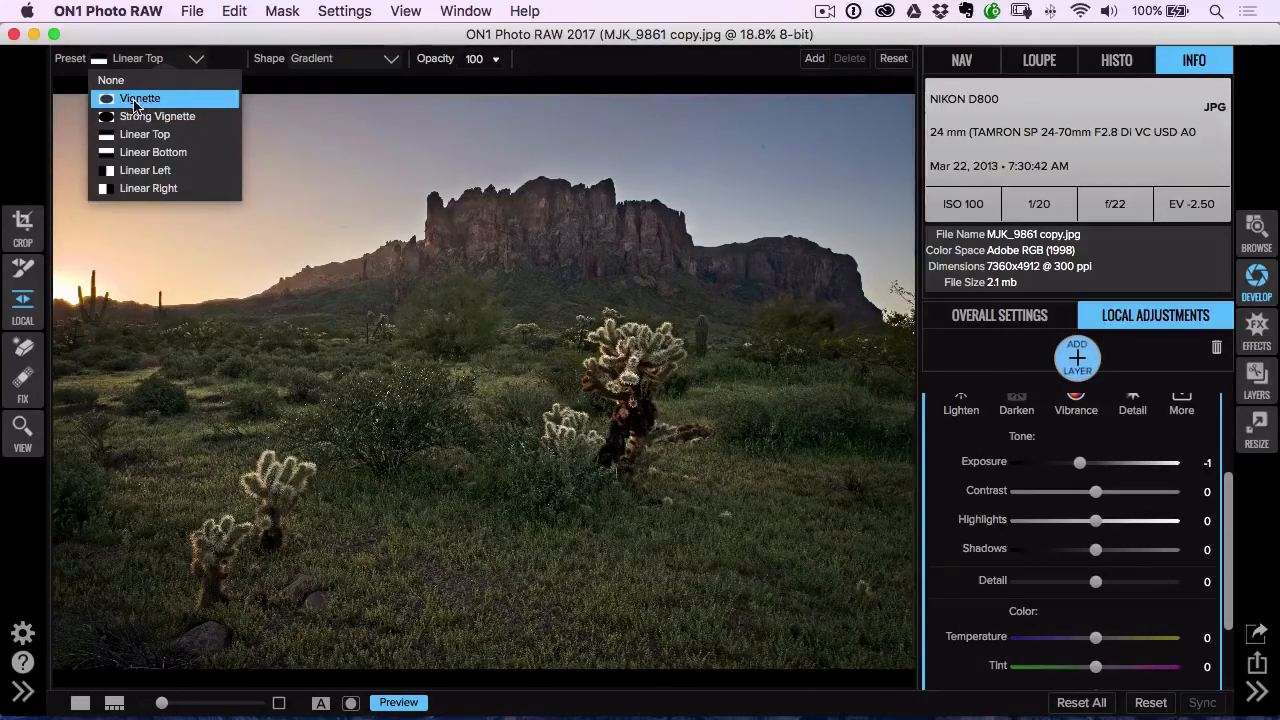
- Place a Vignette-shaped elliptical gradient mask over the glowing horizon on the left
{"action": "left_click", "coordinate": [140, 98]}
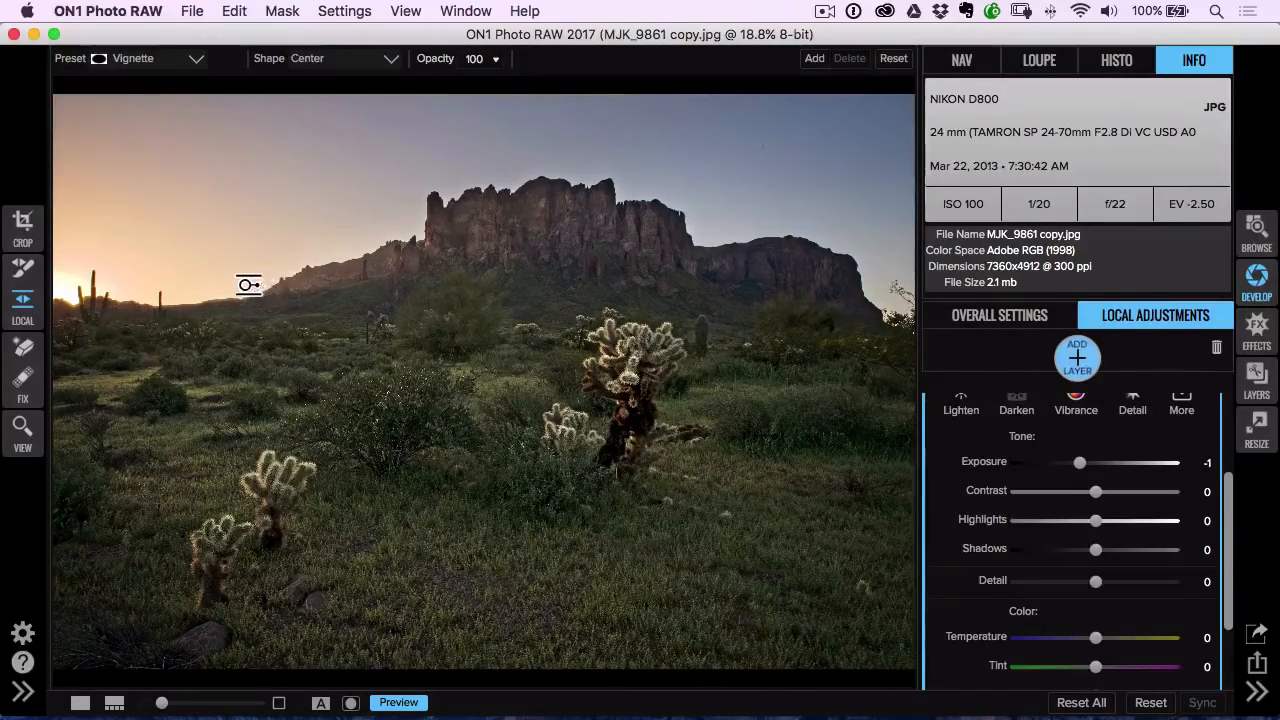
{"action": "left_click", "coordinate": [248, 286]}
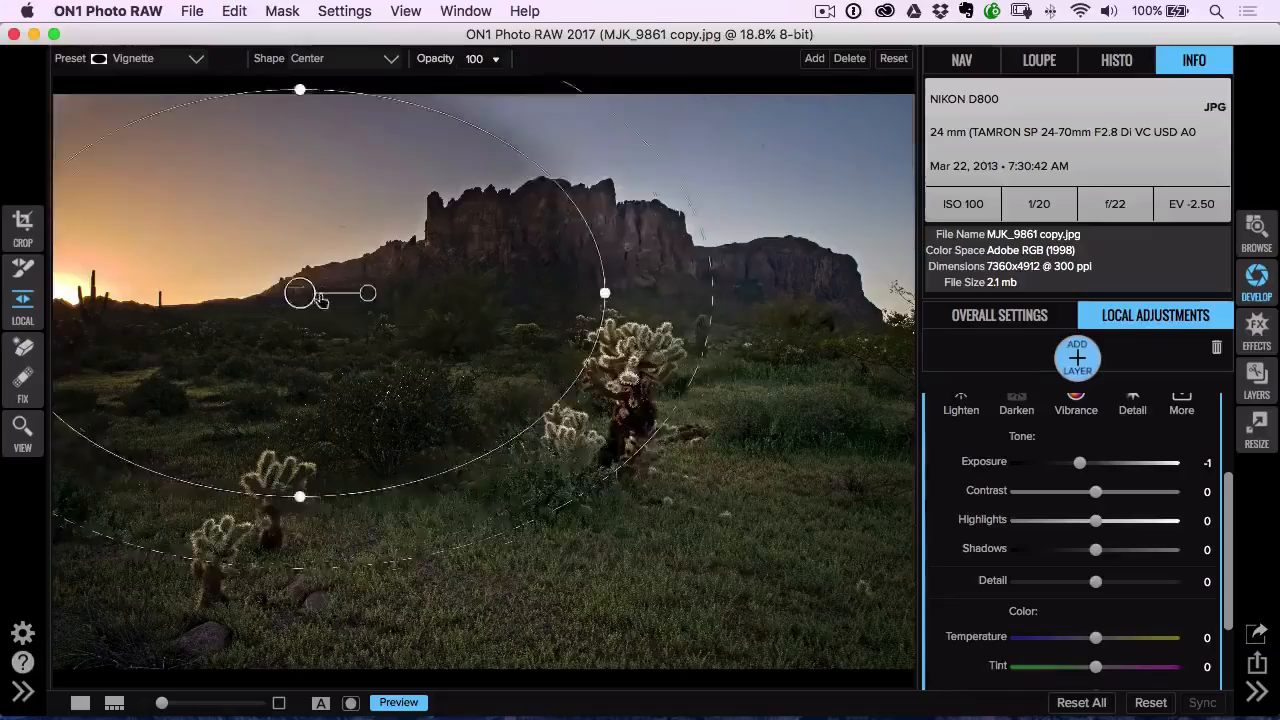
{"action": "left_click_drag", "start_coordinate": [300, 292], "coordinate": [288, 316]}
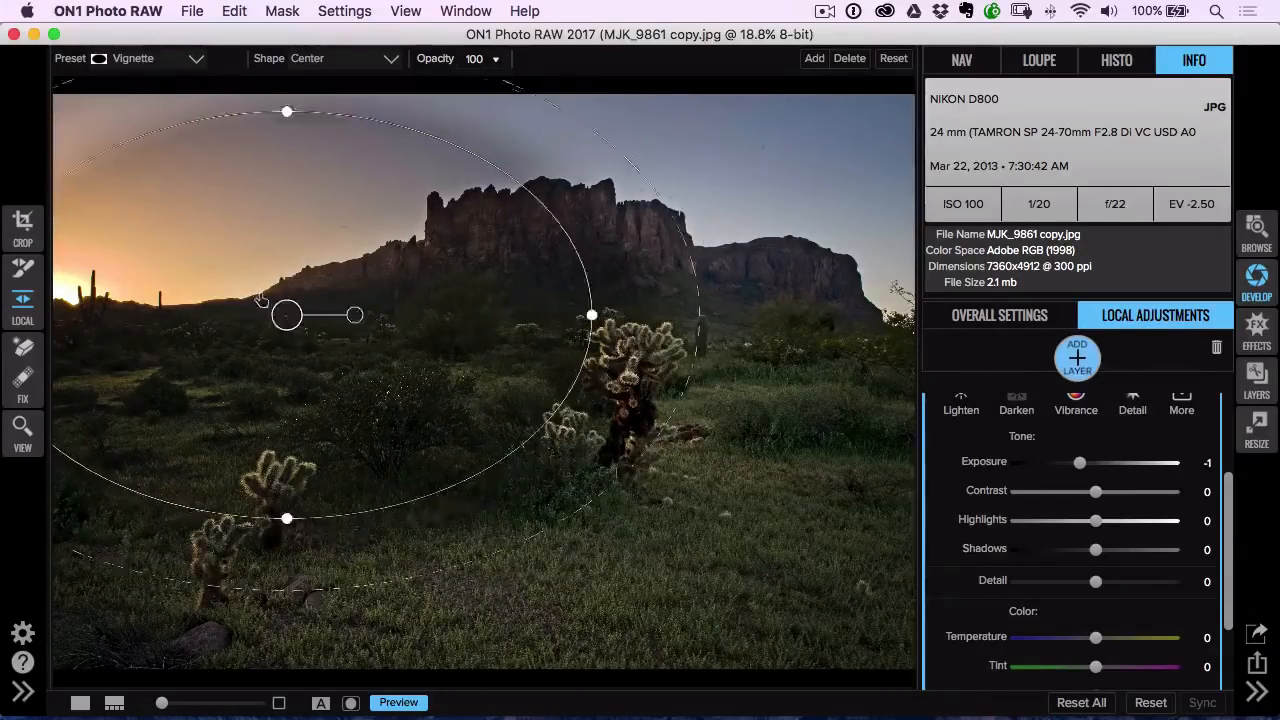
{"action": "left_click_drag", "start_coordinate": [284, 316], "coordinate": [256, 284]}
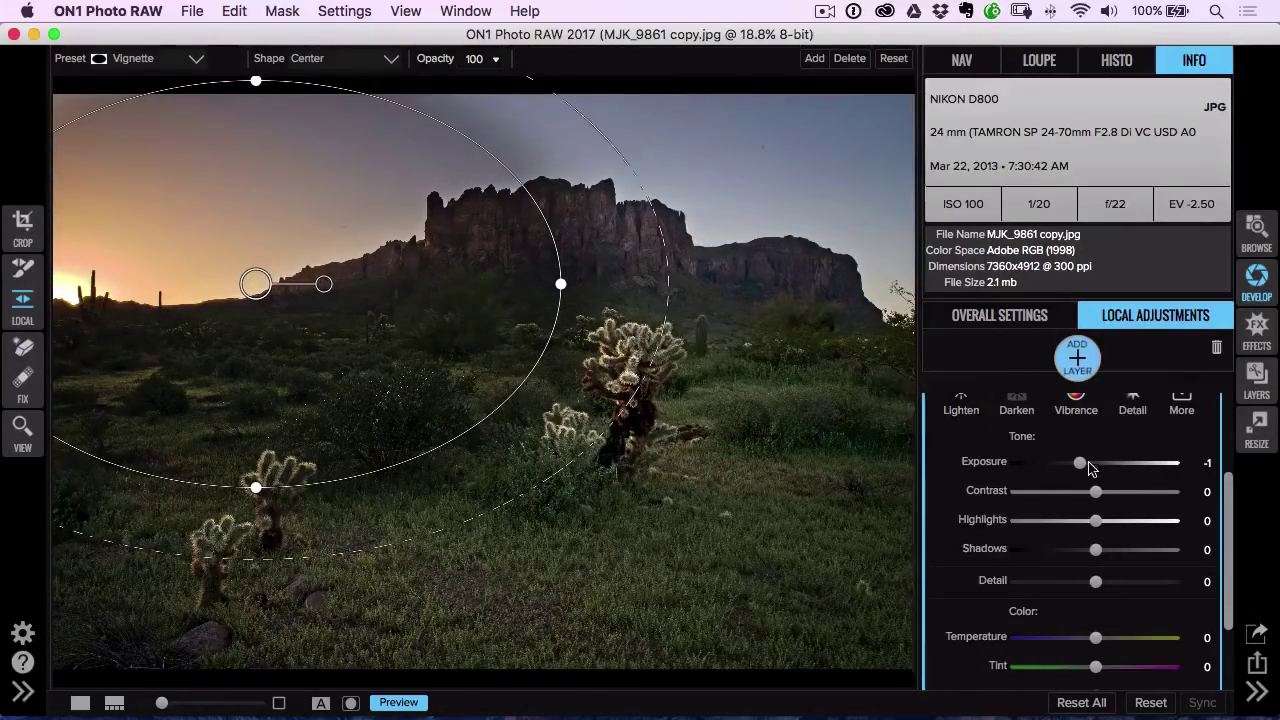
- Brighten the masked sunrise to exposure 0.6, warm it to temperature 35, and stretch the ellipse
{"action": "left_click_drag", "start_coordinate": [1080, 462], "coordinate": [1104, 462]}
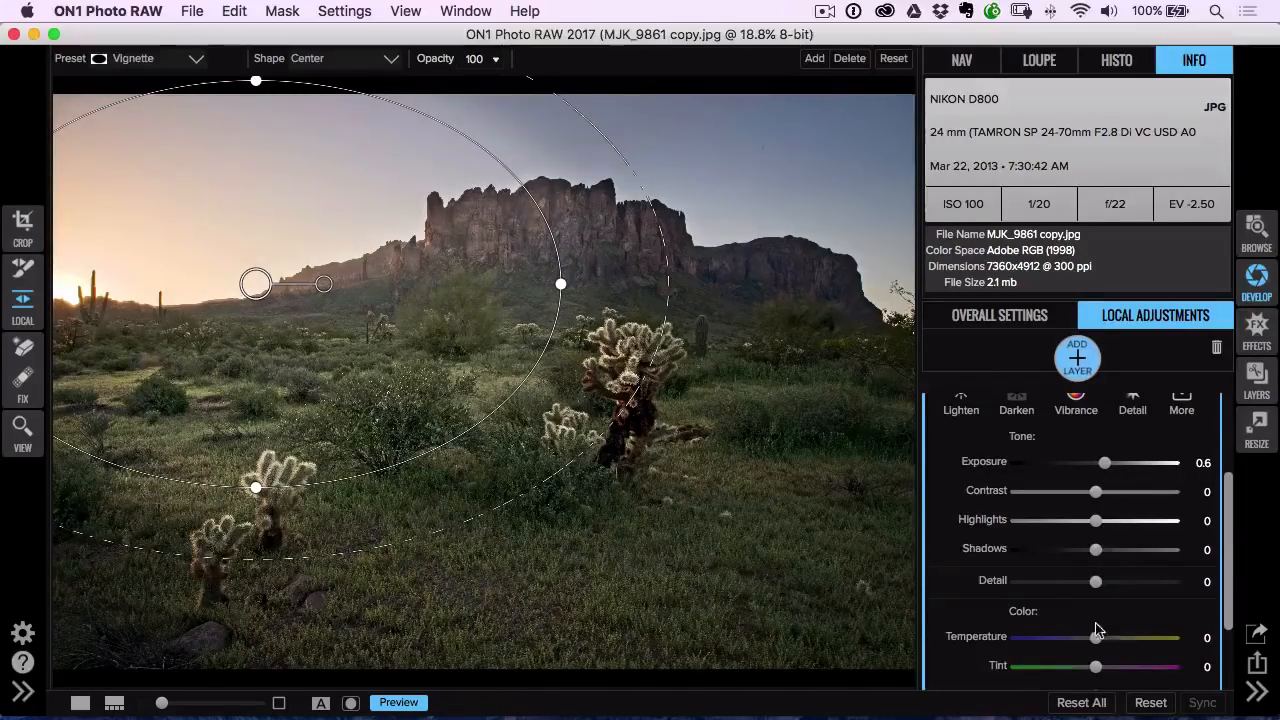
{"action": "left_click_drag", "start_coordinate": [1096, 636], "coordinate": [1130, 636]}
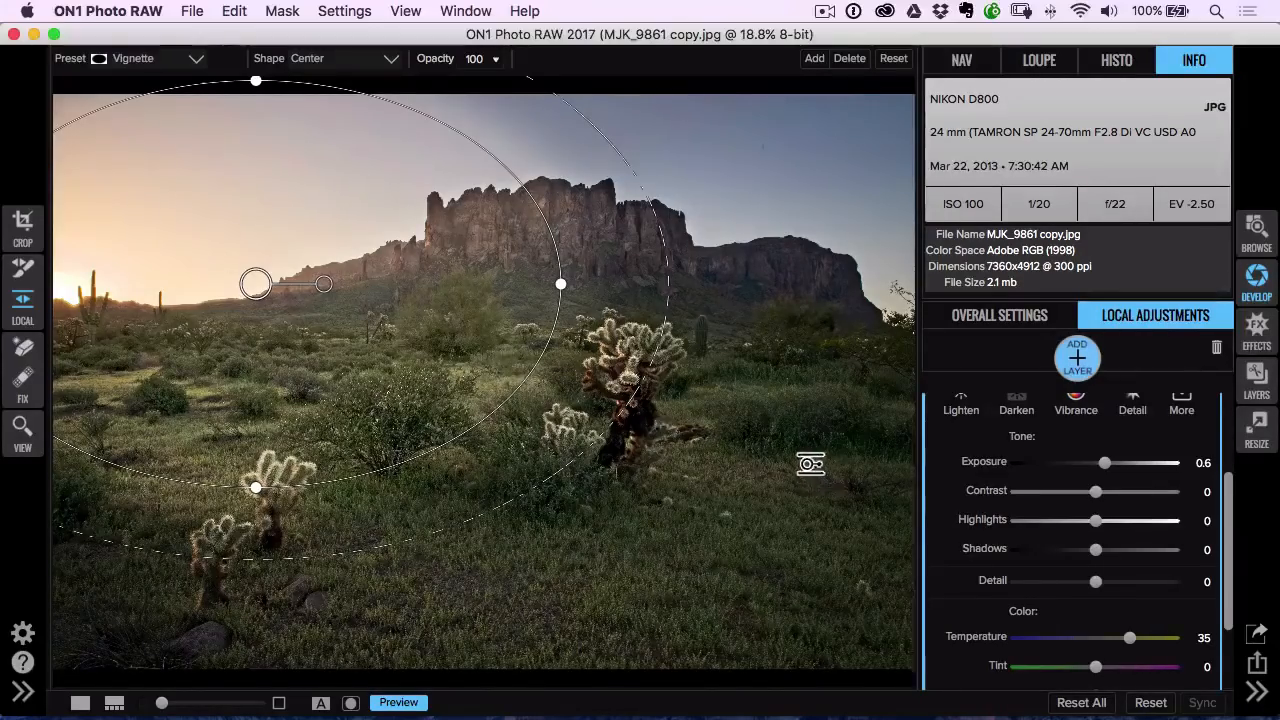
{"action": "left_click_drag", "start_coordinate": [256, 284], "coordinate": [384, 336]}
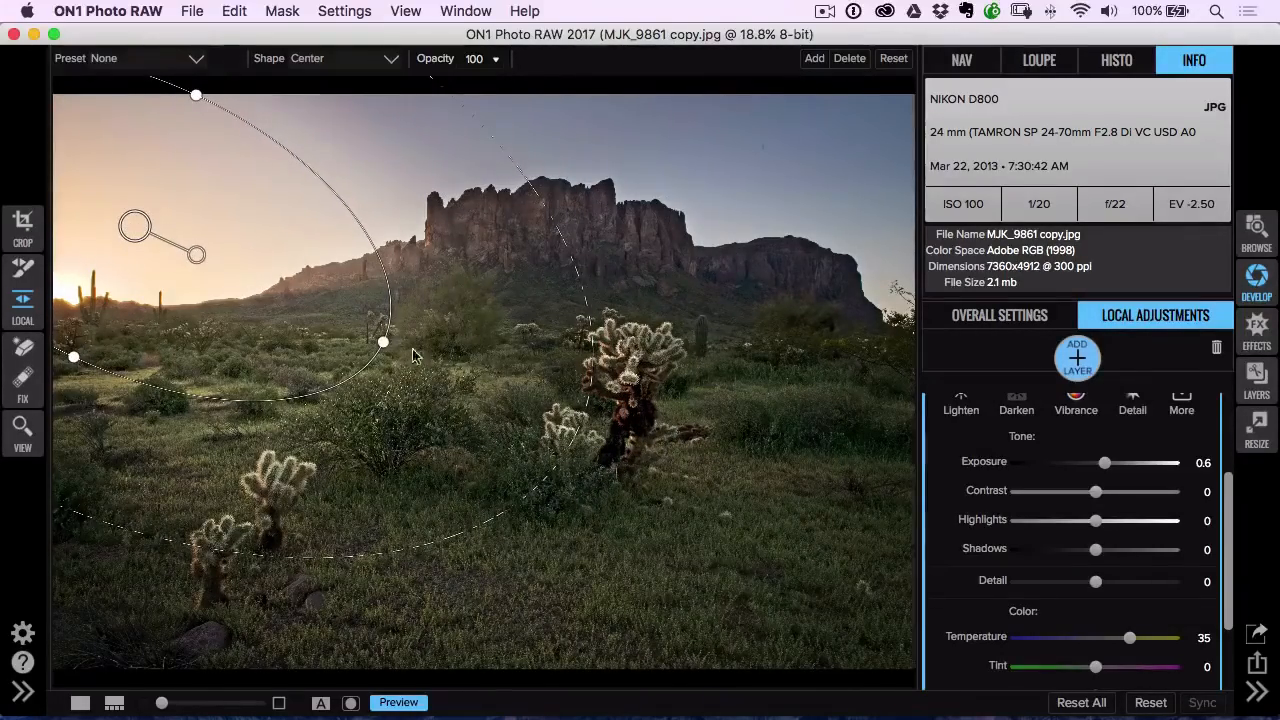
- Move the ellipse centre toward the sun, rotate it and enlarge it over more foreground
{"action": "left_click_drag", "start_coordinate": [384, 344], "coordinate": [524, 408]}
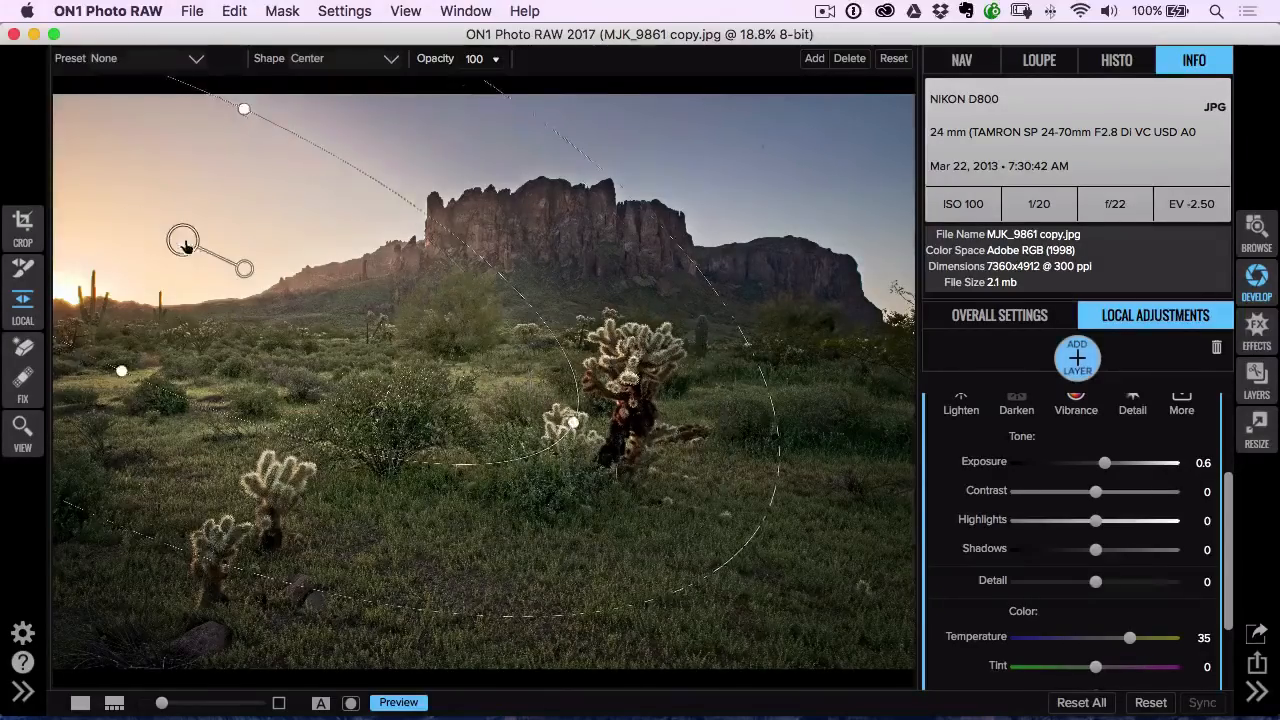
{"action": "left_click_drag", "start_coordinate": [184, 244], "coordinate": [156, 248]}
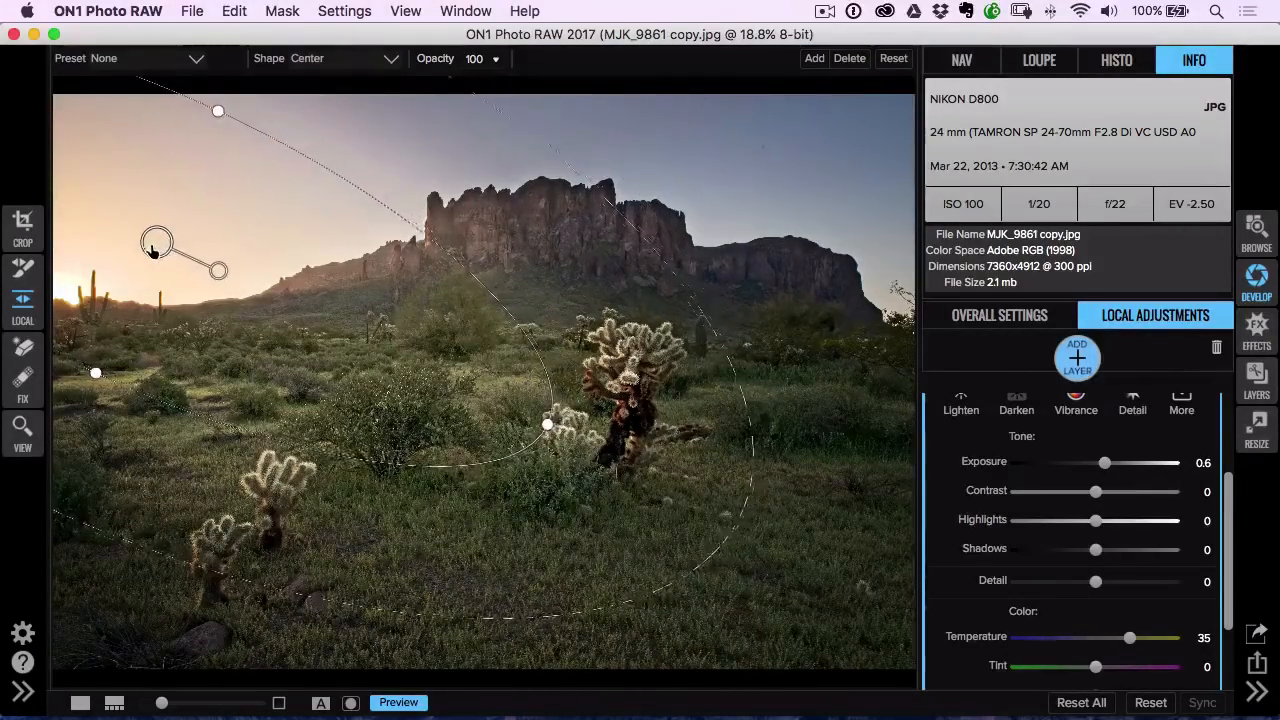
{"action": "left_click_drag", "start_coordinate": [156, 244], "coordinate": [108, 260]}
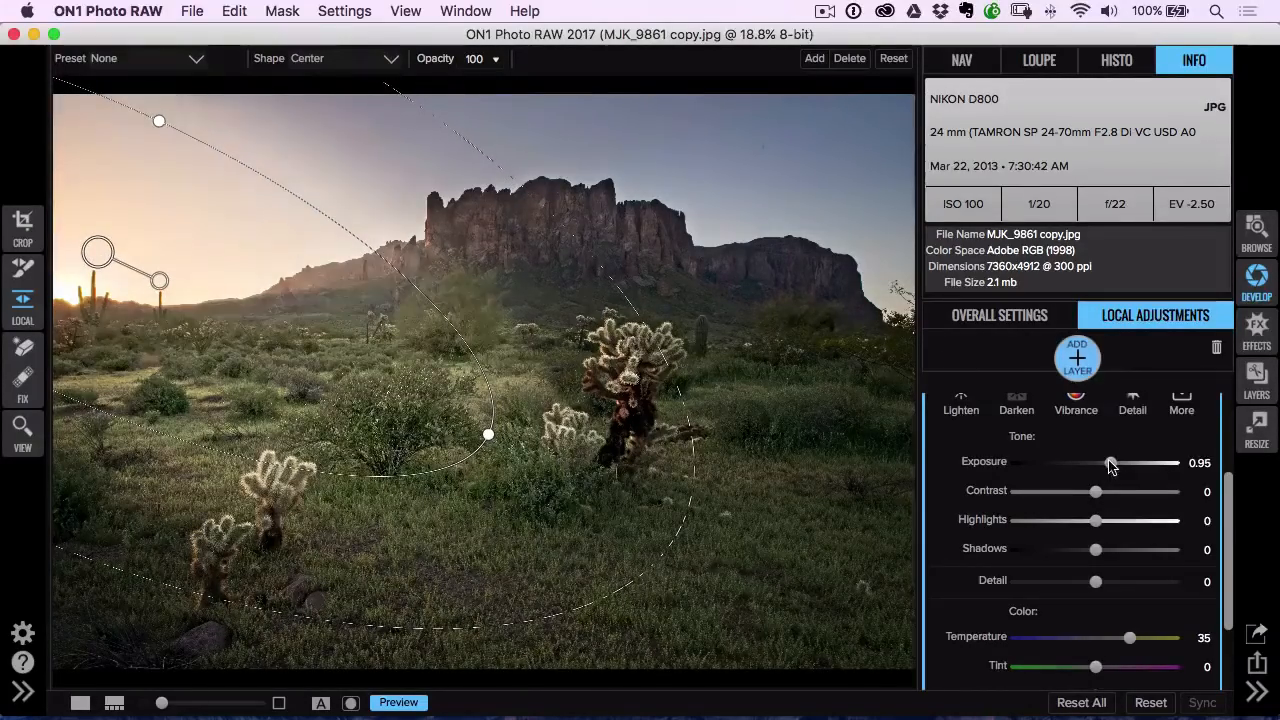
- Settle the glow layer at exposure 0.35, shadows 9, temperature 80, then return to Overall Settings
{"action": "left_click_drag", "start_coordinate": [1110, 462], "coordinate": [1104, 462]}
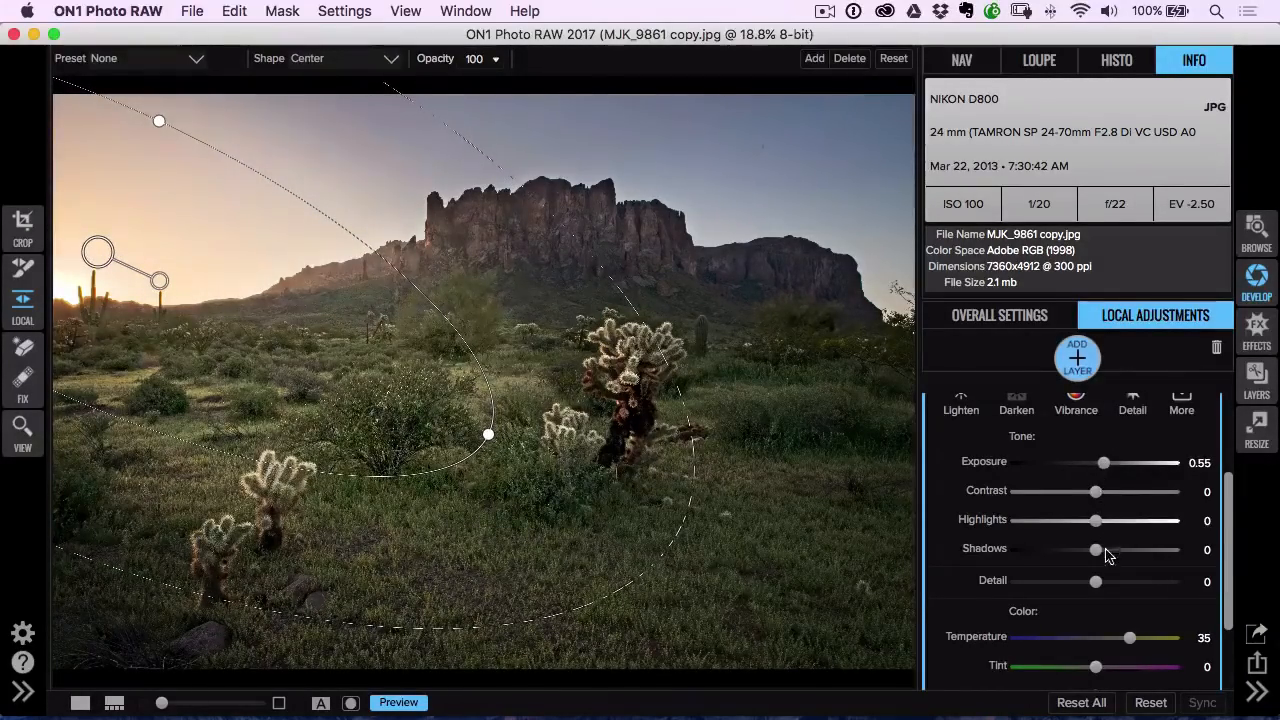
{"action": "left_click_drag", "start_coordinate": [1128, 636], "coordinate": [1138, 636]}
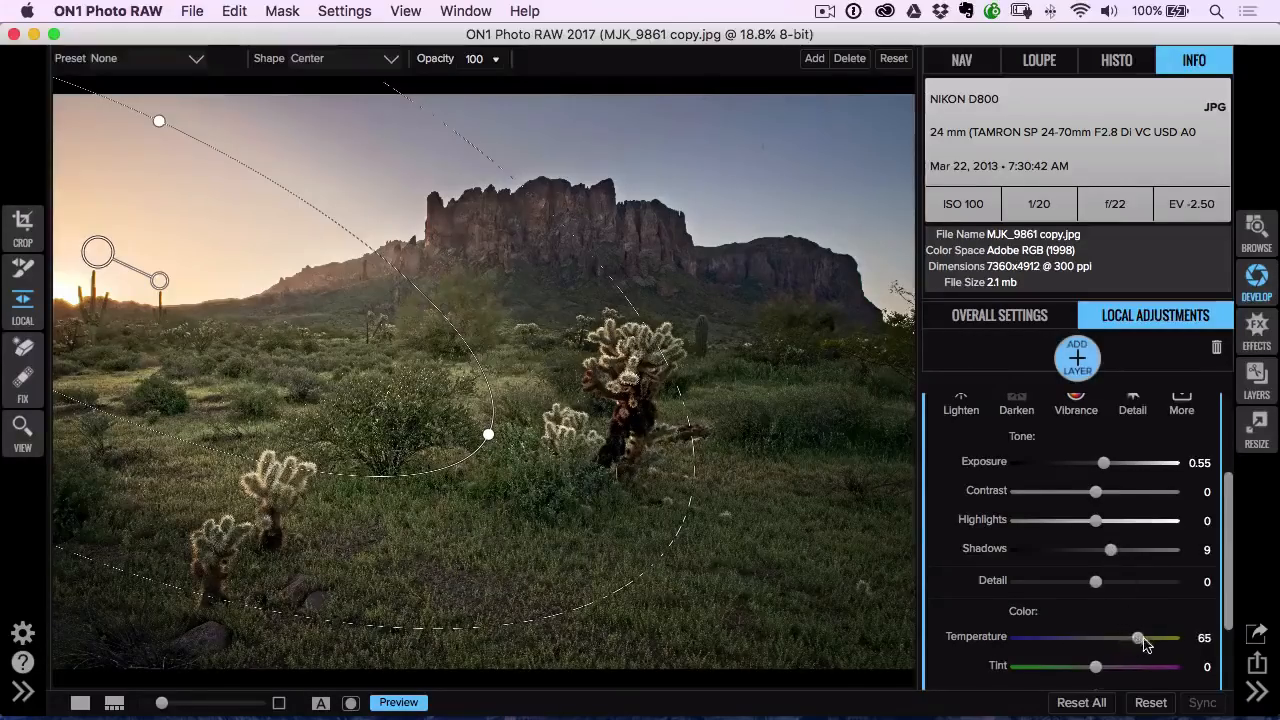
{"action": "left_click_drag", "start_coordinate": [1136, 636], "coordinate": [1176, 636]}
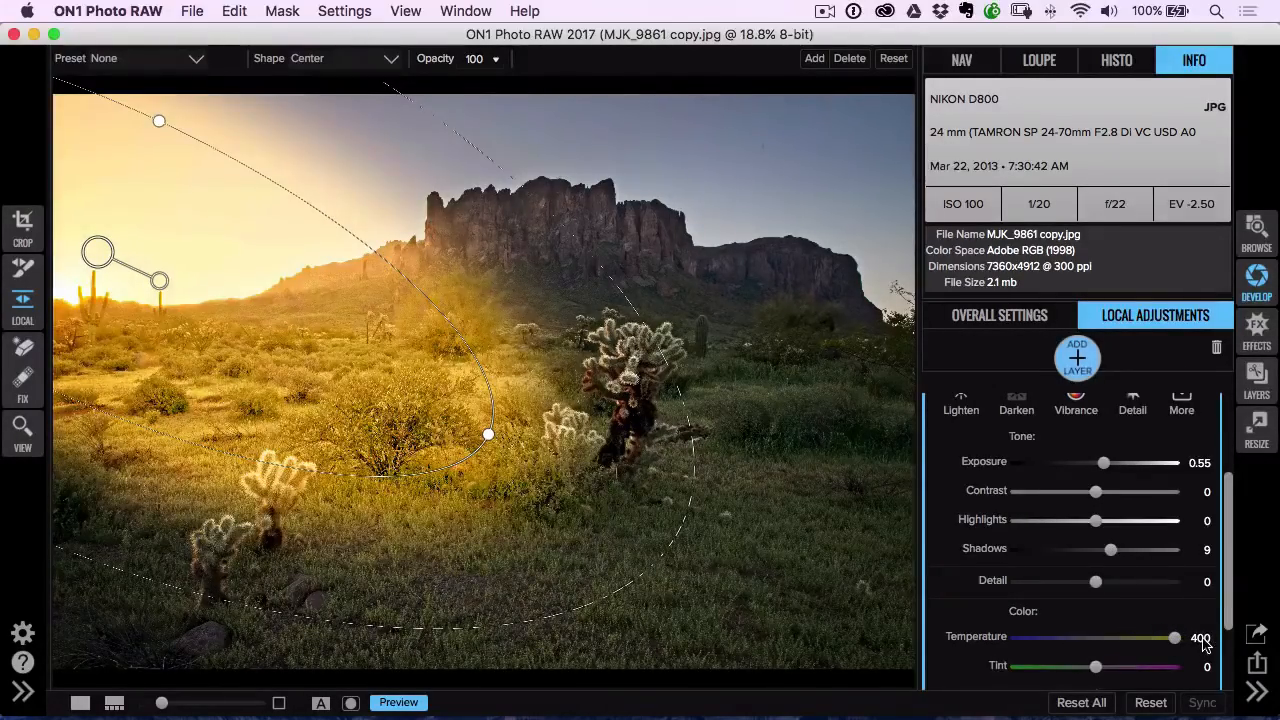
{"action": "left_click_drag", "start_coordinate": [1176, 636], "coordinate": [1148, 636]}
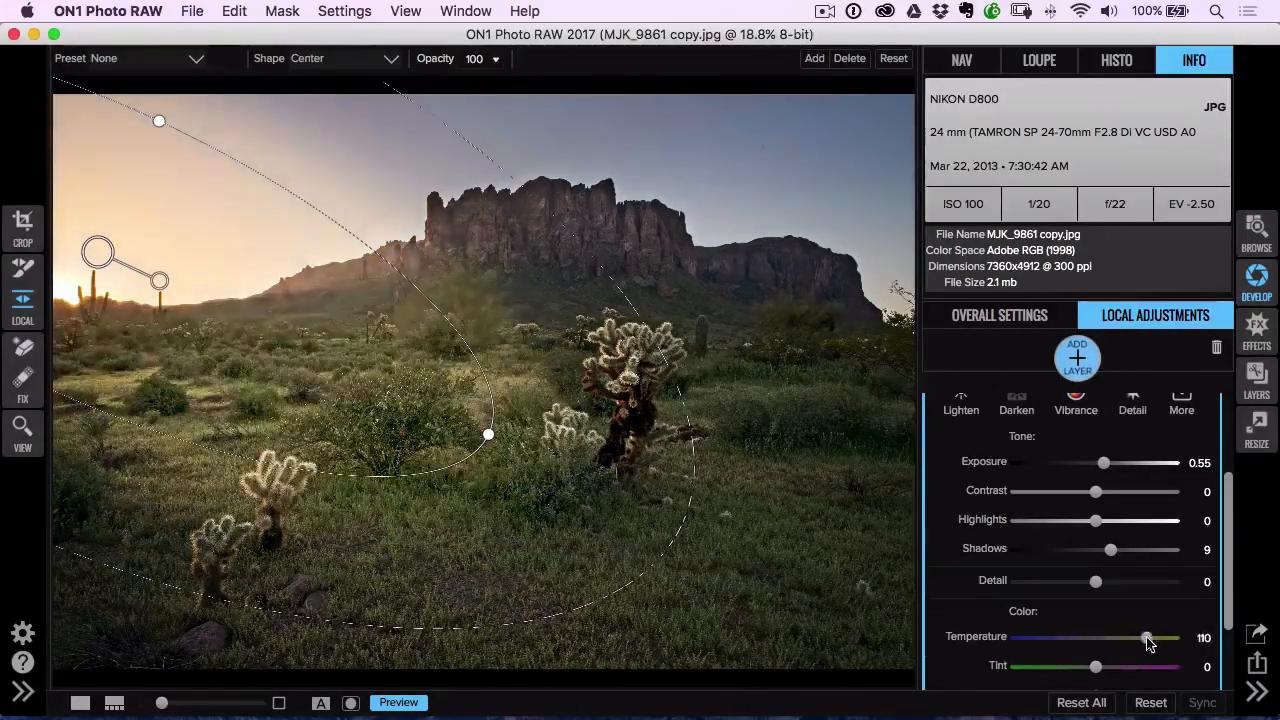
{"action": "left_click_drag", "start_coordinate": [1148, 636], "coordinate": [1144, 636]}
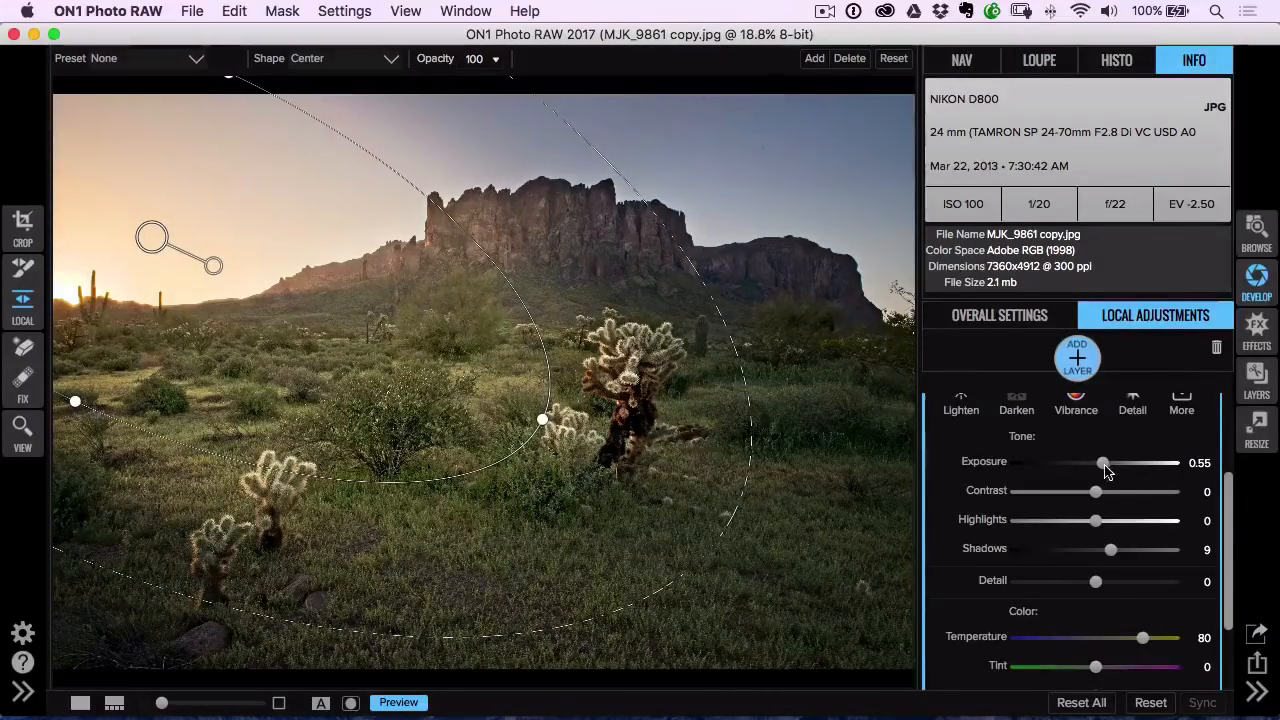
{"action": "left_click_drag", "start_coordinate": [1104, 462], "coordinate": [1100, 462]}
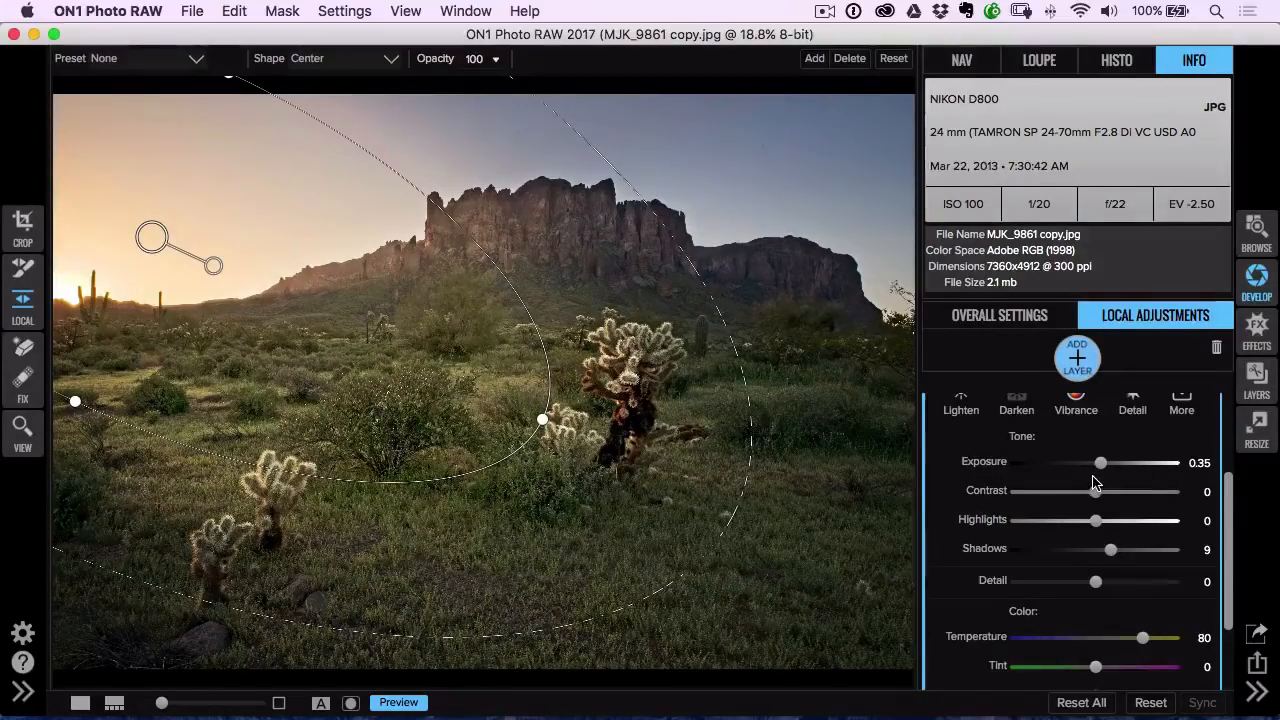
{"action": "left_click", "coordinate": [998, 316]}
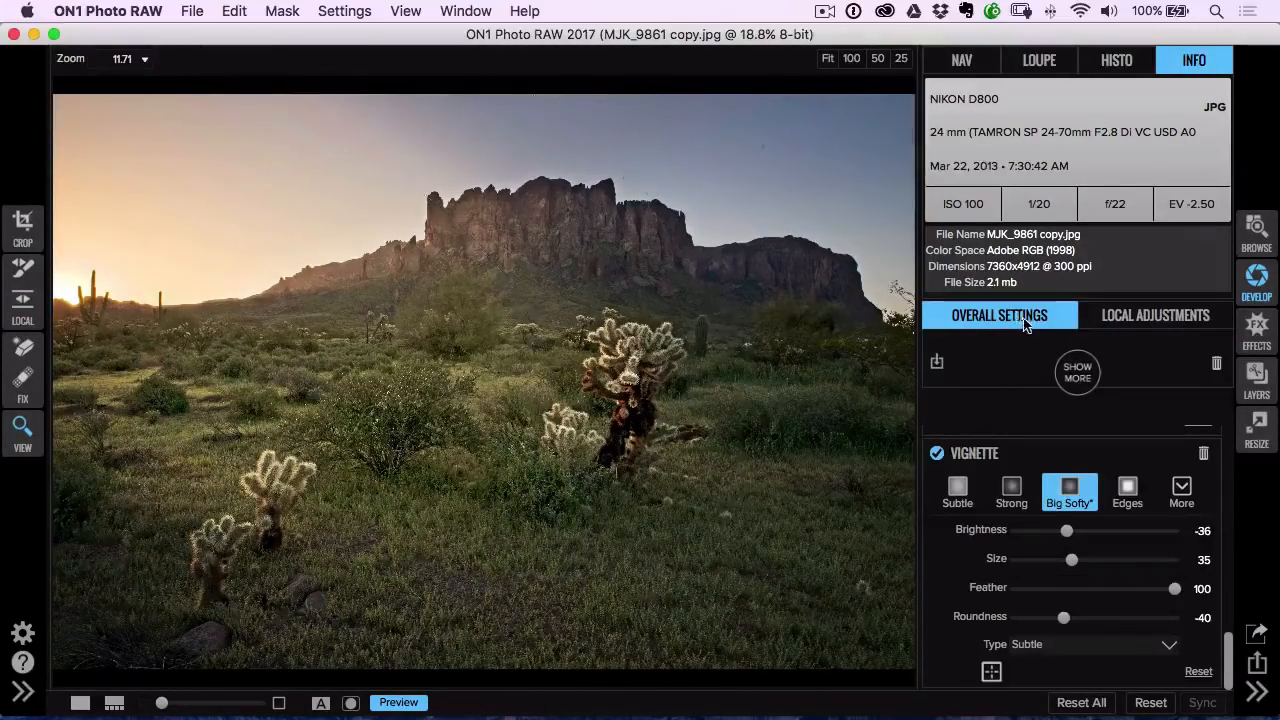
{"action": "mouse_move", "coordinate": [1112, 302]}
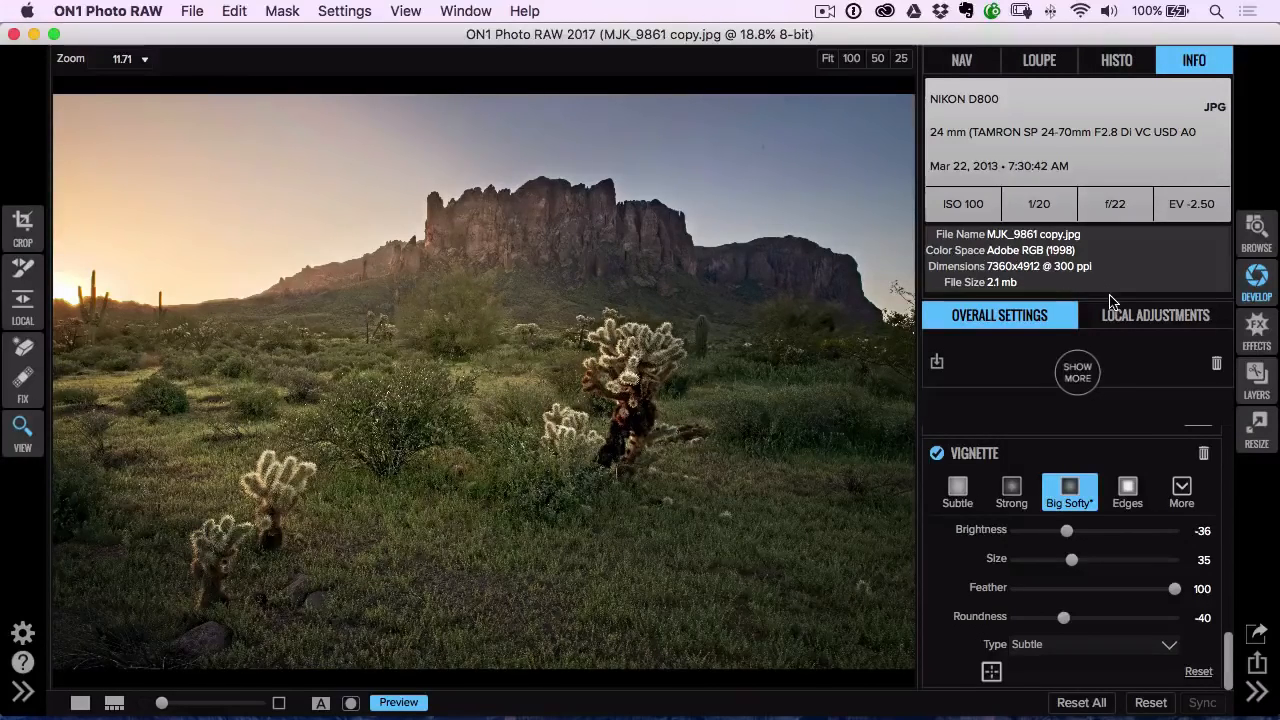
- Toggle Preview off and on to compare the edits with the original photo
{"action": "left_click", "coordinate": [398, 702]}
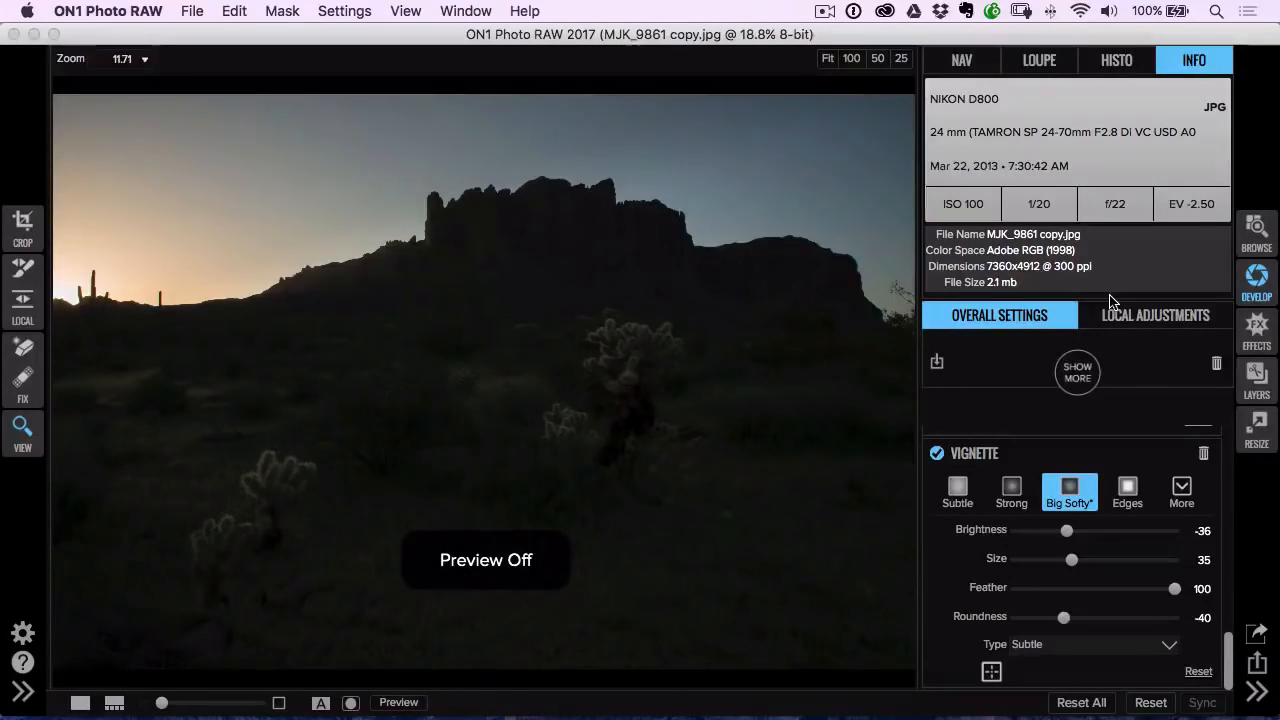
{"action": "left_click", "coordinate": [398, 700]}
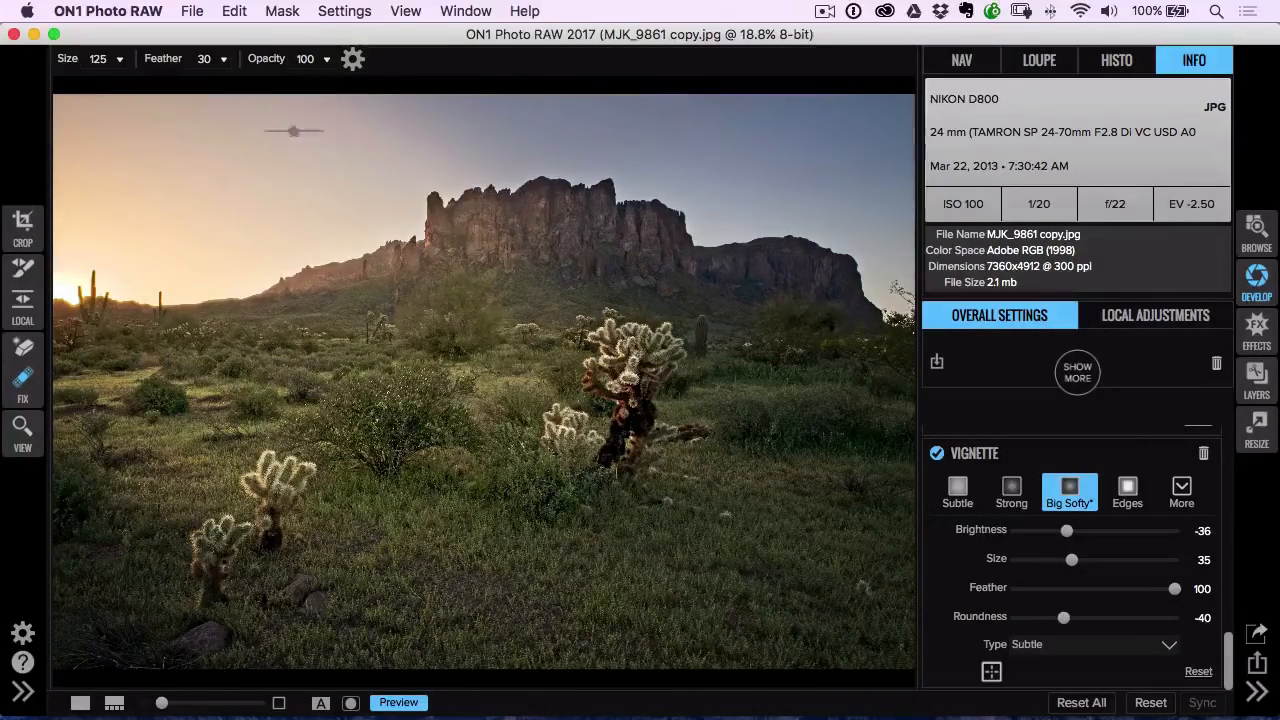
- Reselect the glow layer in Local Adjustments and soften it to exposure 0.1, temperature 10
{"action": "left_click", "coordinate": [1156, 316]}
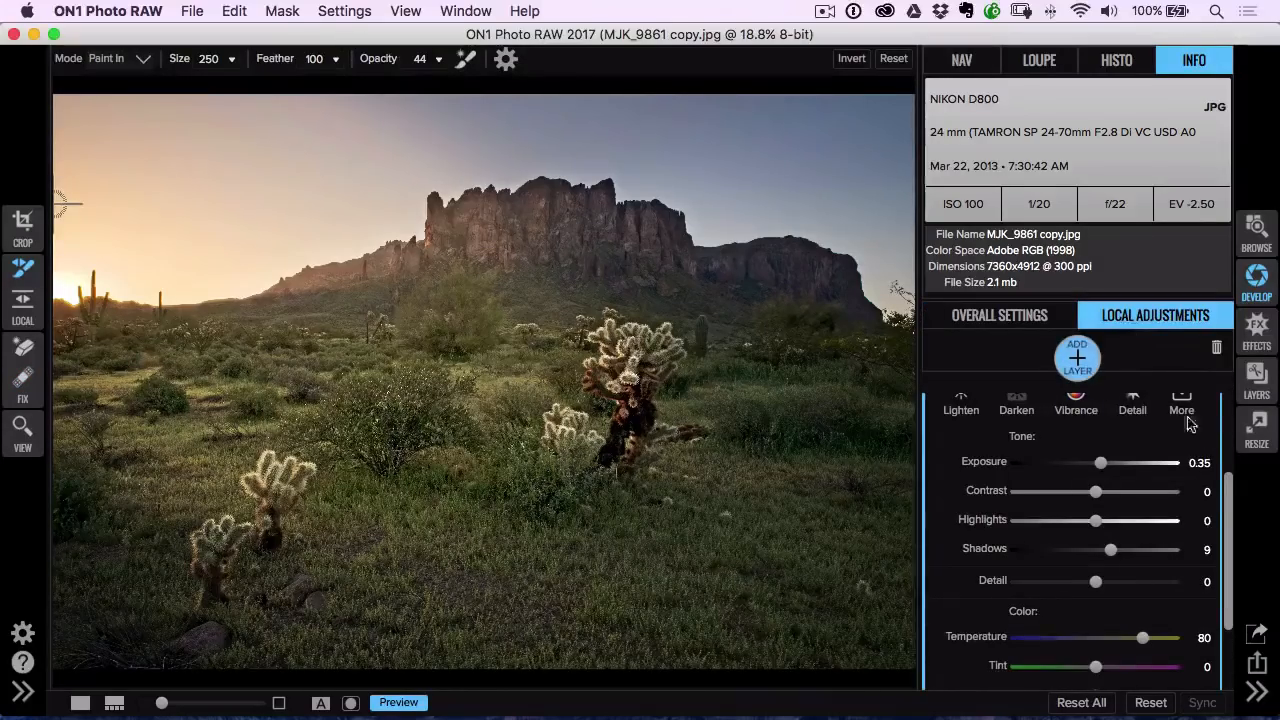
{"action": "left_click", "coordinate": [1076, 356]}
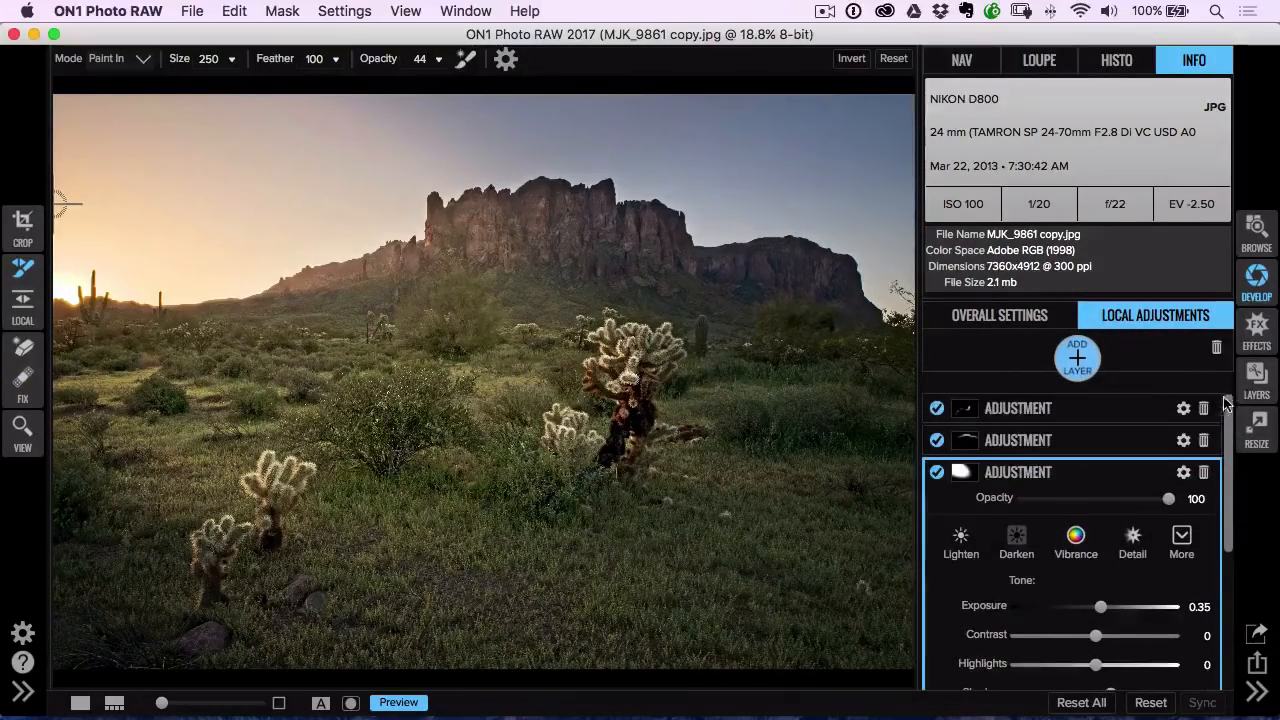
{"action": "left_click", "coordinate": [1016, 472]}
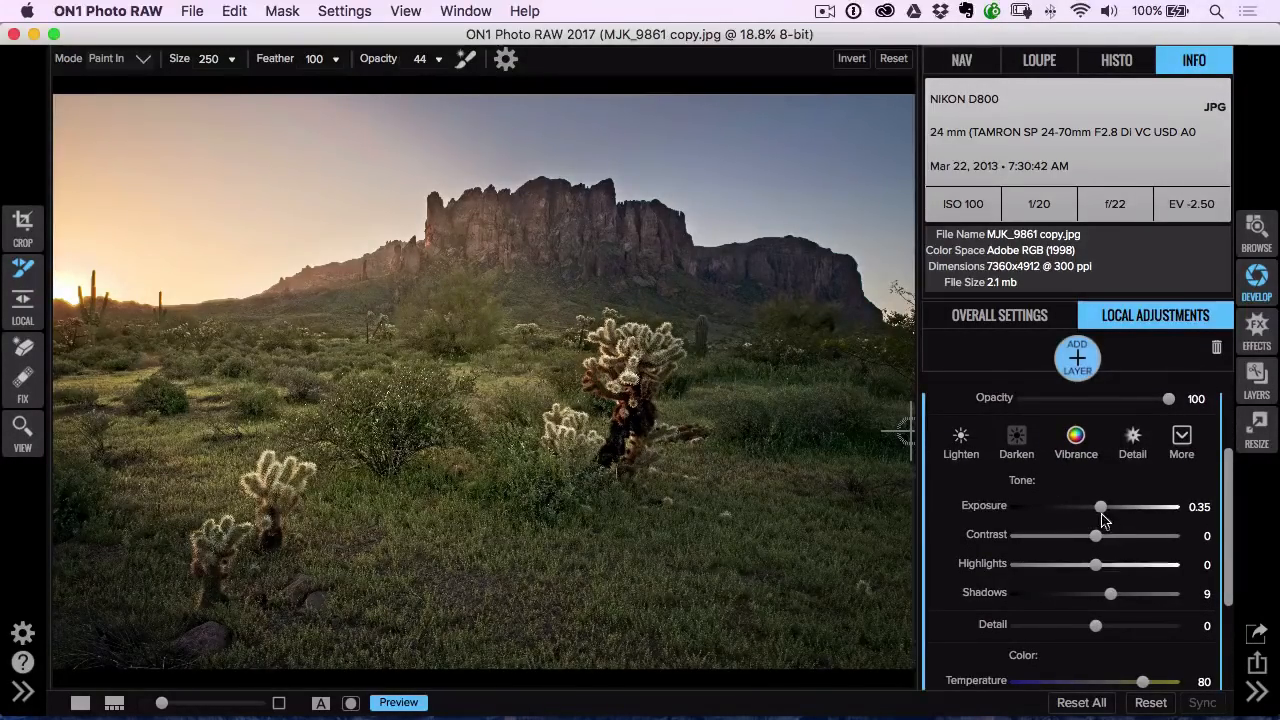
{"action": "left_click_drag", "start_coordinate": [1100, 508], "coordinate": [1096, 508]}
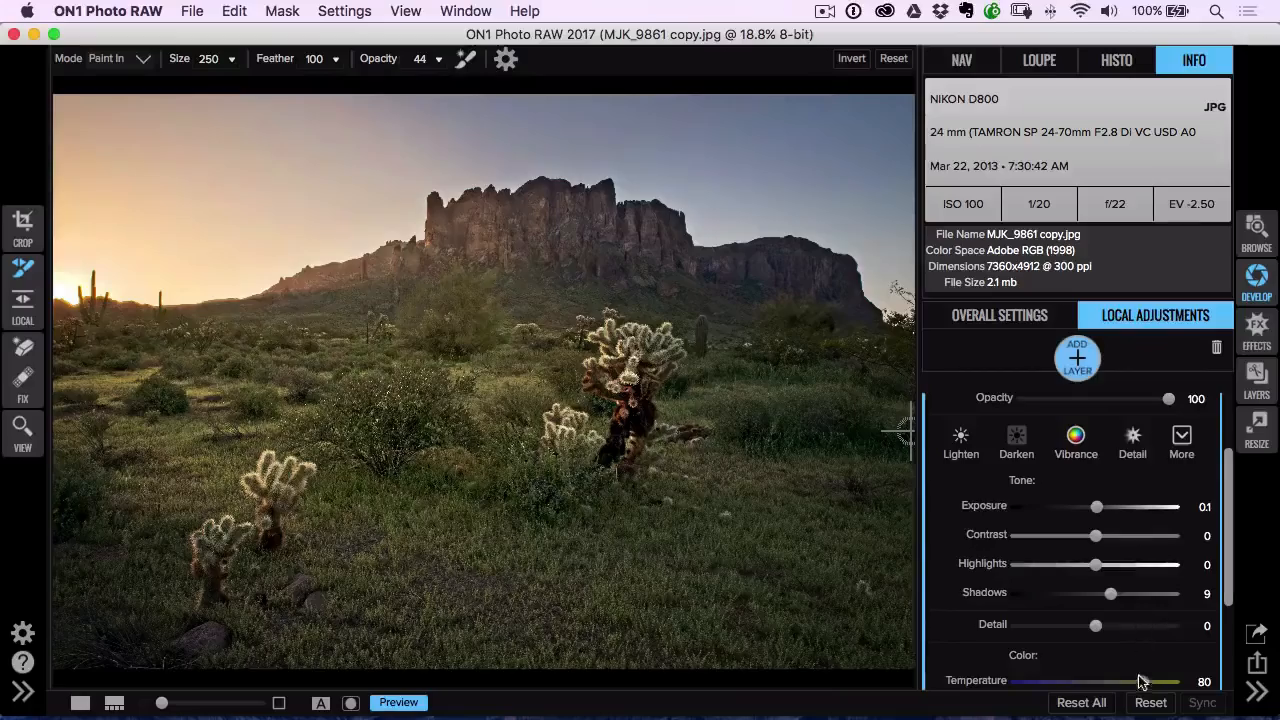
{"action": "left_click_drag", "start_coordinate": [1160, 680], "coordinate": [1076, 680]}
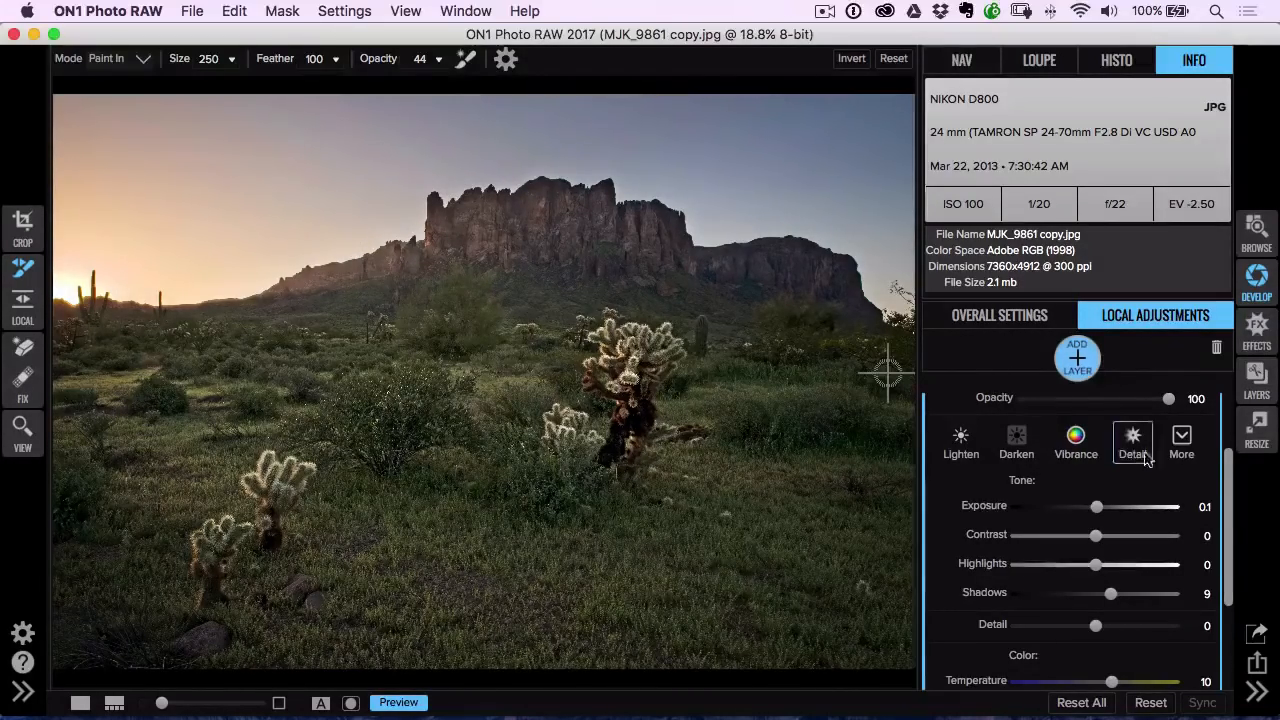
{"action": "left_click", "coordinate": [1076, 358]}
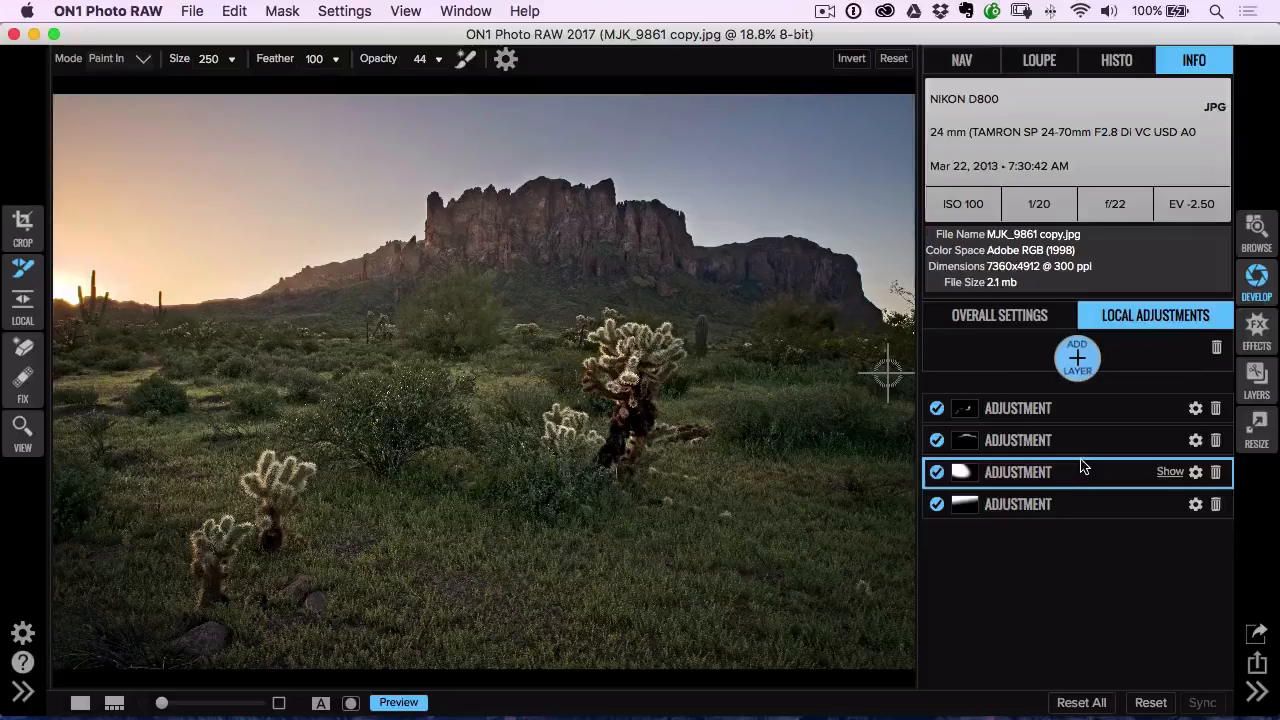
- Show the Presets browser and enter the Landscape category
{"action": "left_click", "coordinate": [998, 316]}
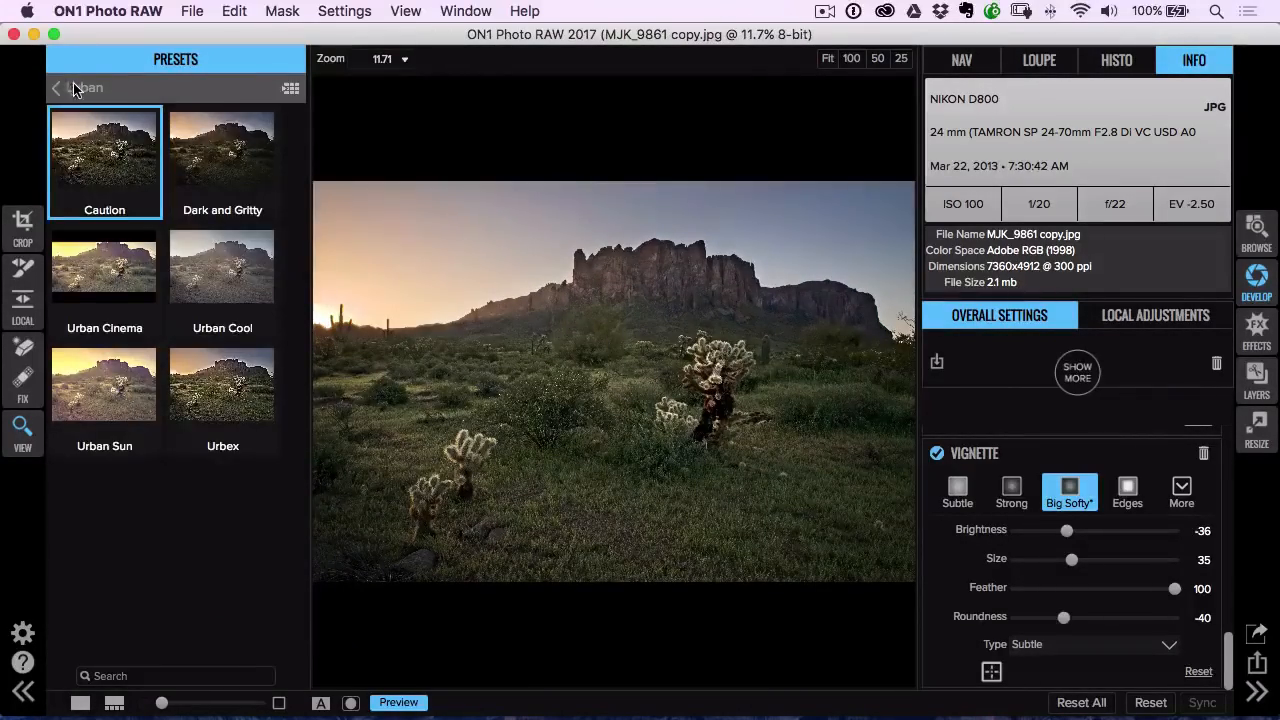
{"action": "left_click", "coordinate": [56, 88]}
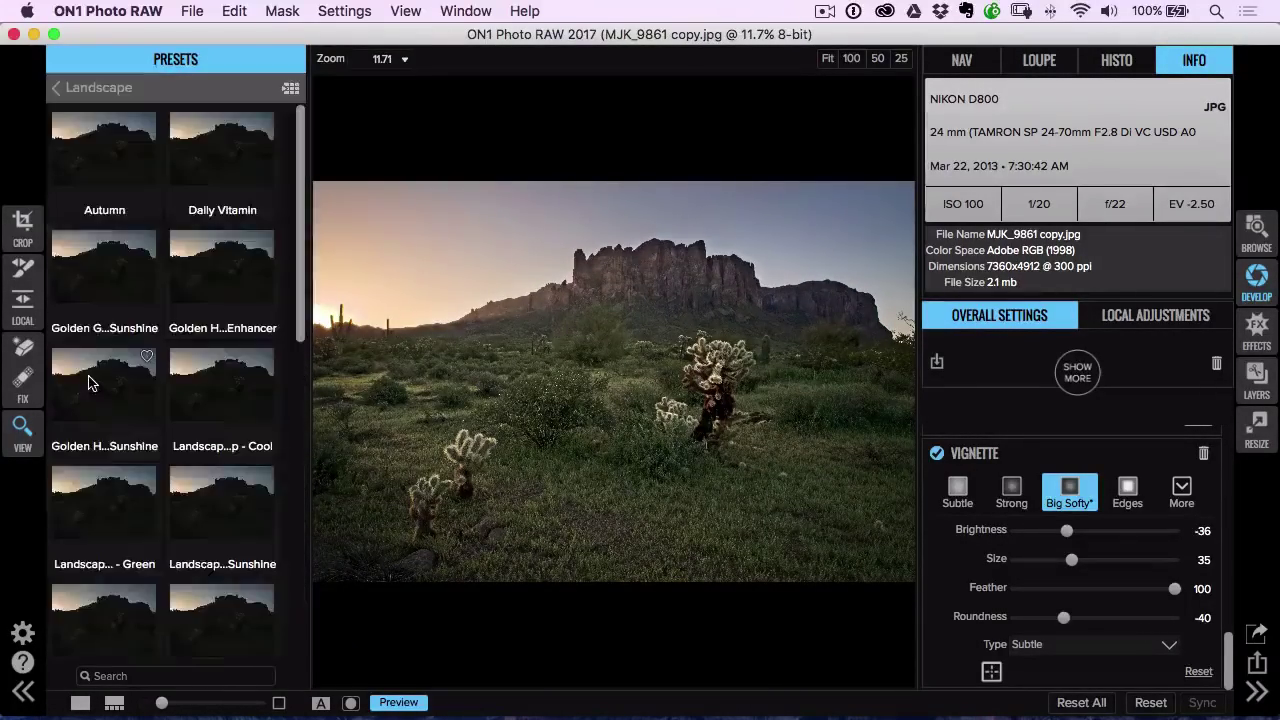
{"action": "mouse_move", "coordinate": [104, 384]}
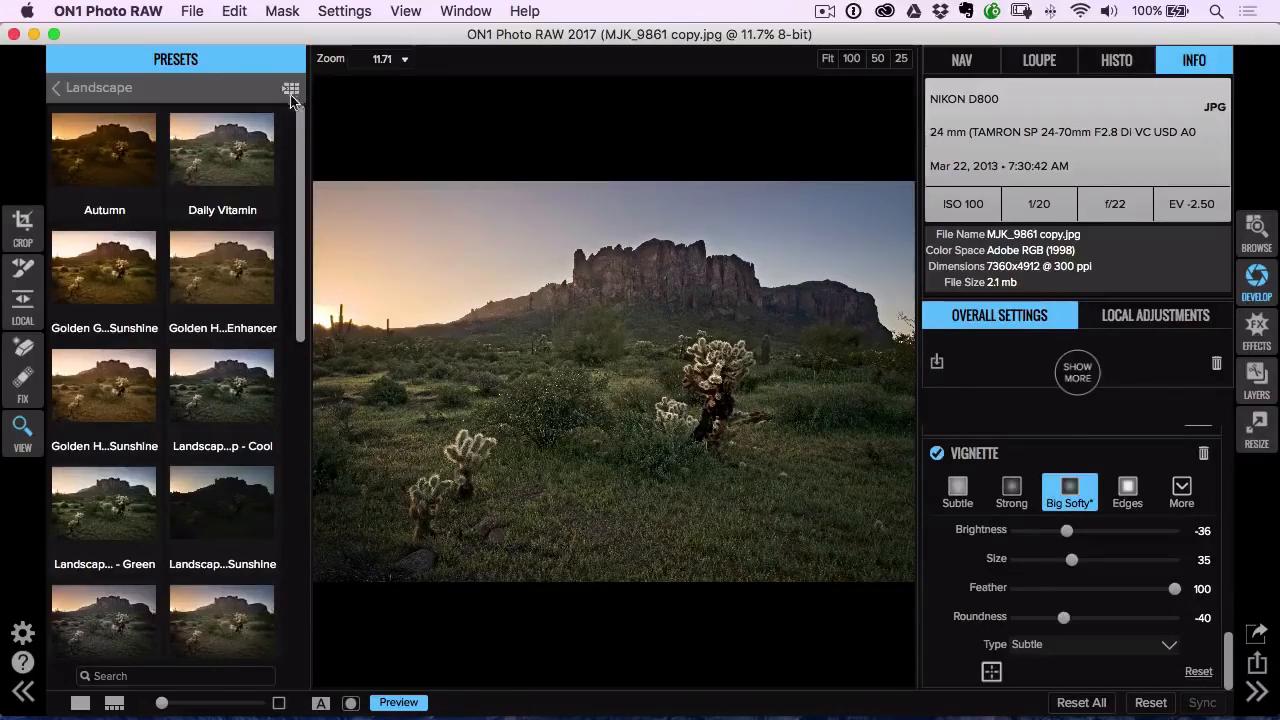
- Browse the full-size Landscape preset grid and apply one to the desert sunrise
{"action": "left_click", "coordinate": [290, 88]}
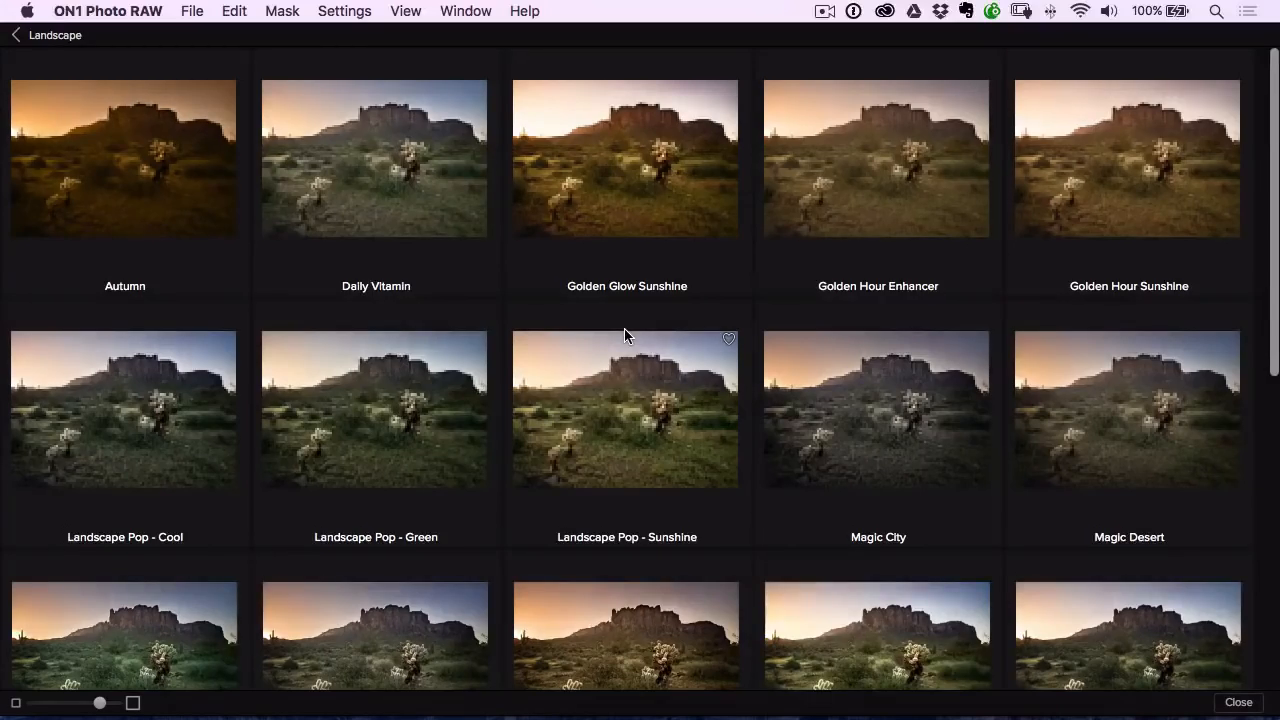
{"action": "scroll", "scroll_direction": "down", "scroll_amount": 3}
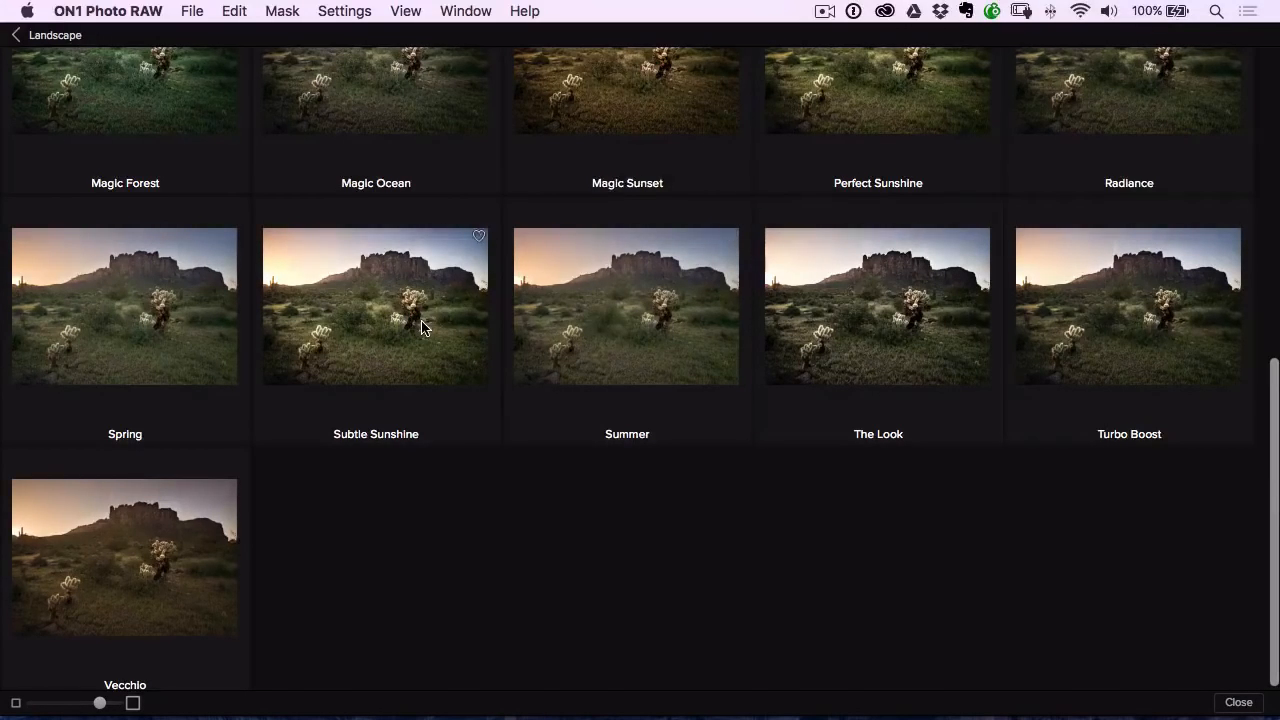
{"action": "scroll", "scroll_direction": "up", "scroll_amount": 3}
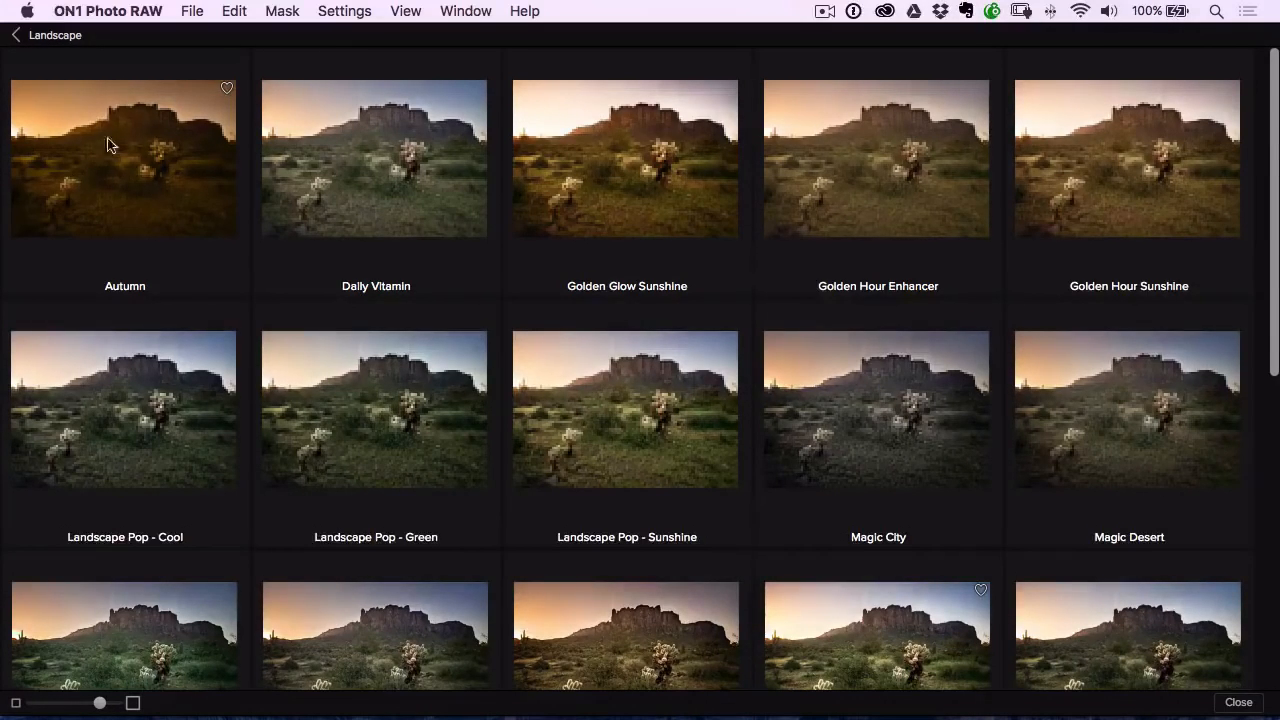
{"action": "mouse_move", "coordinate": [130, 190]}
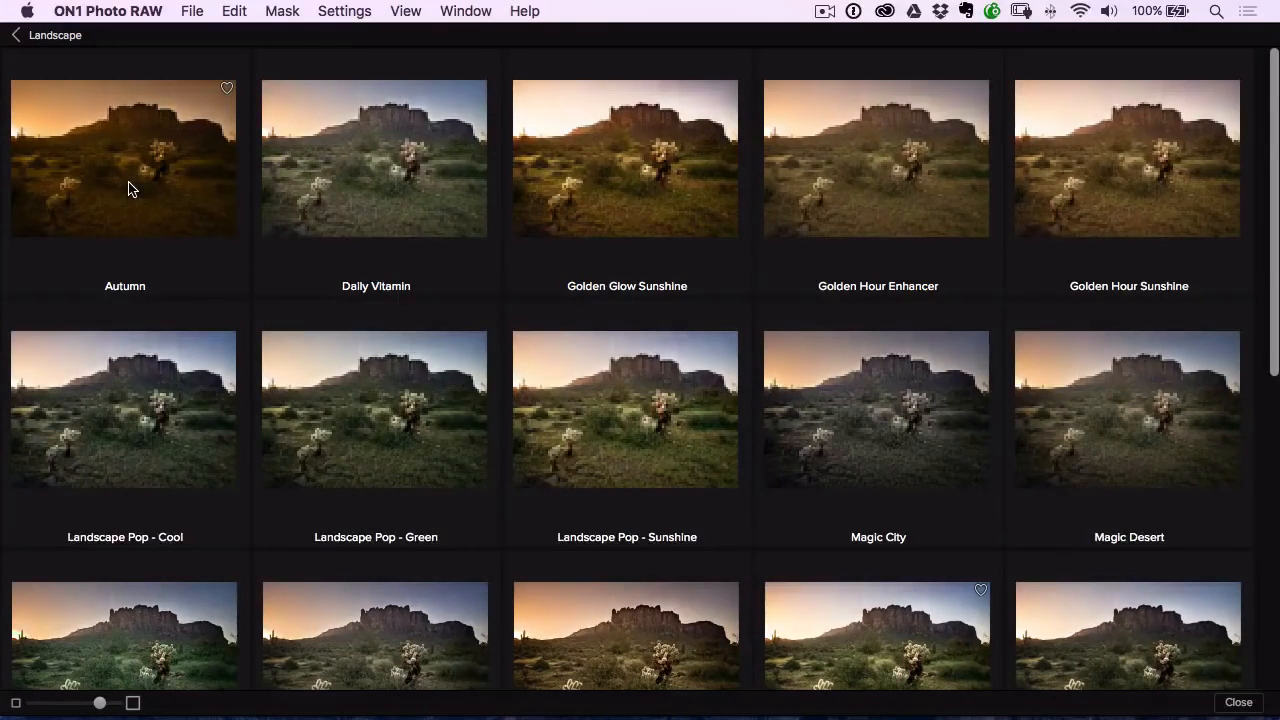
{"action": "mouse_move", "coordinate": [622, 168]}
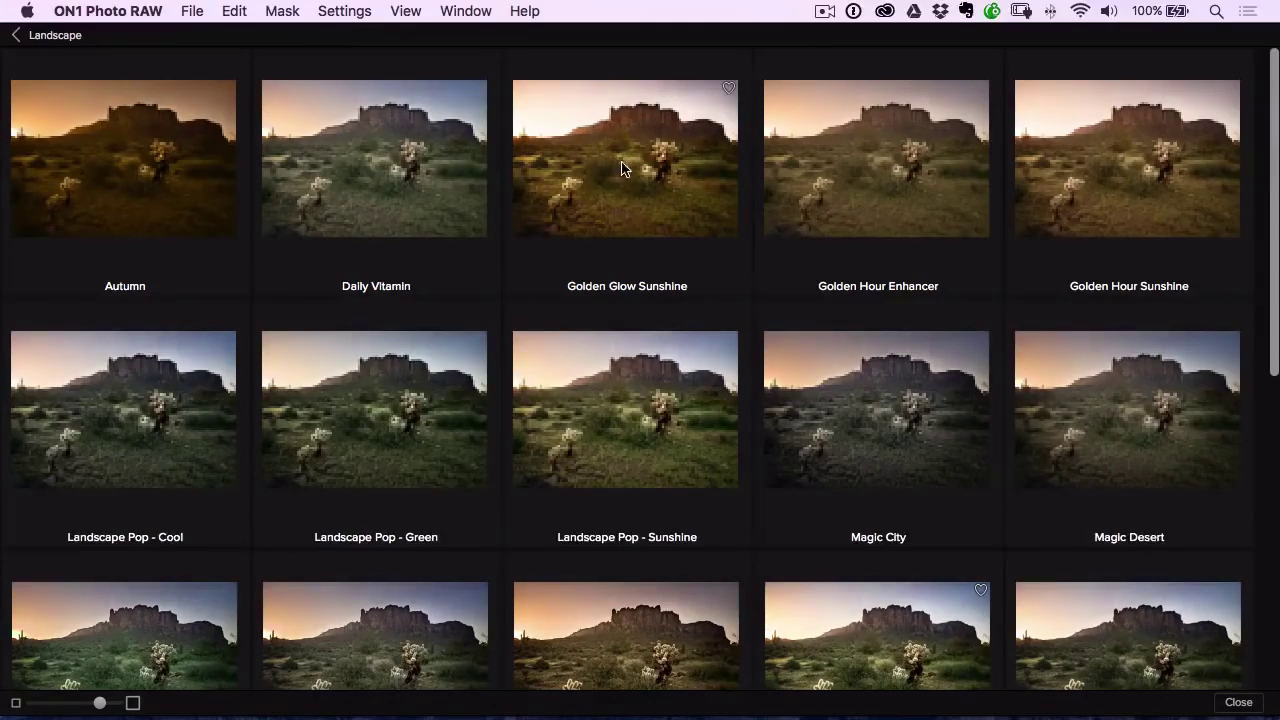
{"action": "mouse_move", "coordinate": [728, 170]}
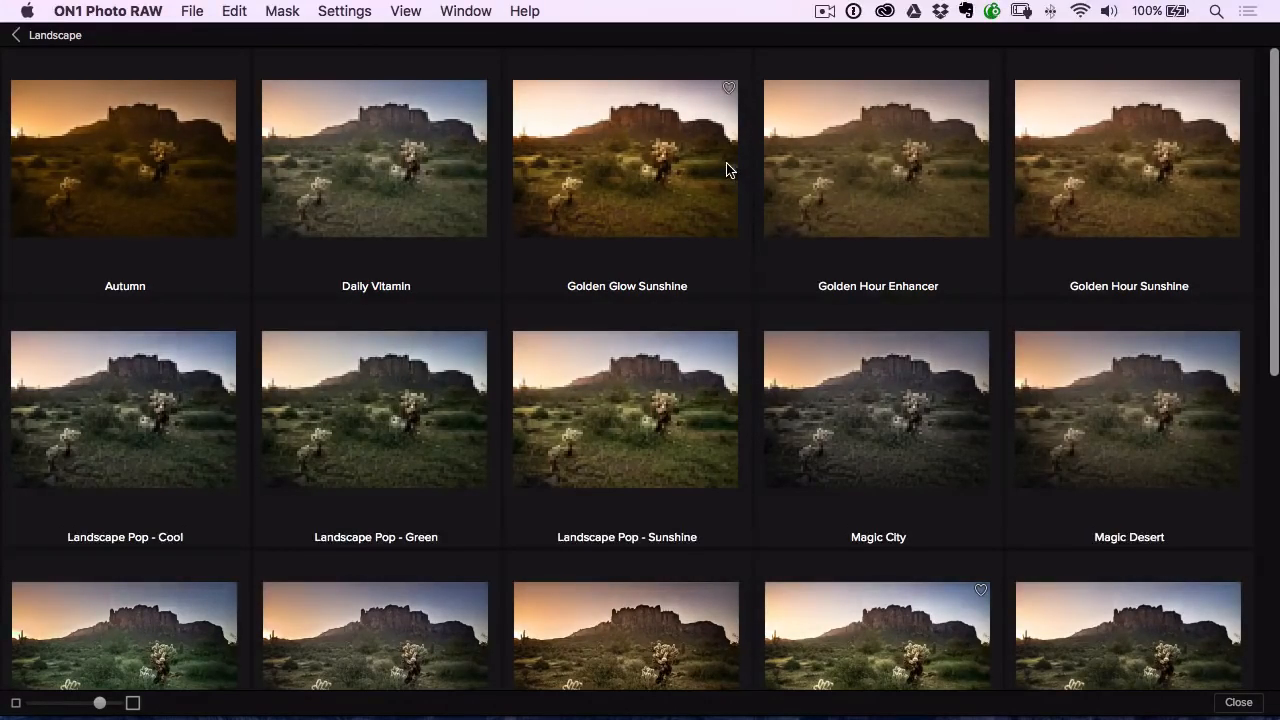
{"action": "scroll", "scroll_direction": "down", "scroll_amount": 3}
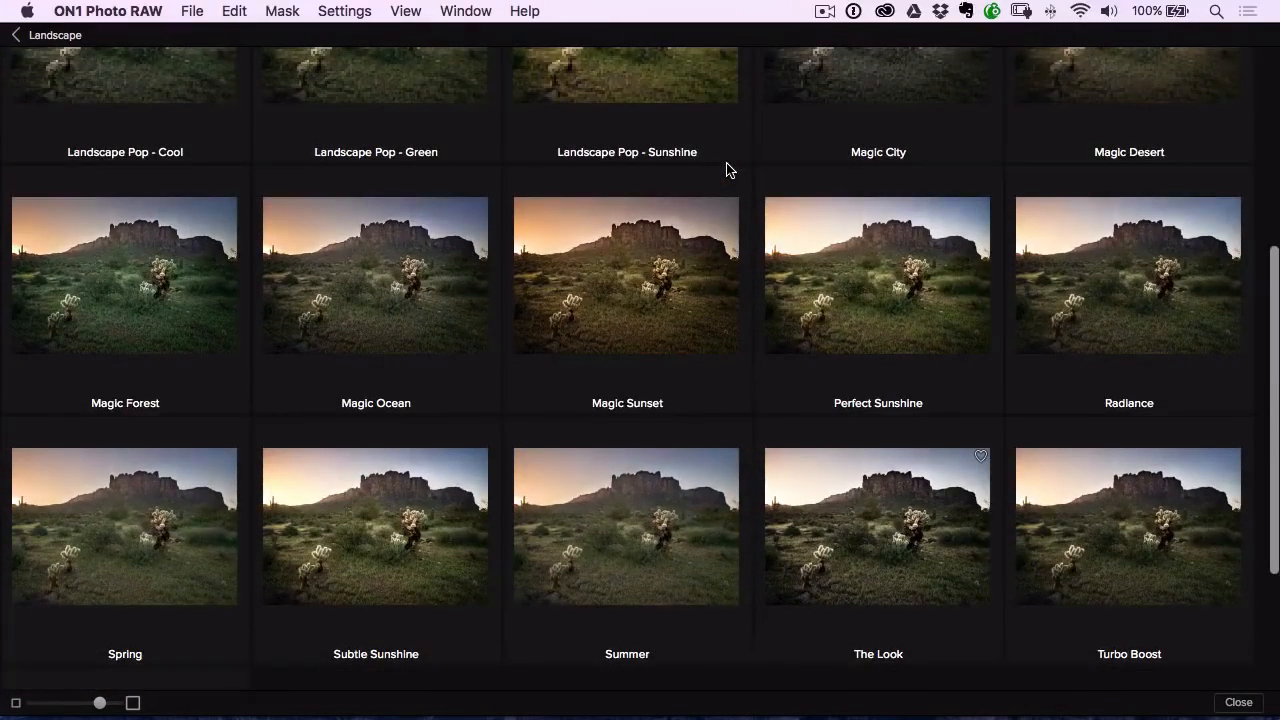
{"action": "scroll", "scroll_direction": "up", "scroll_amount": 3}
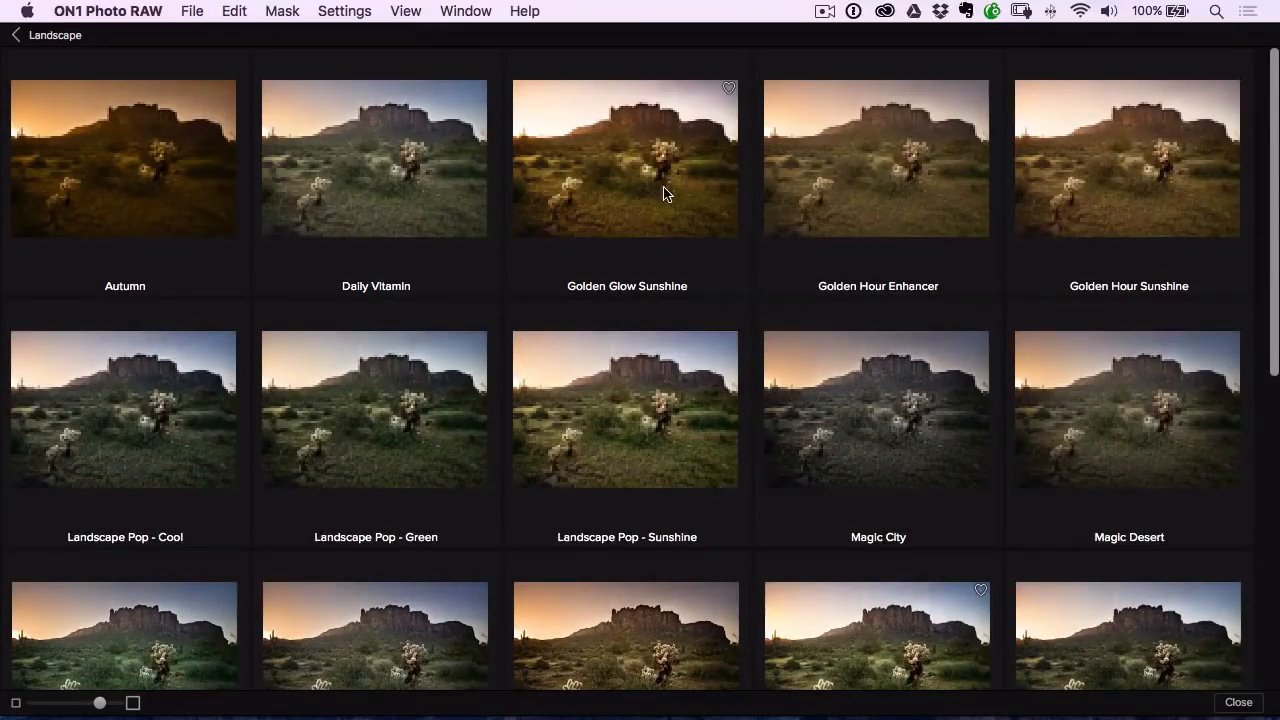
{"action": "scroll", "scroll_direction": "down", "scroll_amount": 3}
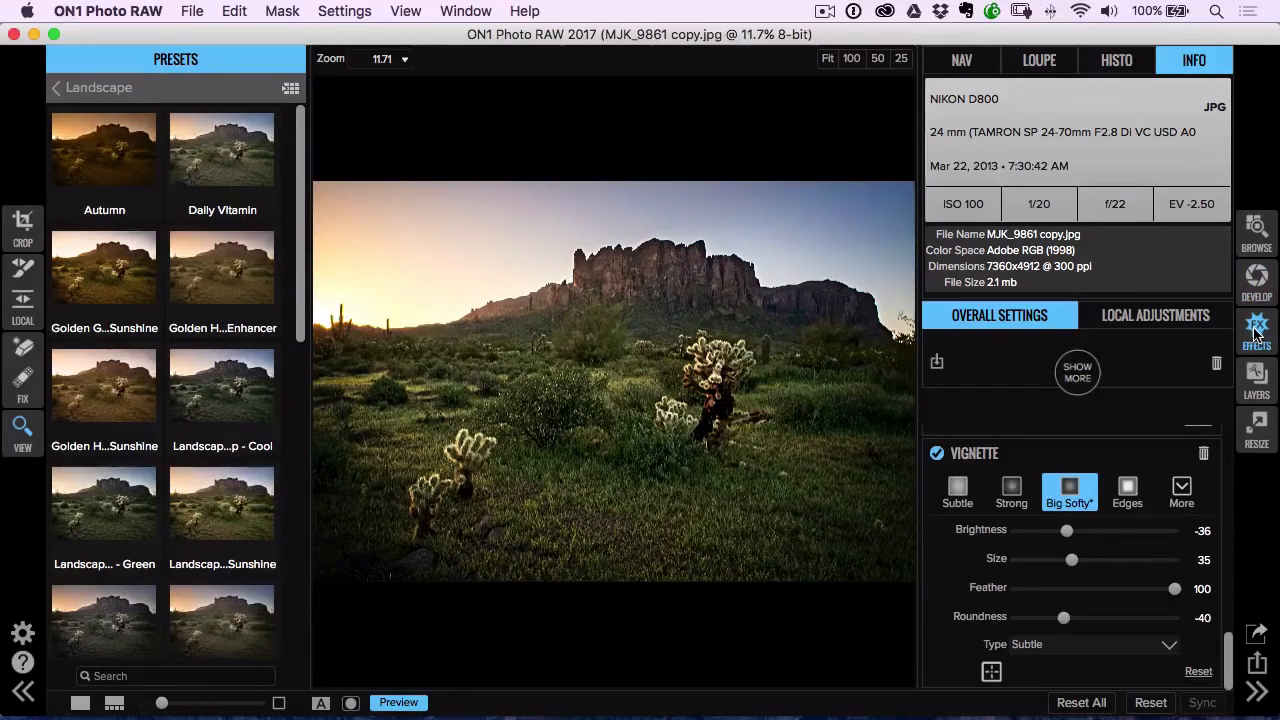
- In Effects, compare Dynamic Contrast on/off and lower its opacity to about 7
{"action": "left_click", "coordinate": [1256, 330]}
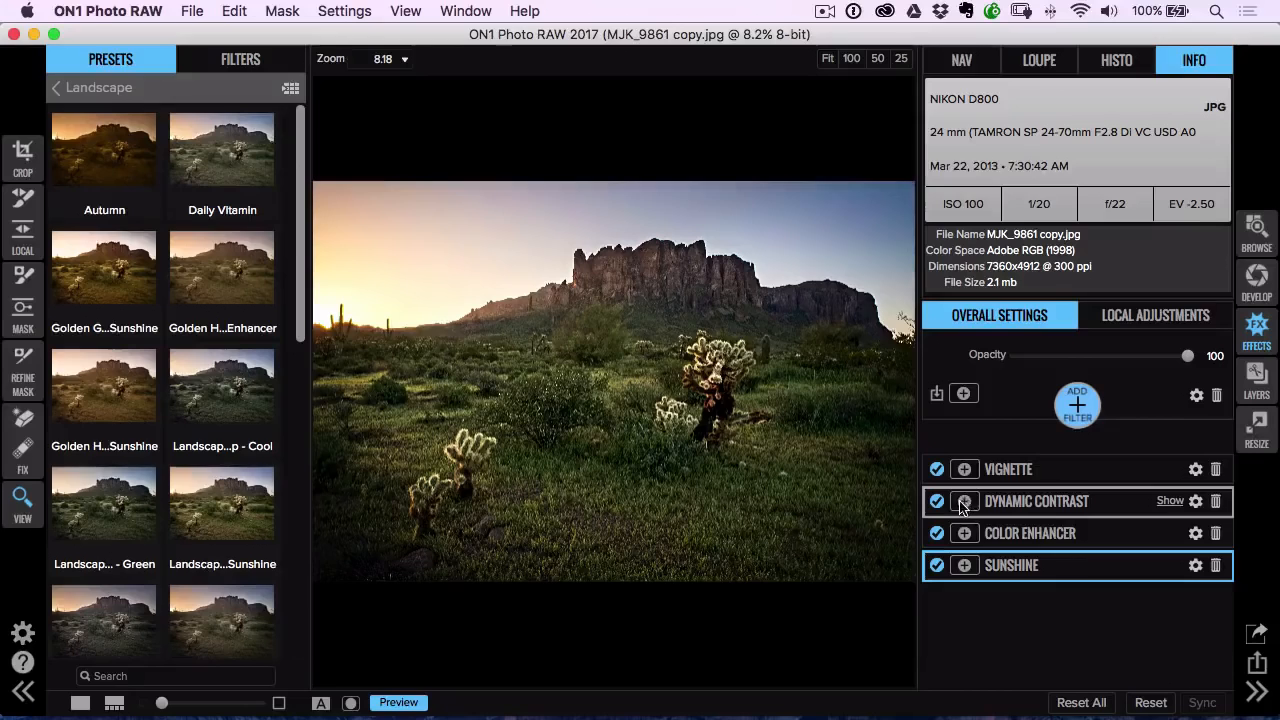
{"action": "left_click", "coordinate": [936, 500]}
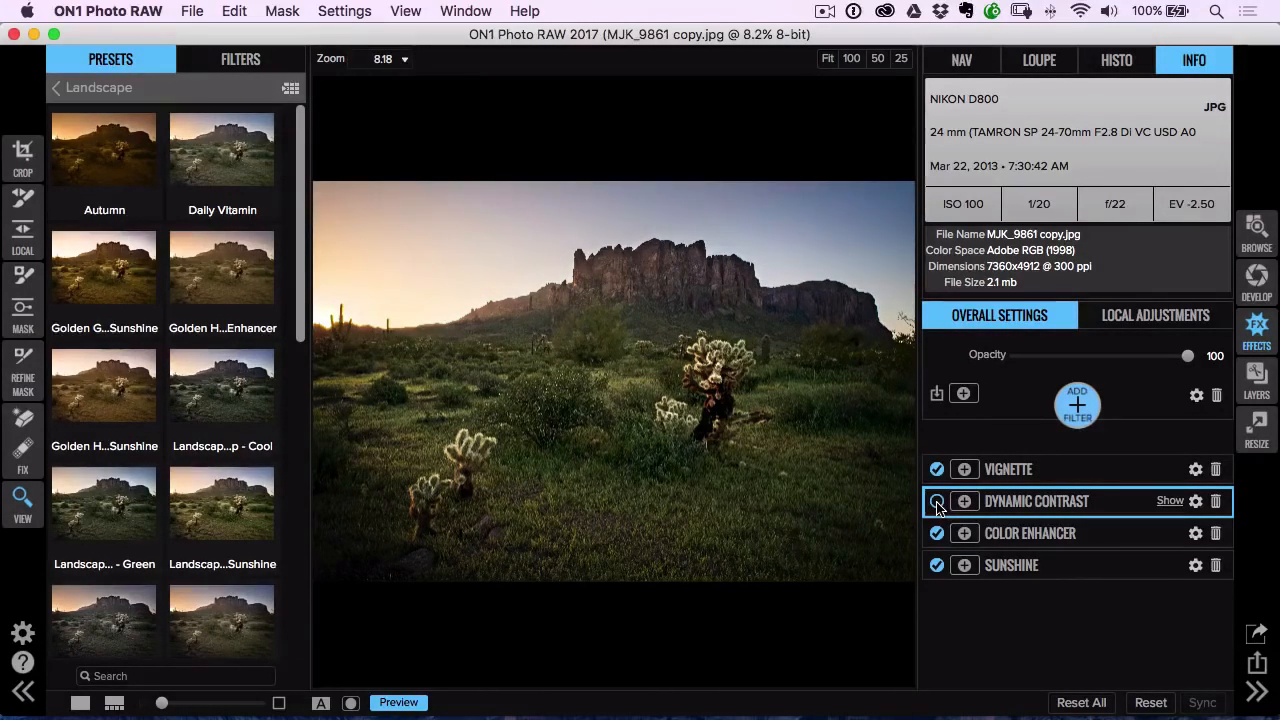
{"action": "left_click", "coordinate": [936, 500]}
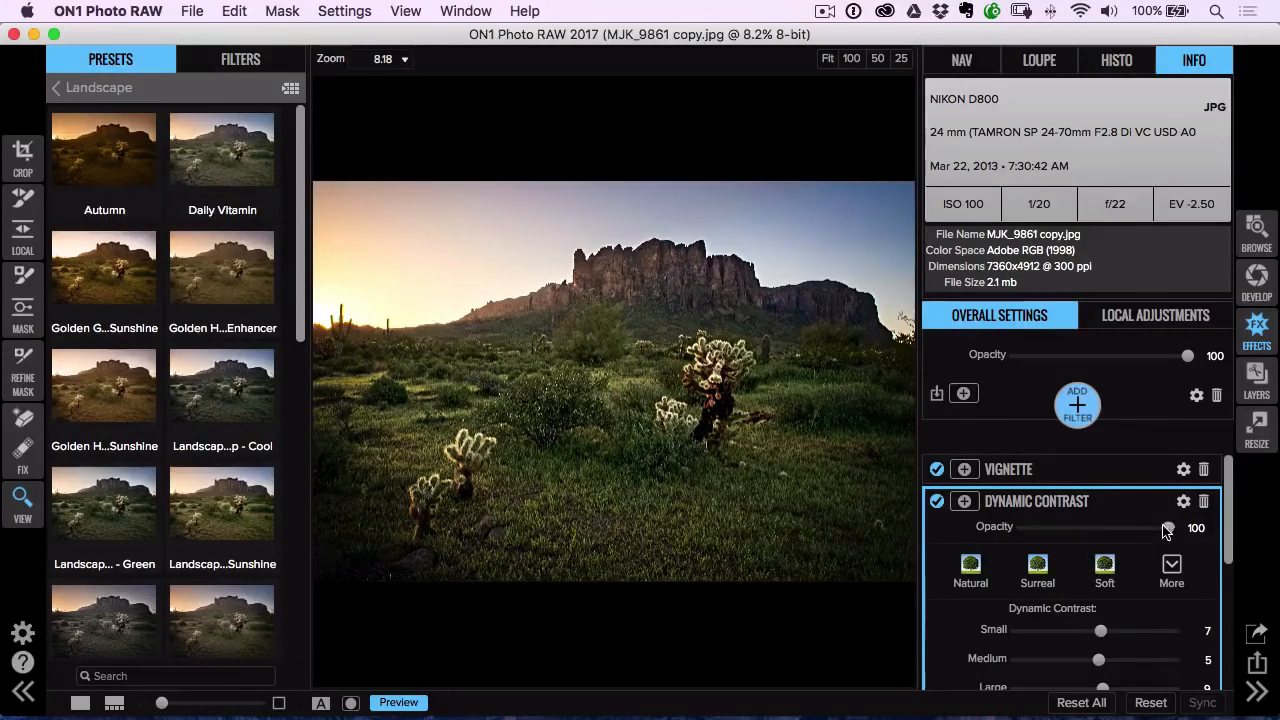
{"action": "left_click_drag", "start_coordinate": [1188, 528], "coordinate": [1032, 528]}
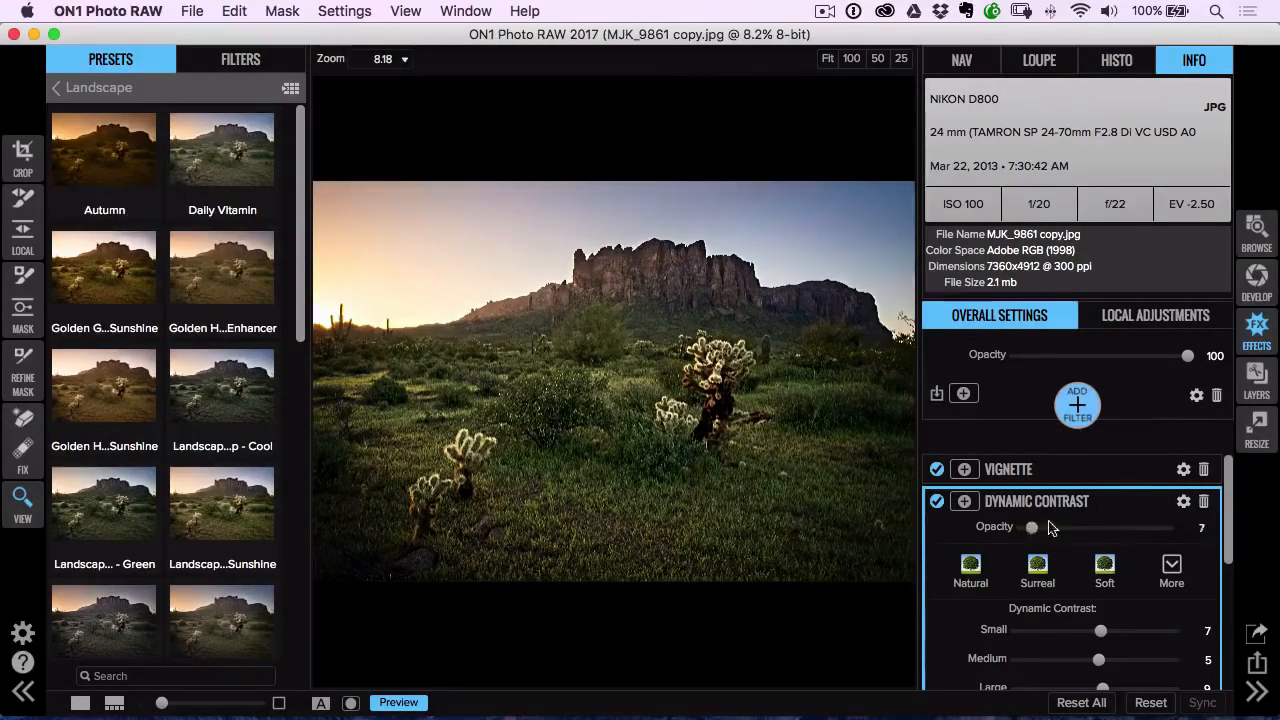
{"action": "left_click_drag", "start_coordinate": [1032, 528], "coordinate": [1048, 528]}
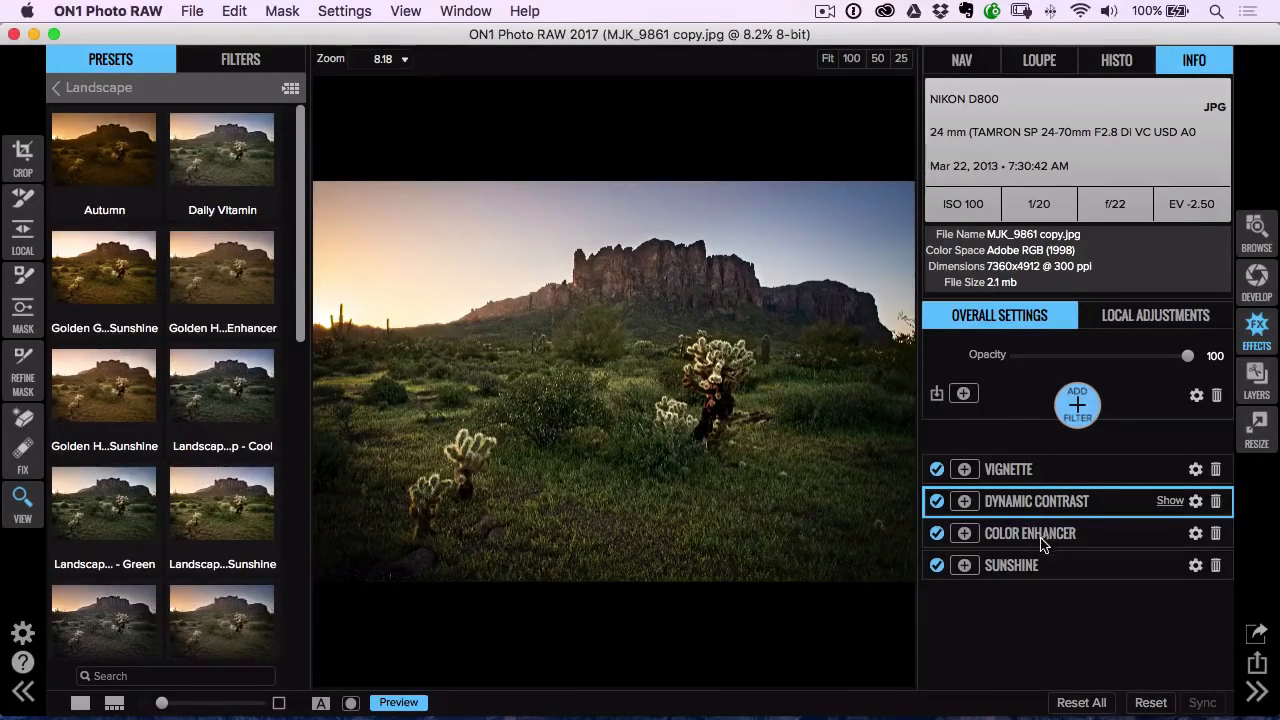
- Compare the Vignette filter on/off, then delete it from the effects stack
{"action": "left_click", "coordinate": [936, 468]}
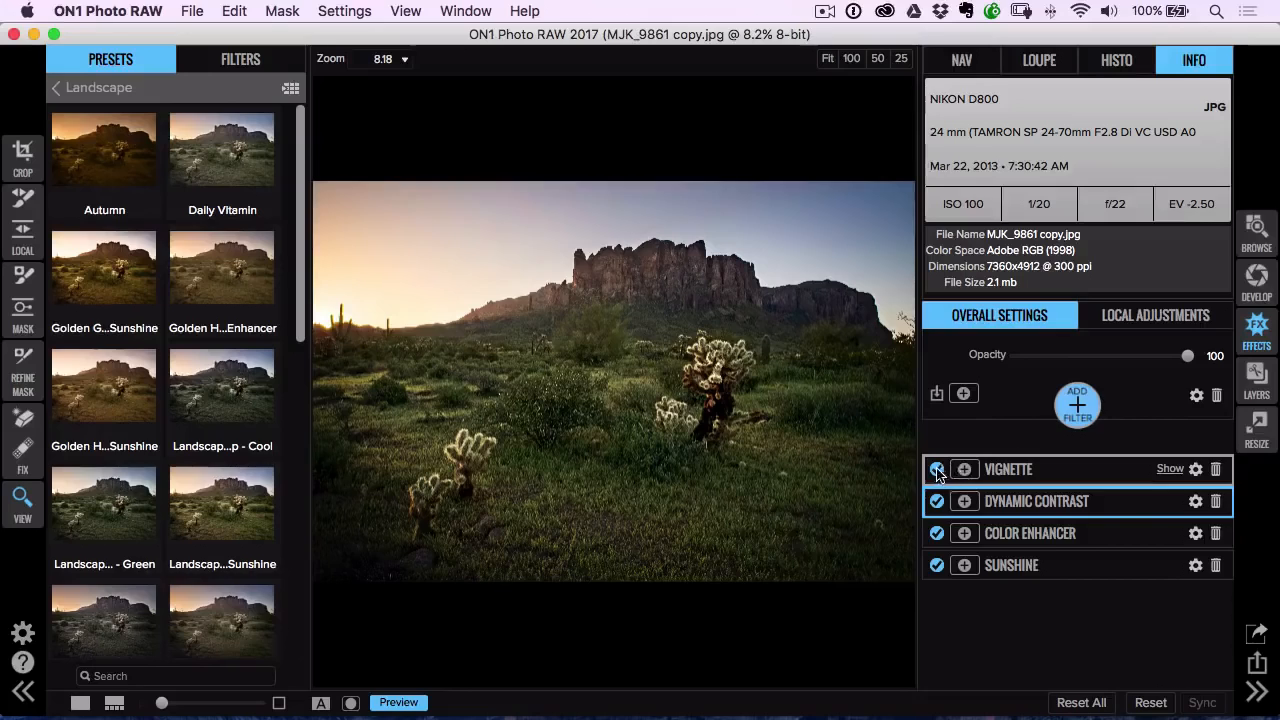
{"action": "left_click", "coordinate": [936, 468]}
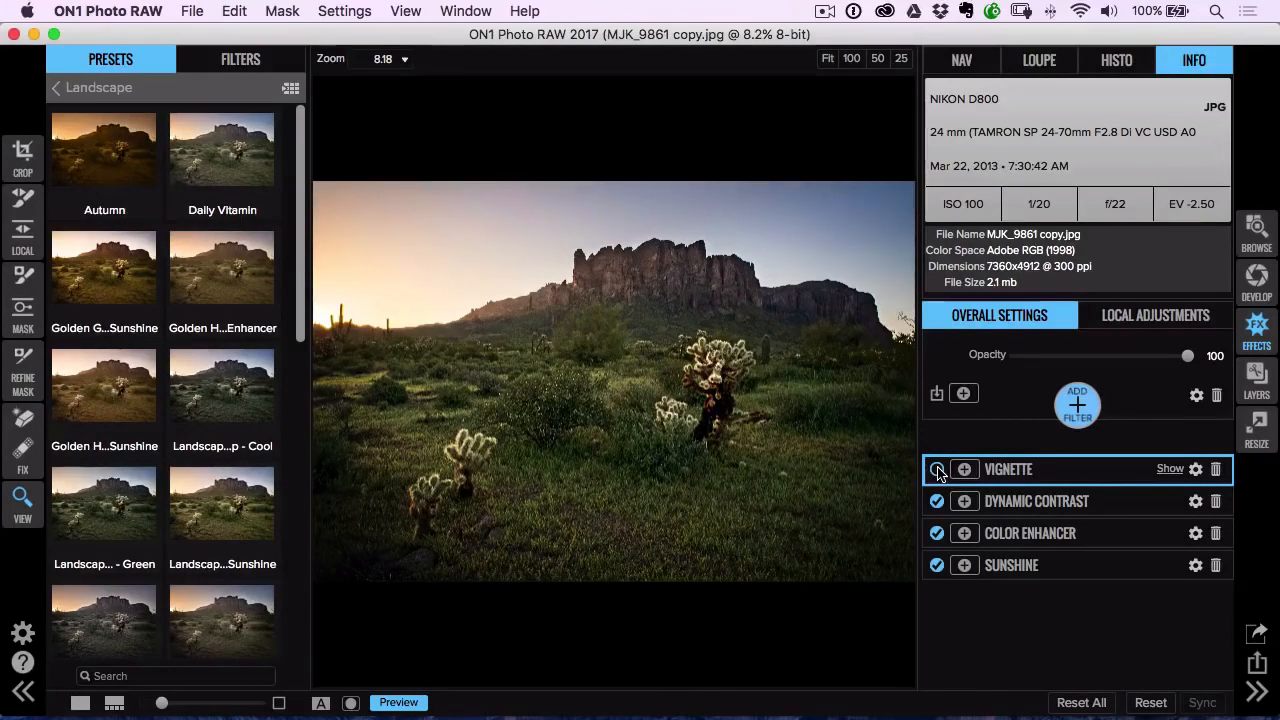
{"action": "left_click", "coordinate": [938, 468]}
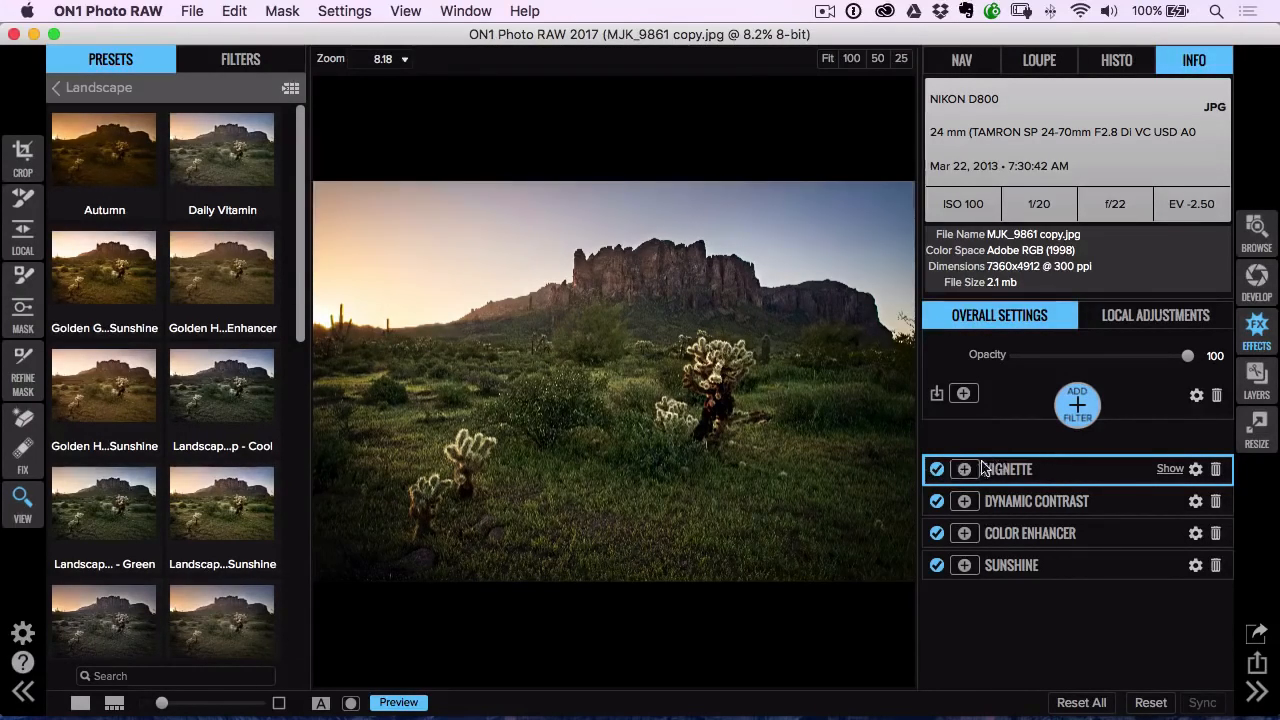
{"action": "mouse_move", "coordinate": [1216, 468]}
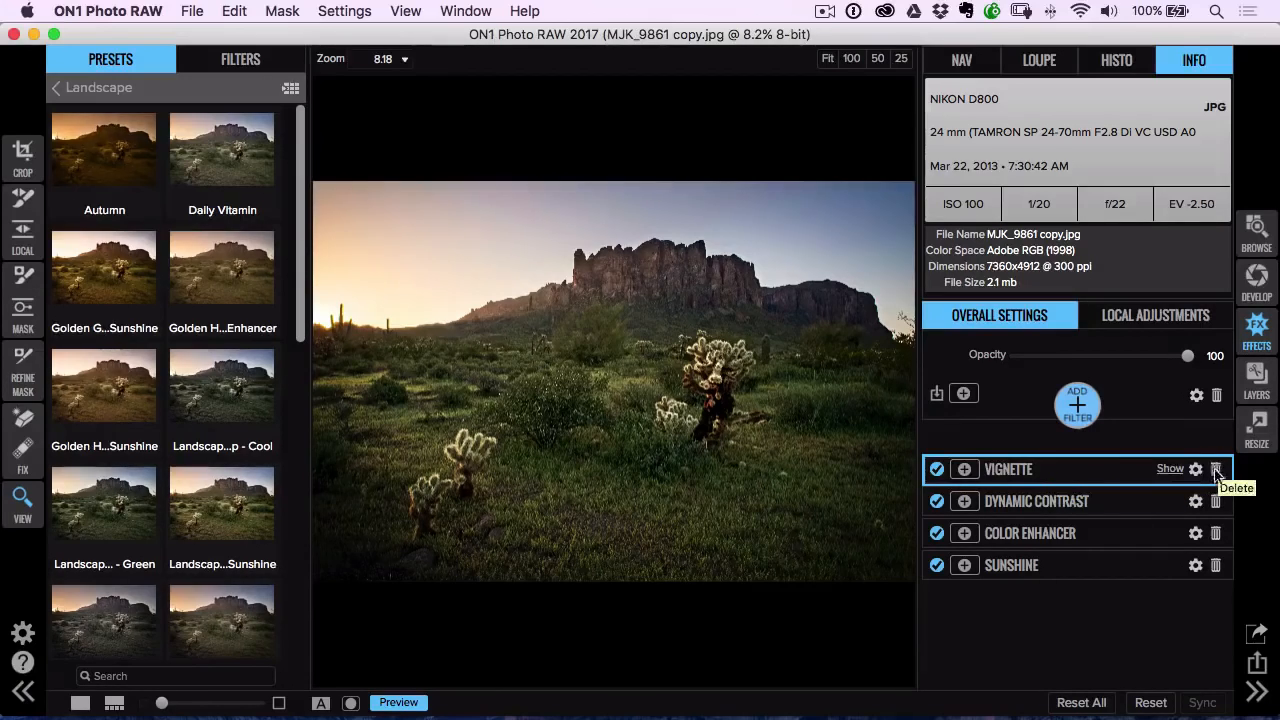
{"action": "left_click", "coordinate": [1216, 468]}
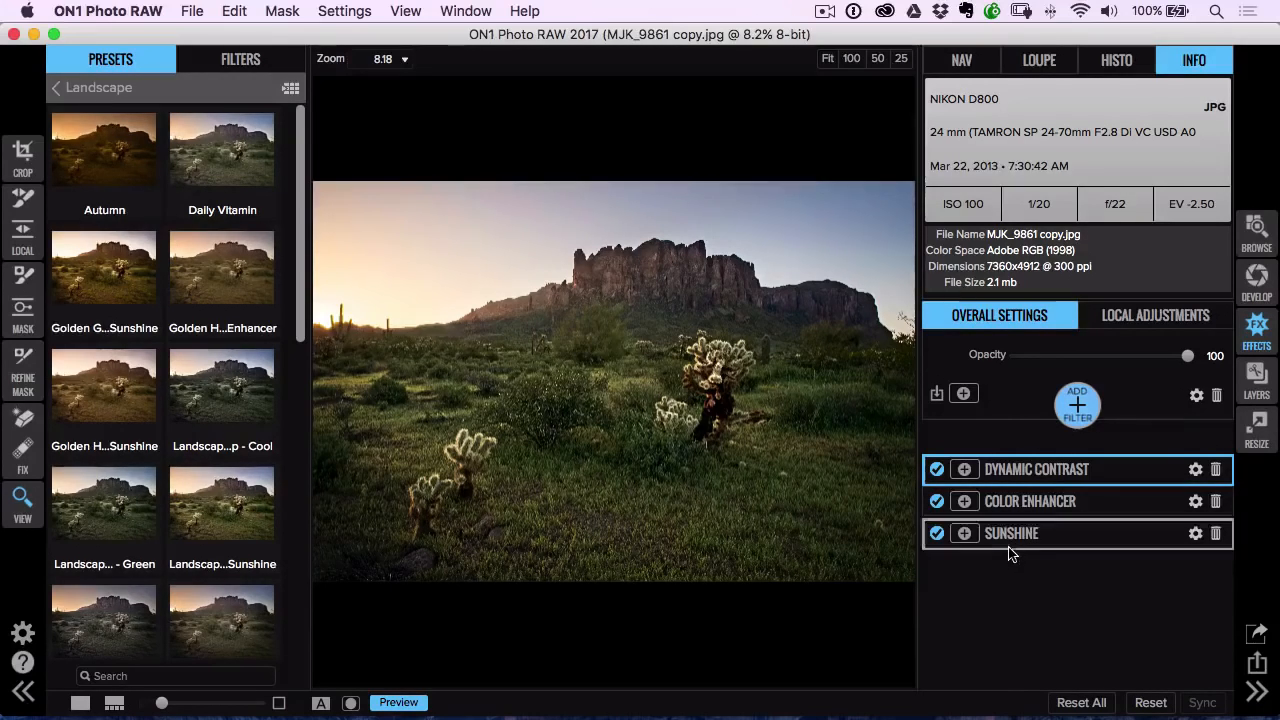
{"action": "mouse_move", "coordinate": [1036, 472]}
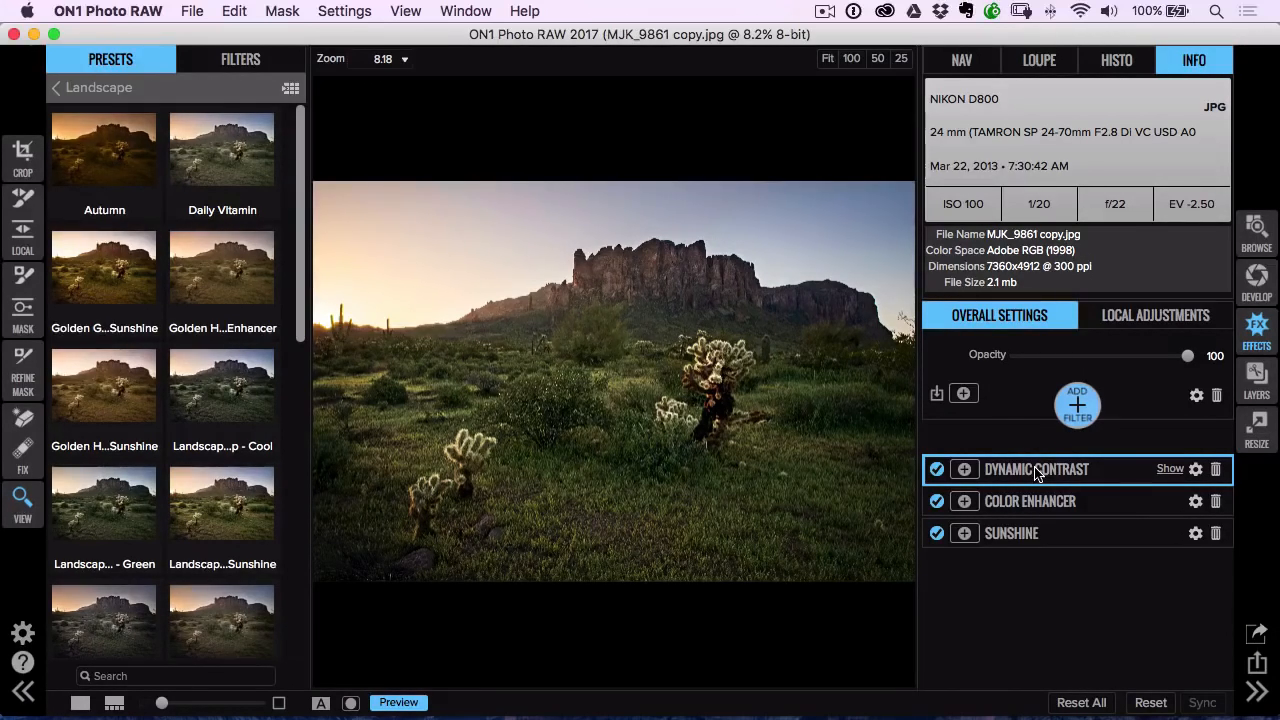
{"action": "mouse_move", "coordinate": [222, 150]}
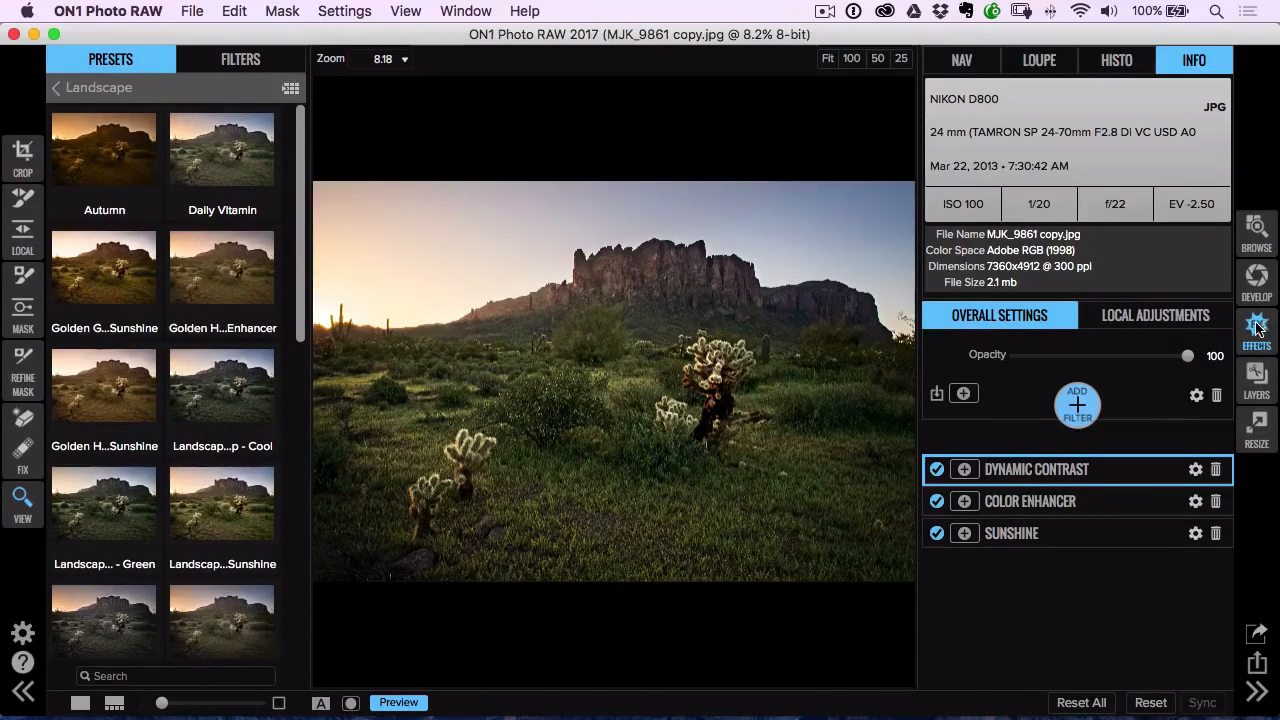
{"action": "mouse_move", "coordinate": [1256, 336]}
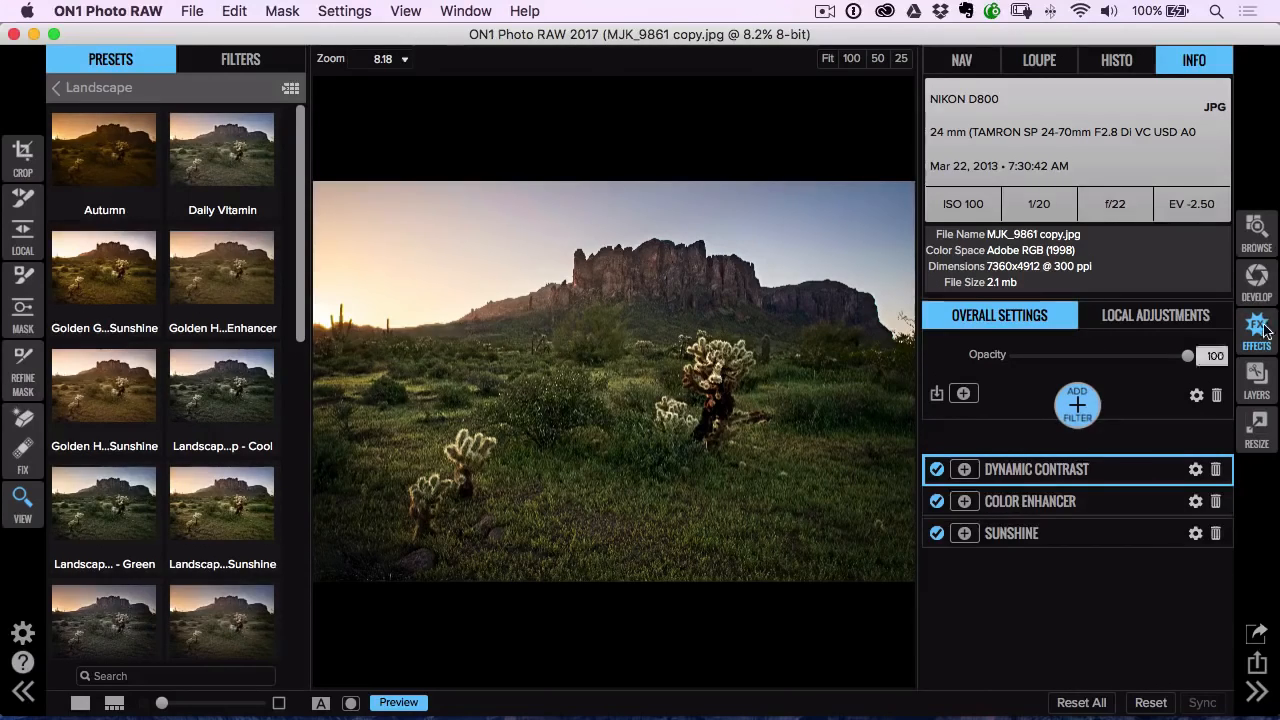
- Return to Develop, hide the left panel, and toggle Preview to compare before/after
{"action": "left_click", "coordinate": [1256, 280]}
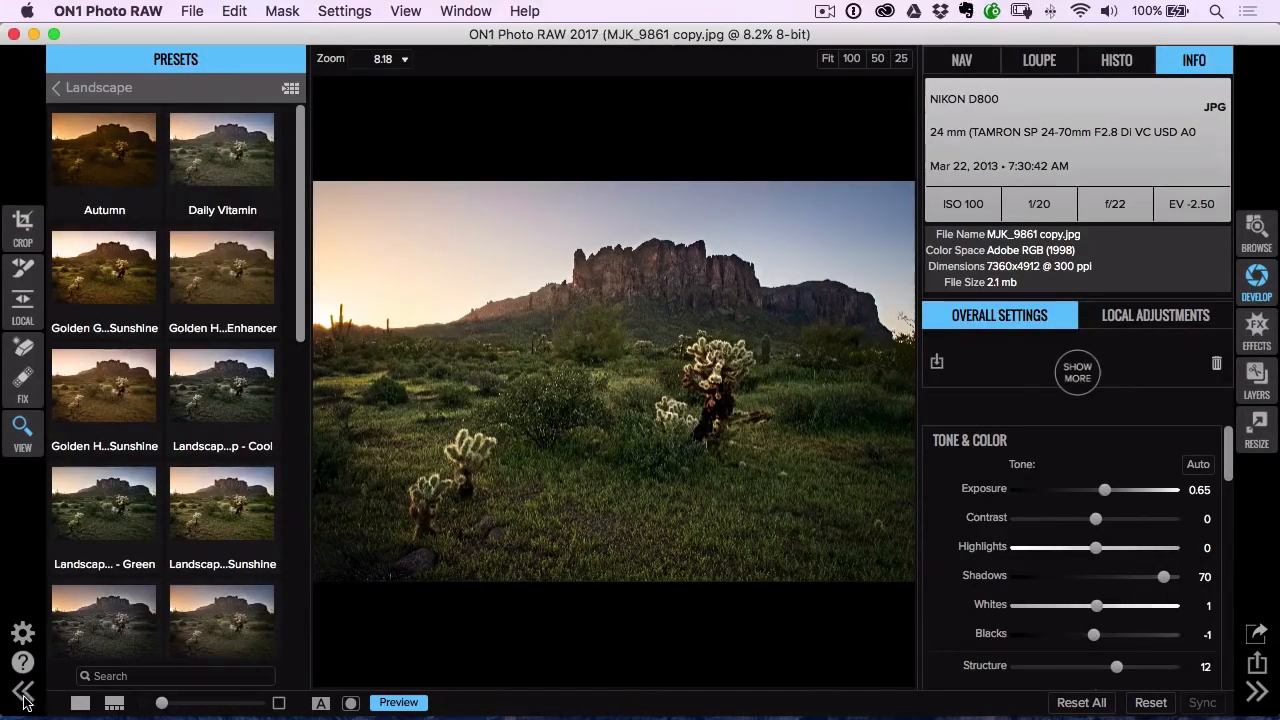
{"action": "left_click", "coordinate": [24, 692]}
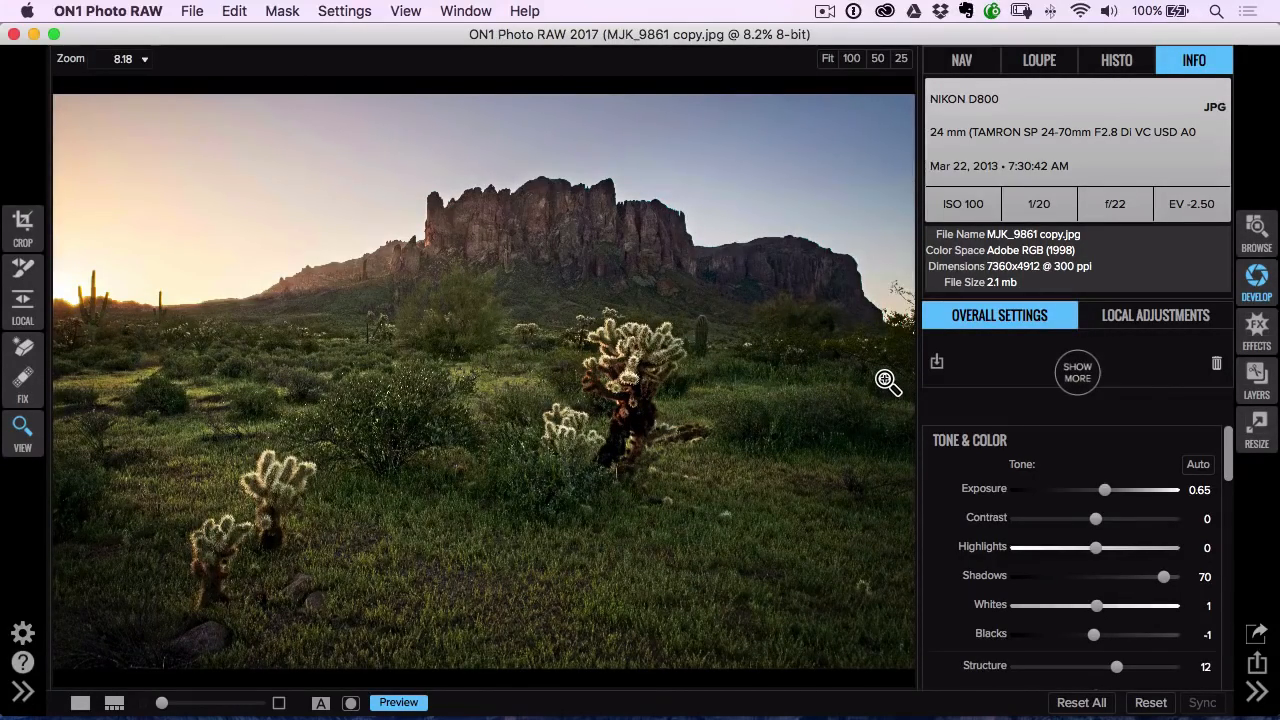
{"action": "left_click", "coordinate": [398, 700]}
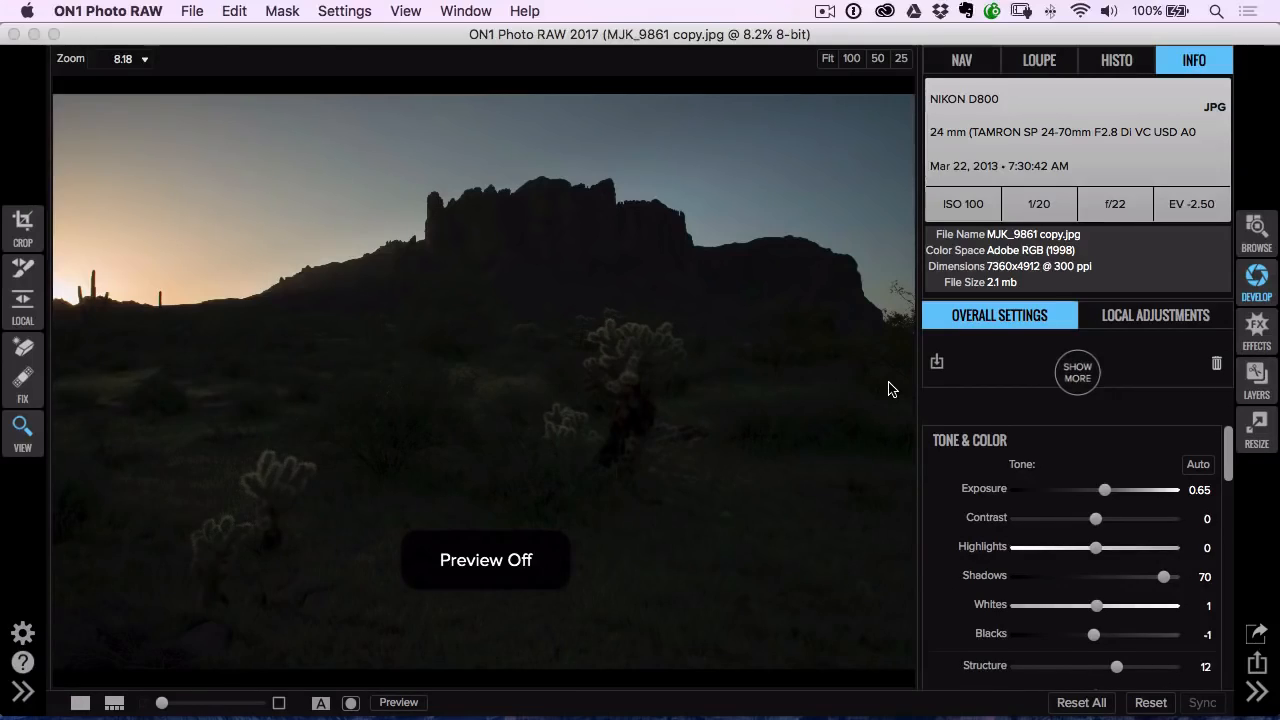
{"action": "left_click", "coordinate": [398, 700]}
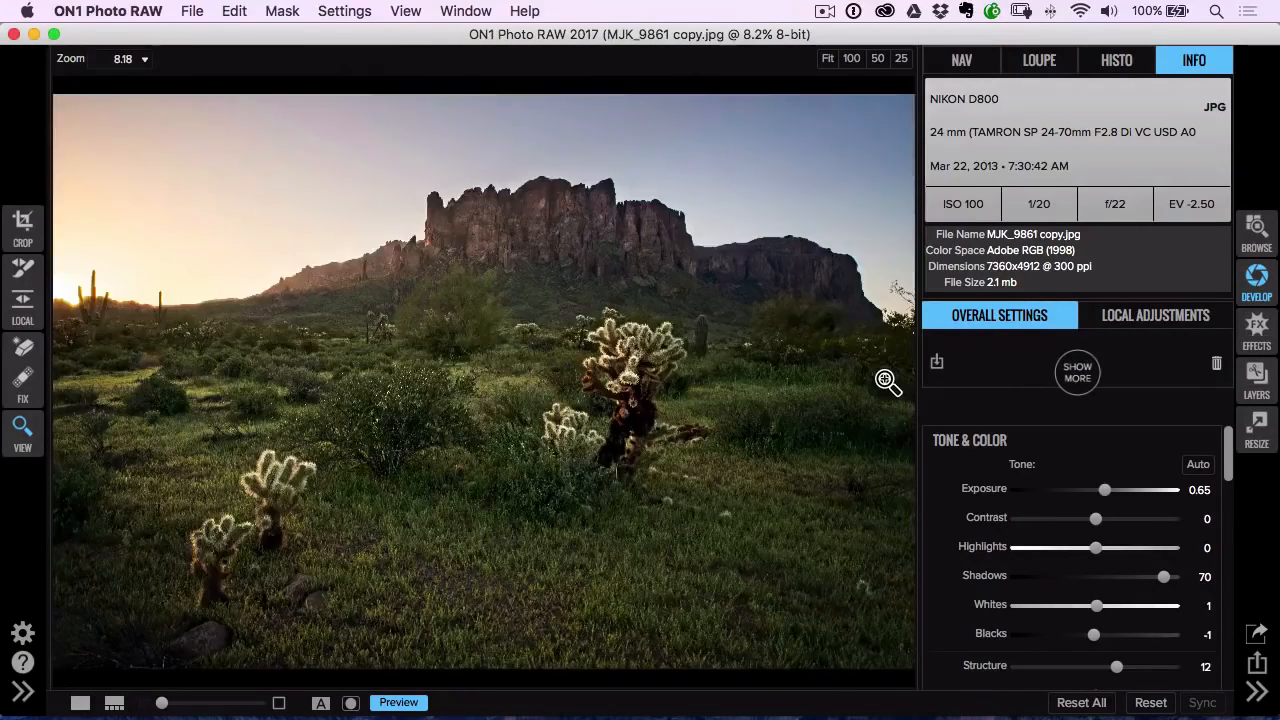